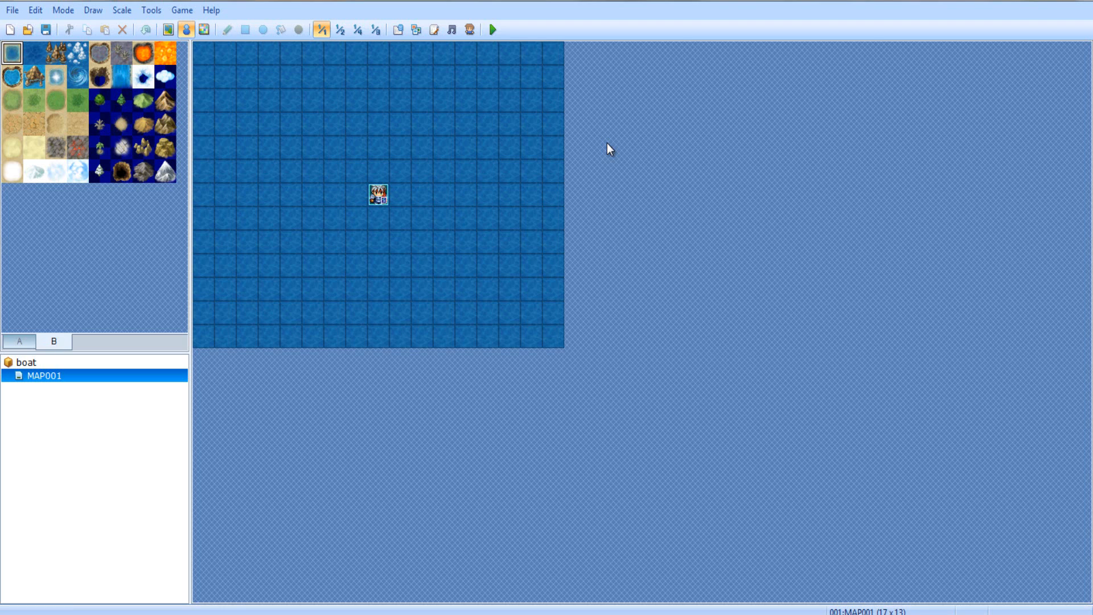
pyautogui.moveTo(607, 147)
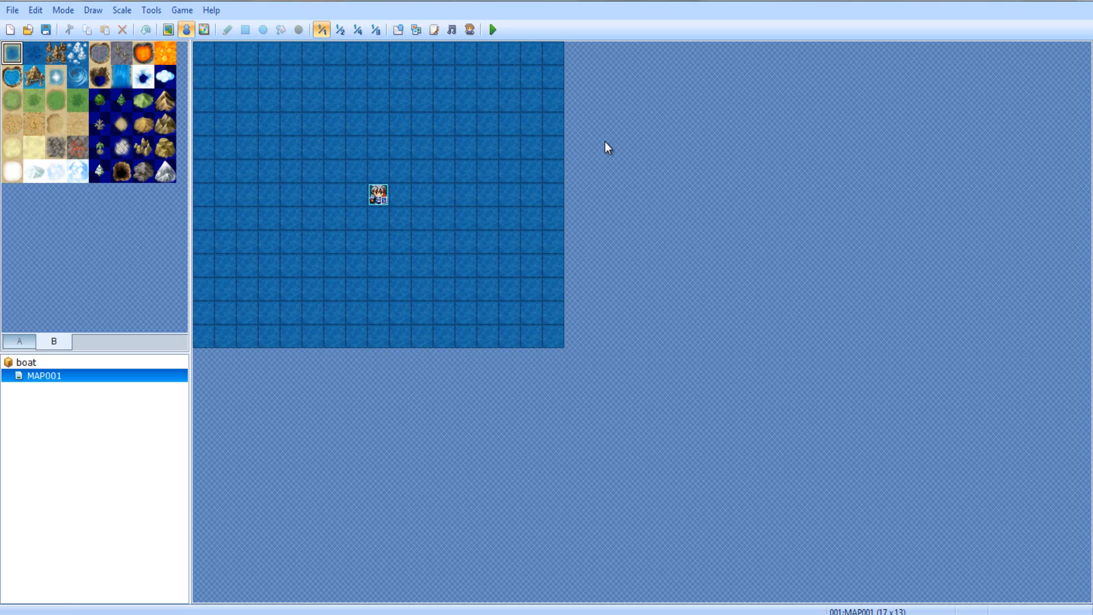
pyautogui.moveTo(301, 223)
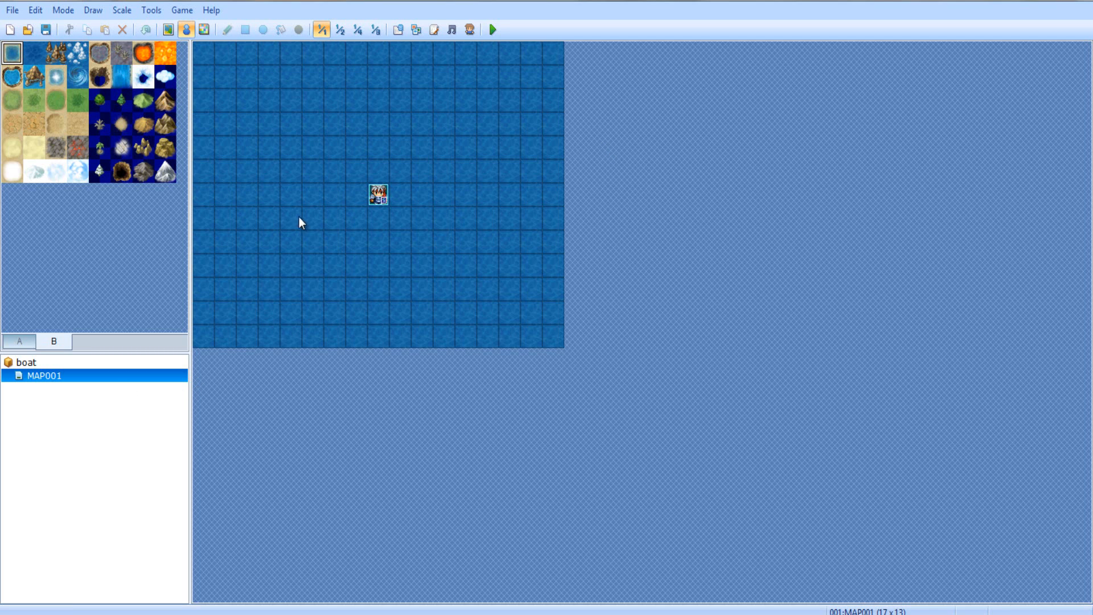
# Drag the player start marker from the map centre to the left side
pyautogui.moveTo(378, 194); pyautogui.dragTo(247, 196)
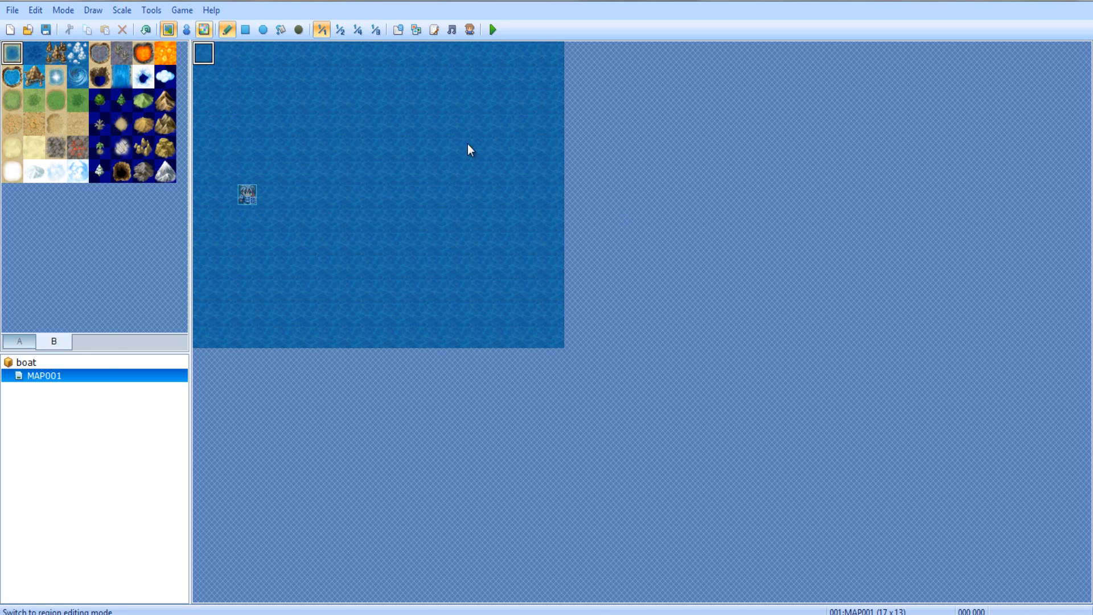
pyautogui.moveTo(488, 289)
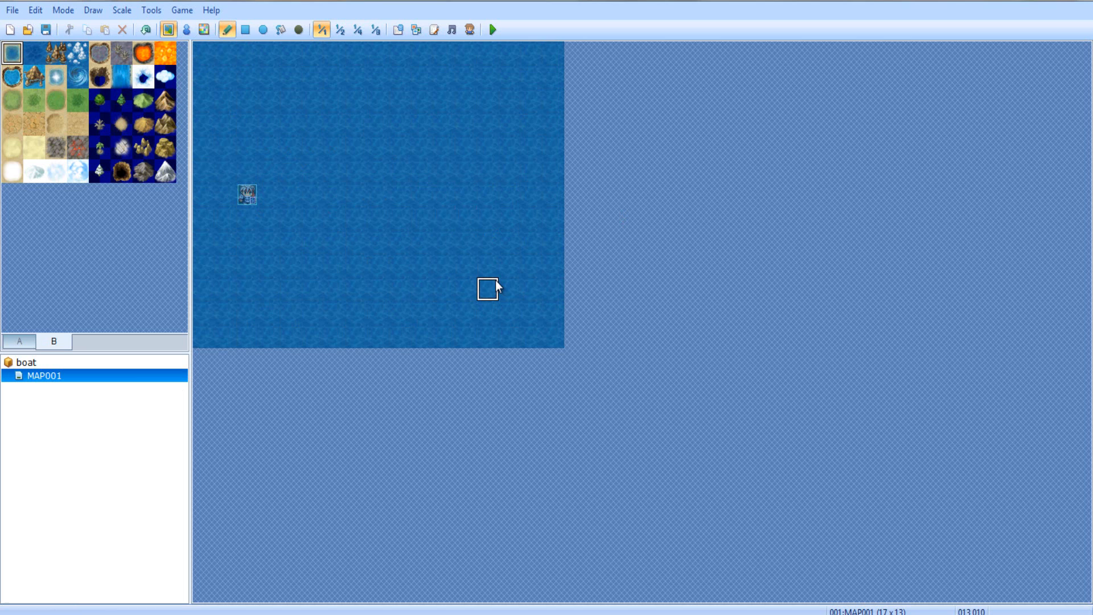
pyautogui.moveTo(269, 76)
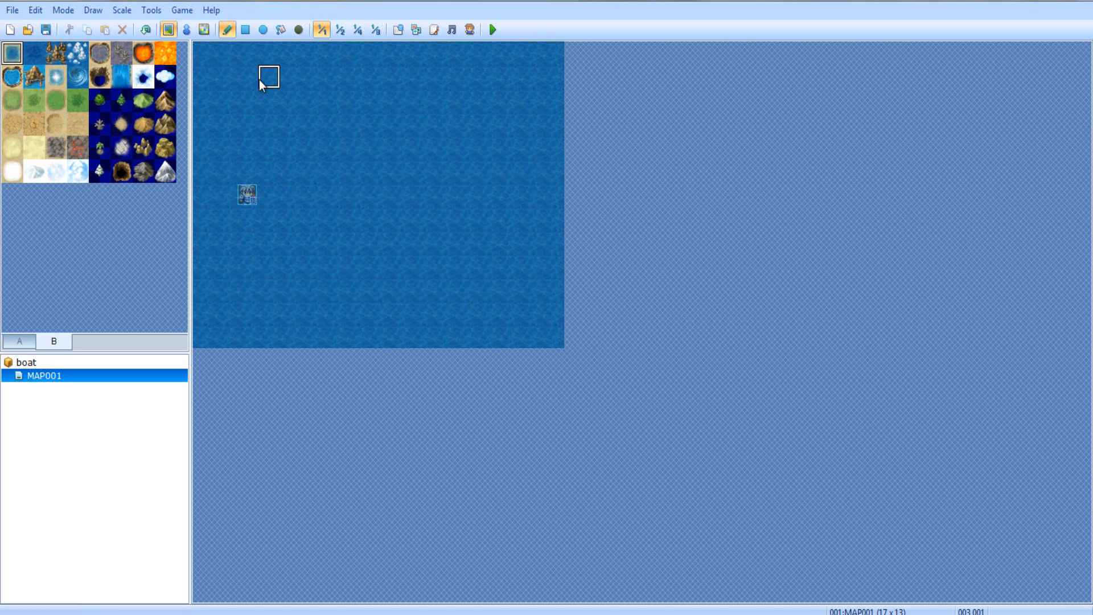
pyautogui.moveTo(443, 312)
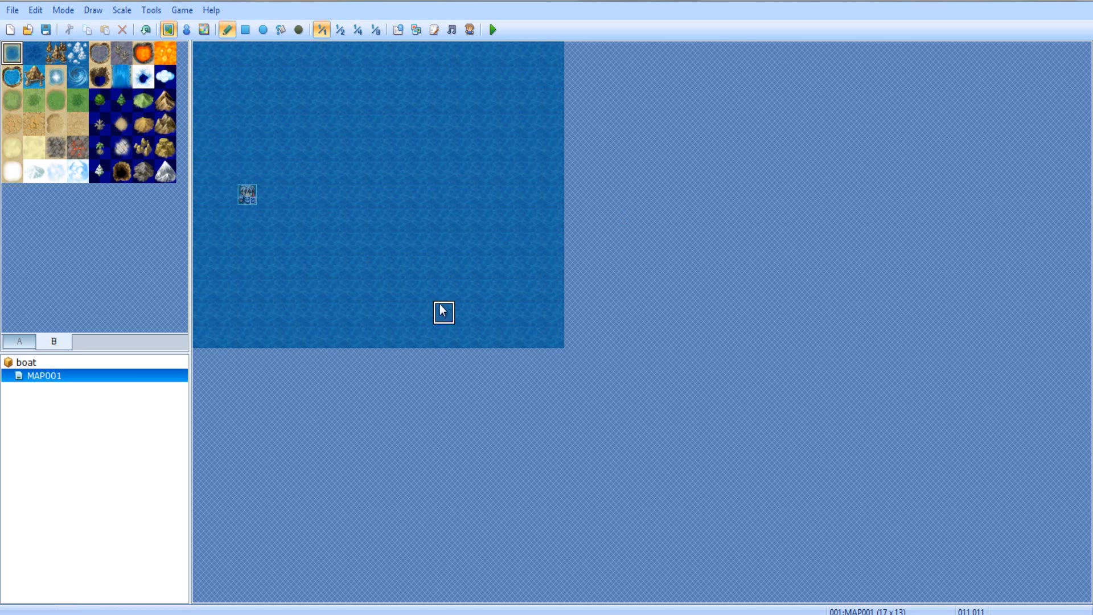
pyautogui.moveTo(237, 26)
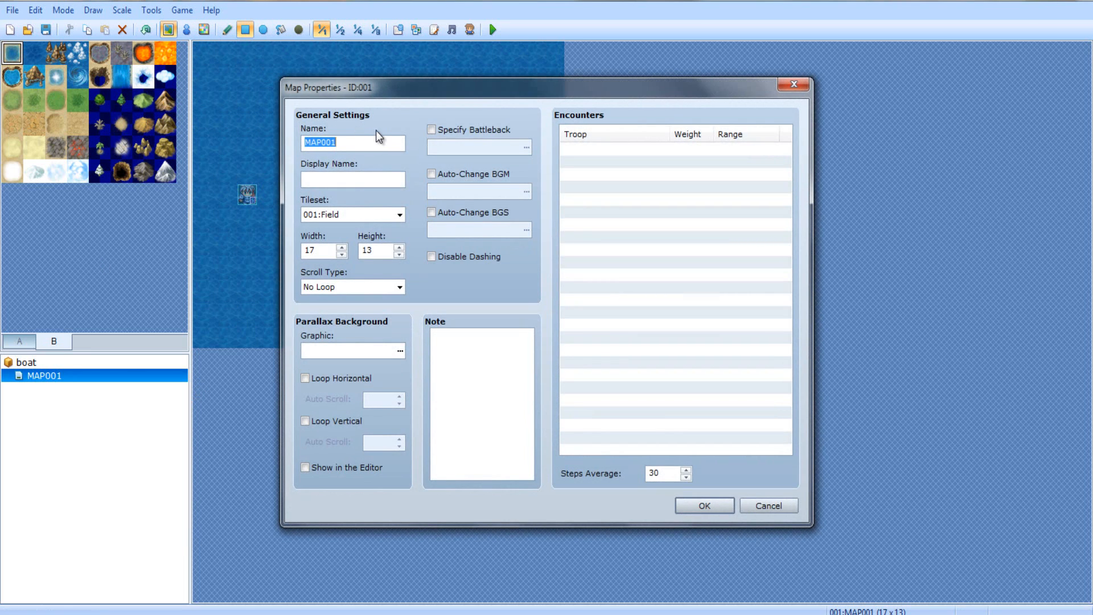
# Name the map 'Port 1' and switch its tileset to 002:Exterior
pyautogui.write('Port 1')
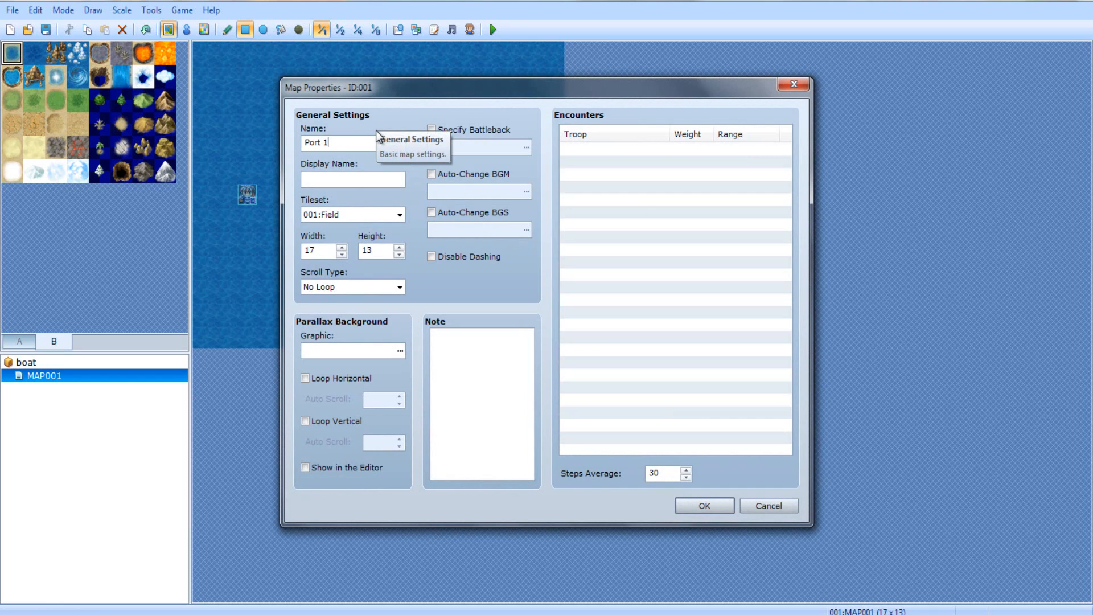
pyautogui.moveTo(399, 354)
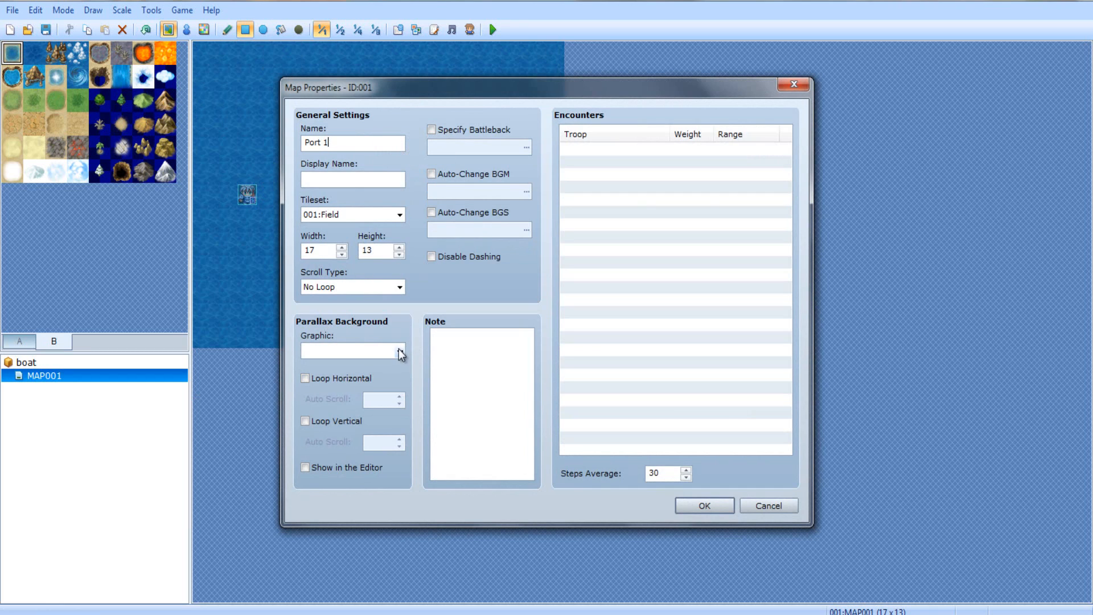
pyautogui.click(348, 214)
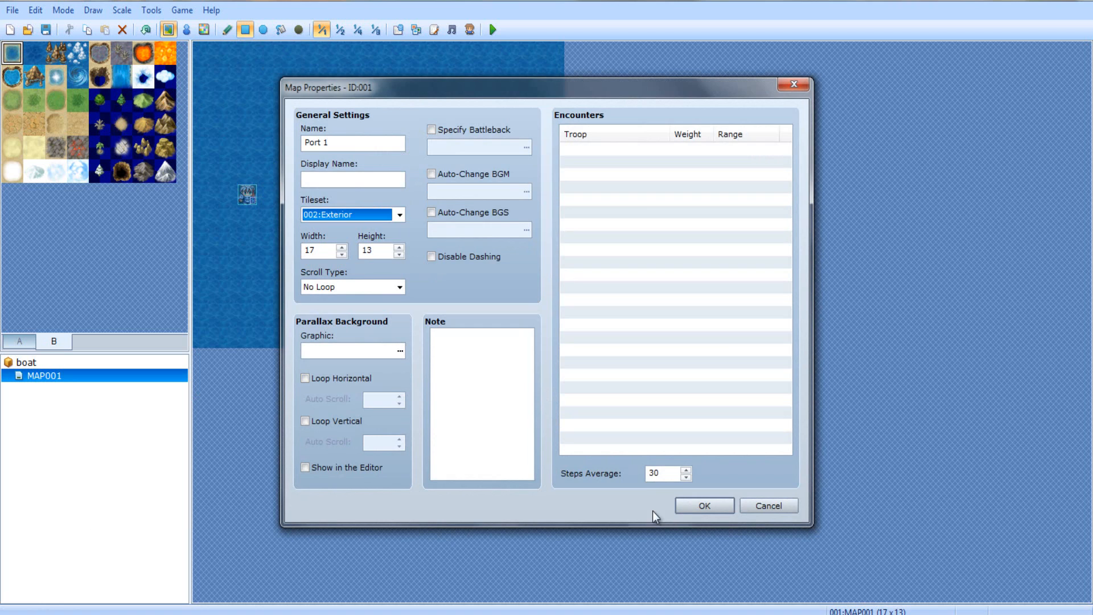
pyautogui.click(704, 506)
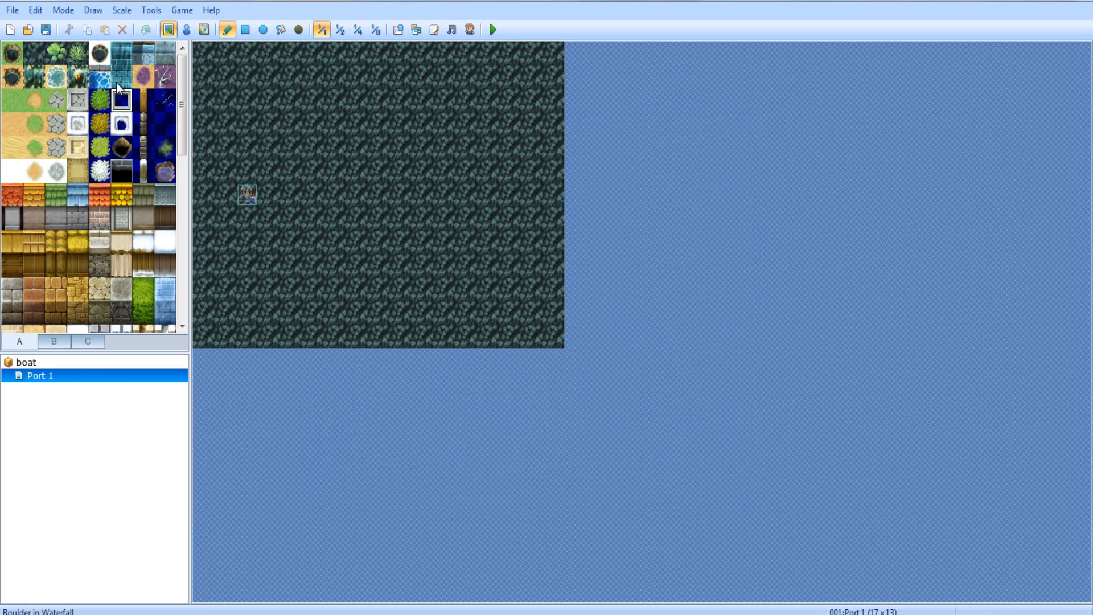
# Flood the map with shallow water and paint the left part as cobblestone ground
pyautogui.click(141, 54)
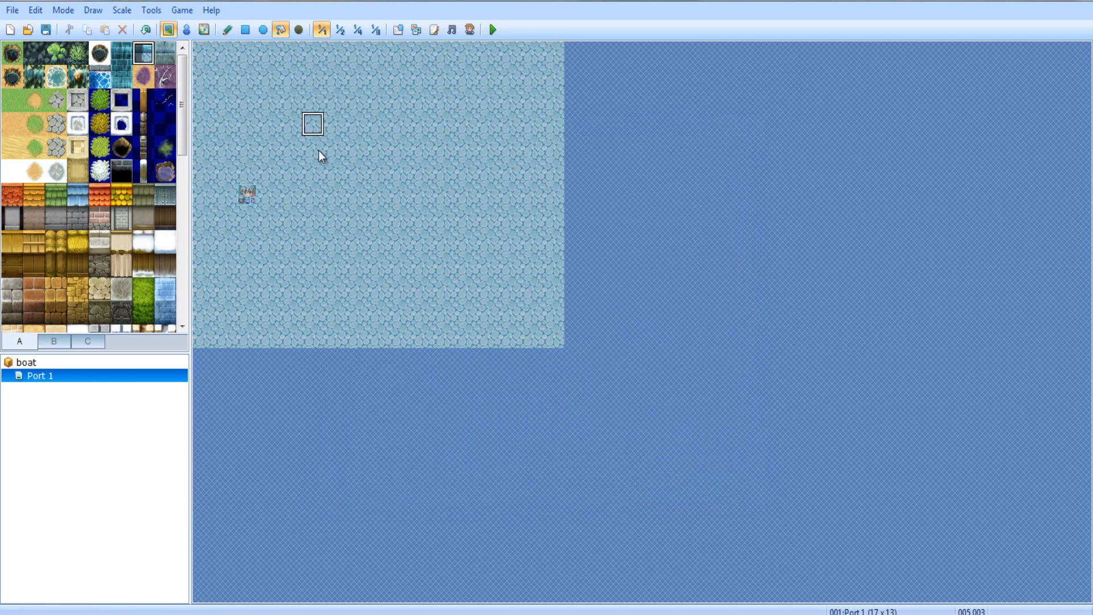
pyautogui.click(76, 265)
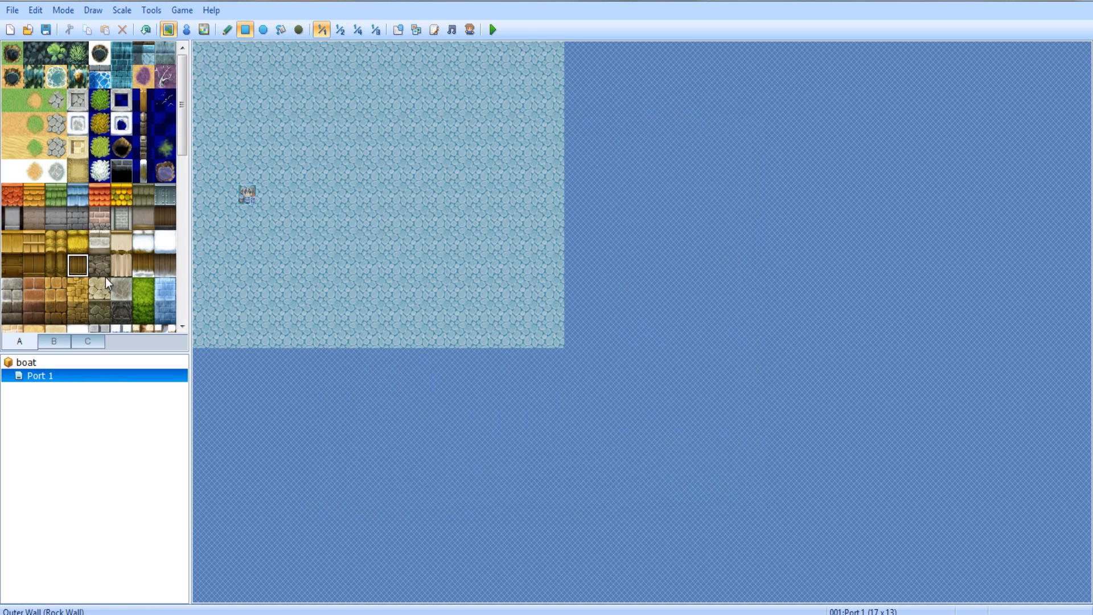
pyautogui.scroll(-3)
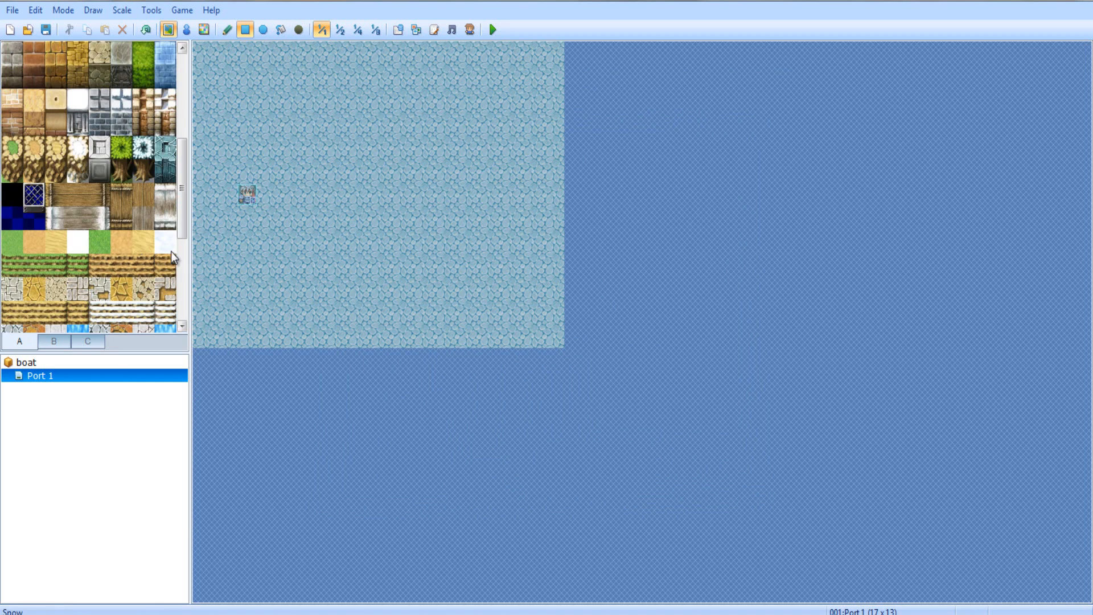
pyautogui.scroll(-3)
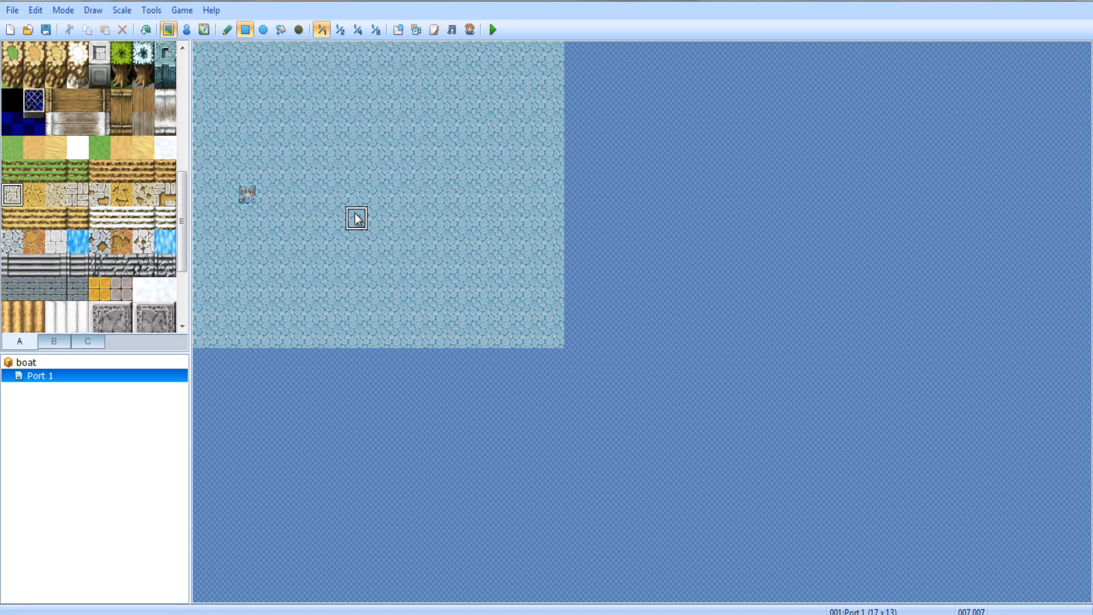
pyautogui.moveTo(399, 219)
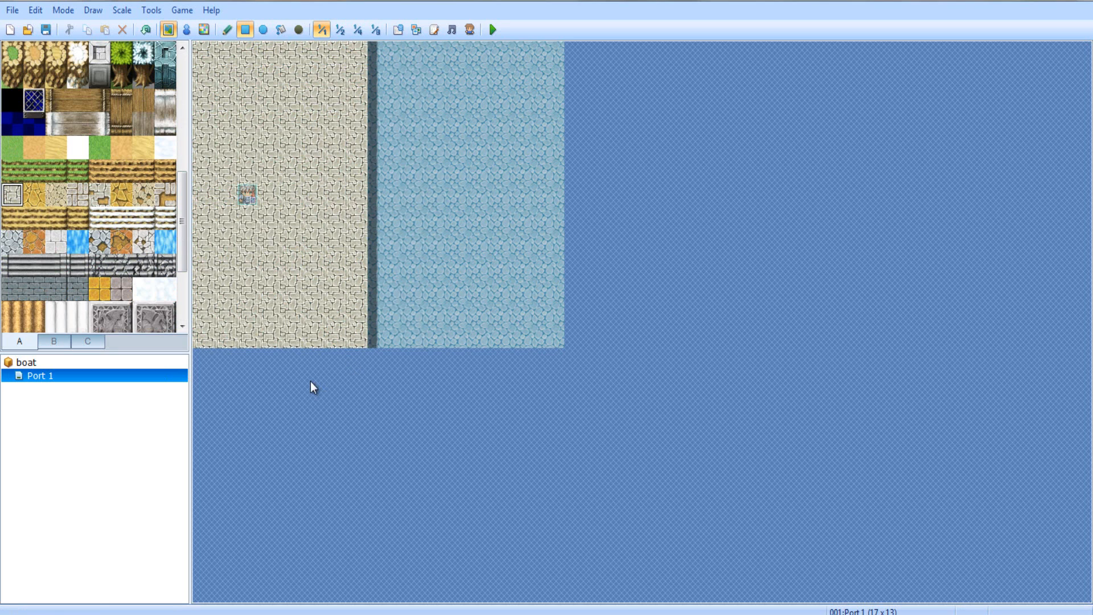
# Draw a horizontal wooden bridge pier from the shore into the water
pyautogui.scroll(3)
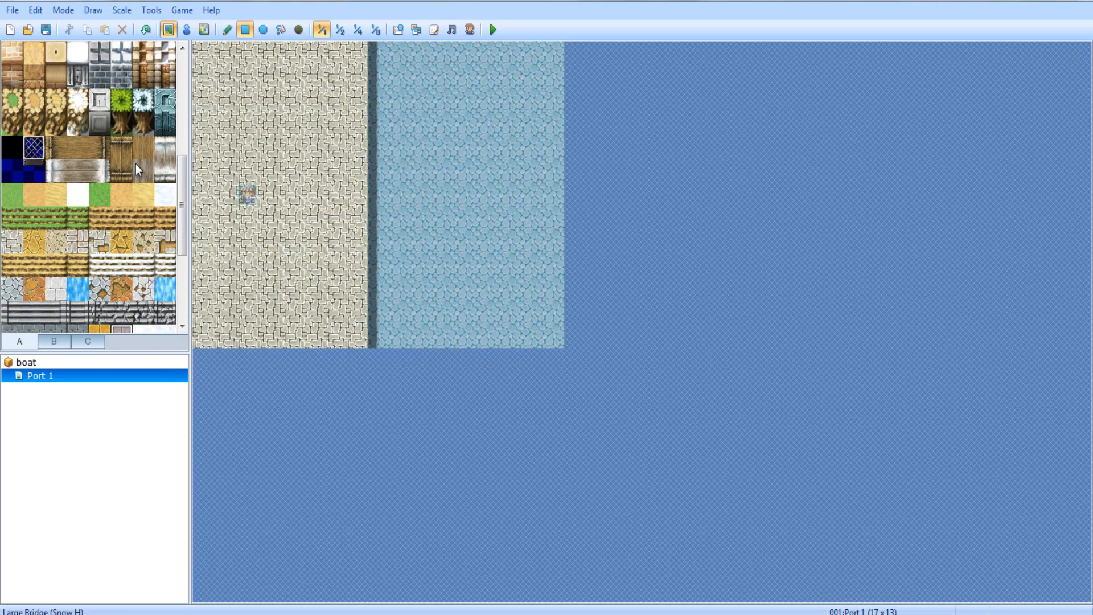
pyautogui.click(143, 148)
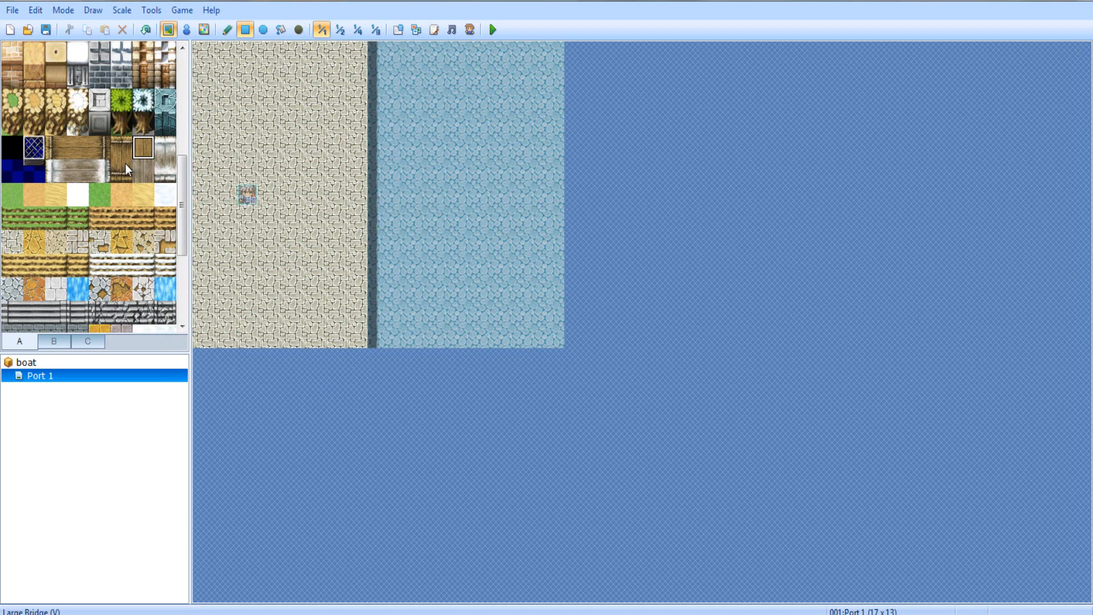
pyautogui.moveTo(156, 159)
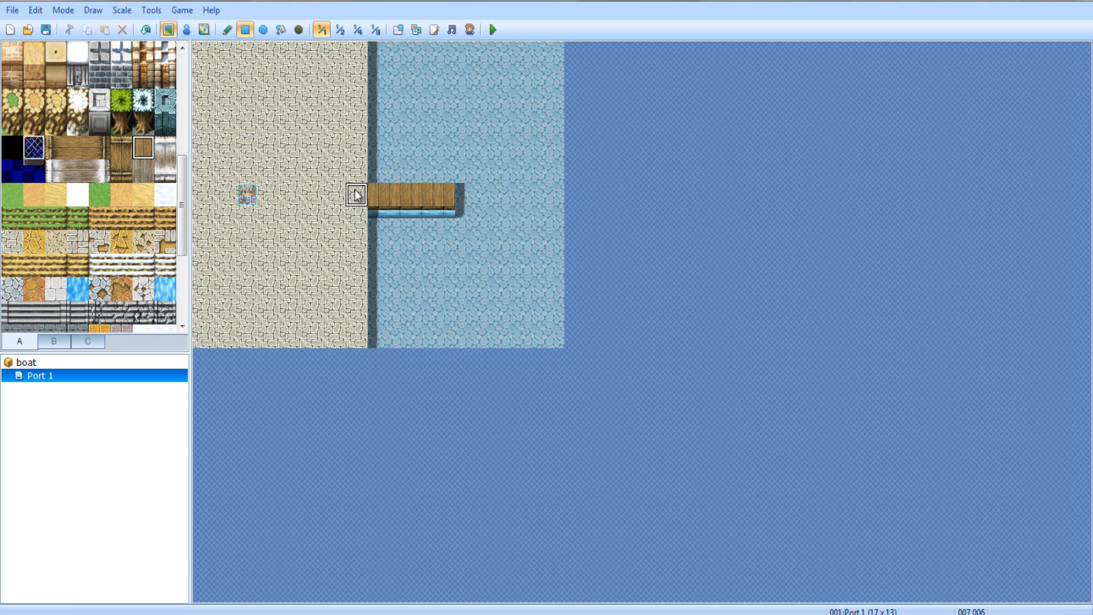
pyautogui.moveTo(120, 148)
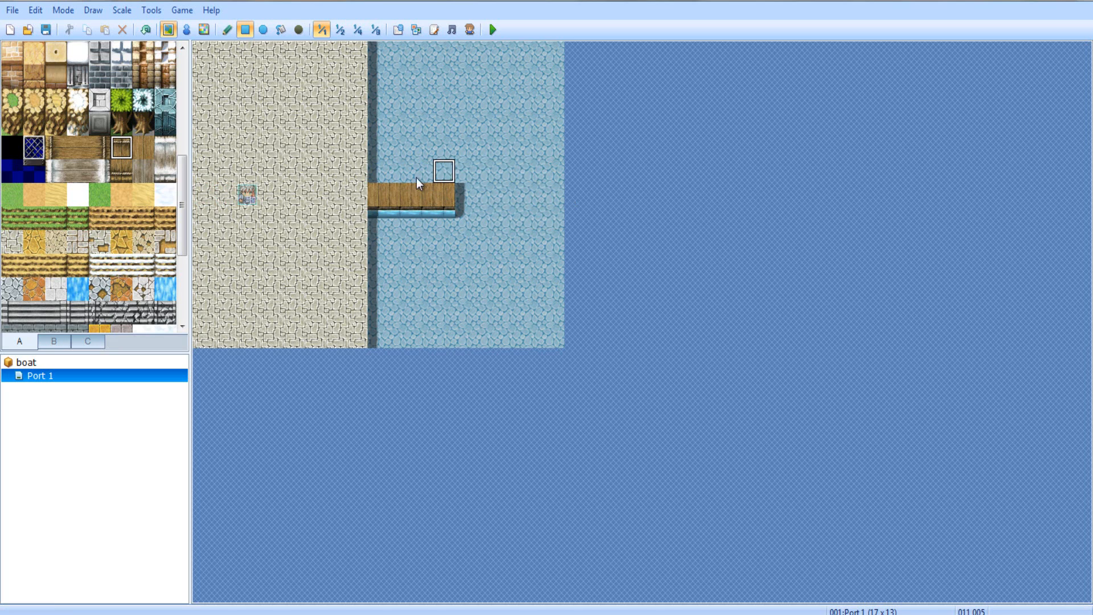
pyautogui.click(412, 168)
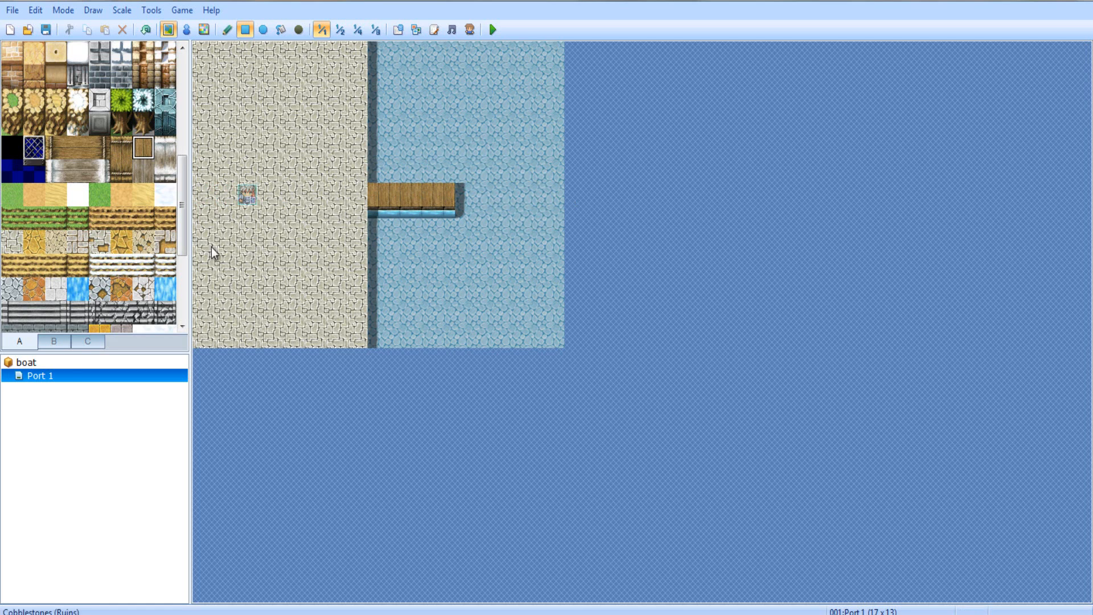
# Extend the cobblestone quay with buildings and scatter barrels from tileset tab B
pyautogui.click(185, 30)
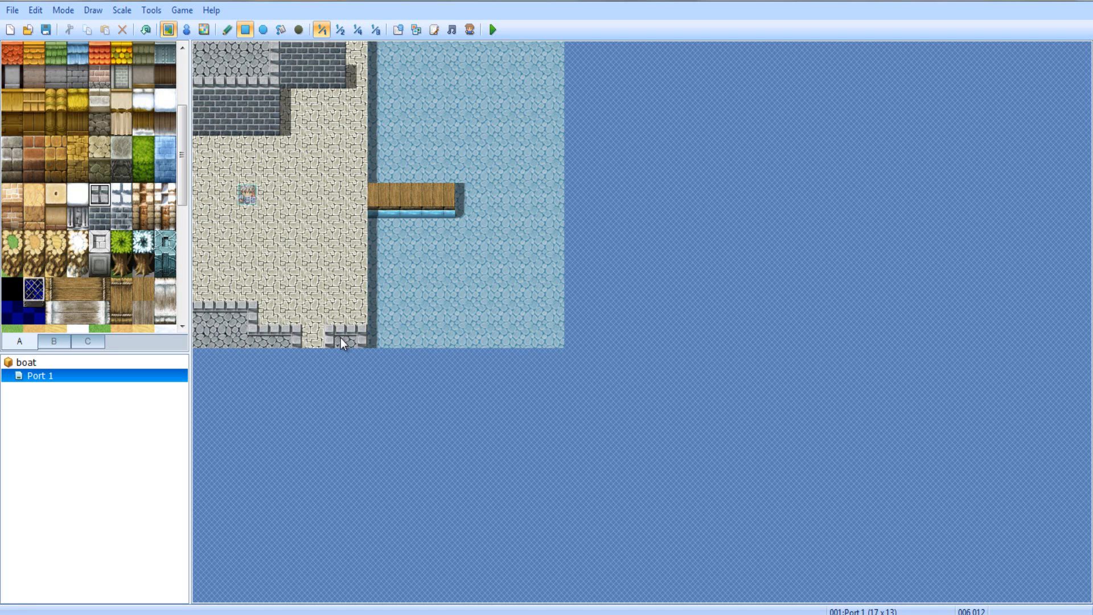
pyautogui.moveTo(312, 335)
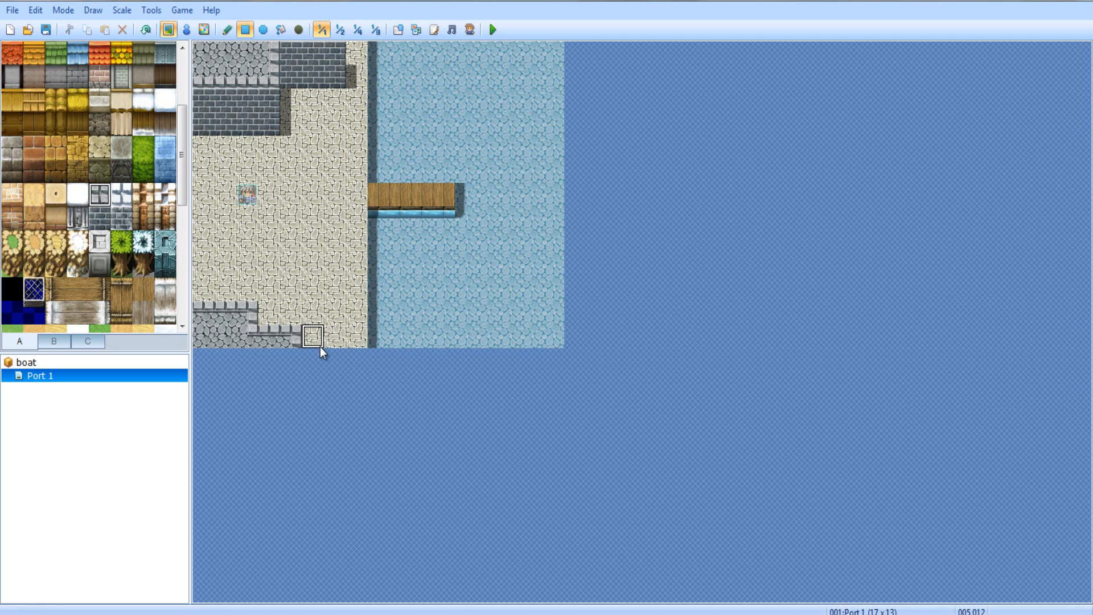
pyautogui.moveTo(210, 289)
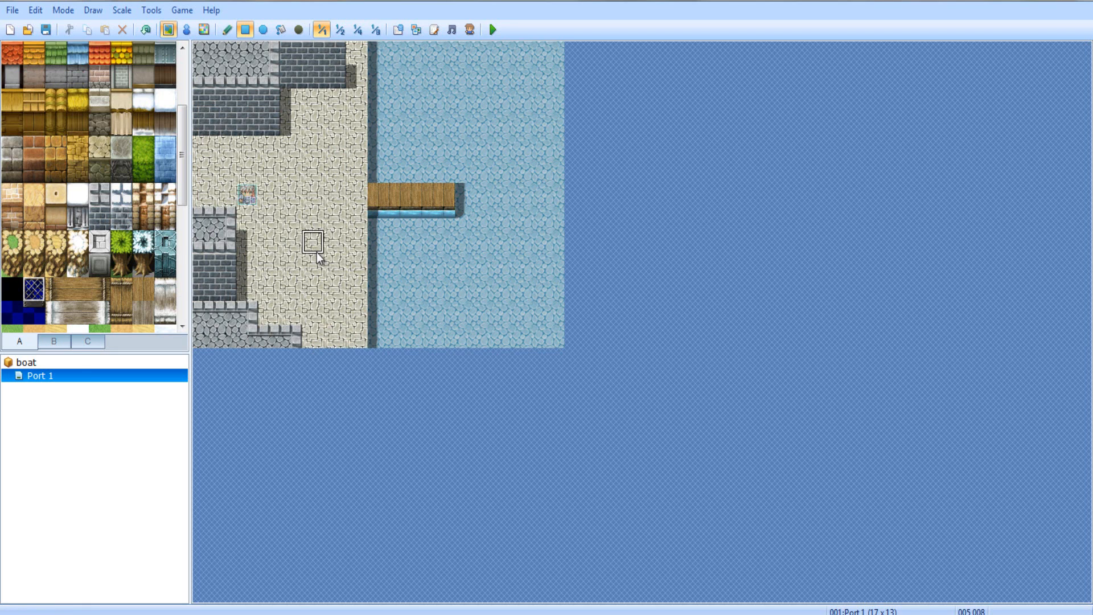
pyautogui.moveTo(279, 112)
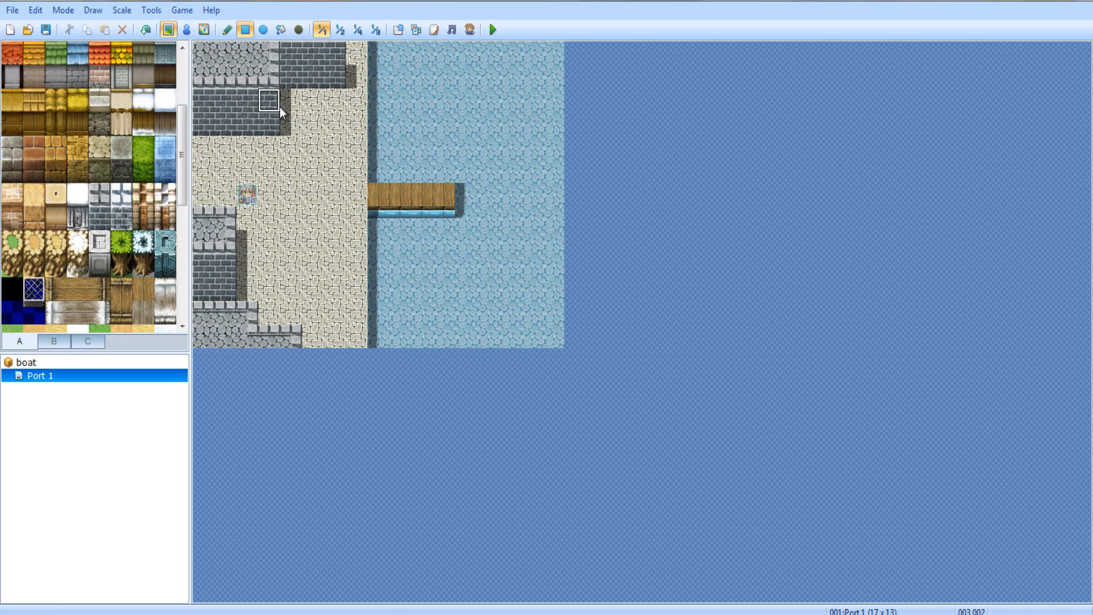
pyautogui.click(53, 341)
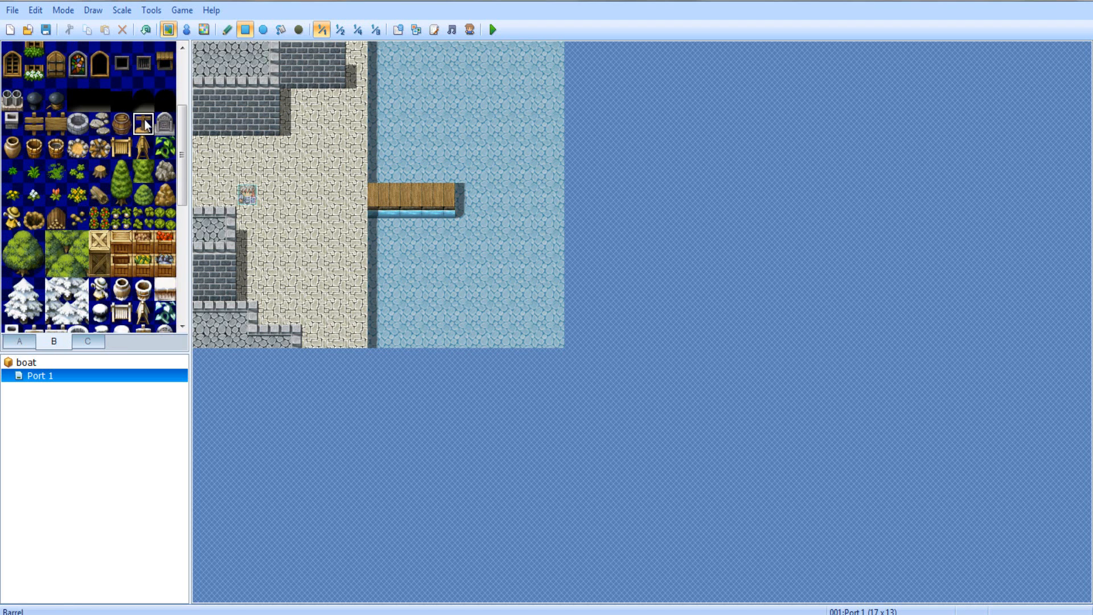
pyautogui.click(291, 76)
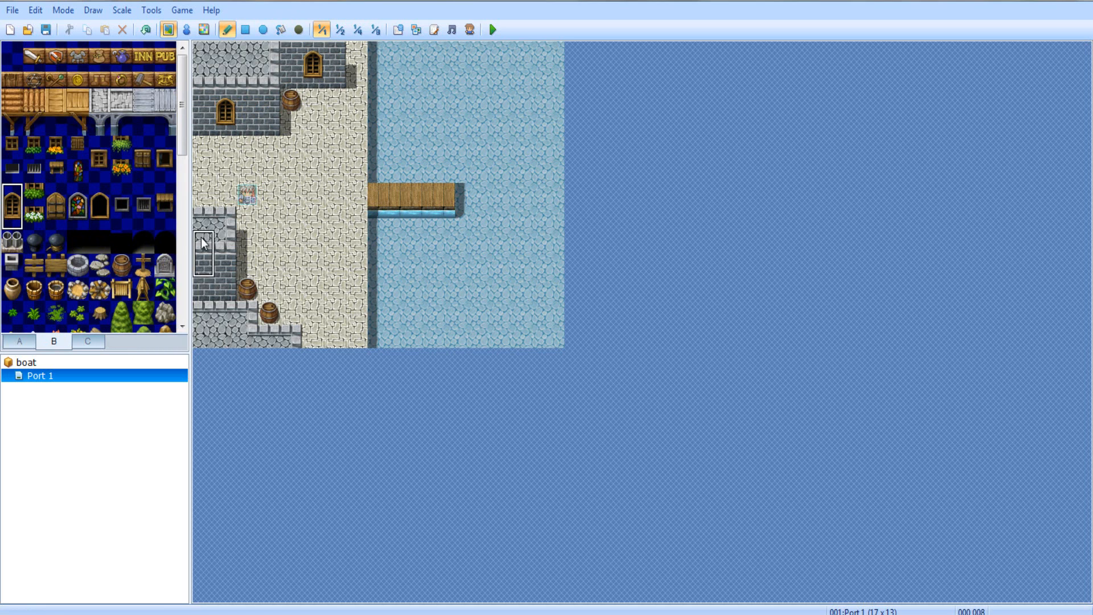
pyautogui.moveTo(105, 167)
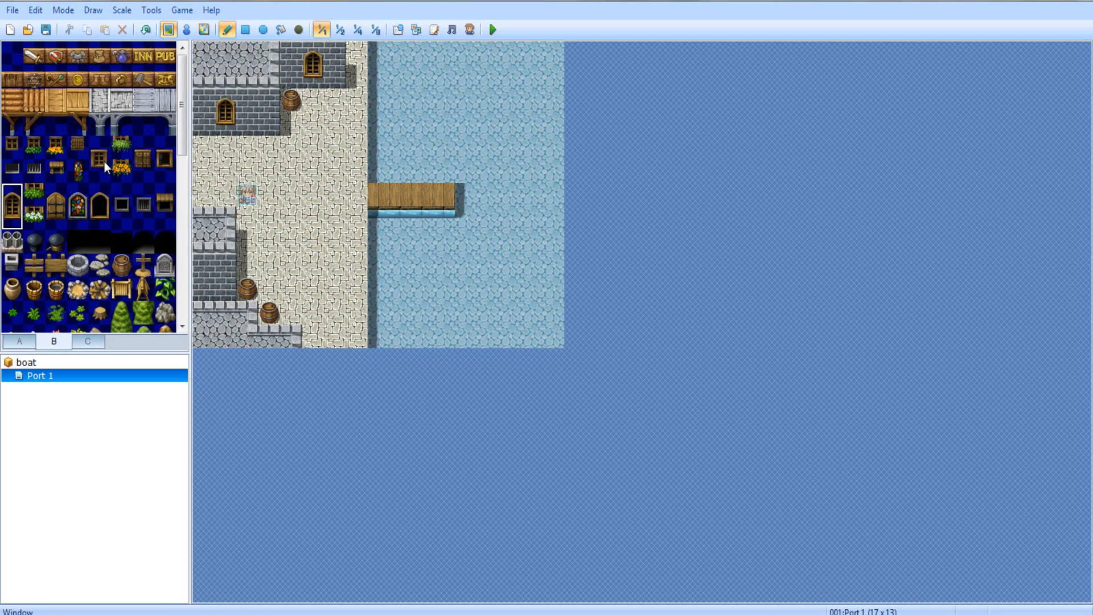
# Decorate the port walls with windows and a sign
pyautogui.click(99, 159)
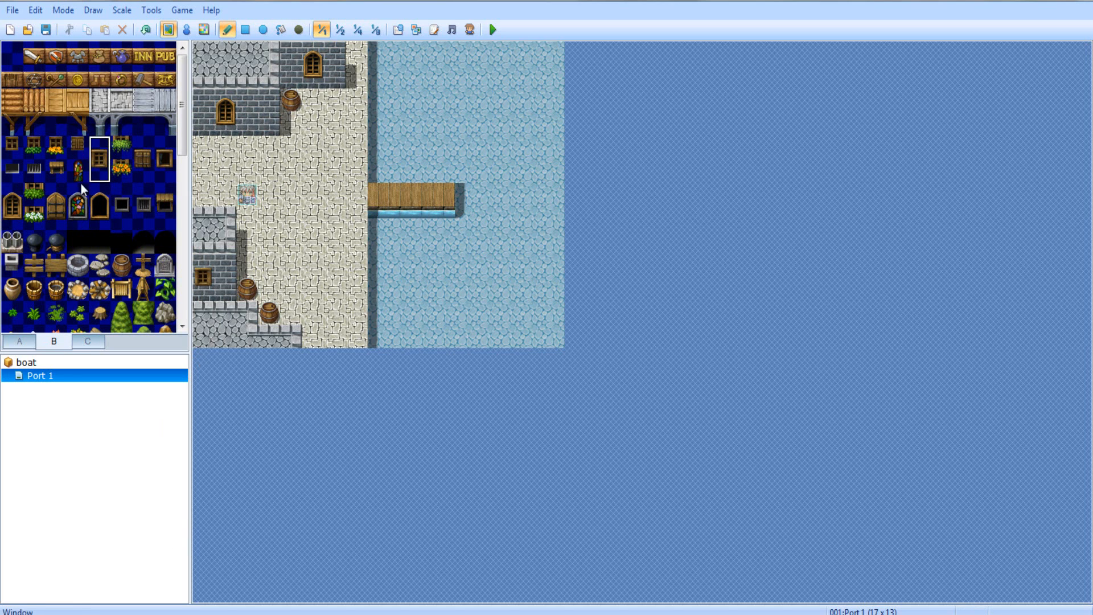
pyautogui.click(55, 241)
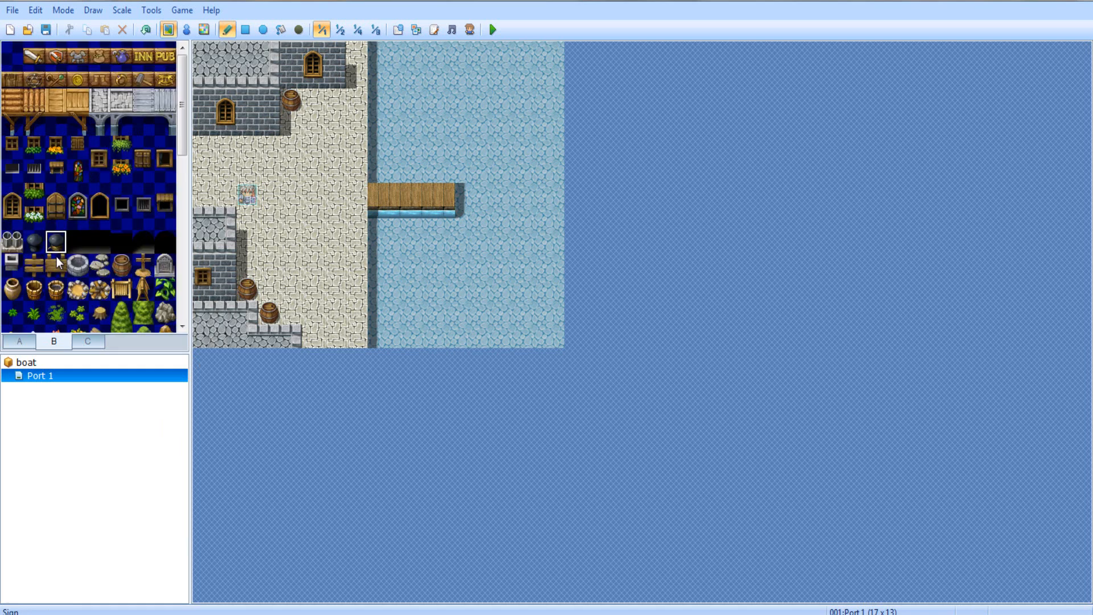
pyautogui.scroll(-3)
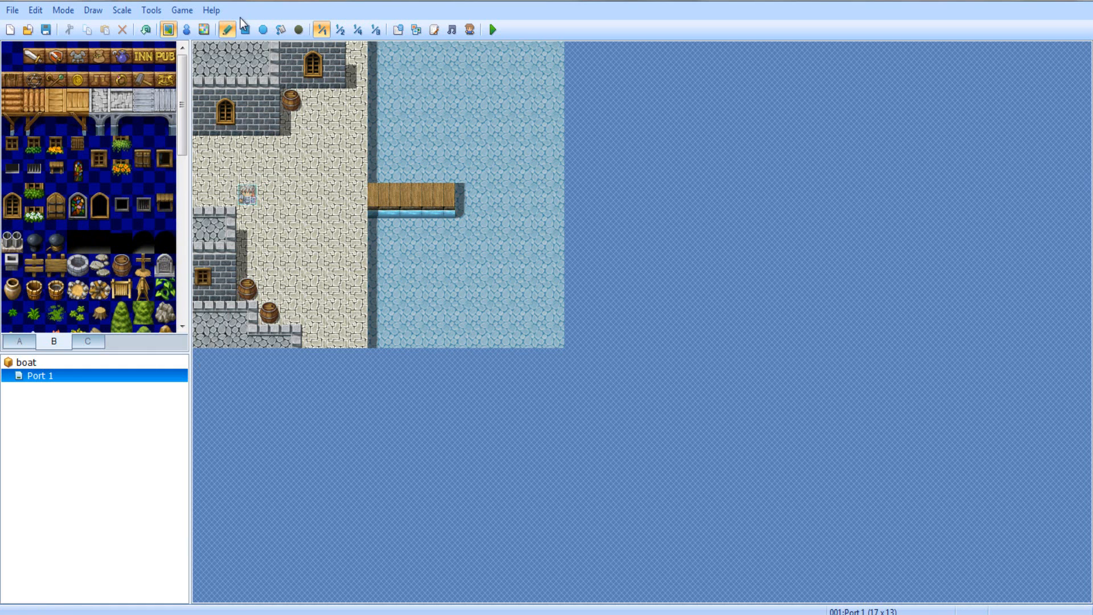
pyautogui.moveTo(189, 29)
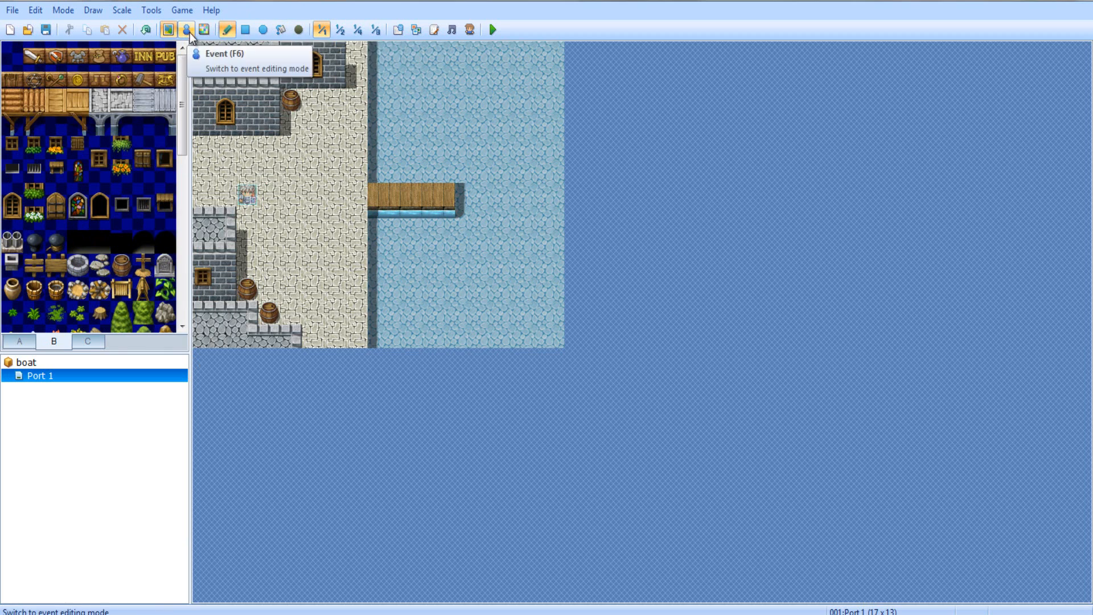
# Create a new event on the water tile below the pier using an Actor2 sprite
pyautogui.click(187, 29)
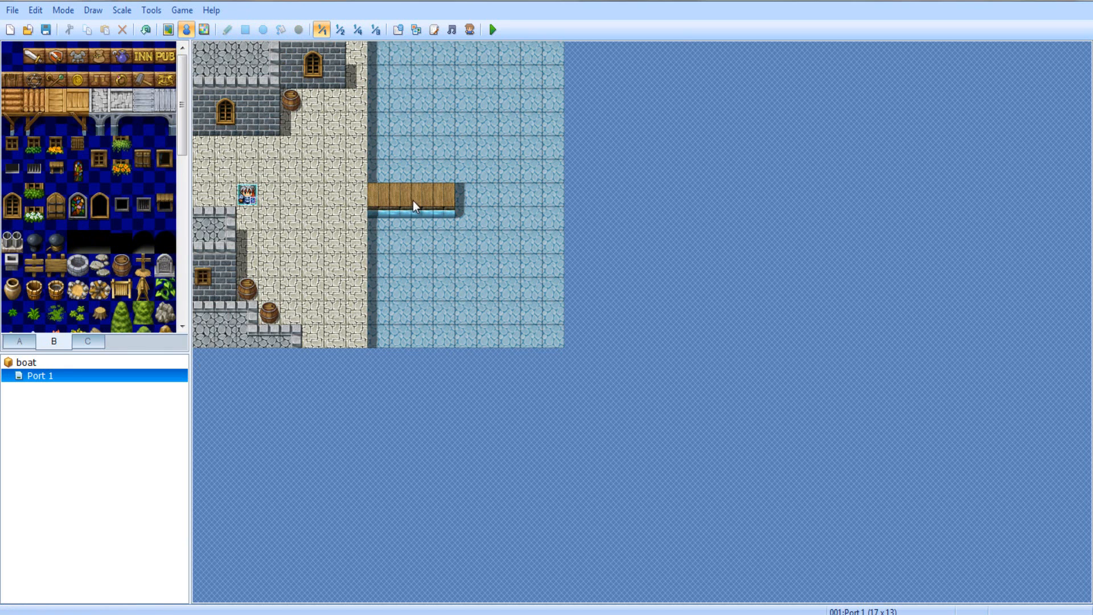
pyautogui.rightClick(418, 213)
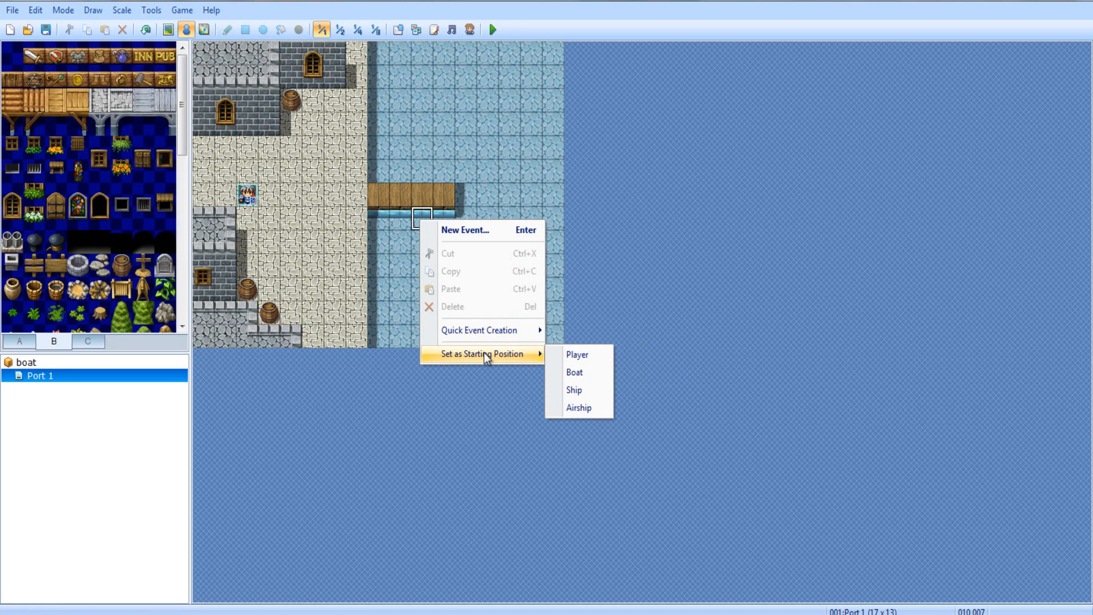
pyautogui.click(574, 372)
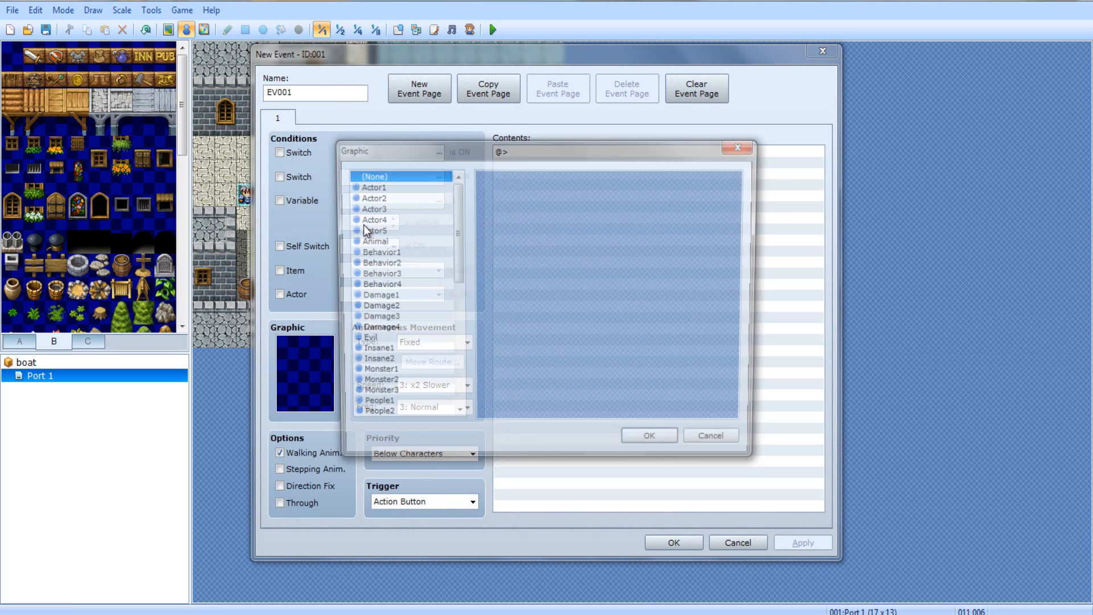
pyautogui.click(374, 197)
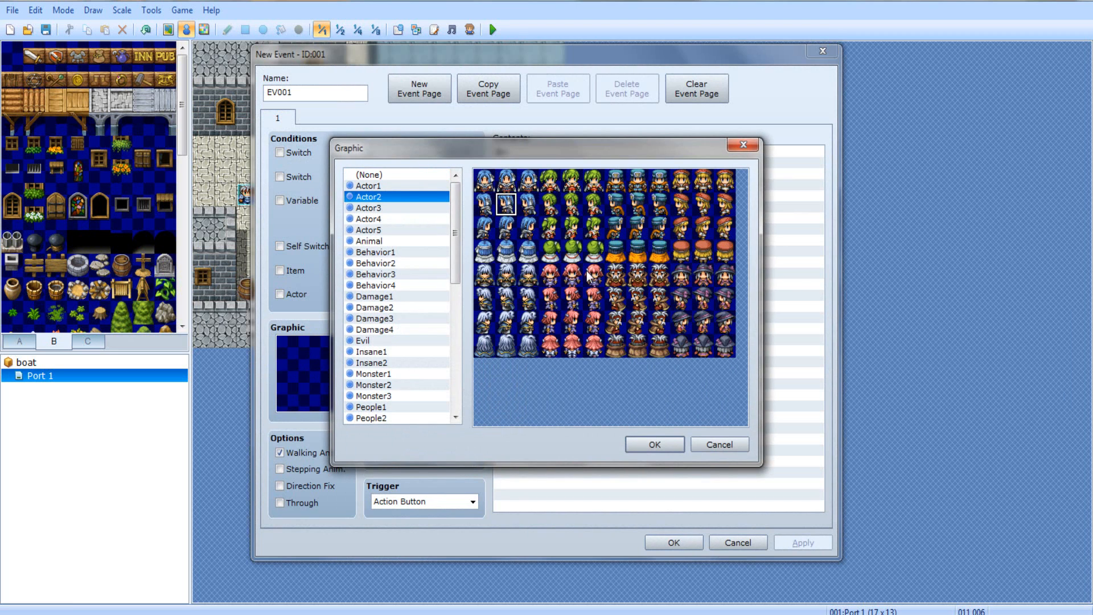
pyautogui.click(654, 444)
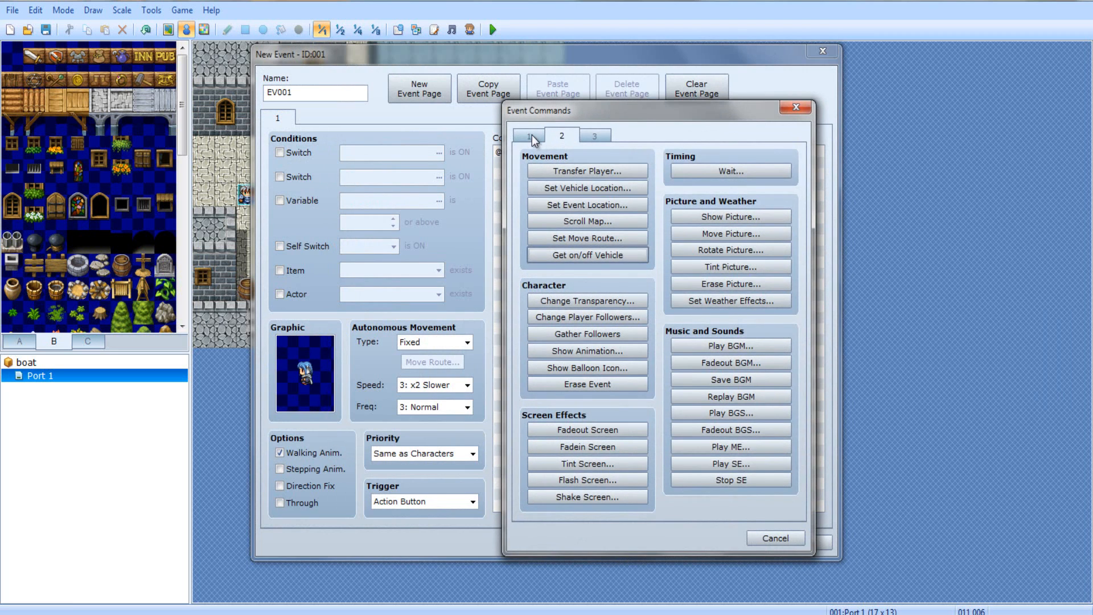
pyautogui.click(529, 136)
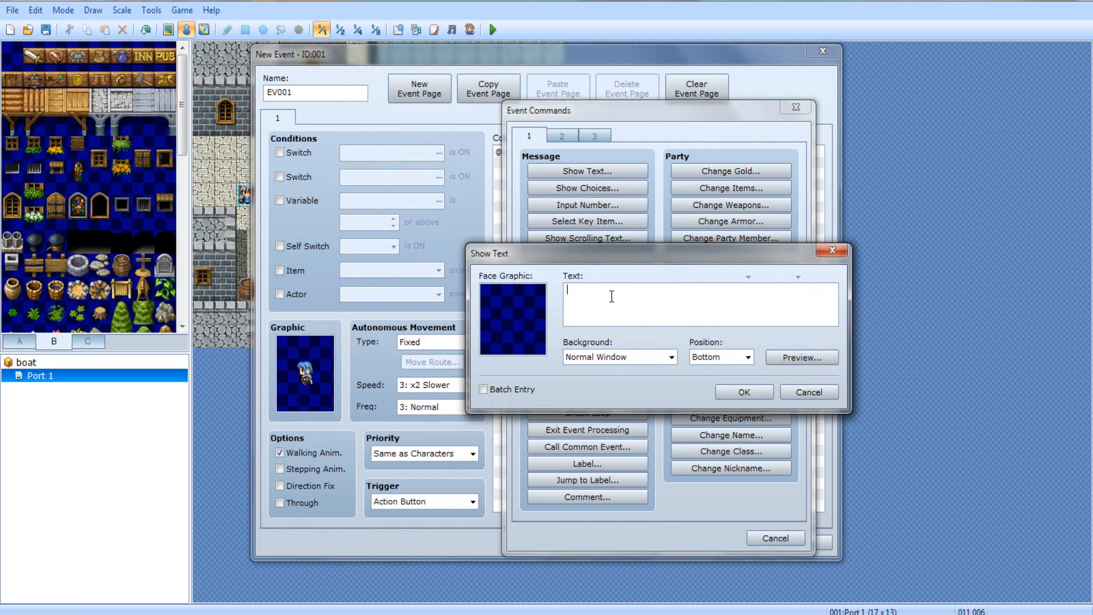
# Add the message 'Would you like to go to Port 2' with Yes/No choices
pyautogui.write('Would yo')
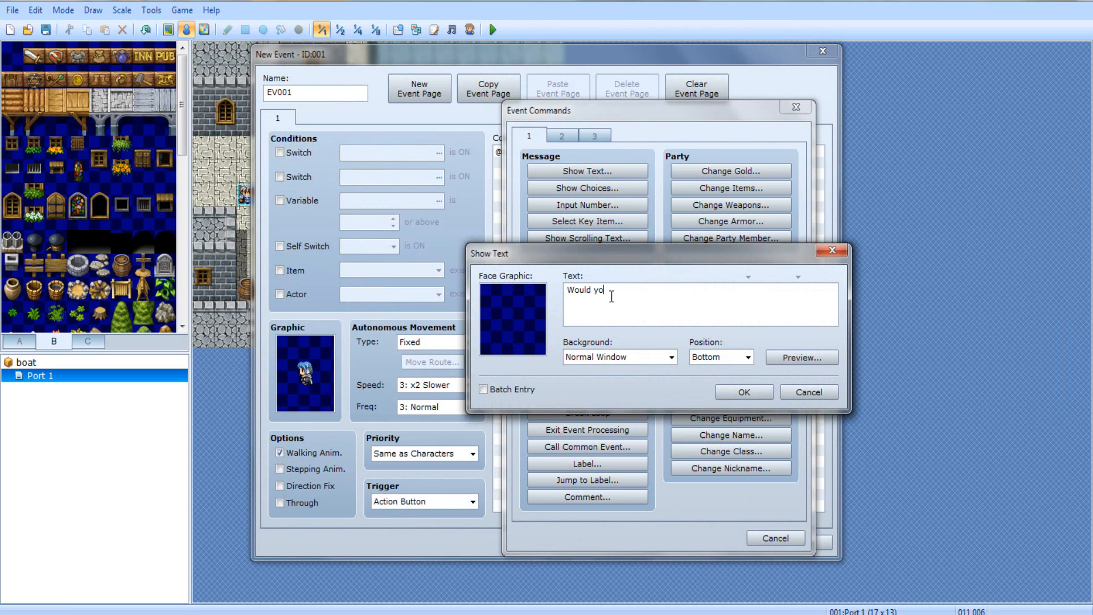
pyautogui.write('u like to go to the ha')
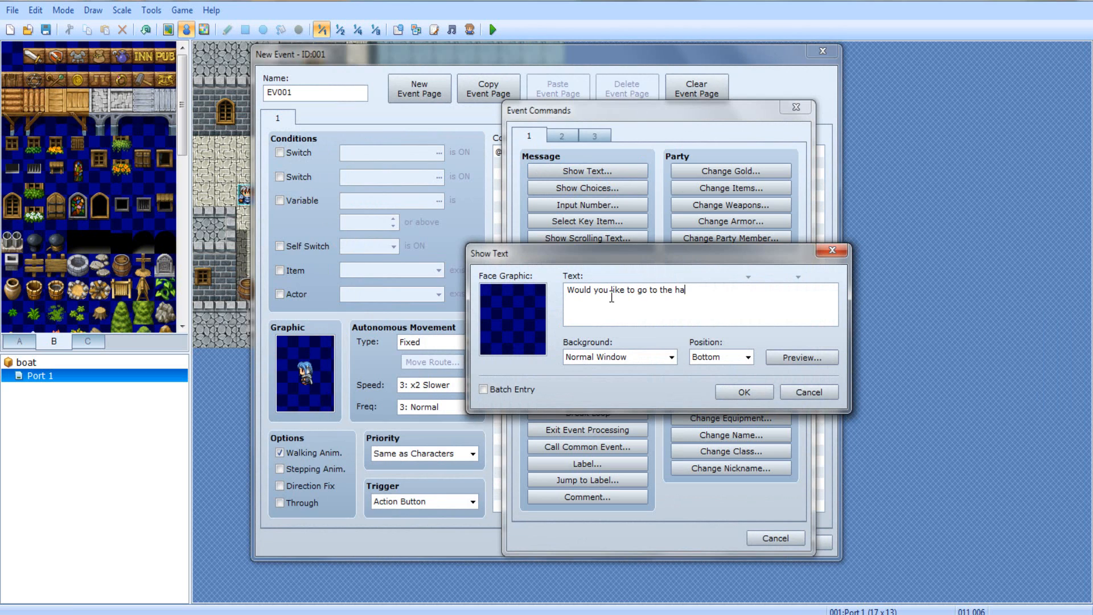
pyautogui.press('Backspace')
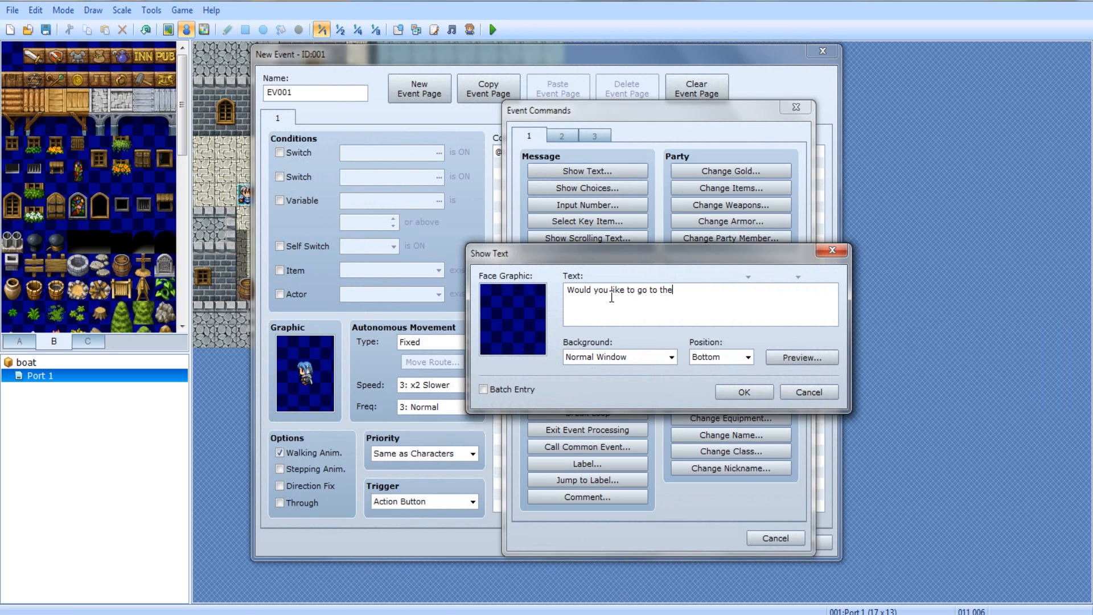
pyautogui.press('Backspace')
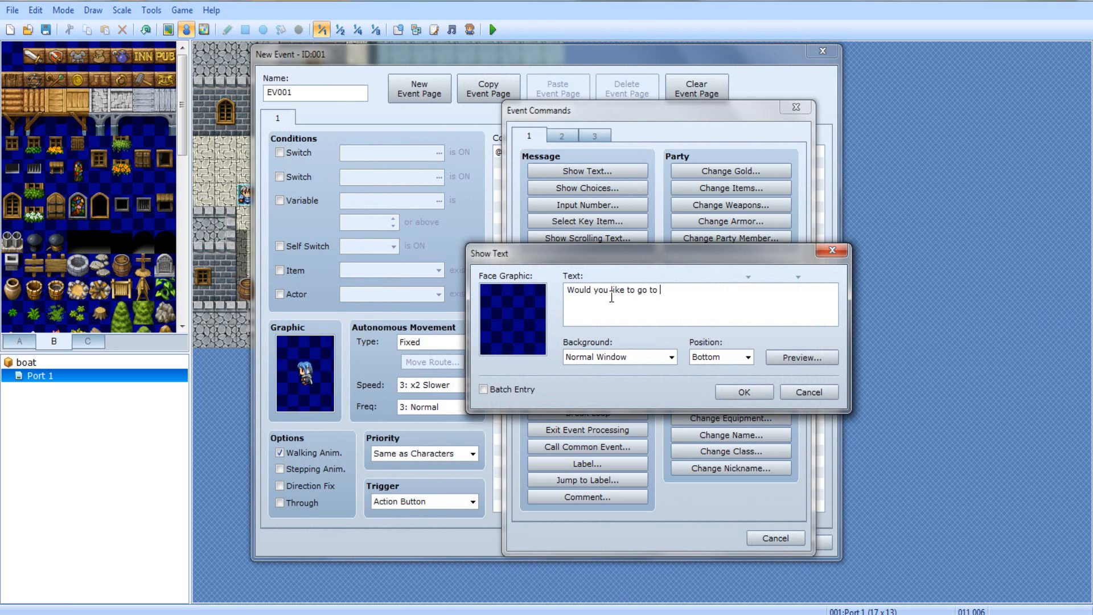
pyautogui.write('Port 2')
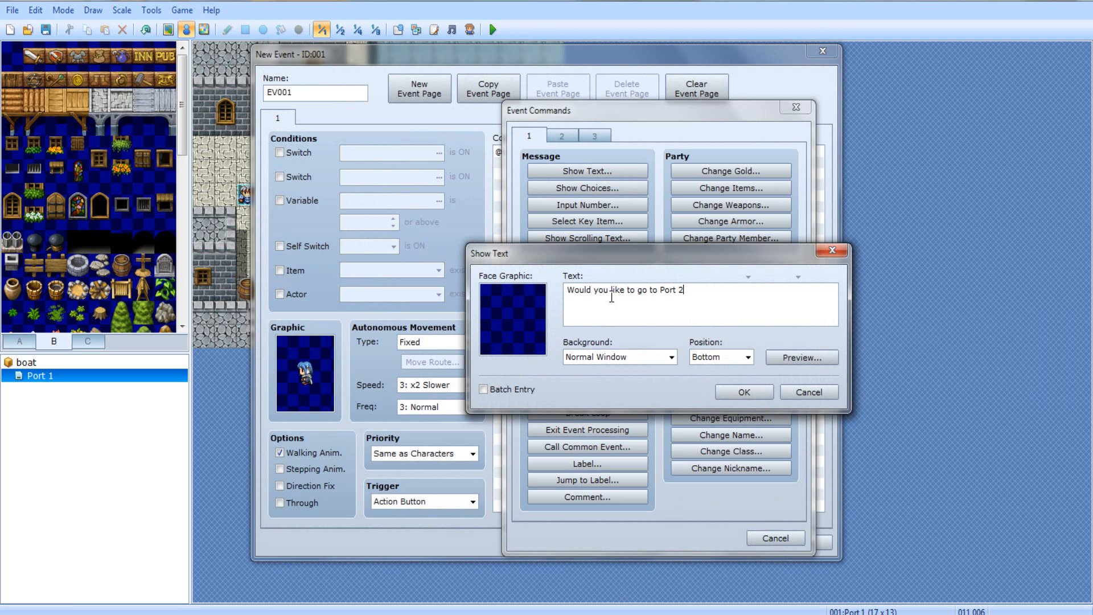
pyautogui.click(743, 392)
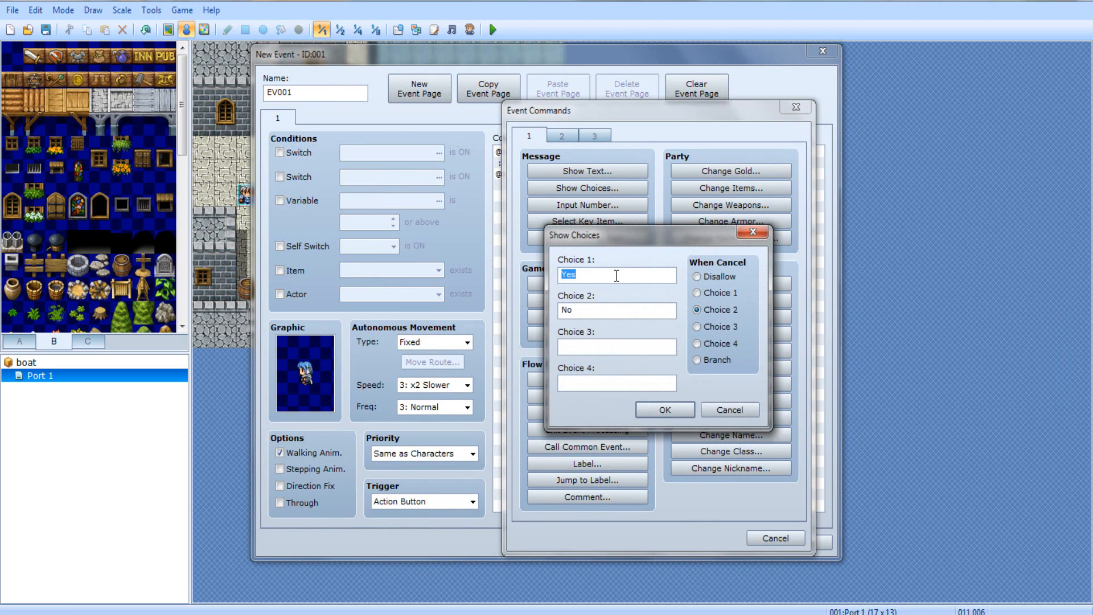
pyautogui.click(664, 409)
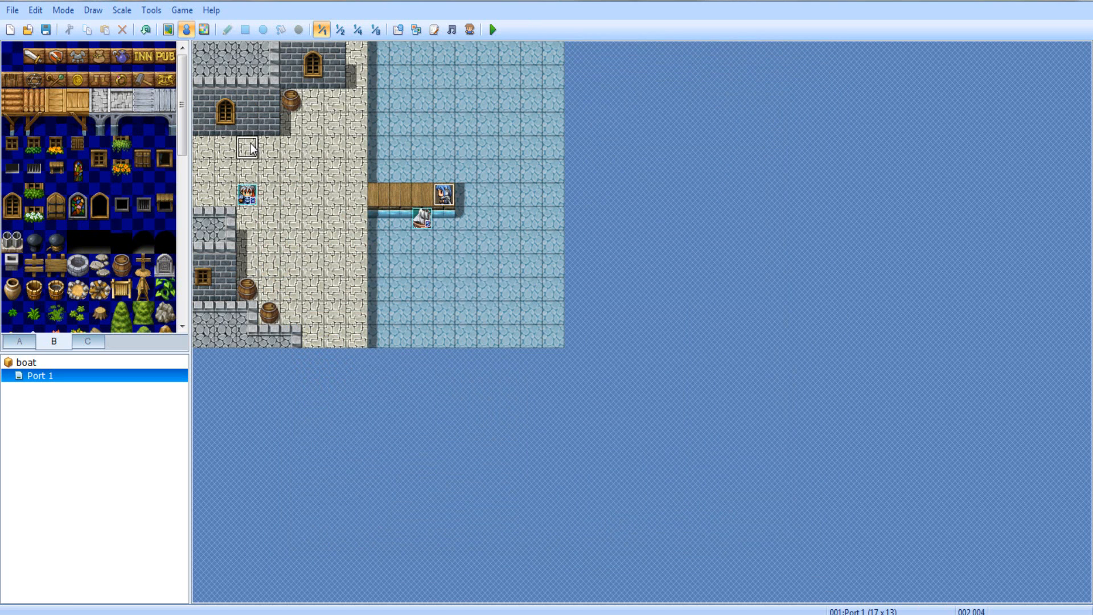
# Create a new map 'ocean' with Scroll Type set to Both Loop
pyautogui.rightClick(40, 375)
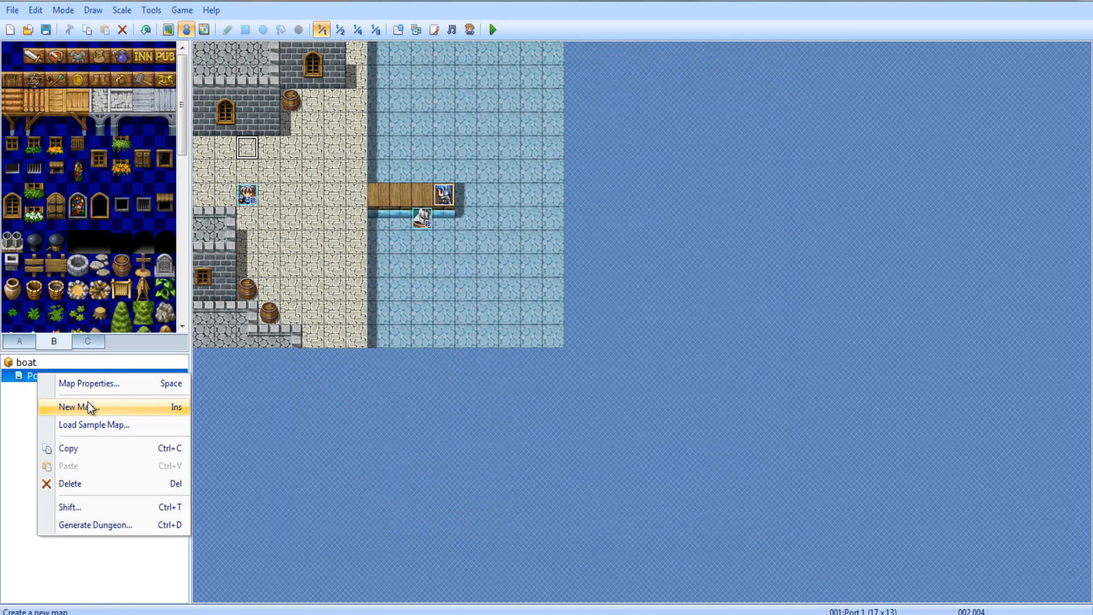
pyautogui.click(80, 408)
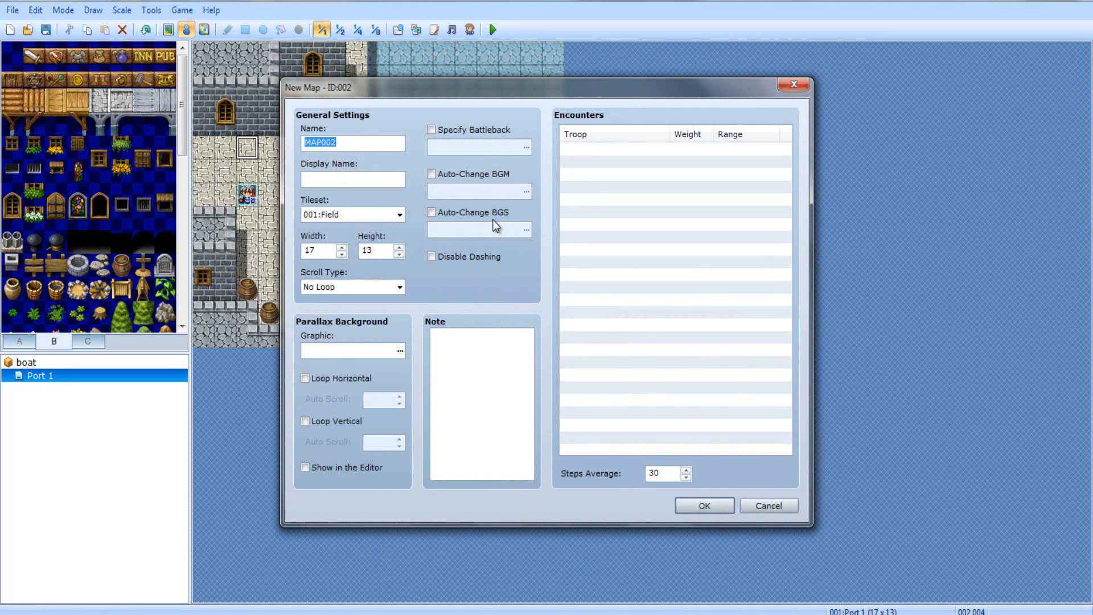
pyautogui.click(702, 506)
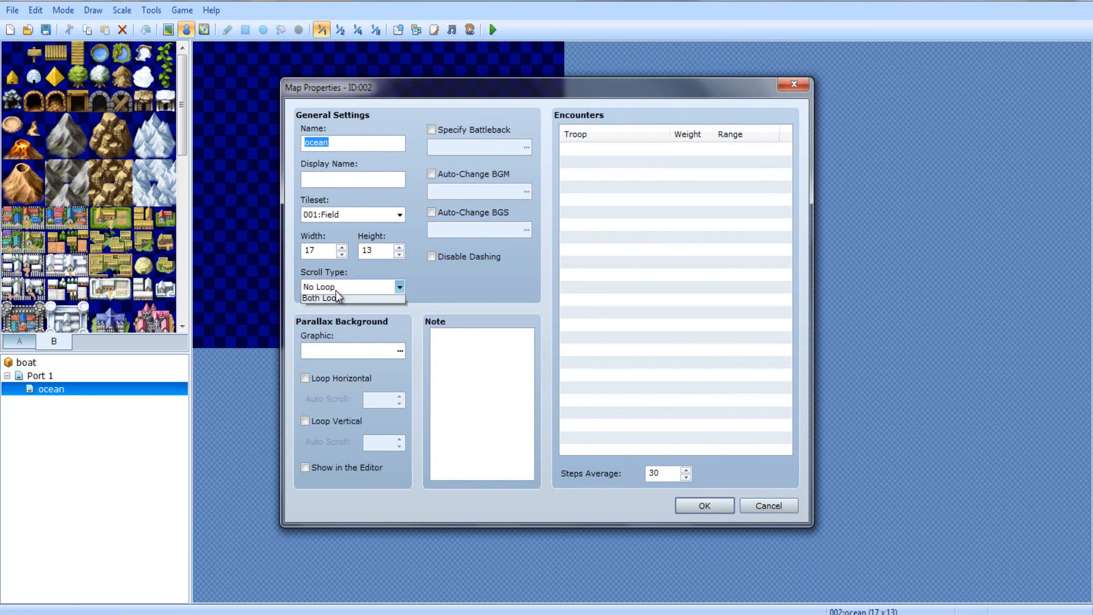
pyautogui.click(321, 297)
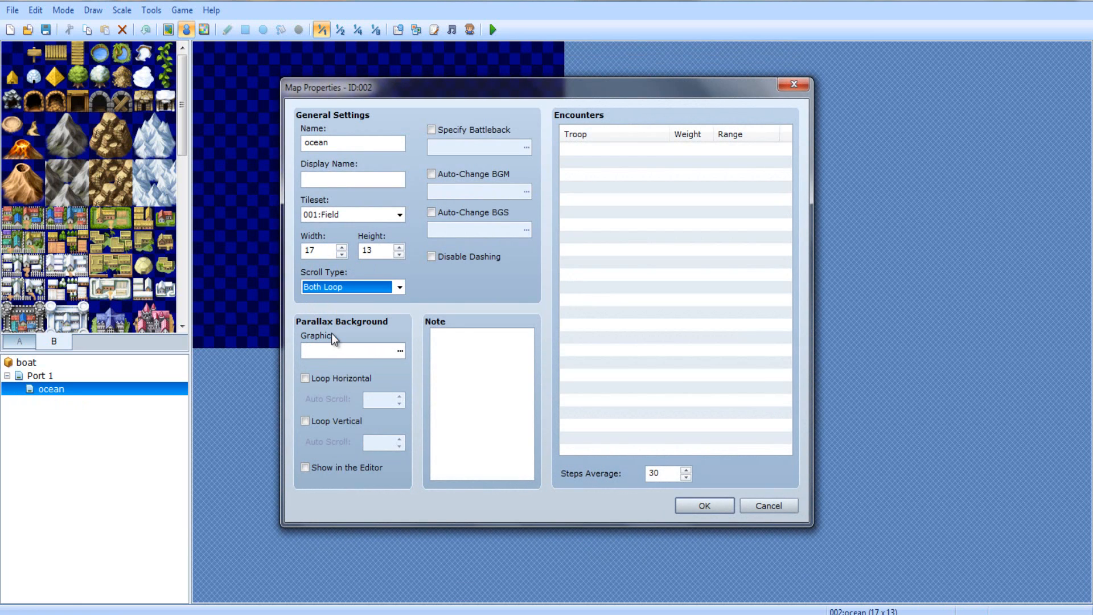
pyautogui.click(704, 506)
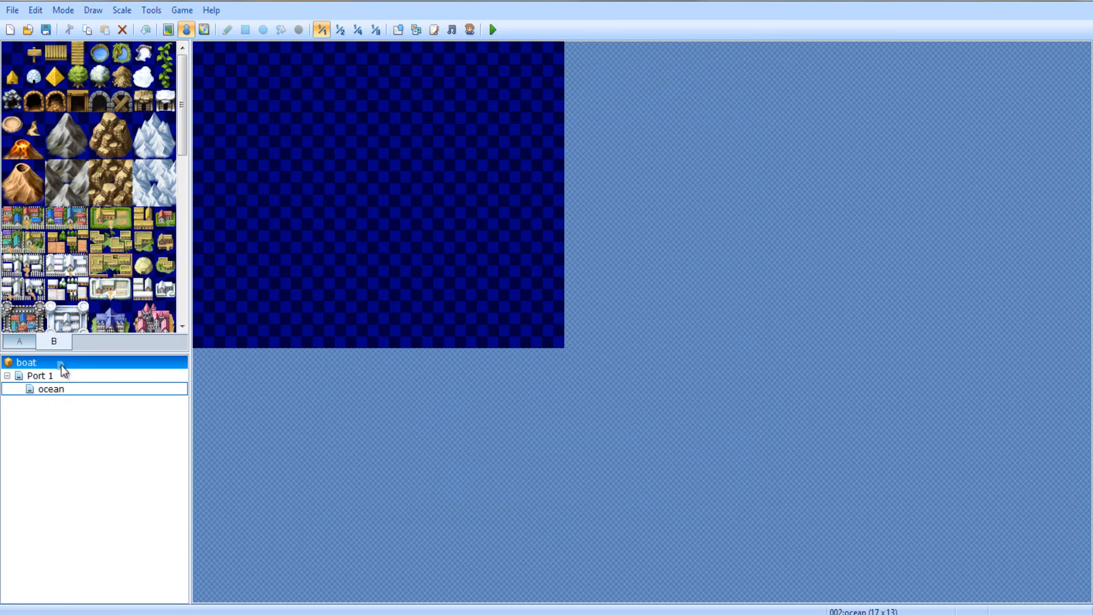
# Review the ocean map's properties and close them unchanged
pyautogui.click(50, 388)
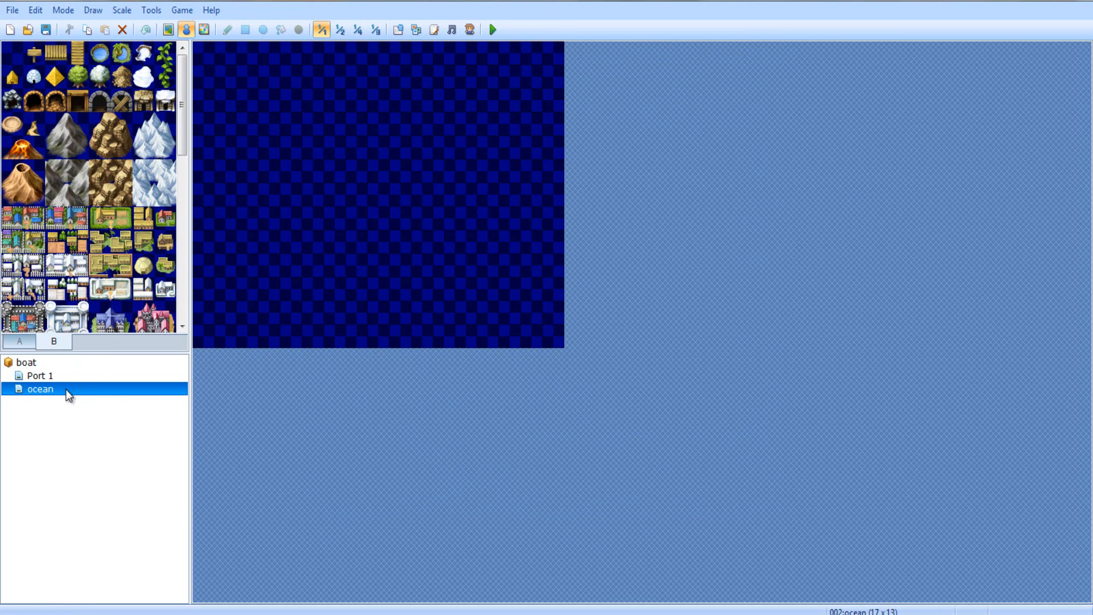
pyautogui.doubleClick(40, 389)
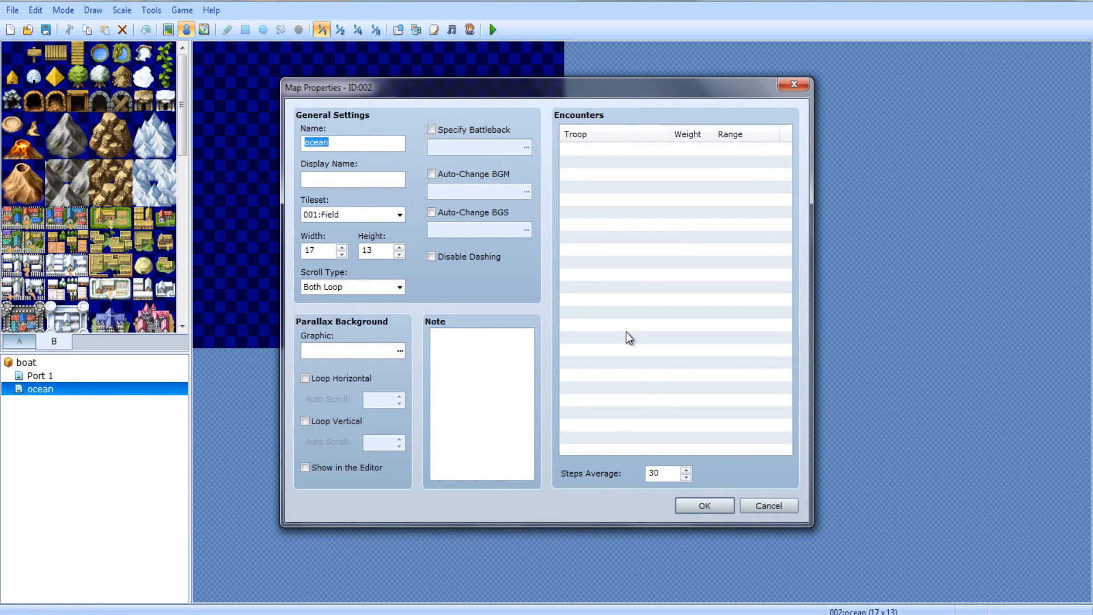
pyautogui.moveTo(330, 144)
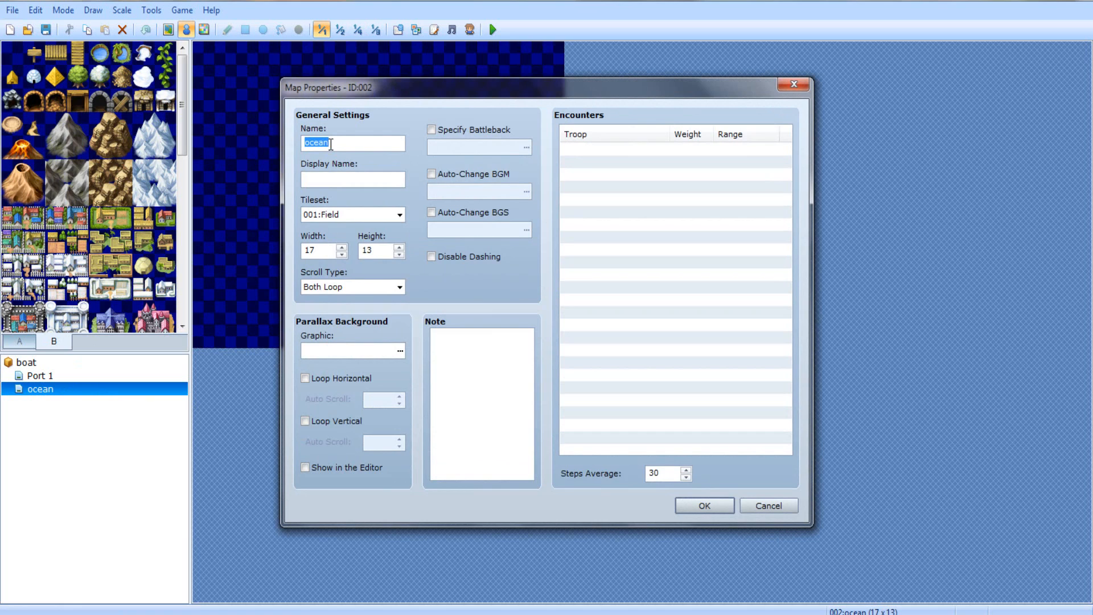
pyautogui.click(704, 506)
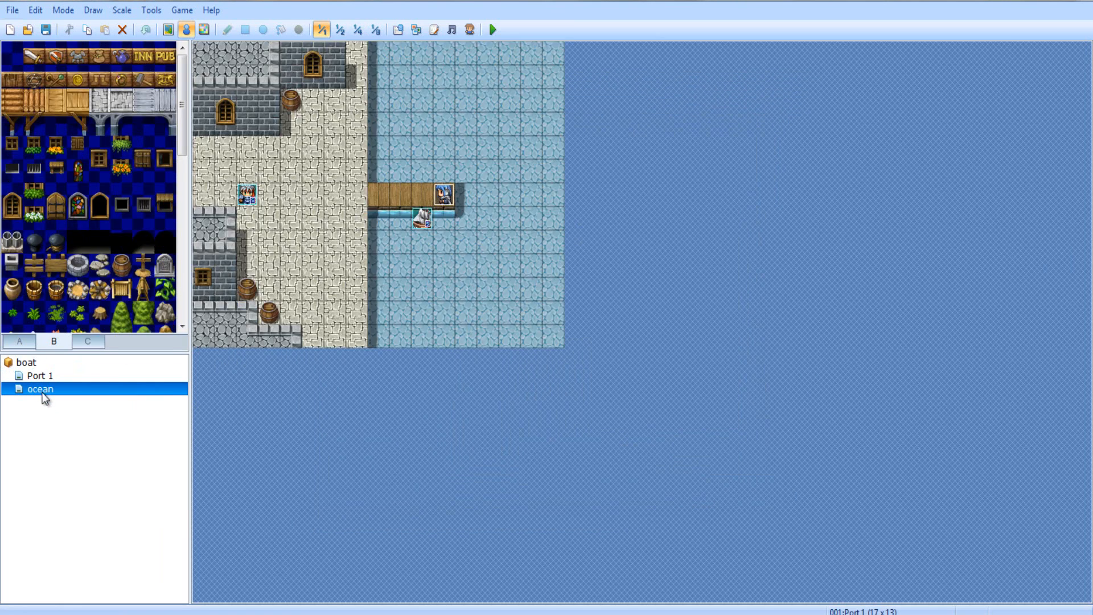
# Create a new map named 'Port 2' using the 002:Exterior tileset
pyautogui.rightClick(39, 375)
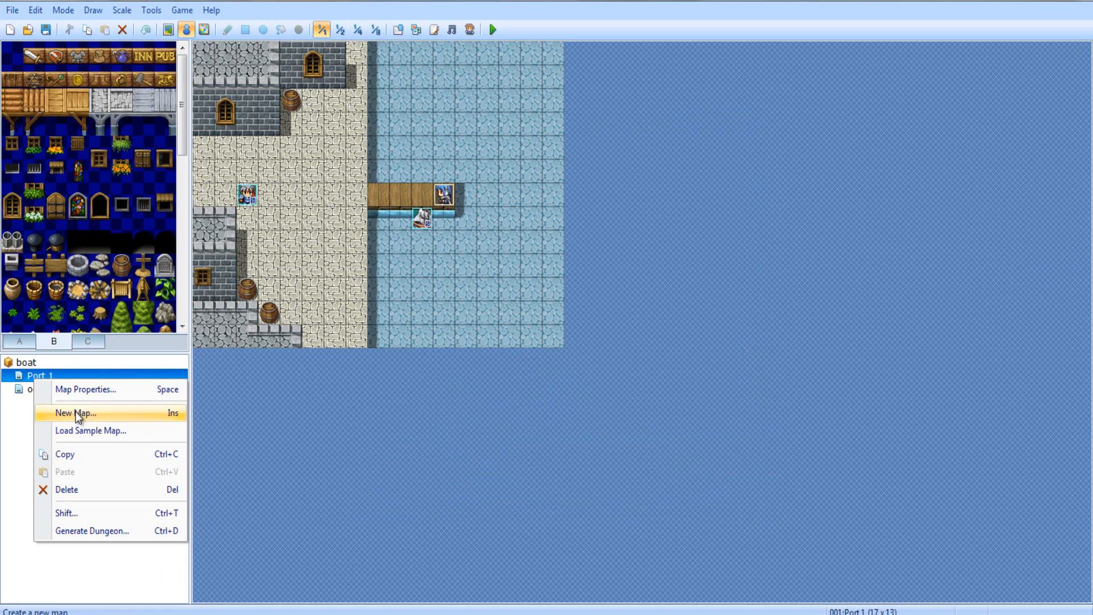
pyautogui.click(72, 412)
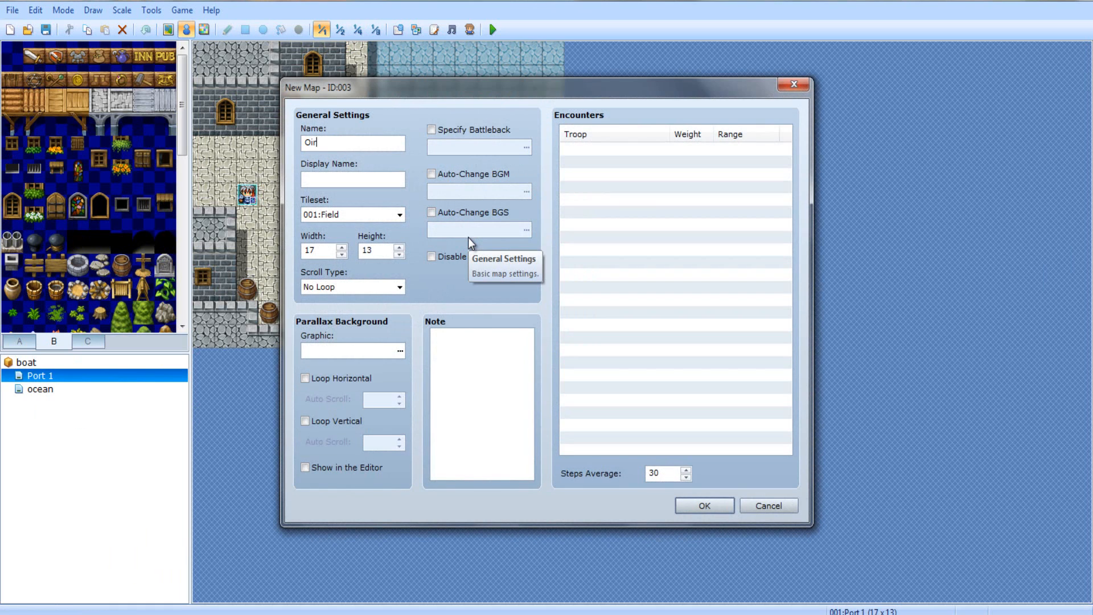
pyautogui.write('Port 2')
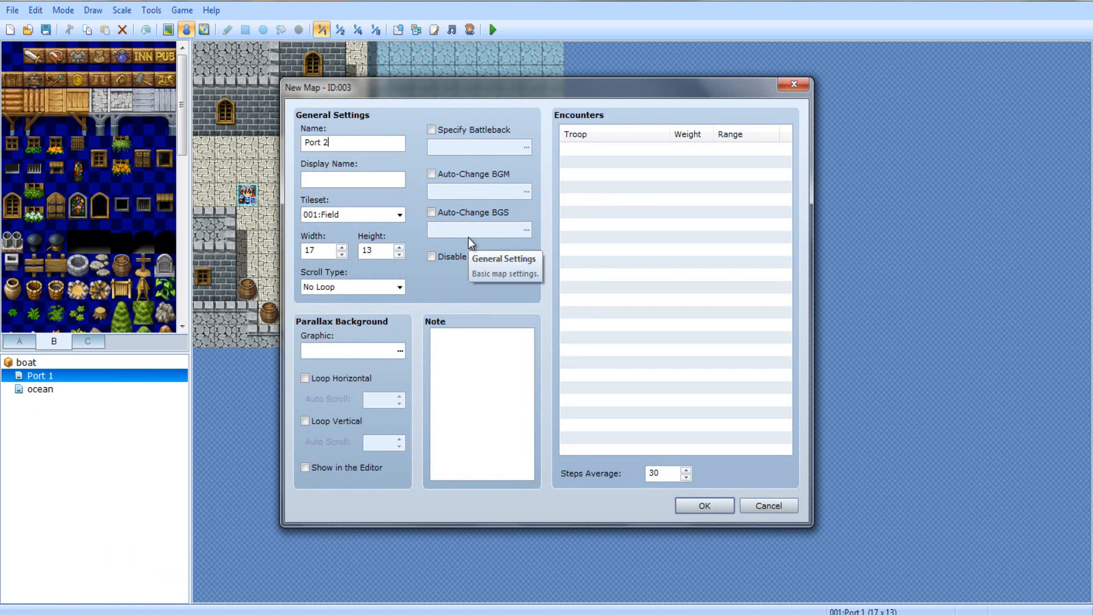
pyautogui.moveTo(408, 262)
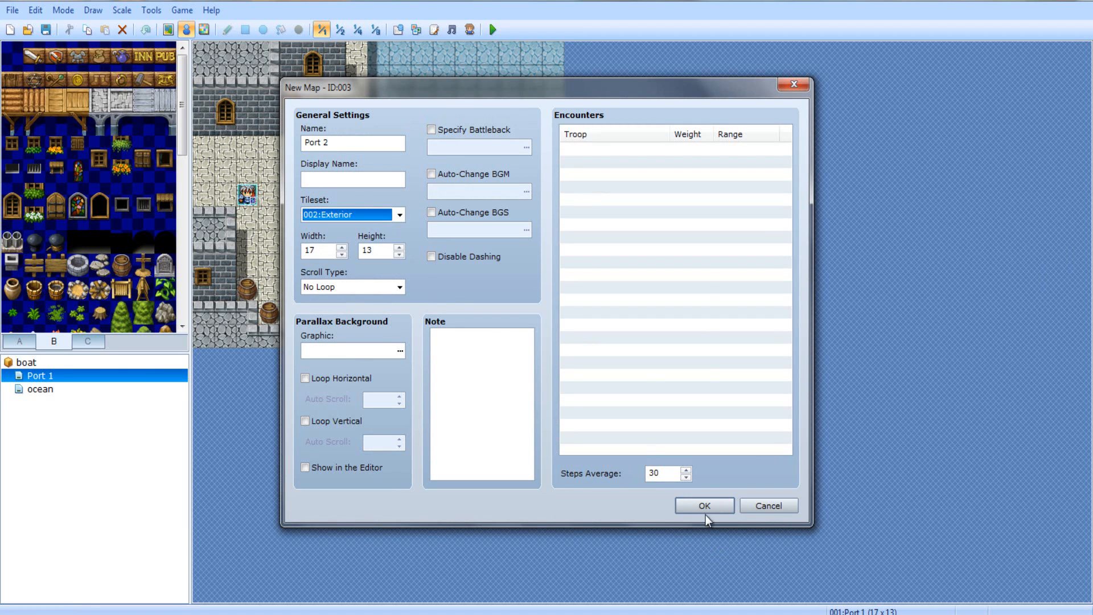
pyautogui.click(703, 506)
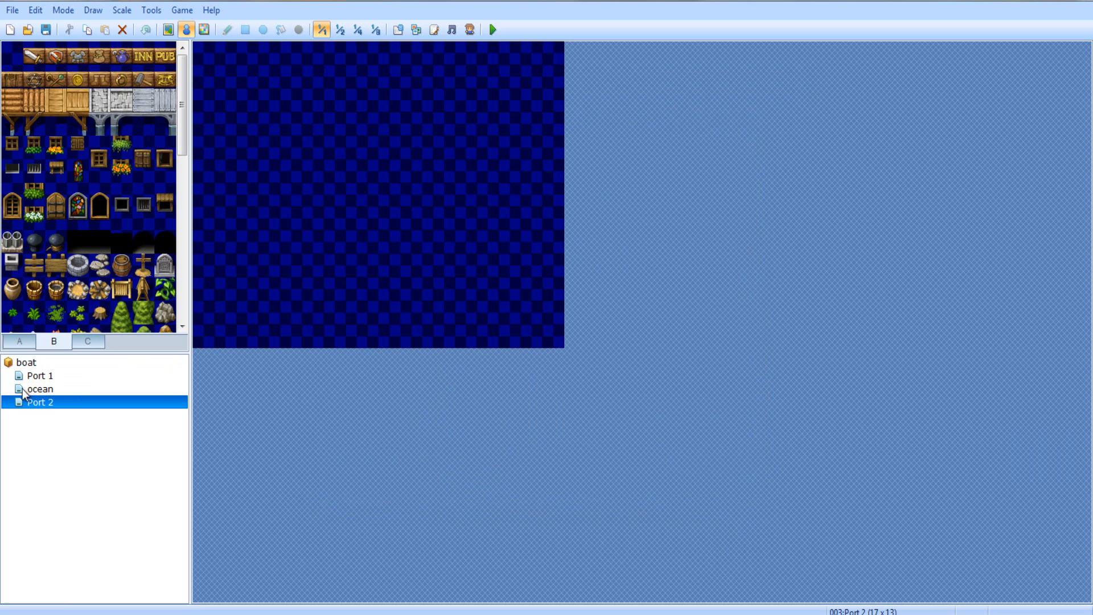
# Browse Port 1 and ocean, then select Port 2 for editing
pyautogui.click(38, 374)
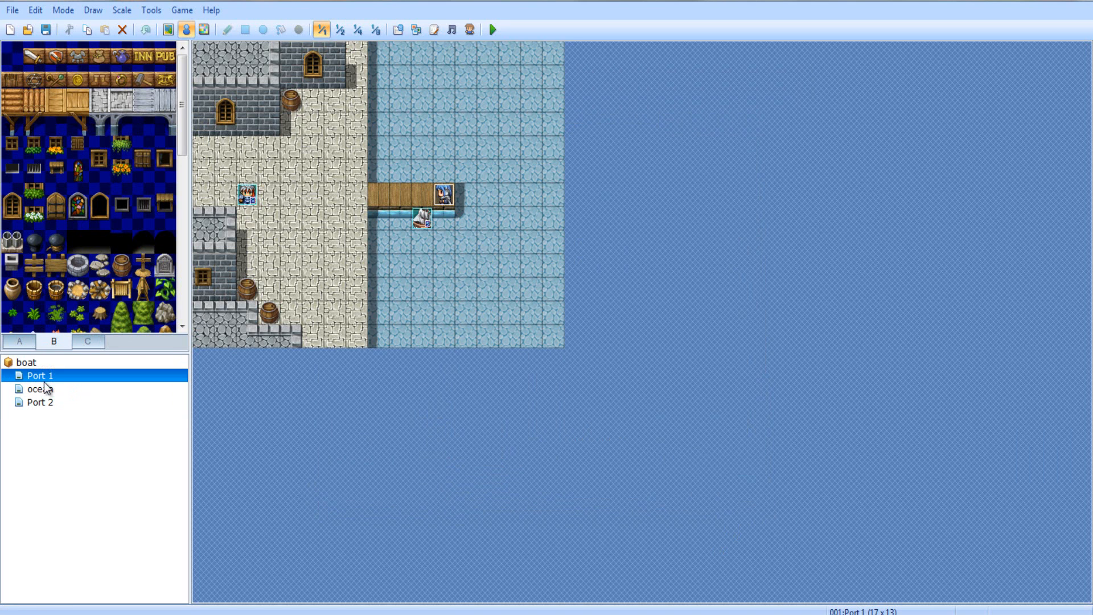
pyautogui.click(41, 388)
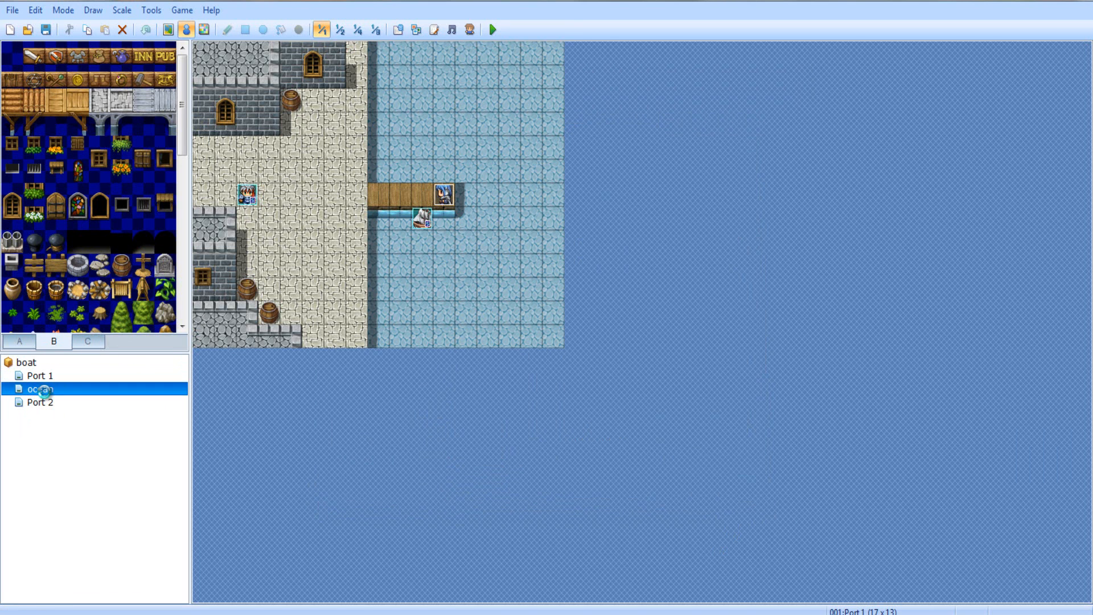
pyautogui.click(41, 402)
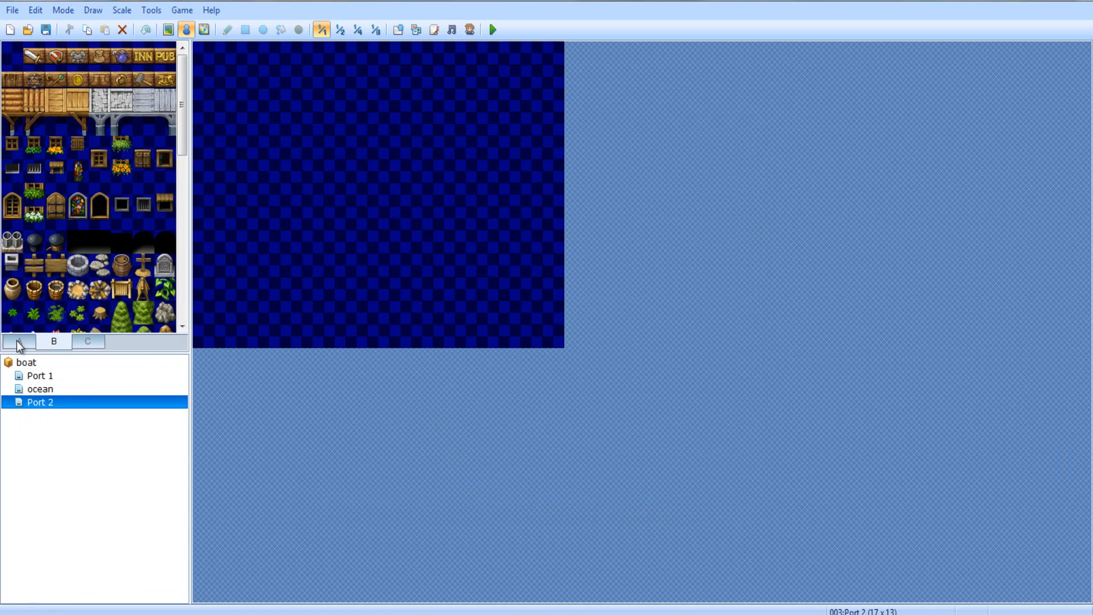
# Fill the Port 2 map with shallow water, checking Port 1 for reference
pyautogui.click(19, 341)
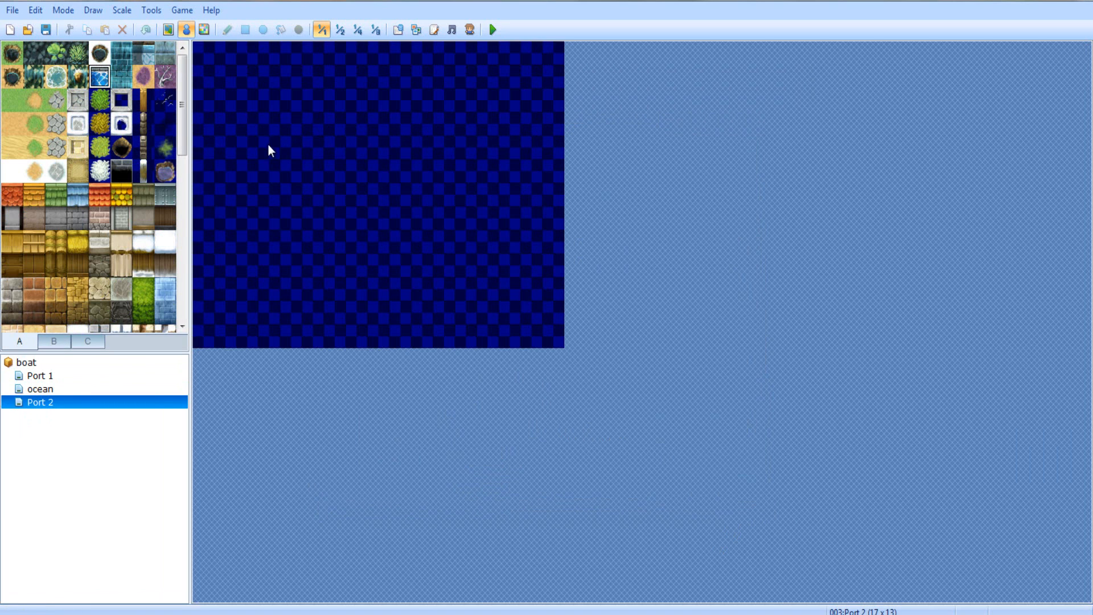
pyautogui.click(245, 30)
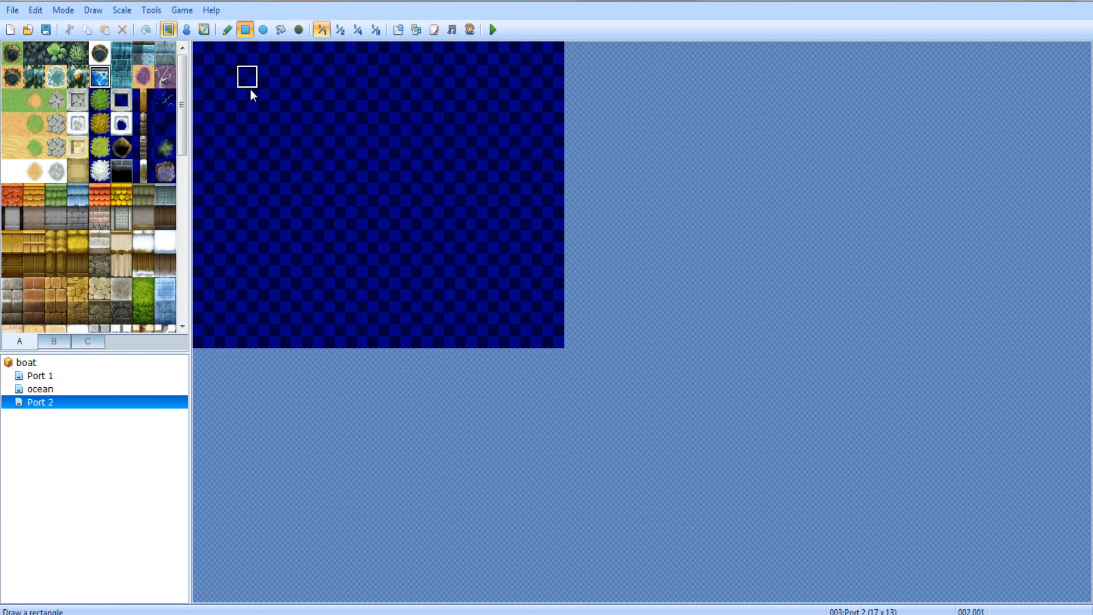
pyautogui.click(40, 376)
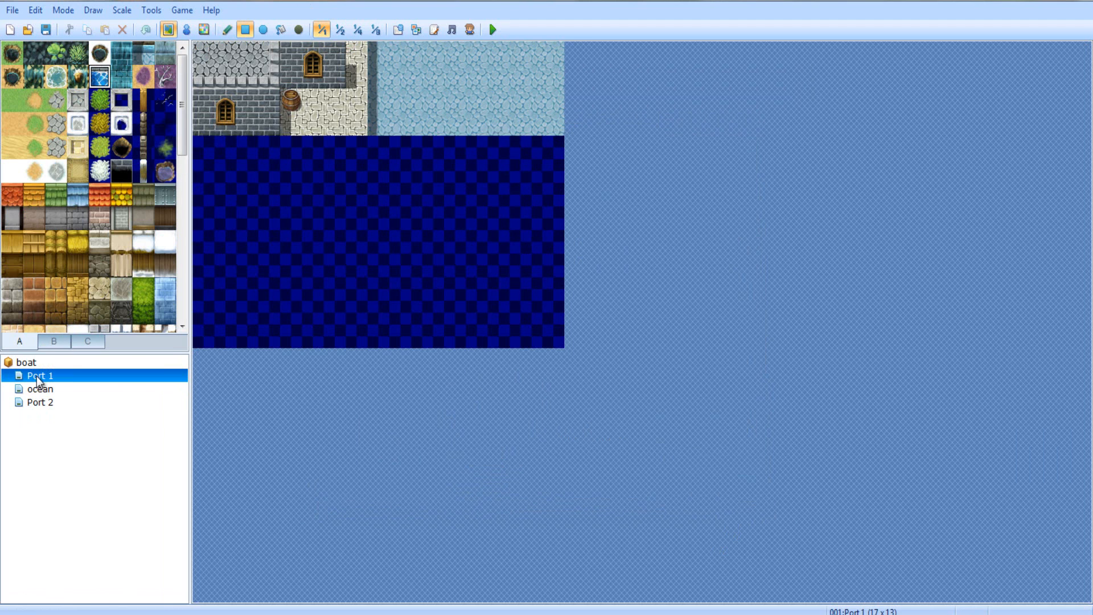
pyautogui.click(298, 30)
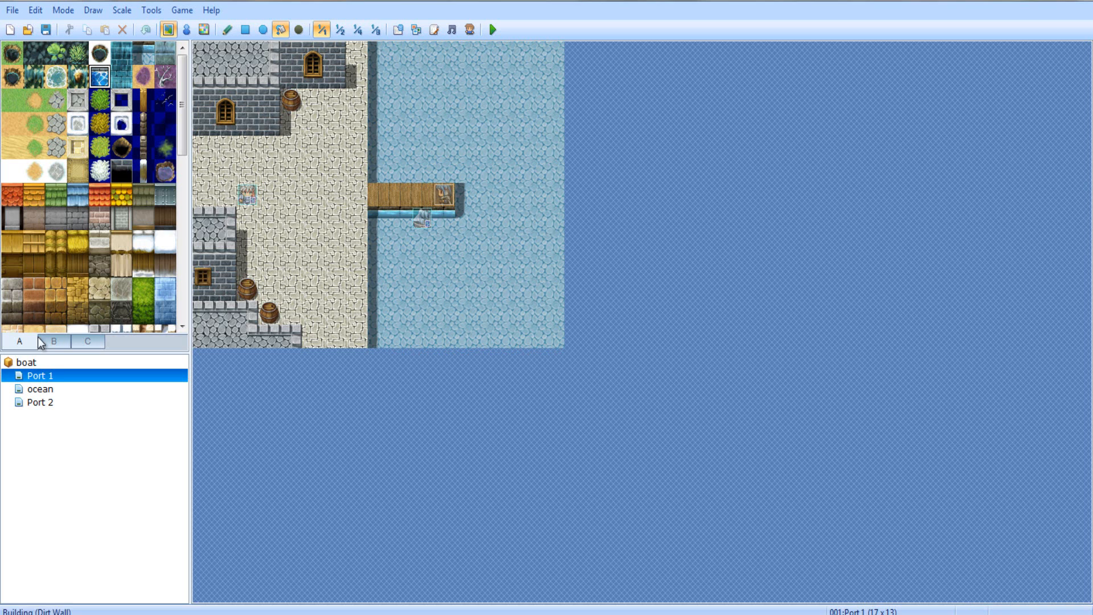
pyautogui.click(41, 402)
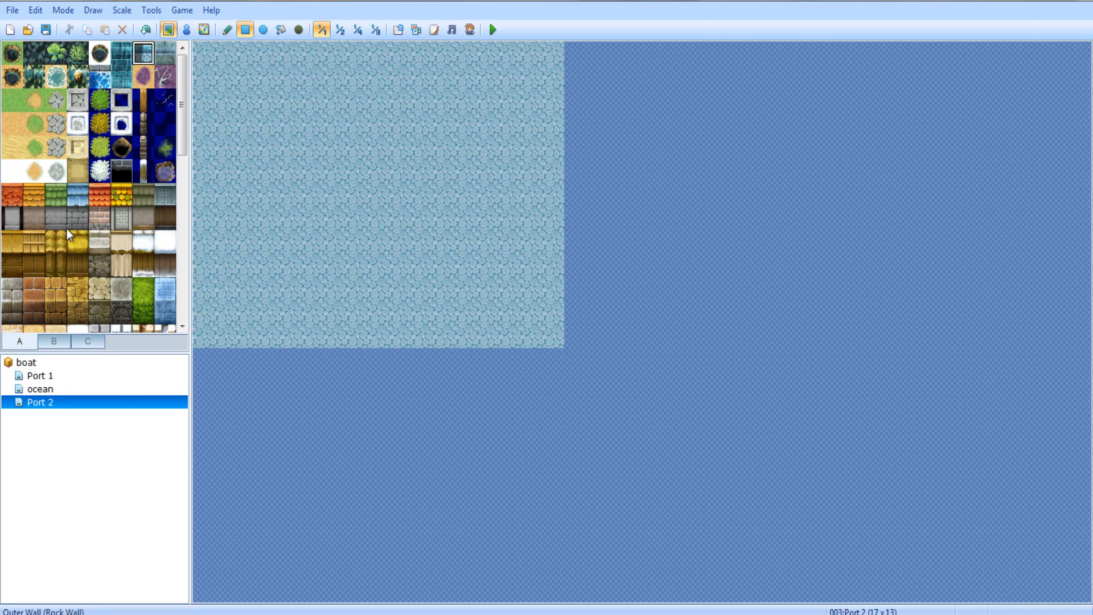
# Paint cobblestone shore on the right and lay a Large Bridge pier into the water
pyautogui.click(77, 290)
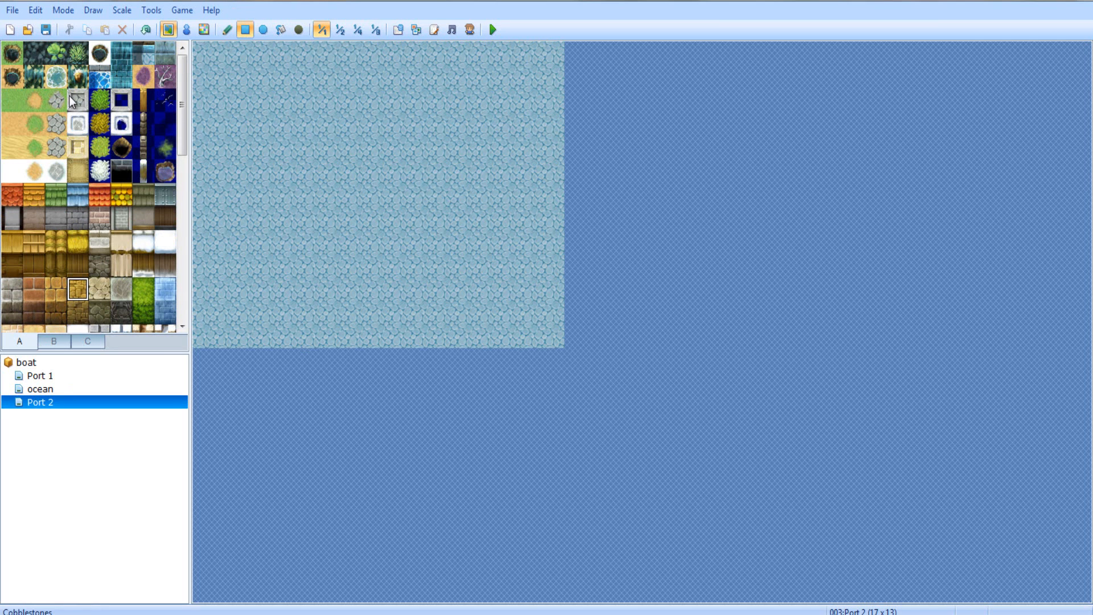
pyautogui.scroll(-3)
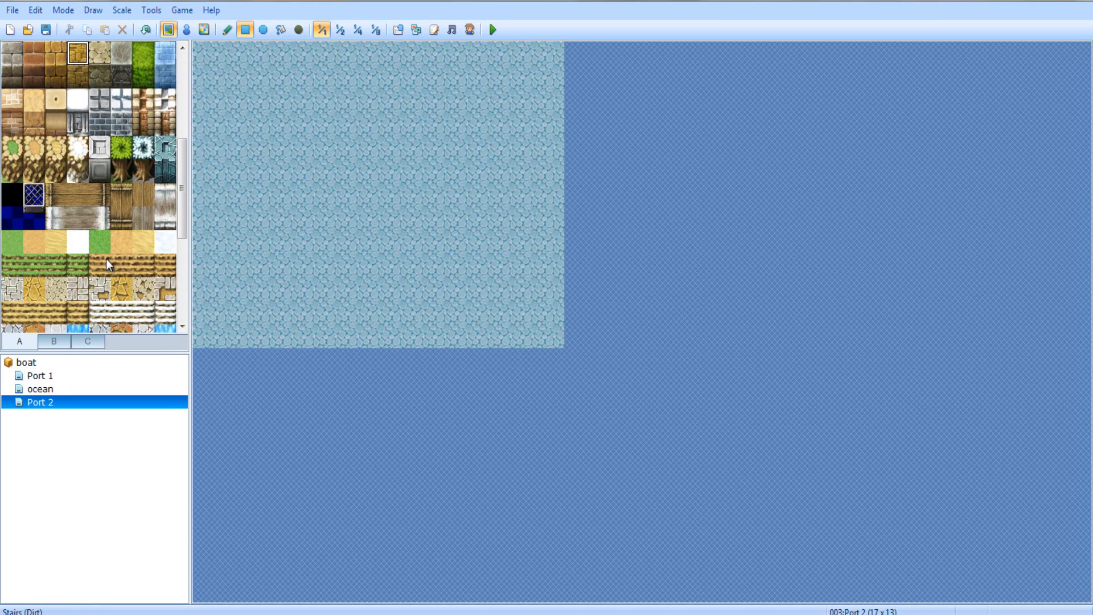
pyautogui.scroll(-3)
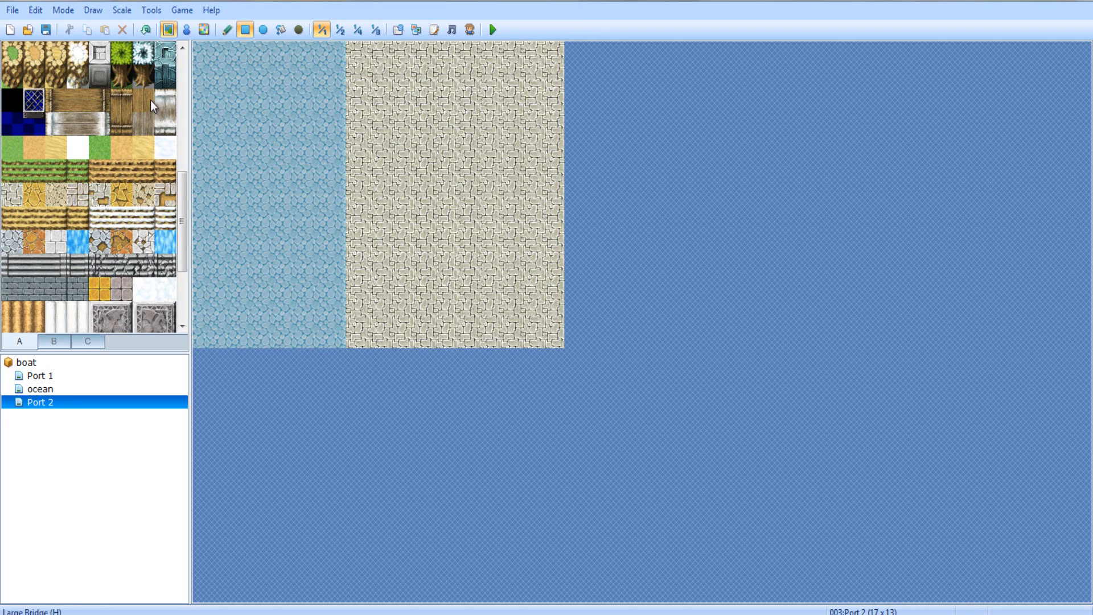
pyautogui.click(299, 197)
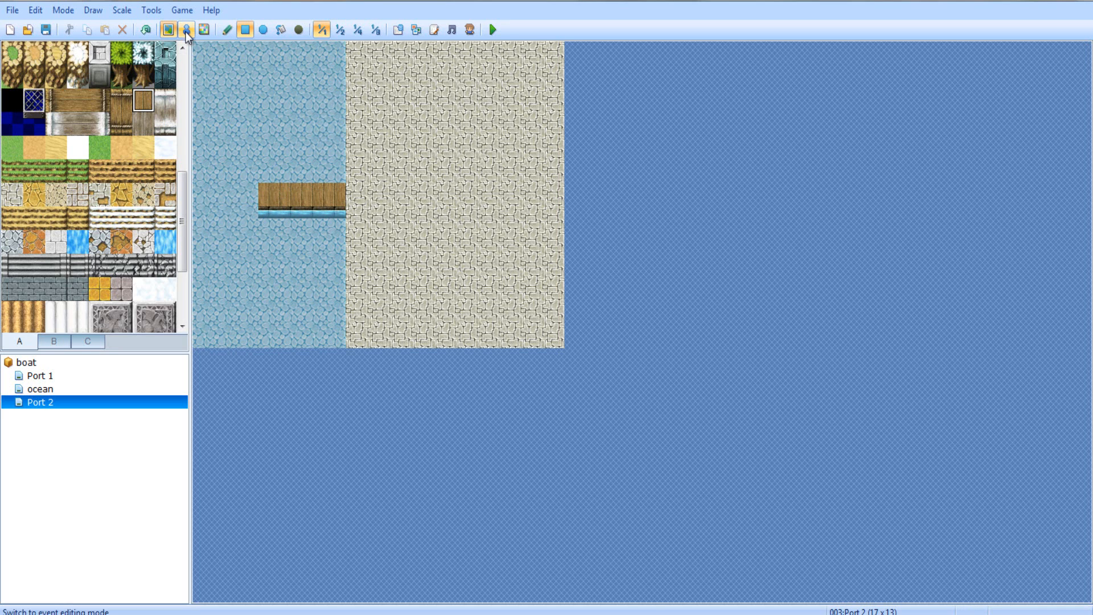
pyautogui.click(204, 30)
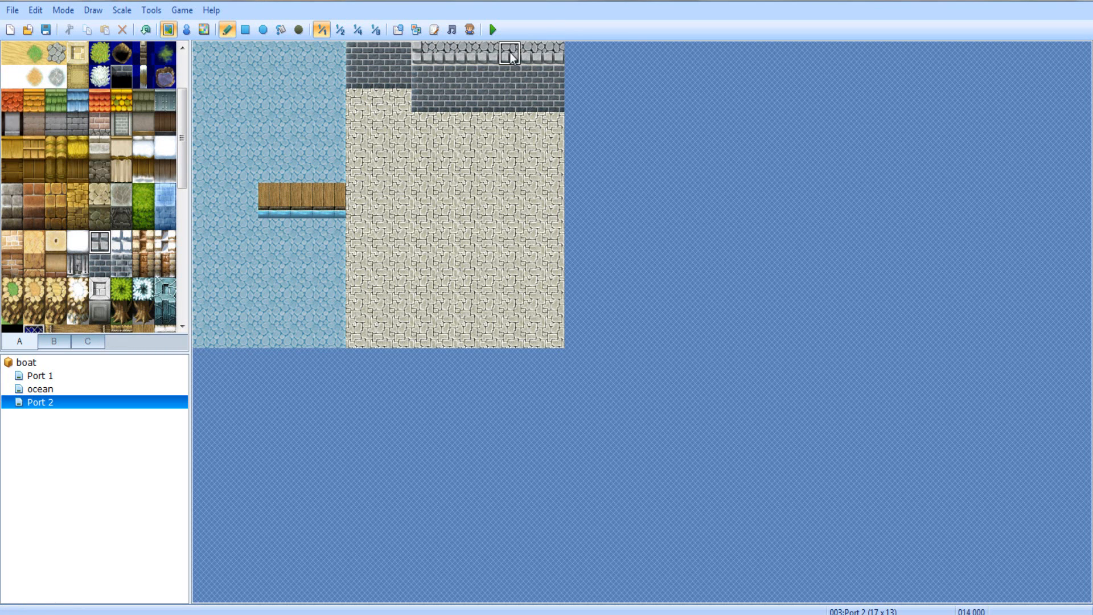
pyautogui.moveTo(356, 338)
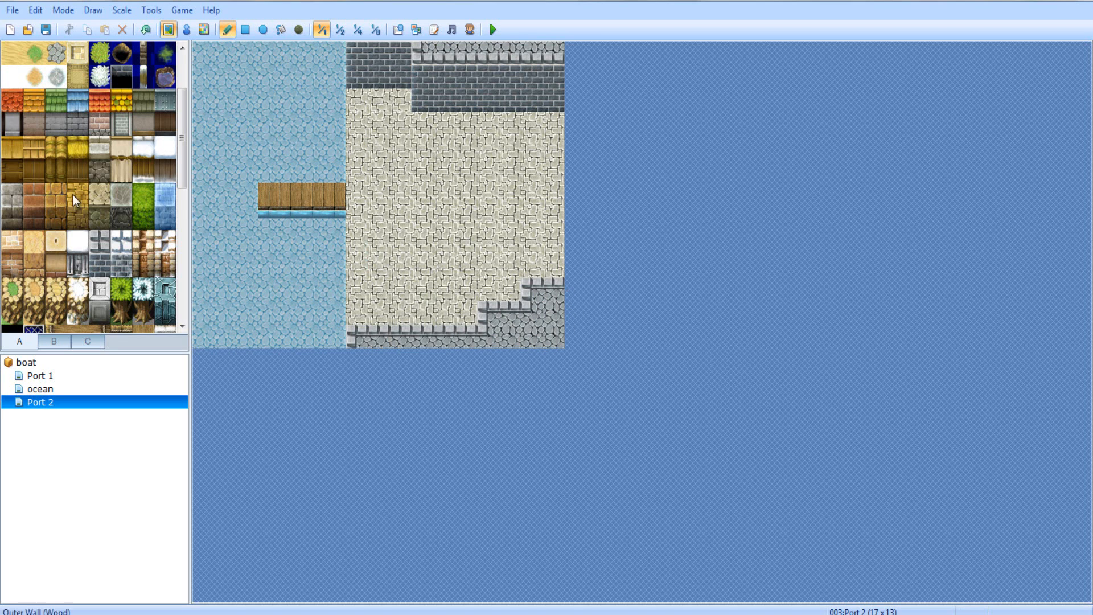
# Add a Port 2 event with a blue-haired Actor3 character as its graphic
pyautogui.click(186, 30)
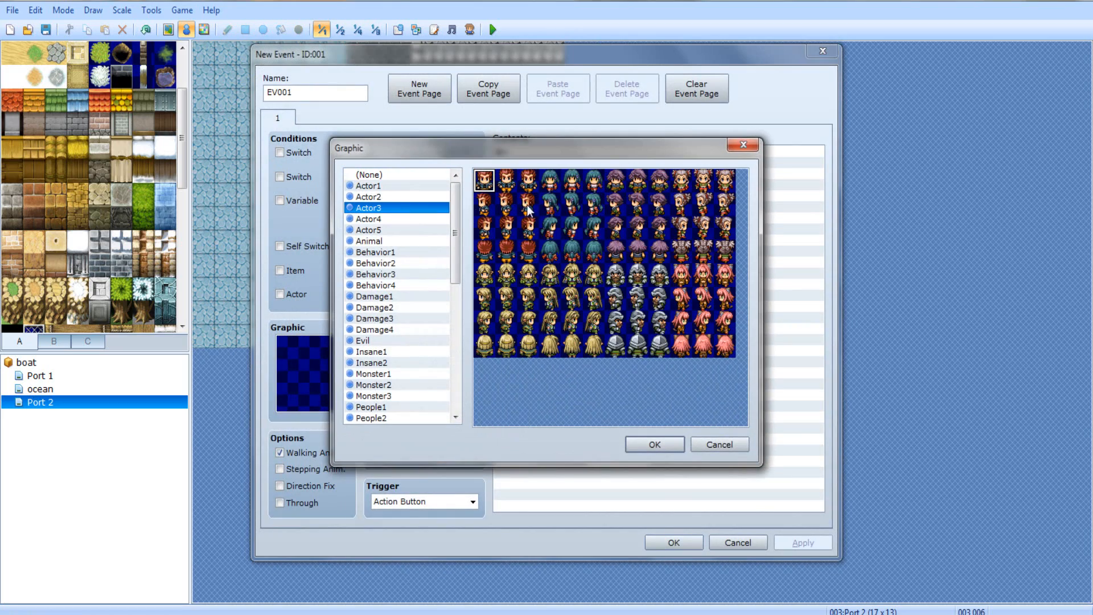
pyautogui.click(654, 444)
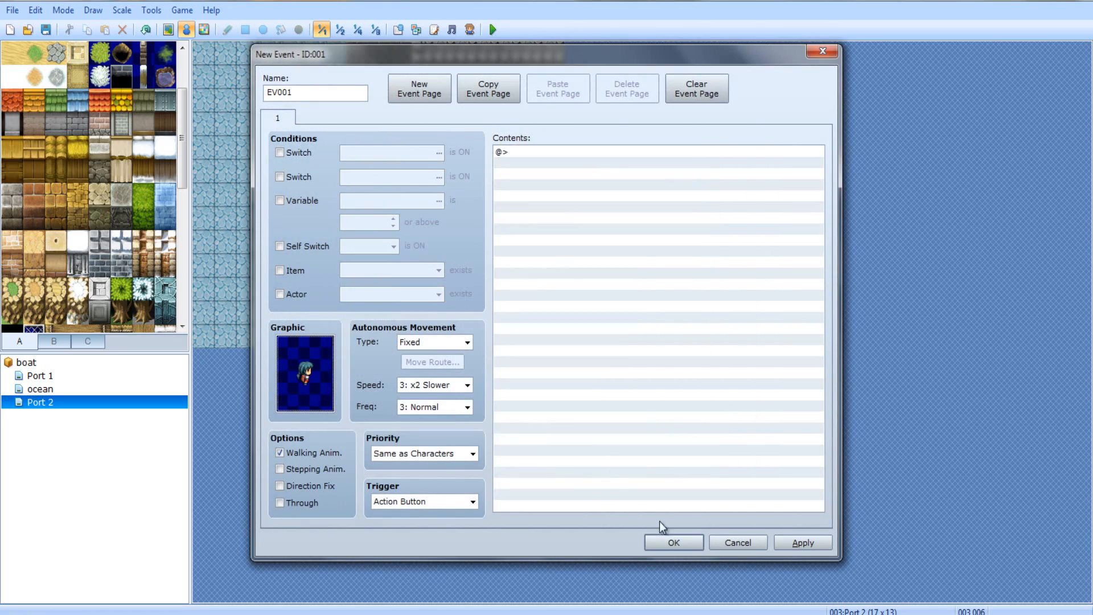
pyautogui.click(672, 543)
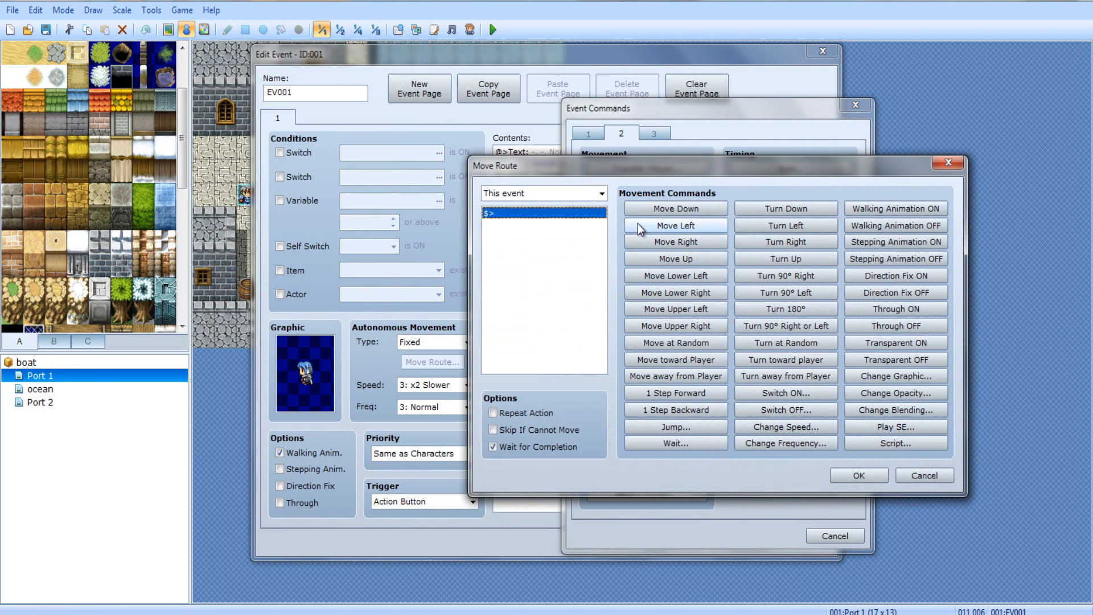
# In the Yes branch, give the player a turn-down move route to board the boat
pyautogui.click(542, 194)
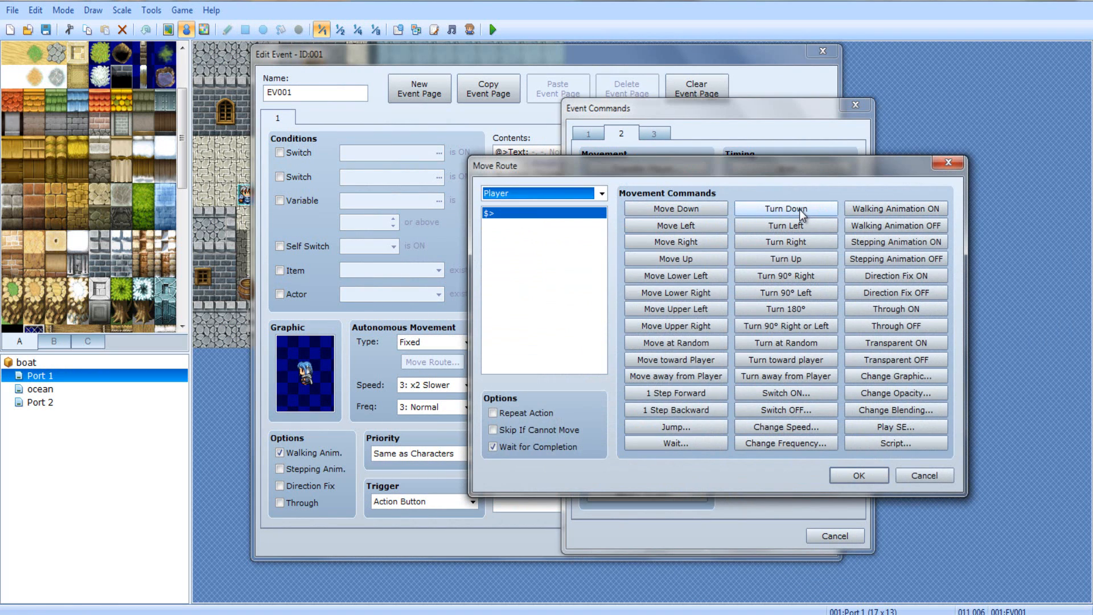
pyautogui.click(785, 207)
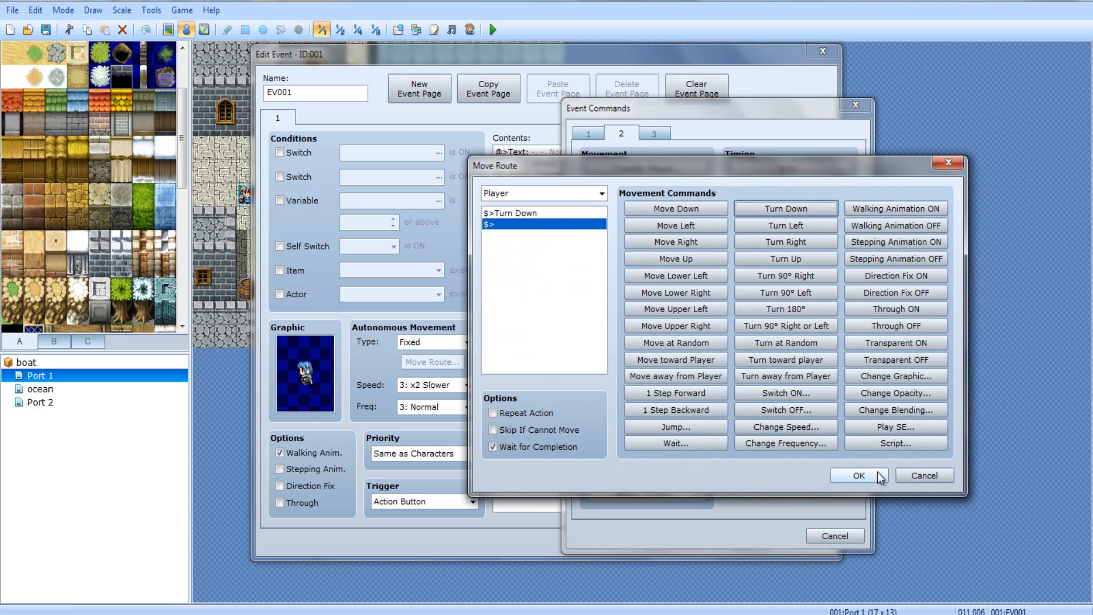
pyautogui.click(858, 476)
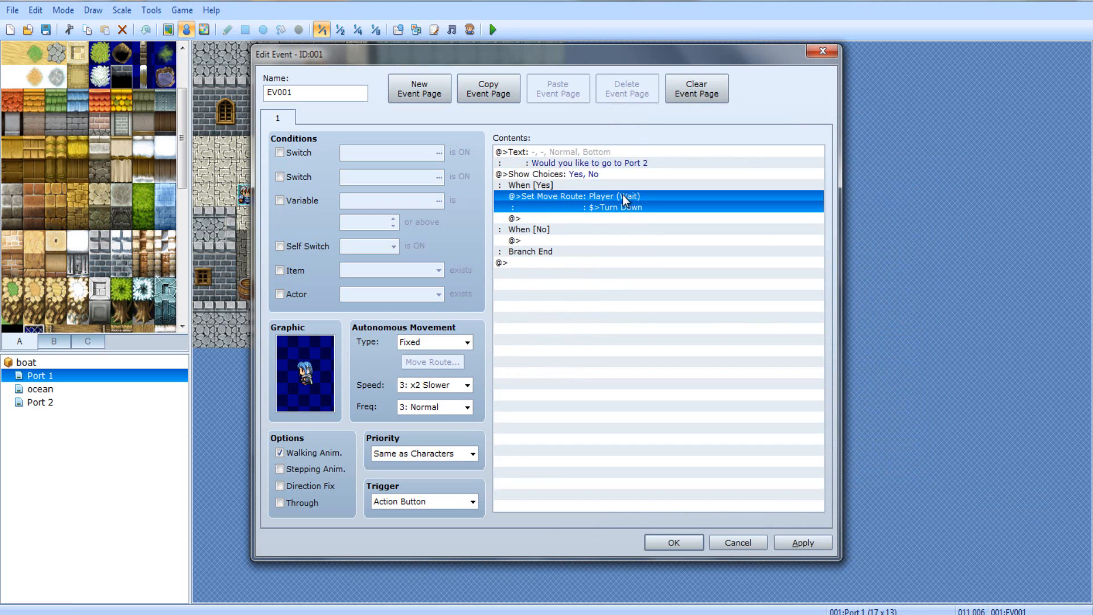
pyautogui.doubleClick(627, 207)
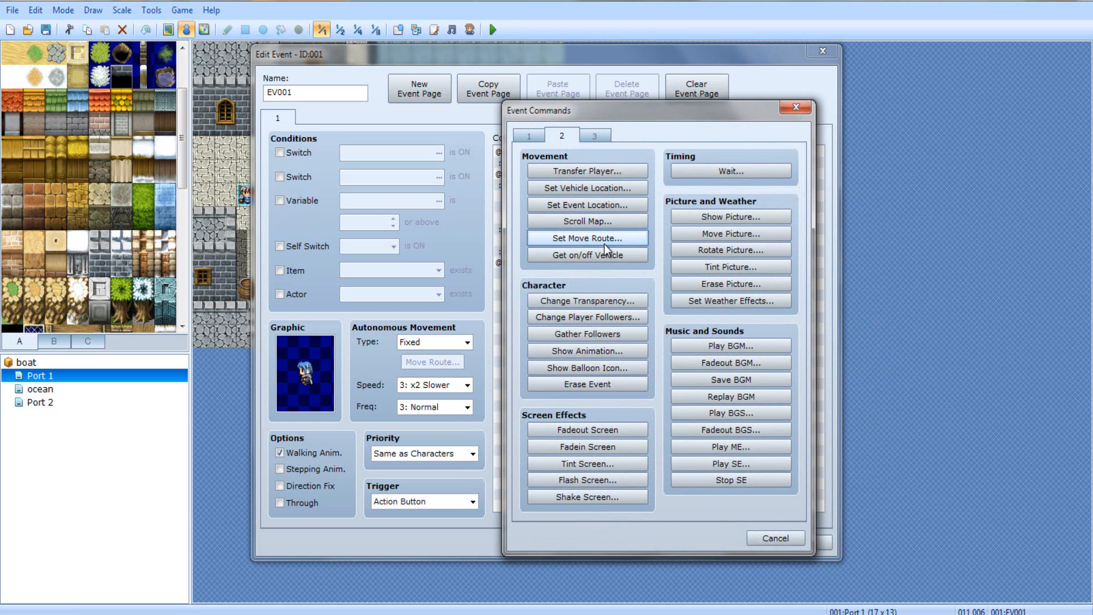
pyautogui.moveTo(588, 254)
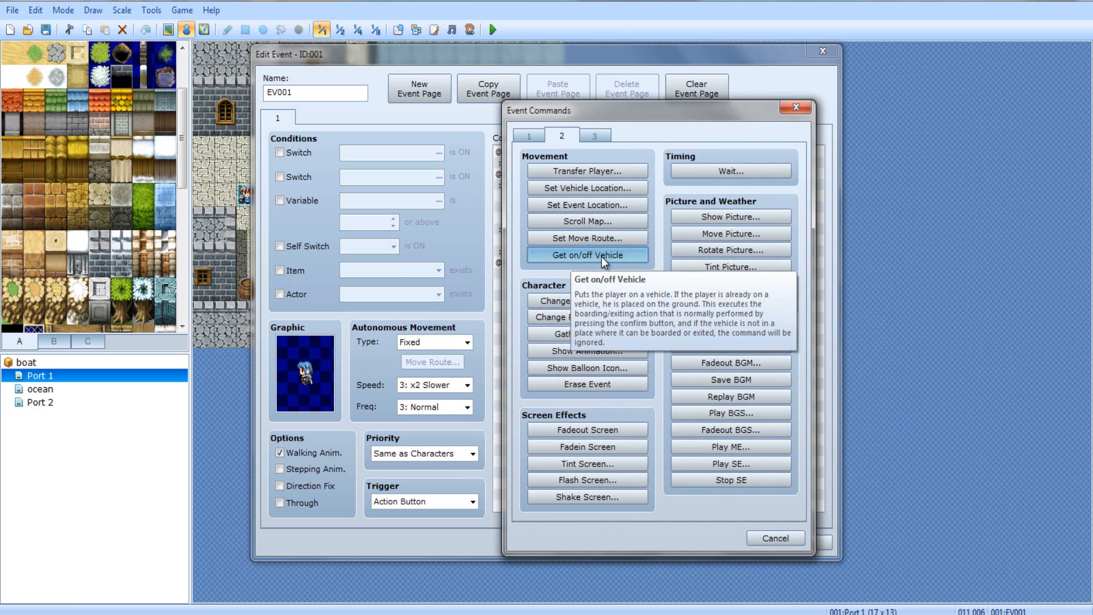
pyautogui.moveTo(565, 242)
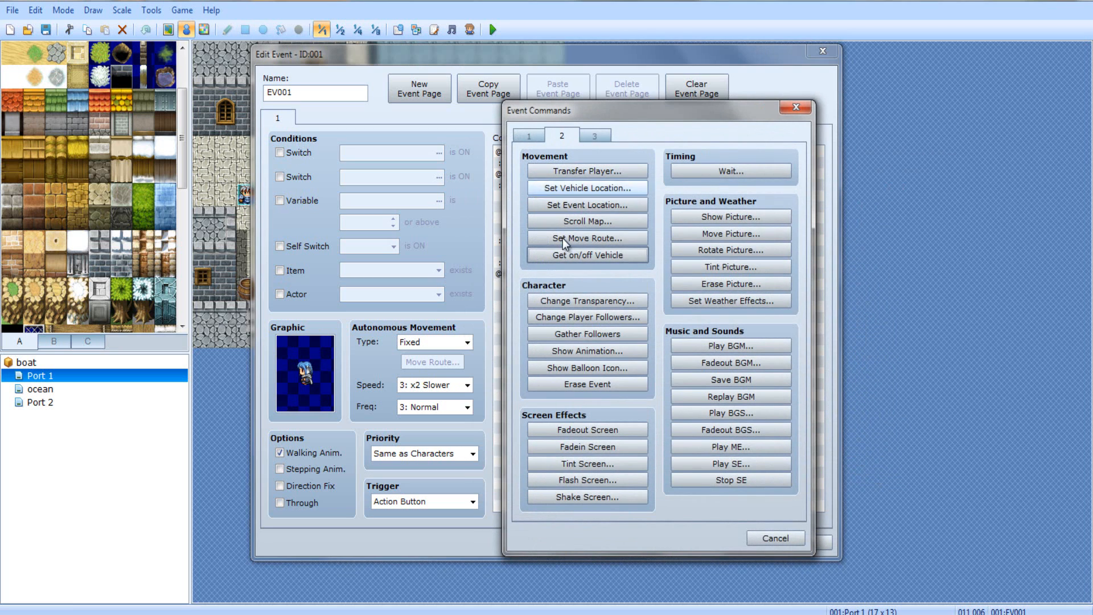
pyautogui.click(587, 238)
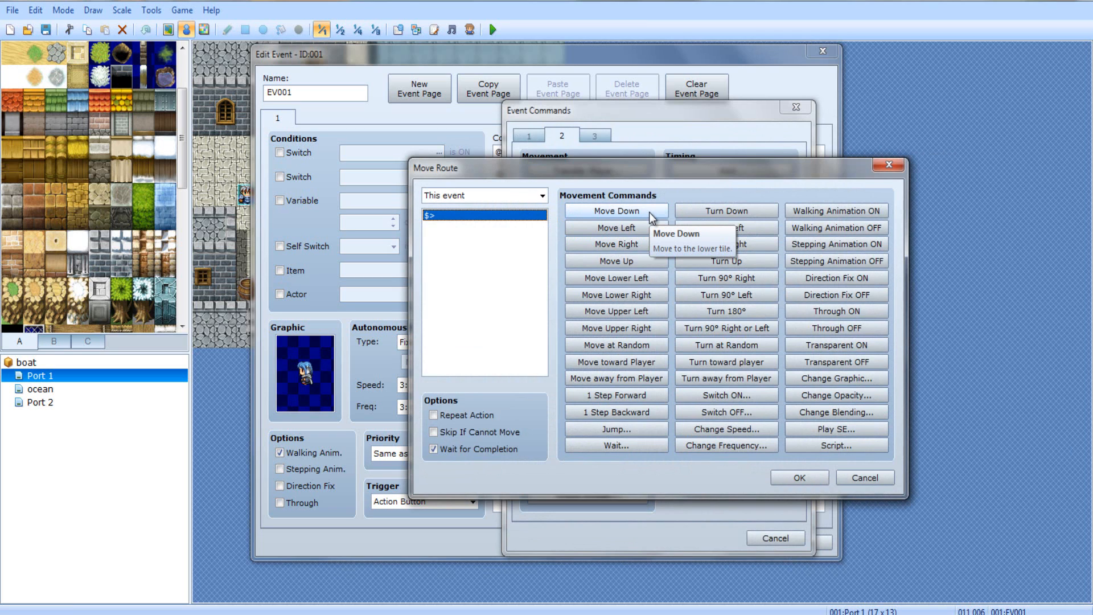
pyautogui.moveTo(42, 263)
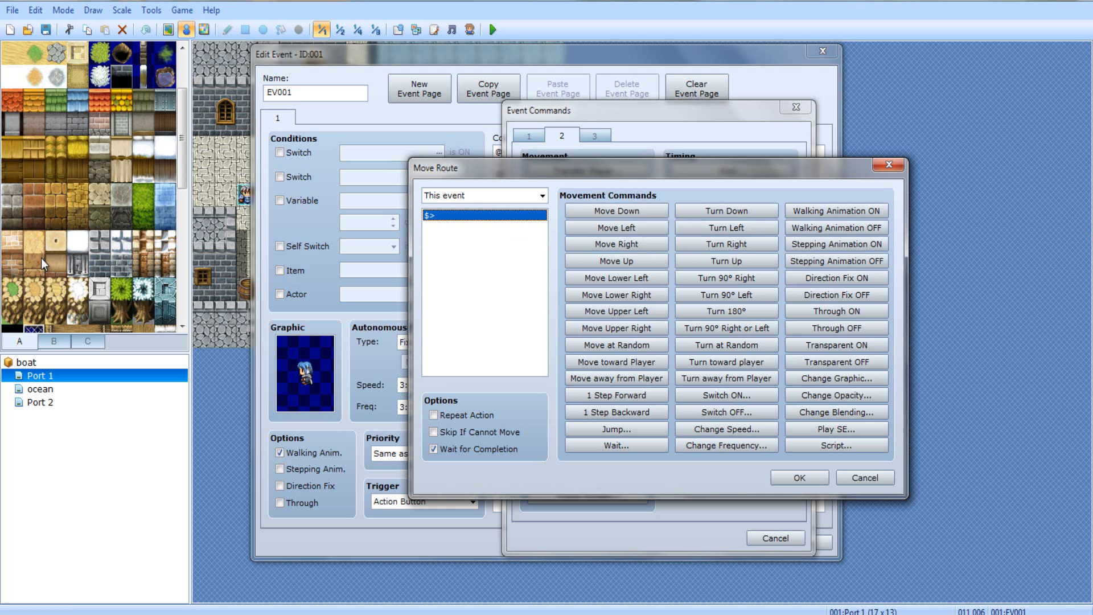
pyautogui.moveTo(615, 228)
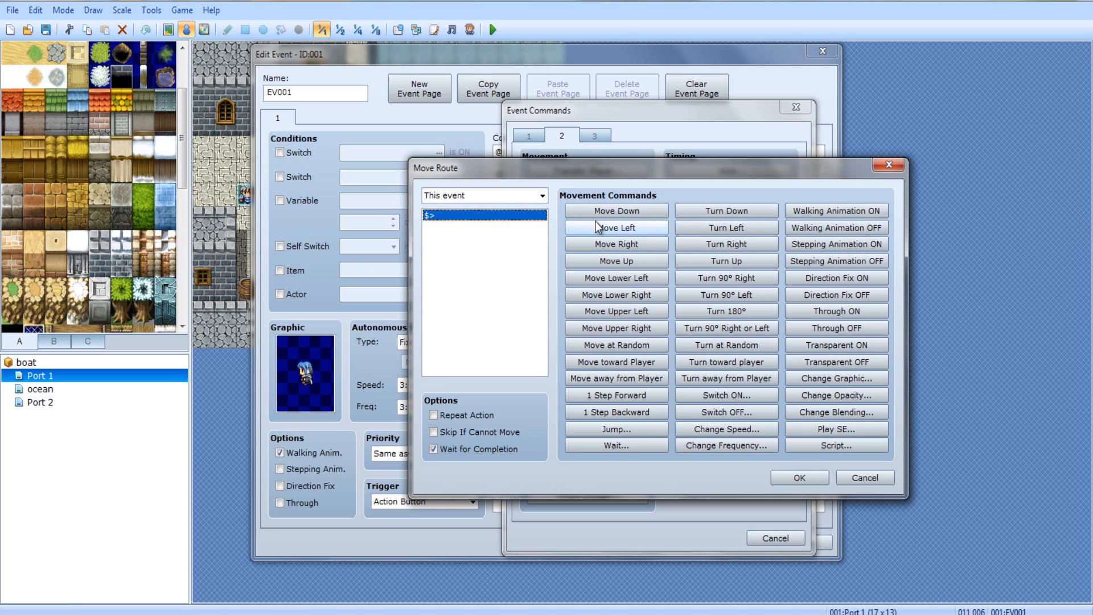
# Add a player move route sailing right repeatedly off the Port 1 pier
pyautogui.click(483, 195)
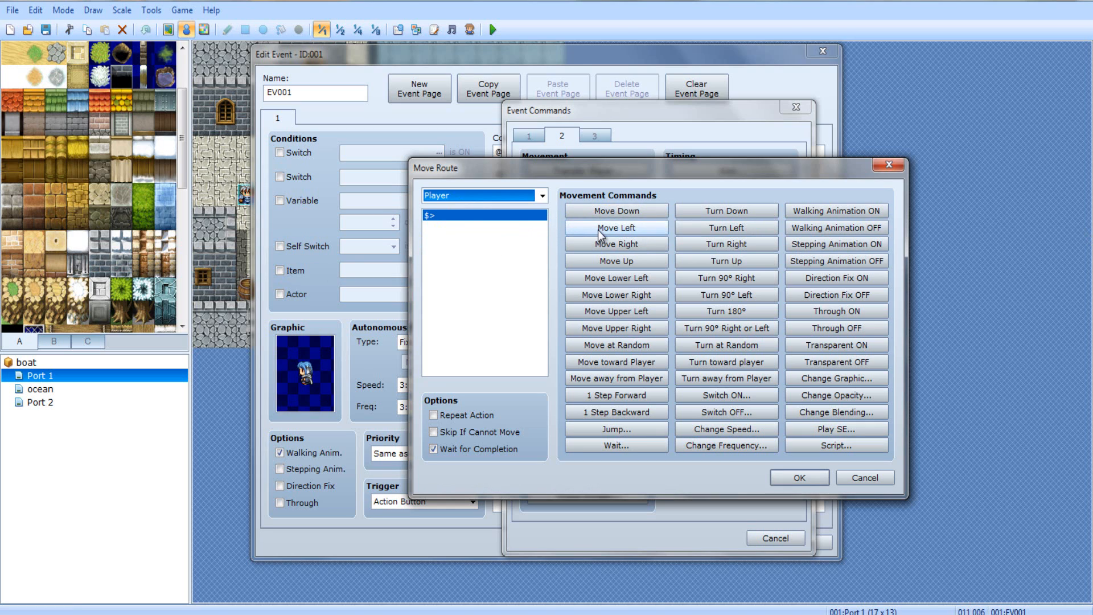
pyautogui.click(615, 244)
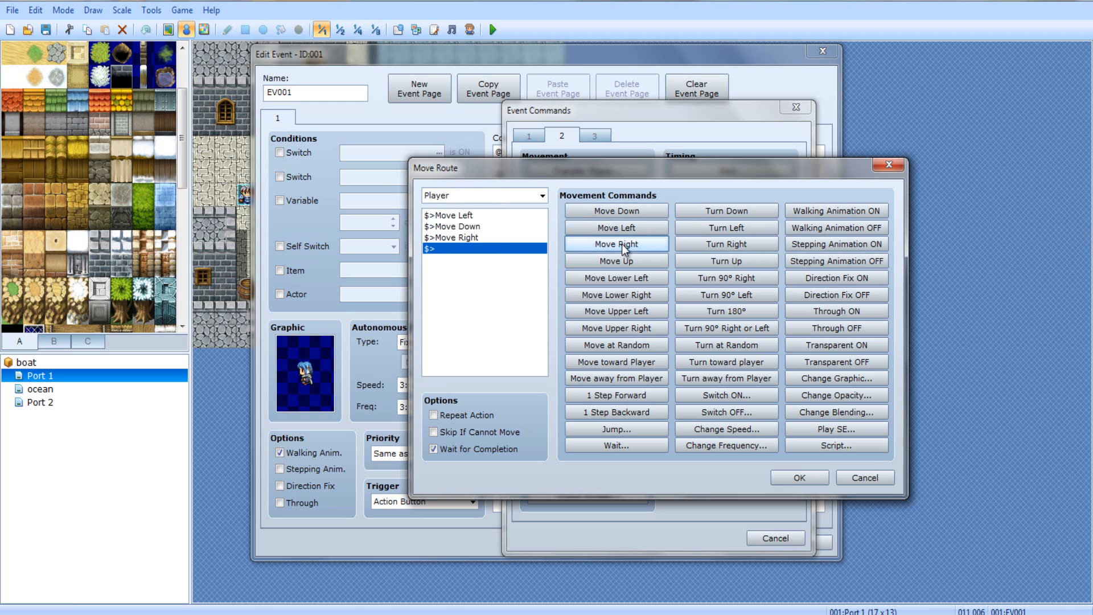
pyautogui.click(613, 244)
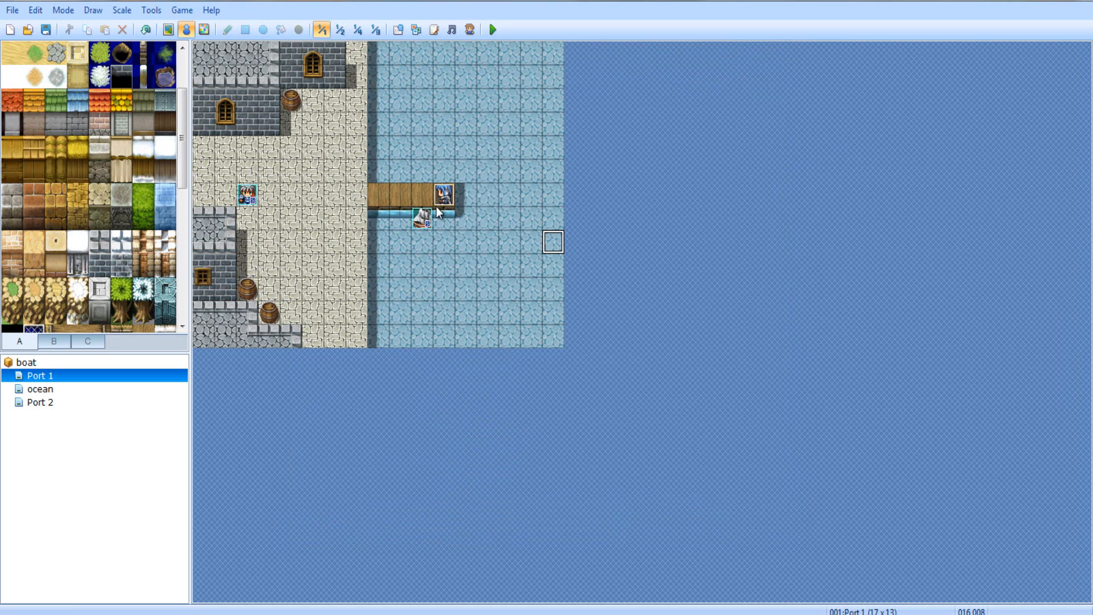
pyautogui.doubleClick(442, 192)
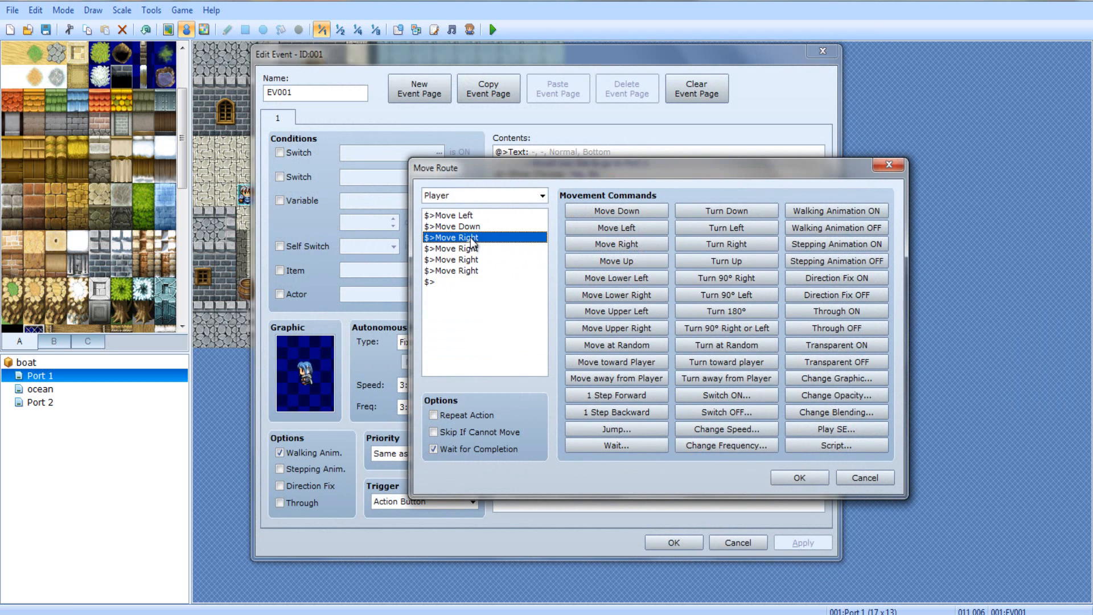
pyautogui.click(467, 260)
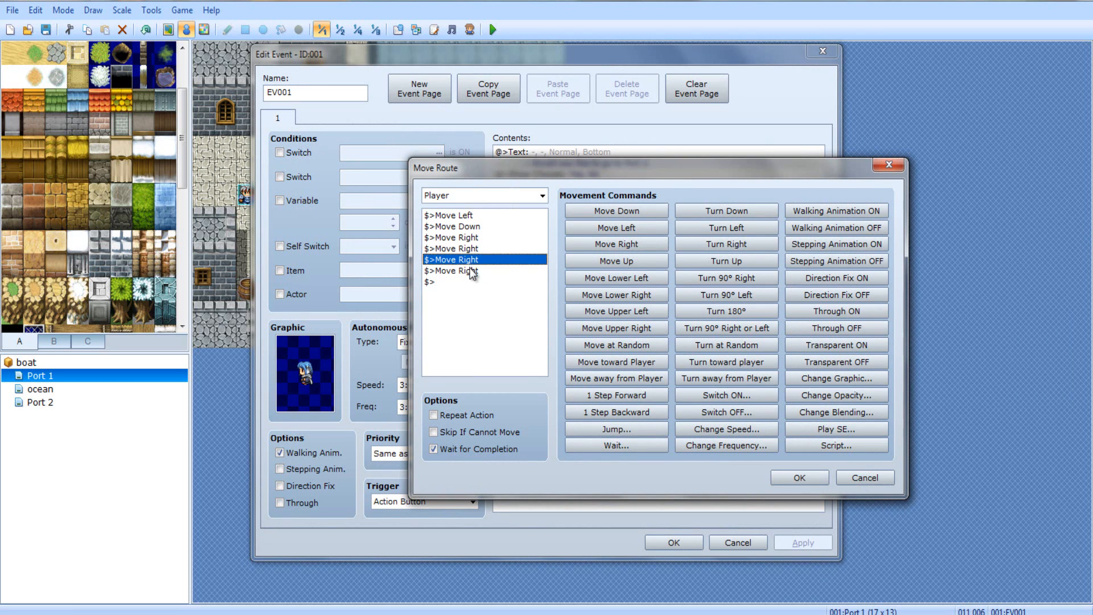
pyautogui.click(615, 244)
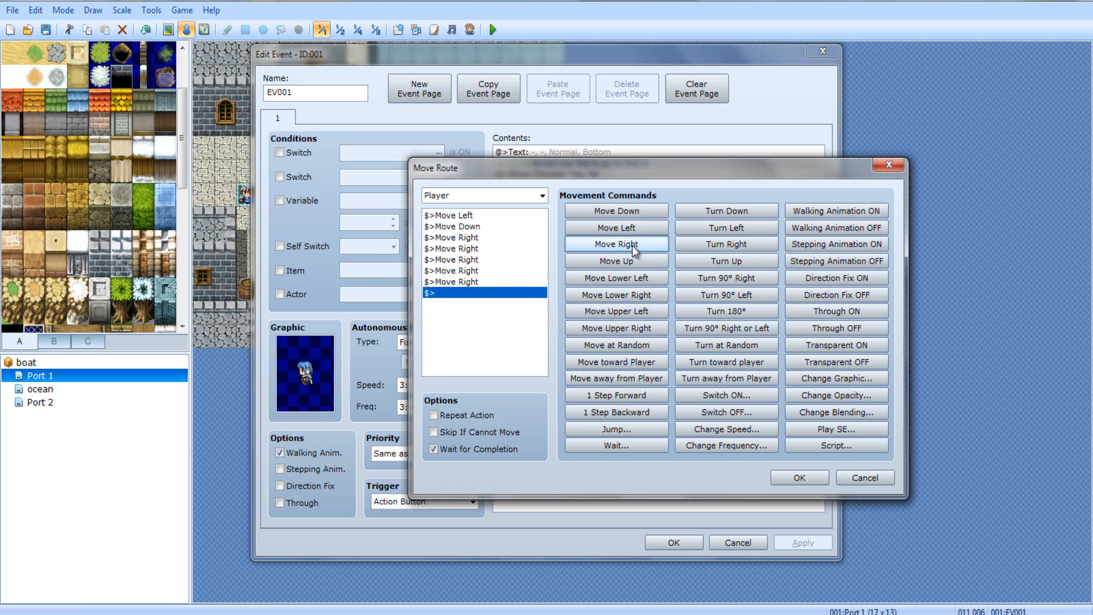
pyautogui.click(797, 478)
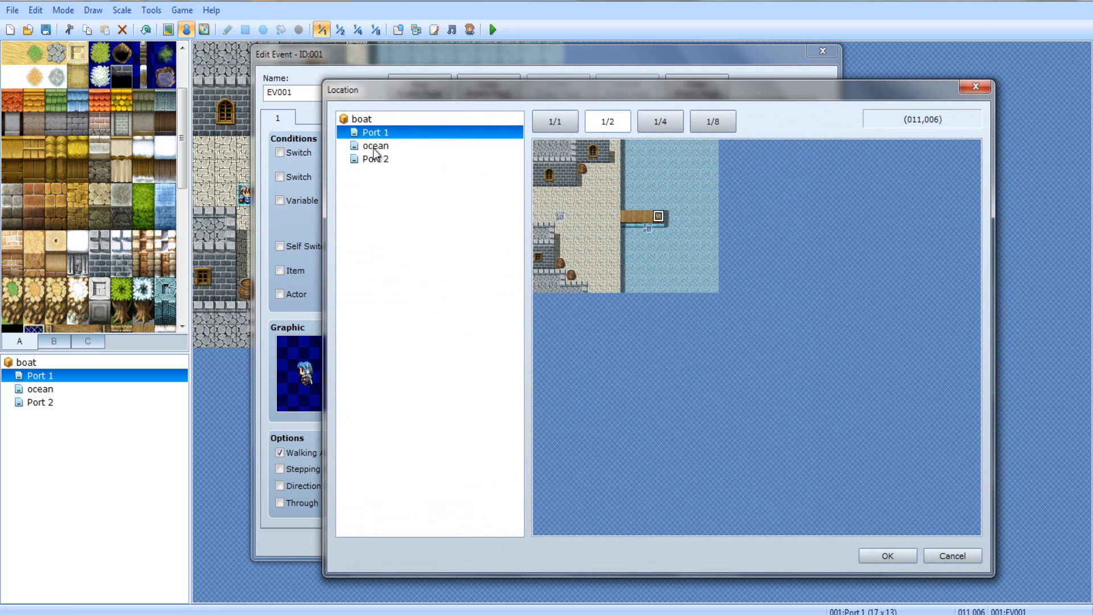
# Transfer the player to map 002:ocean at tile (000,006)
pyautogui.click(375, 145)
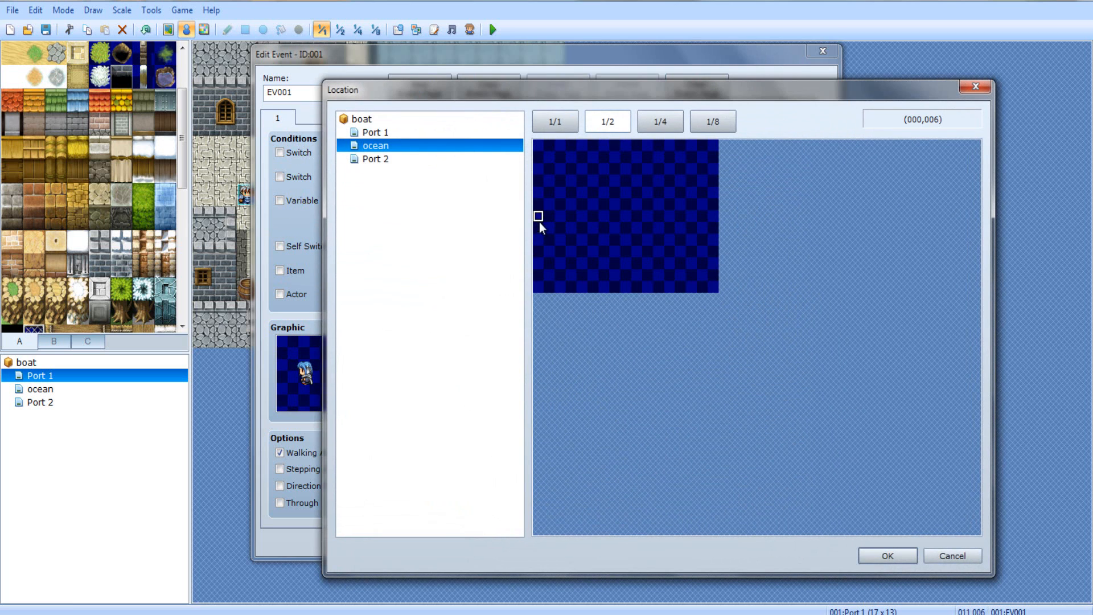
pyautogui.click(886, 556)
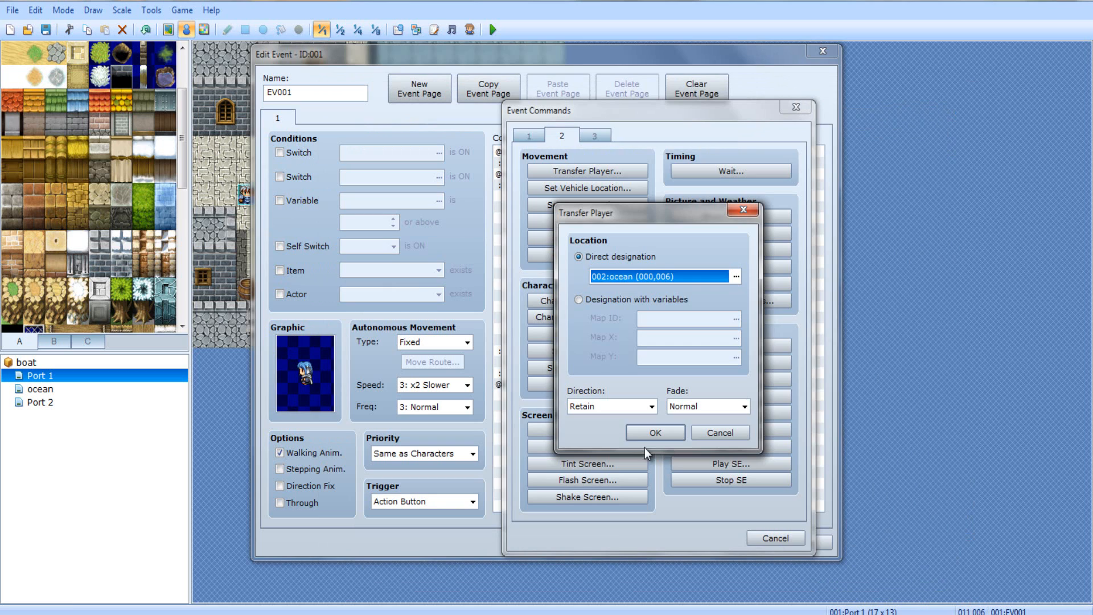
pyautogui.click(654, 433)
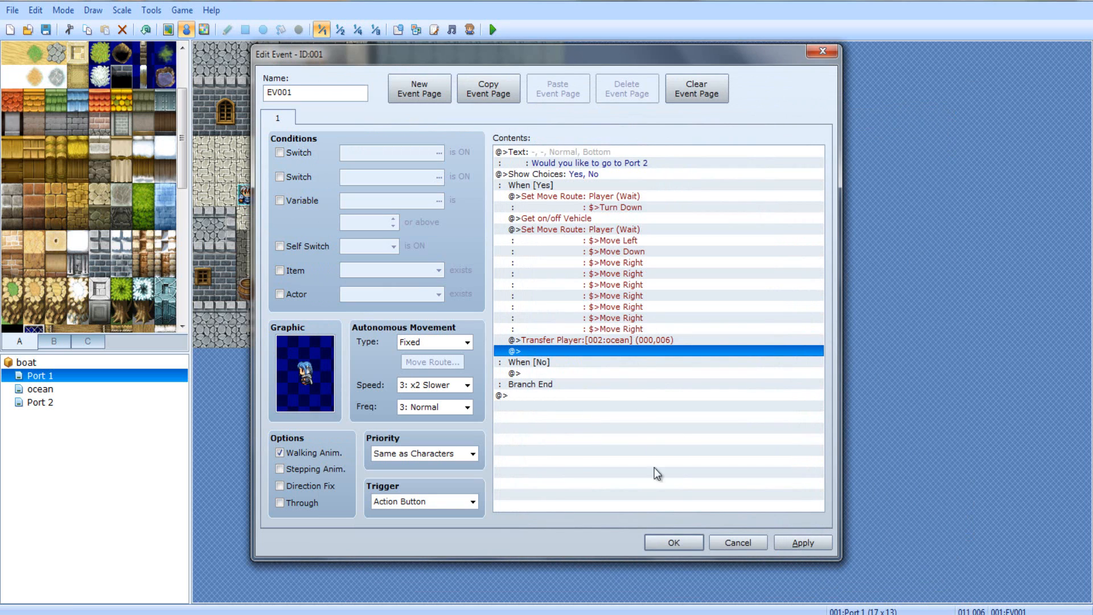
pyautogui.moveTo(553, 360)
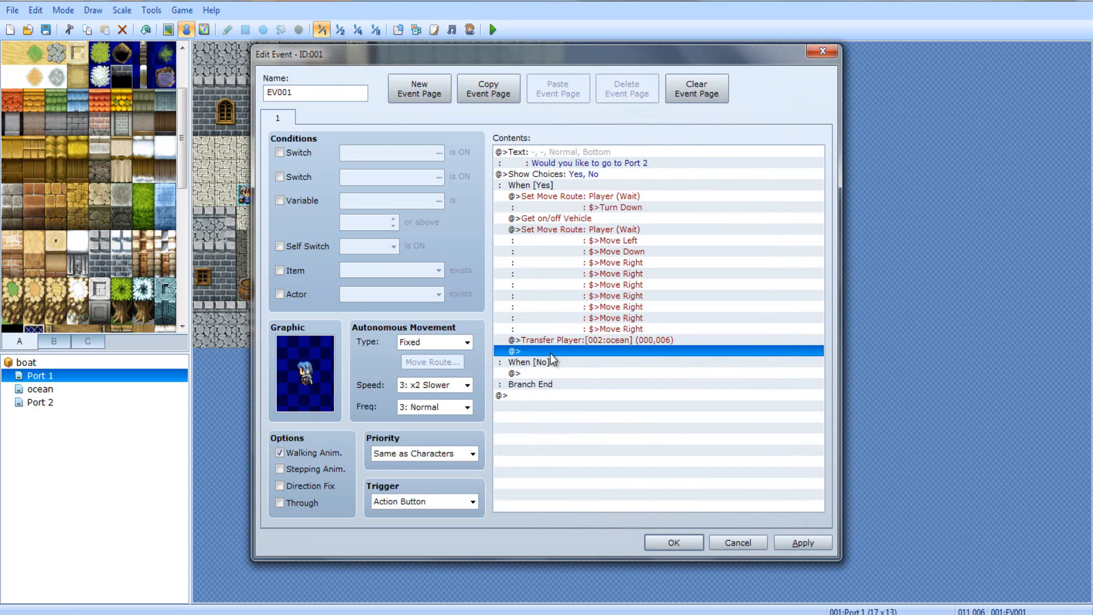
pyautogui.moveTo(598, 356)
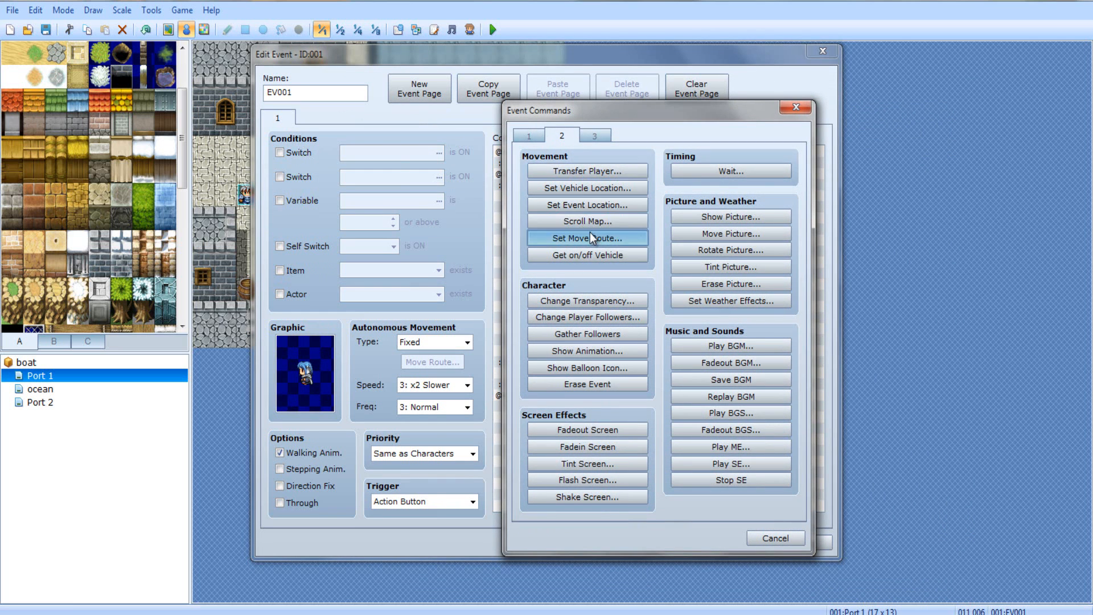
# Add a long move route of repeated Move Right steps to sail across the ocean
pyautogui.click(587, 238)
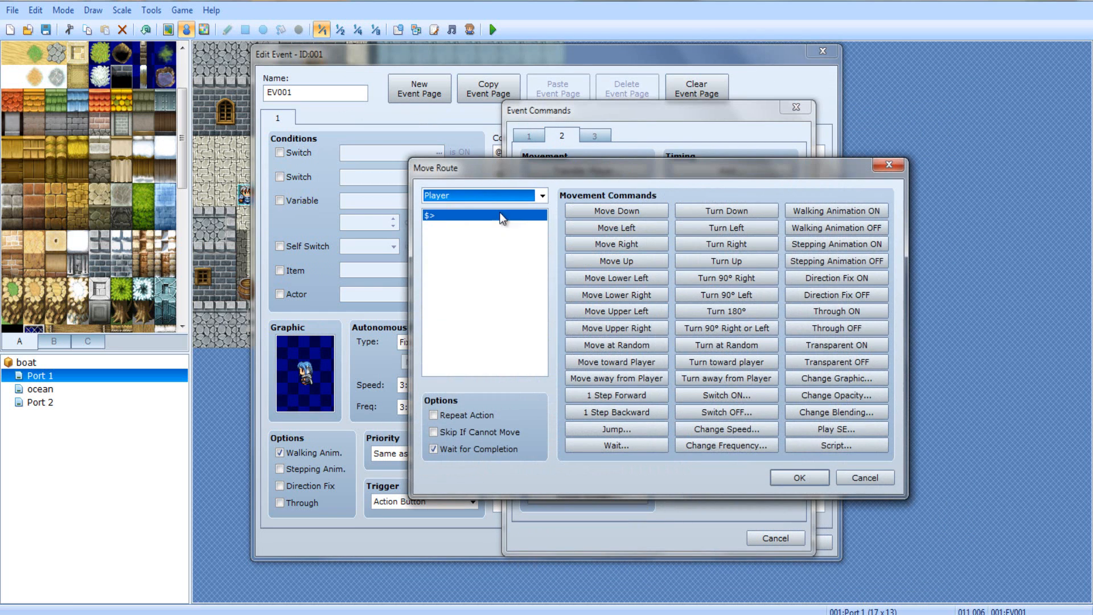
pyautogui.moveTo(616, 244)
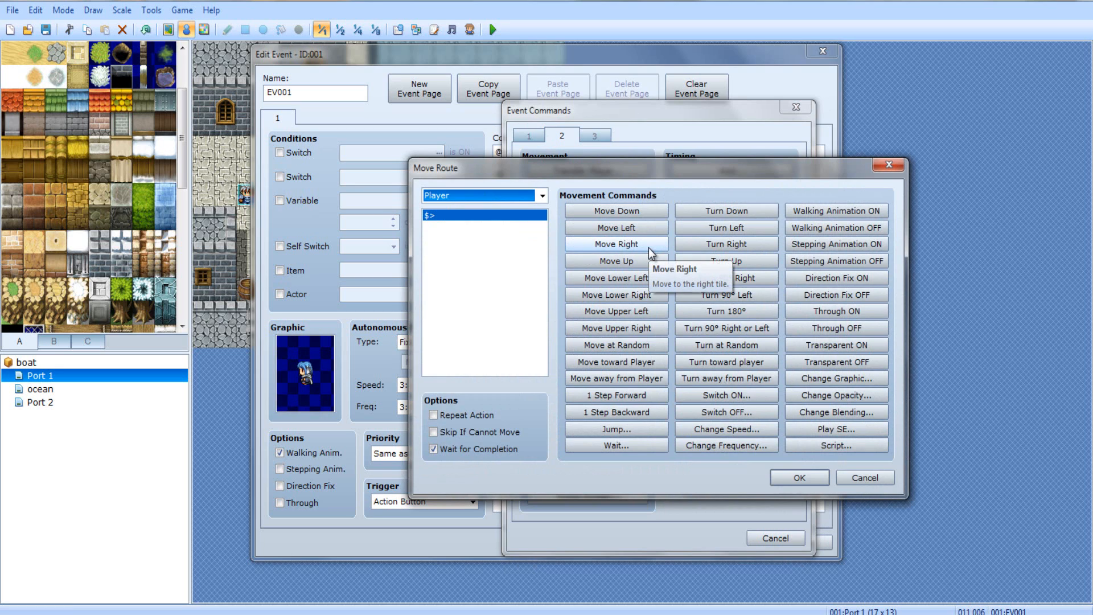
pyautogui.click(615, 244)
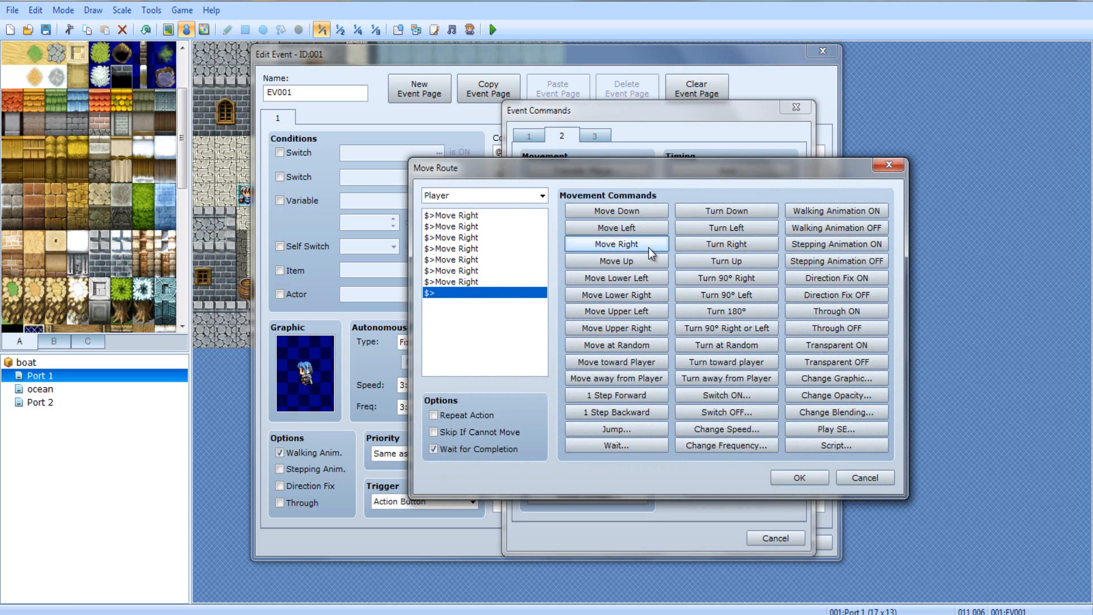
pyautogui.click(614, 243)
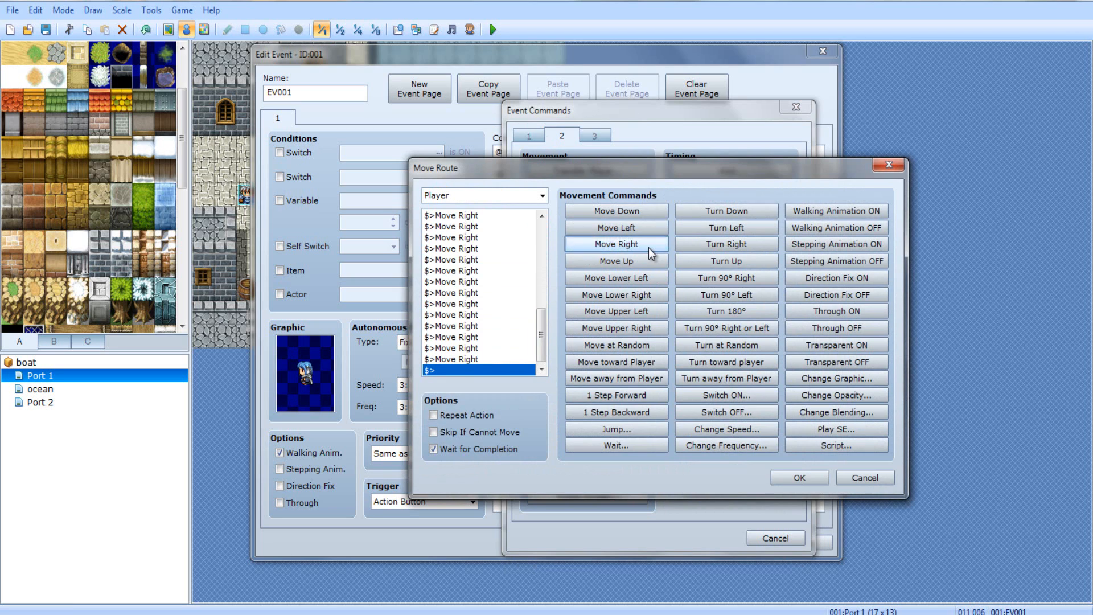
pyautogui.click(799, 477)
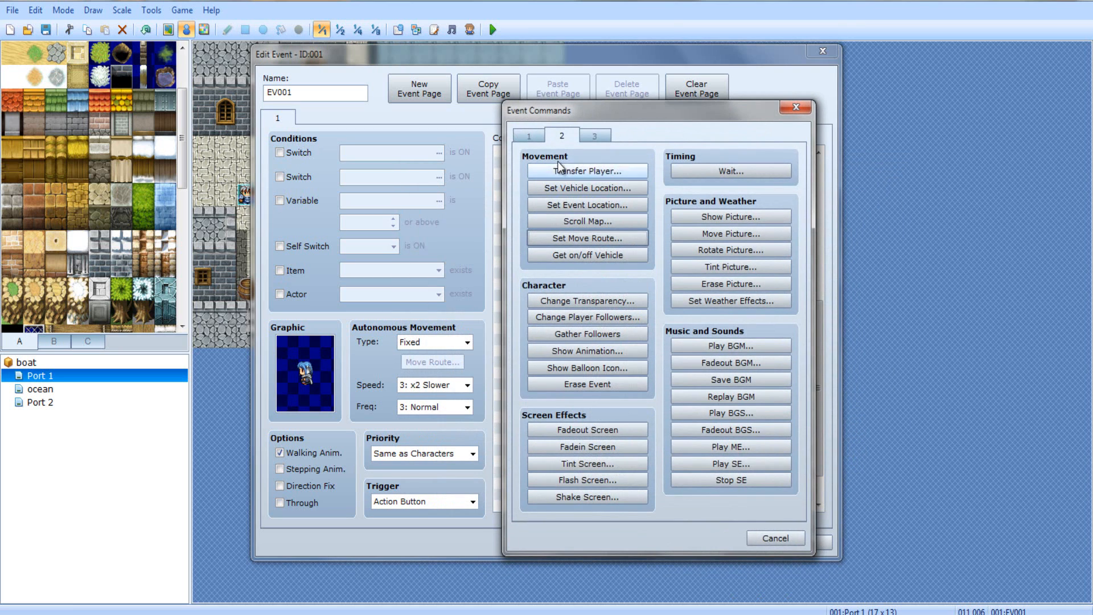
# Transfer the player to 003:Port 2 at (000,007) beside the dock
pyautogui.click(588, 171)
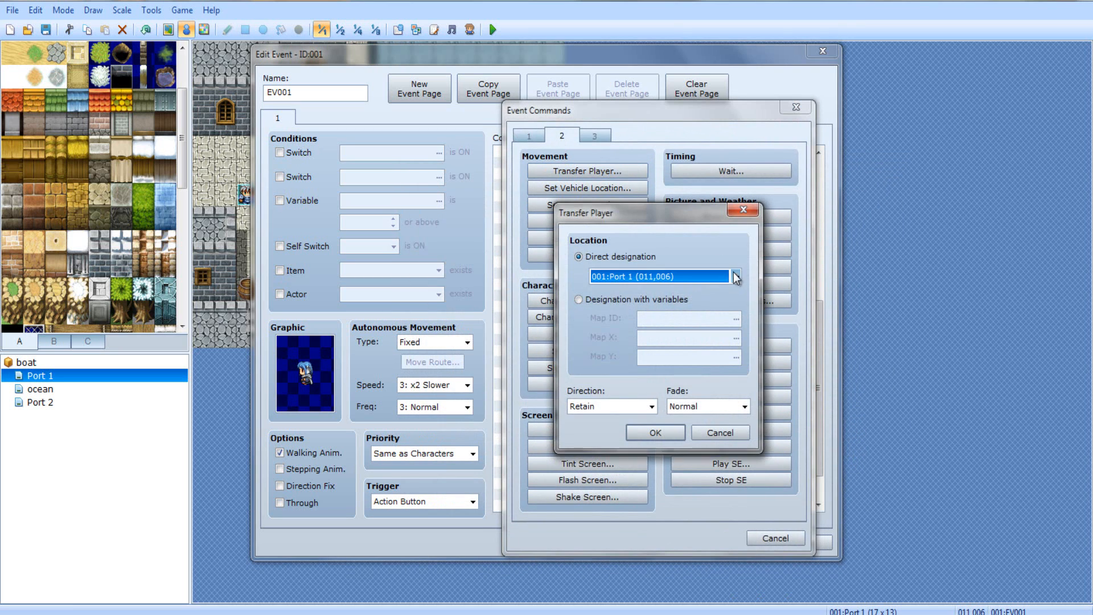
pyautogui.click(735, 275)
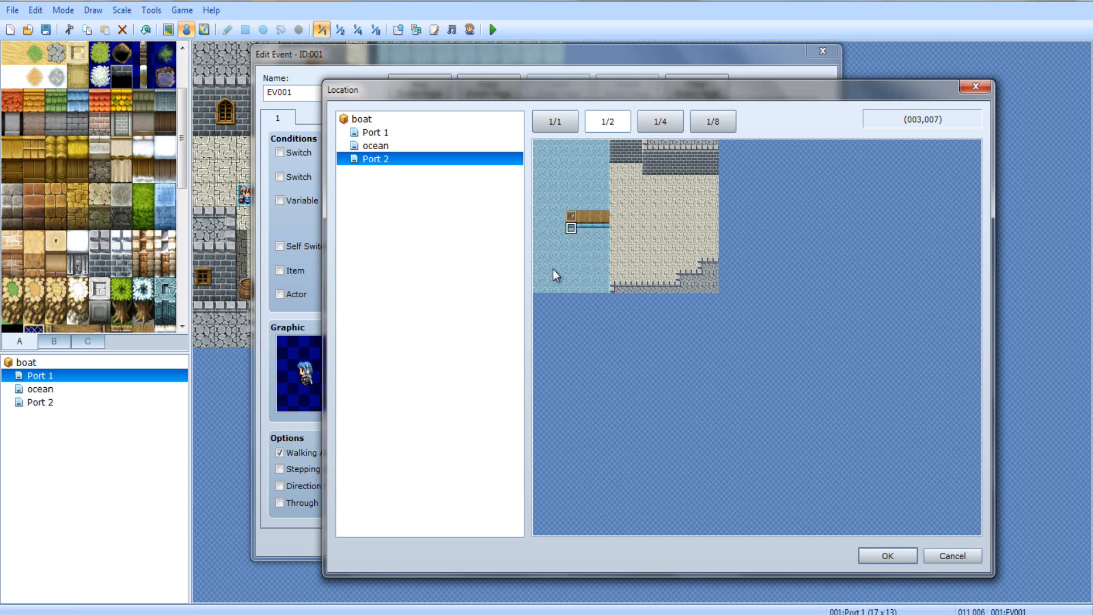
pyautogui.click(886, 556)
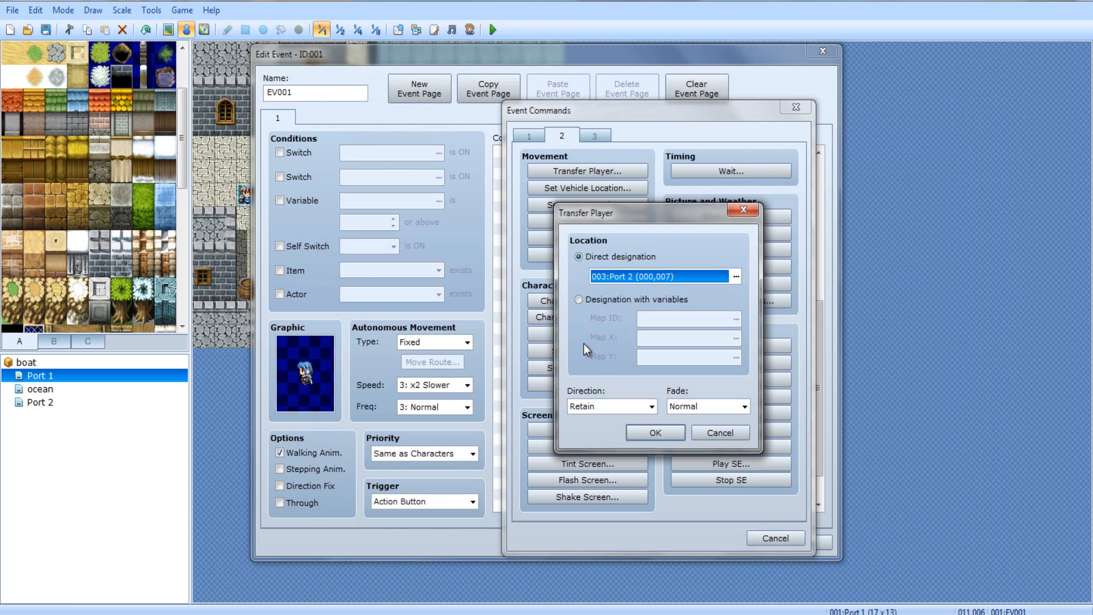
pyautogui.click(654, 432)
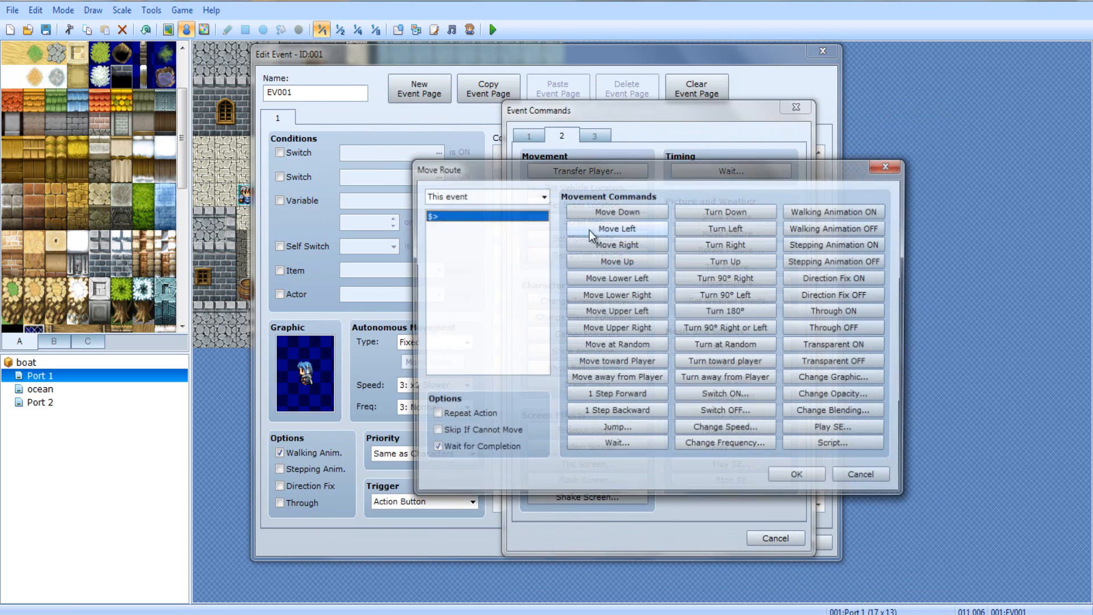
# Add a Player route of Move Right x3 and Turn Up for the landing, then save the boat event
pyautogui.click(485, 196)
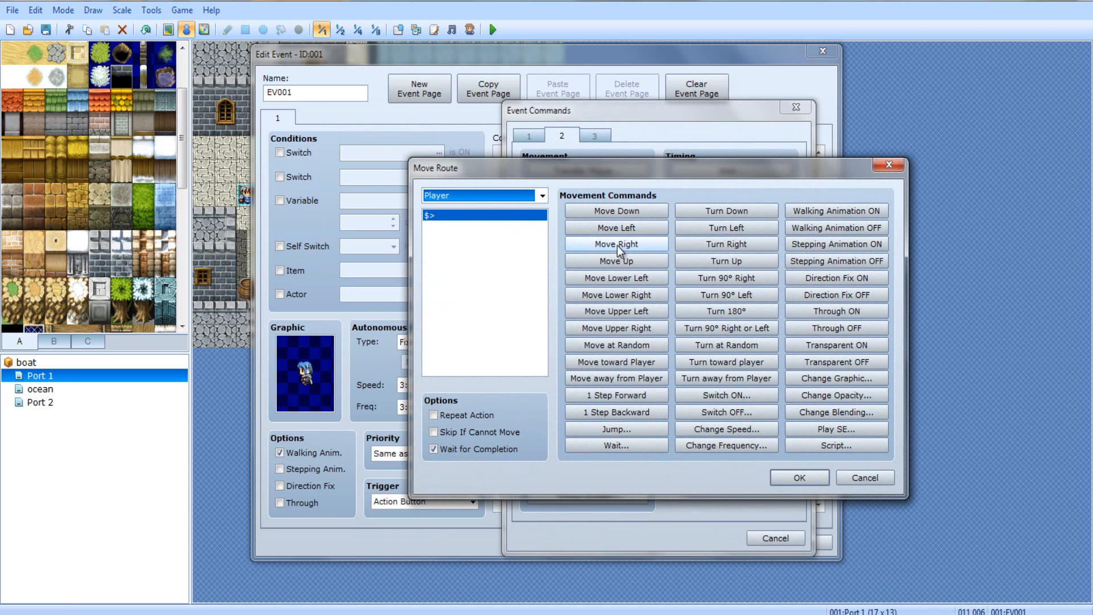
pyautogui.click(616, 244)
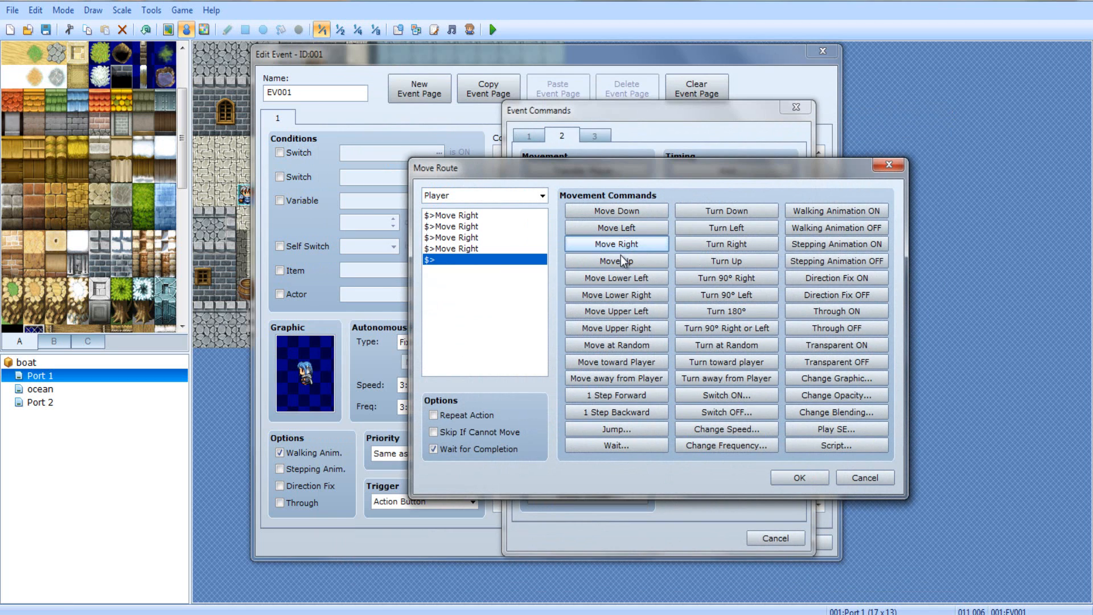
pyautogui.click(725, 261)
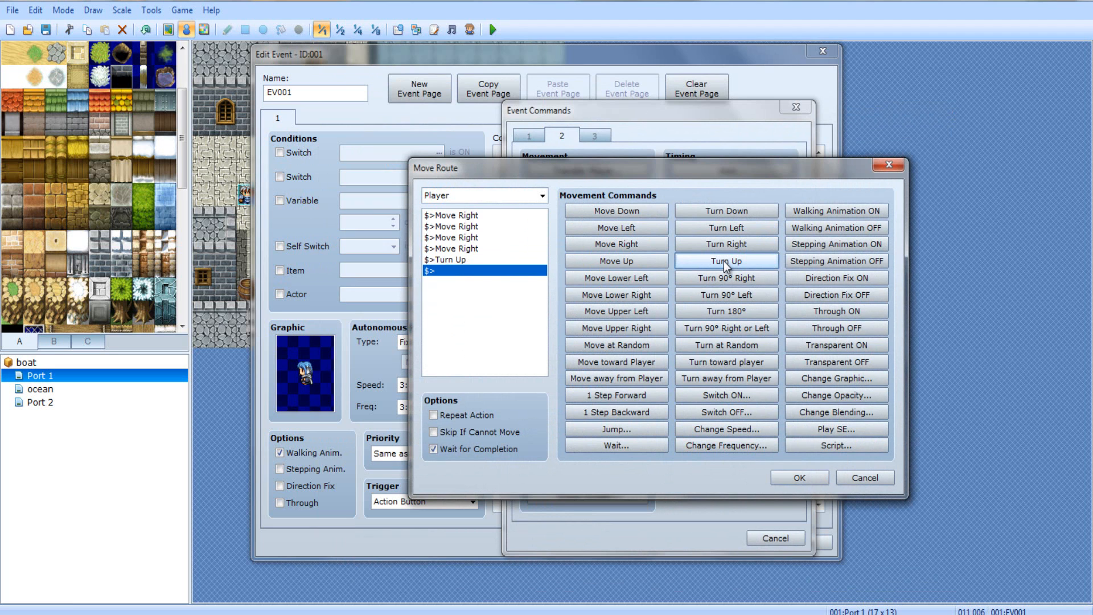
pyautogui.click(798, 477)
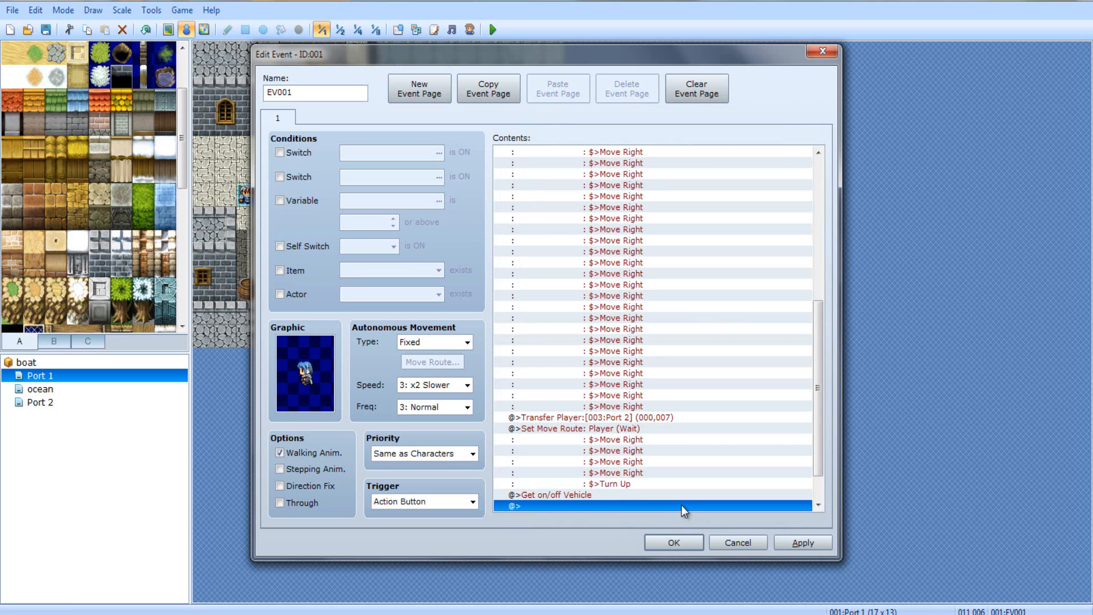
pyautogui.click(672, 542)
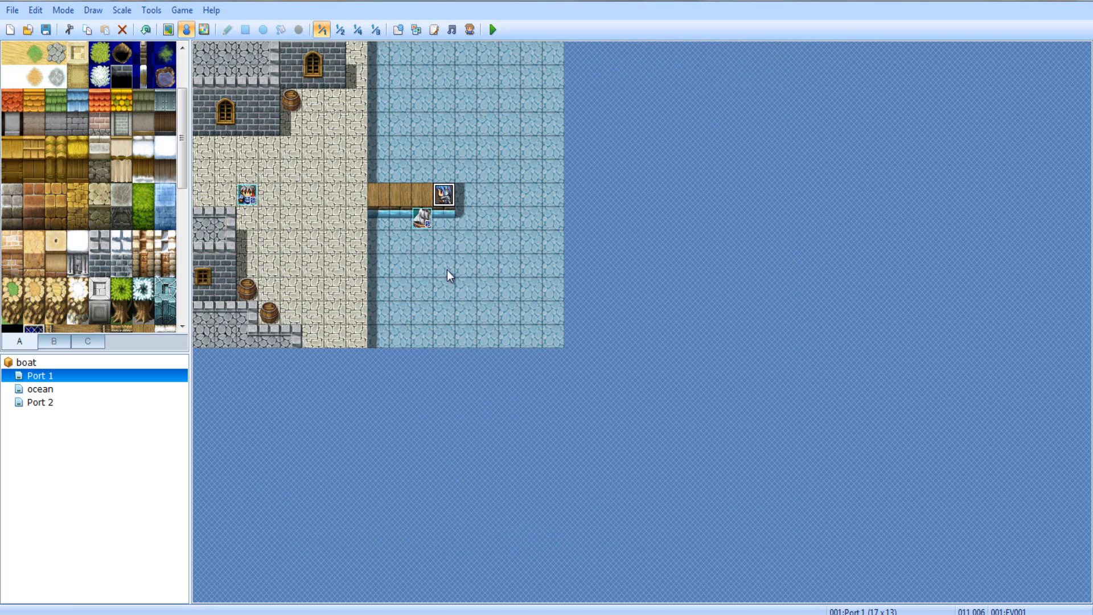
# Flood-fill the ocean map with deep water and pencil in rocky islets
pyautogui.click(41, 389)
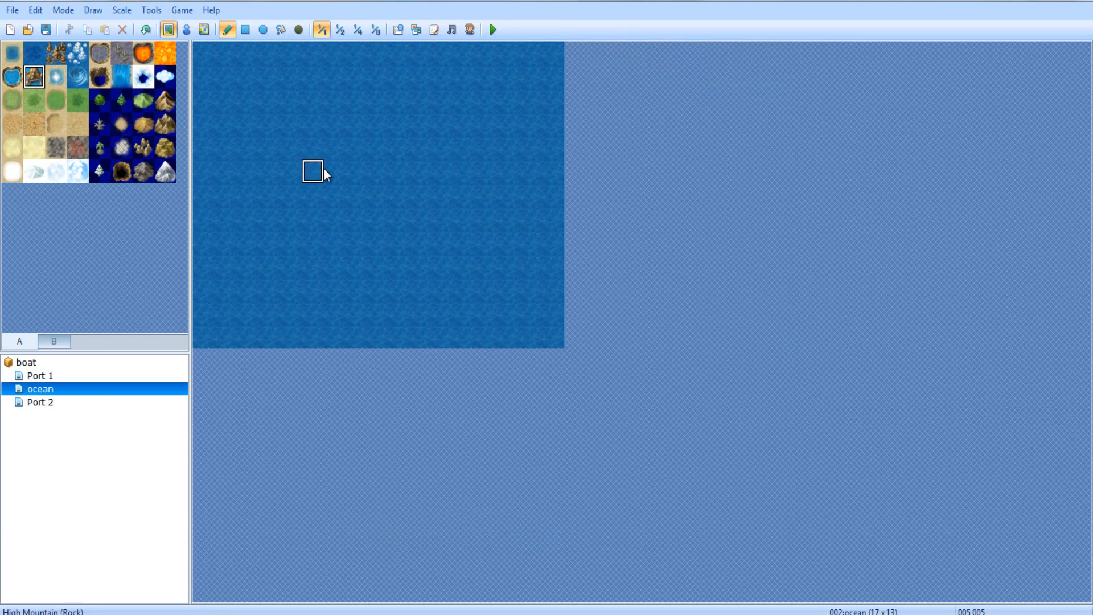
pyautogui.click(282, 30)
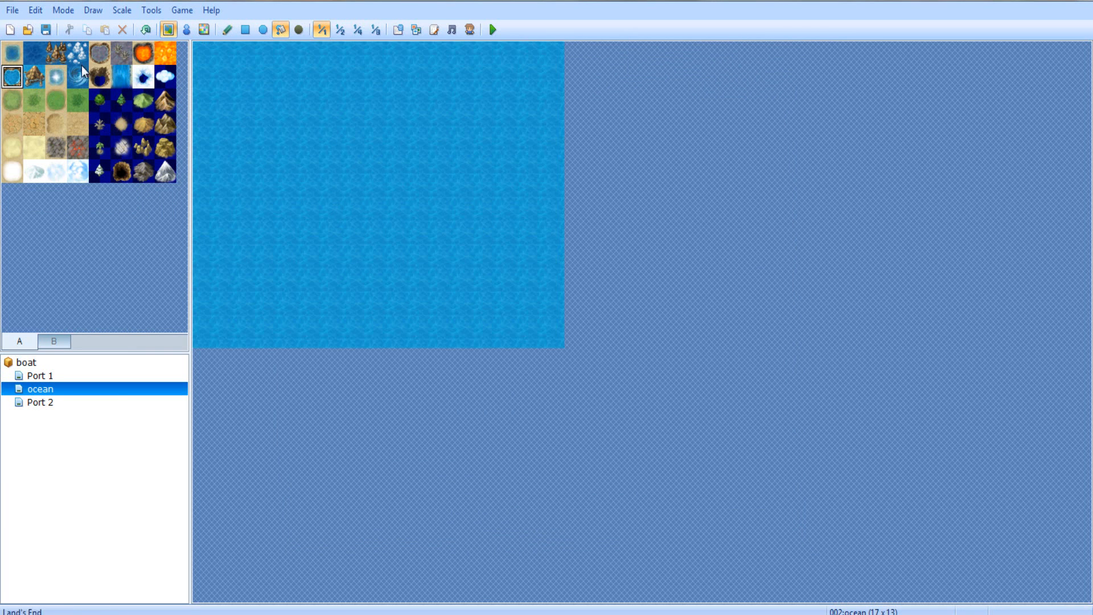
pyautogui.moveTo(53, 63)
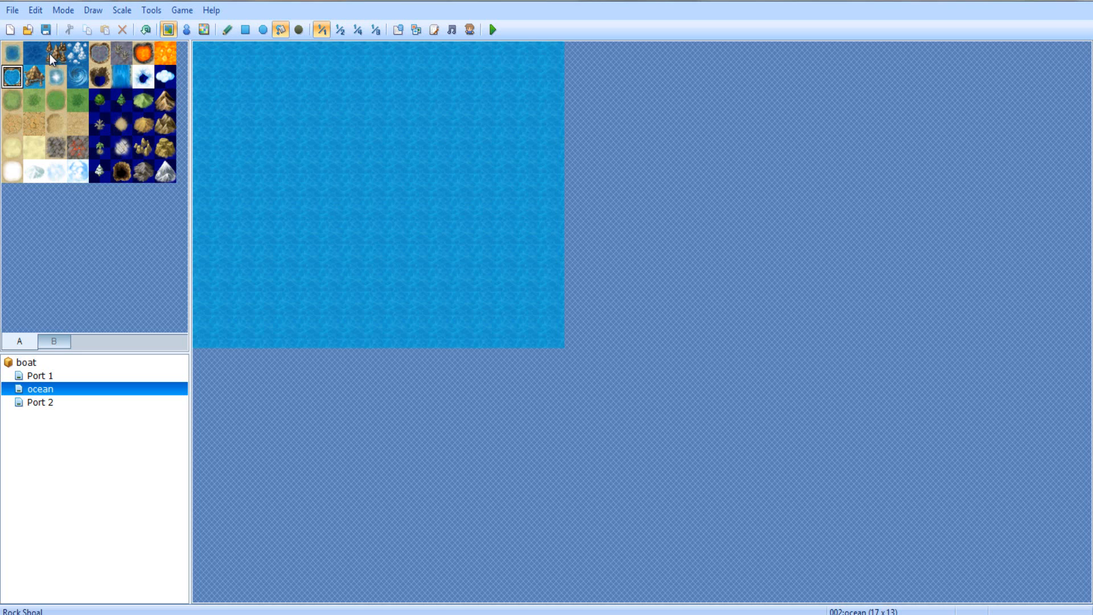
pyautogui.click(262, 30)
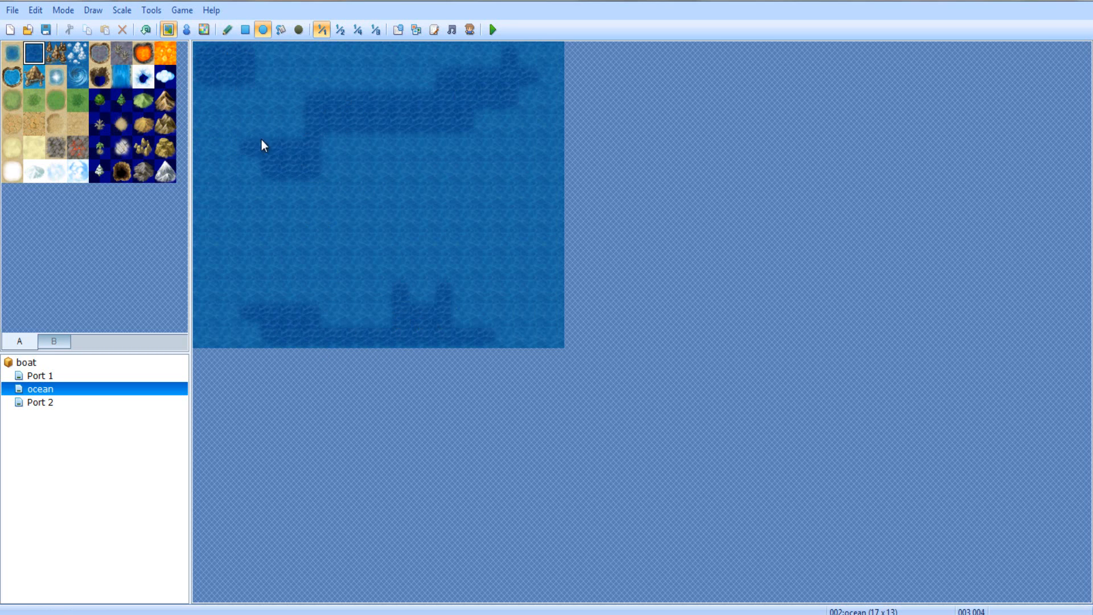
pyautogui.click(421, 336)
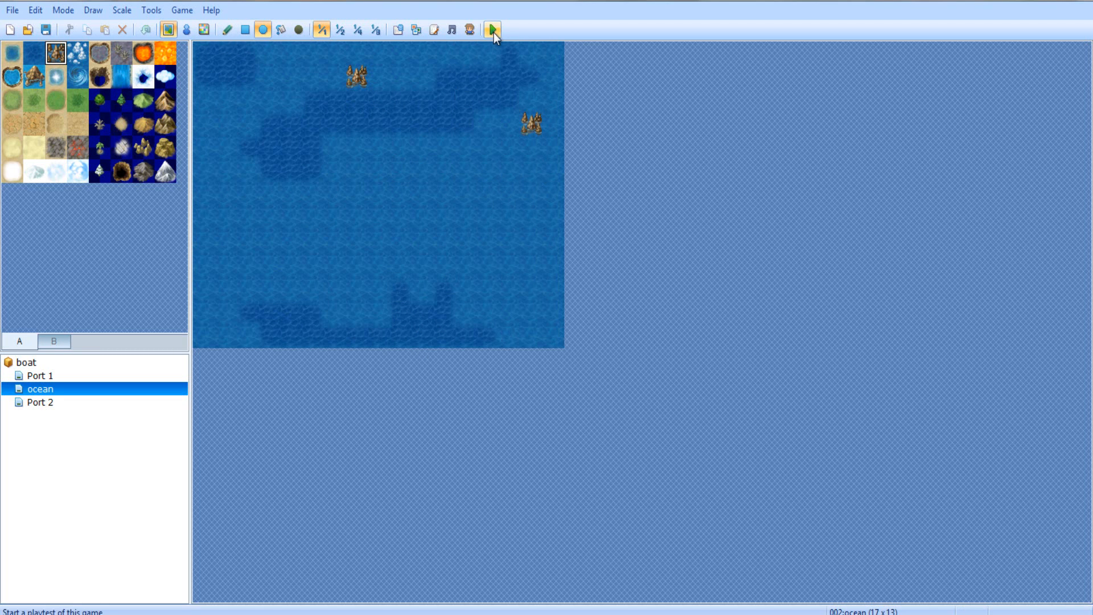
pyautogui.click(492, 30)
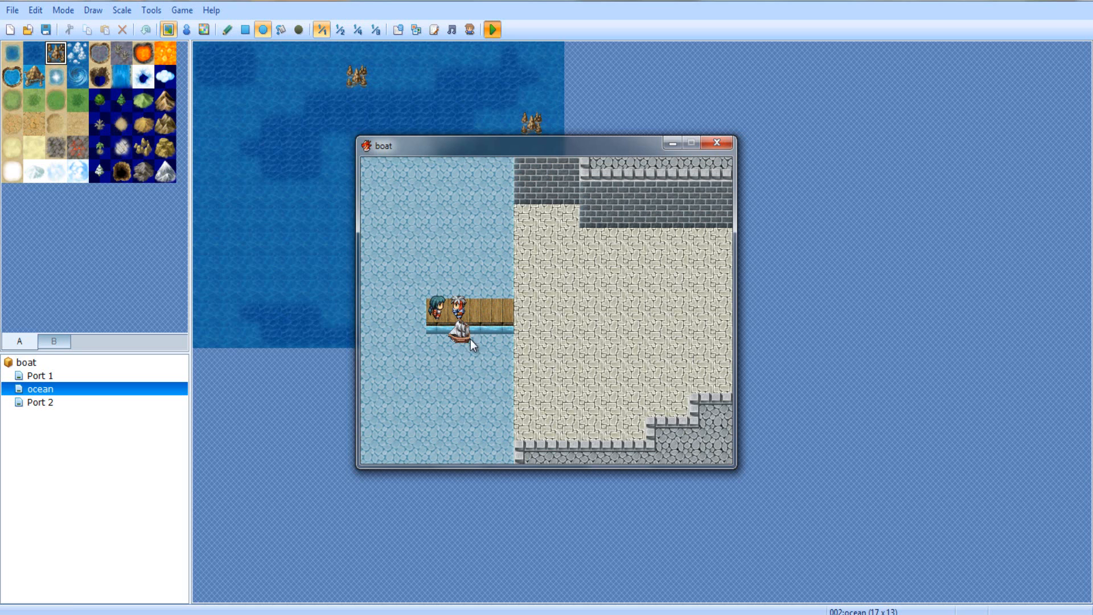
pyautogui.click(722, 142)
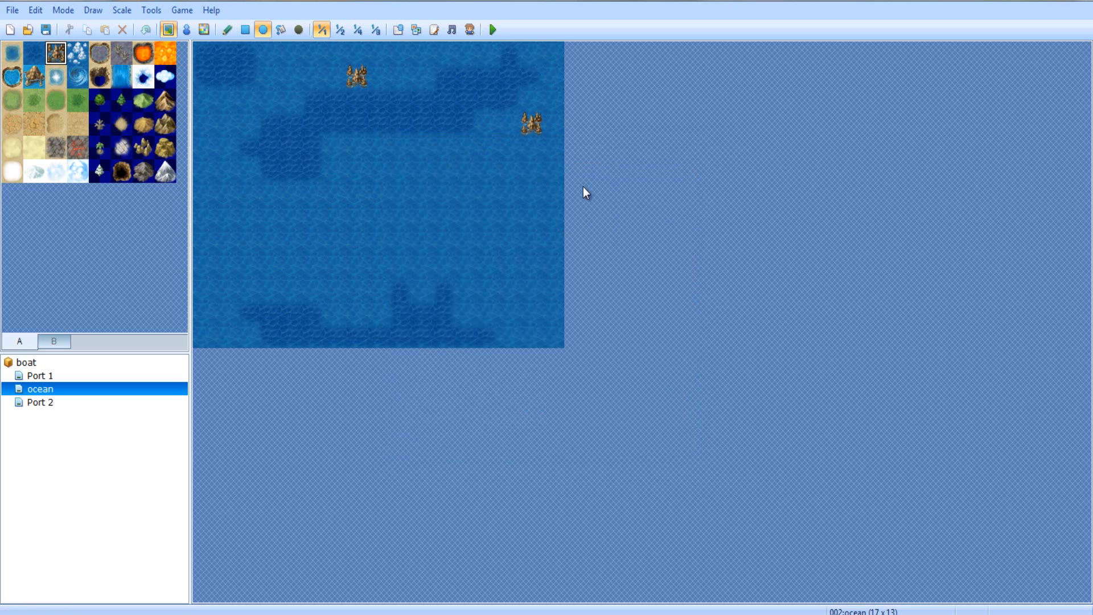
# Extend Port 2's wooden dock by a tile with the pencil, then switch to event mode
pyautogui.click(41, 403)
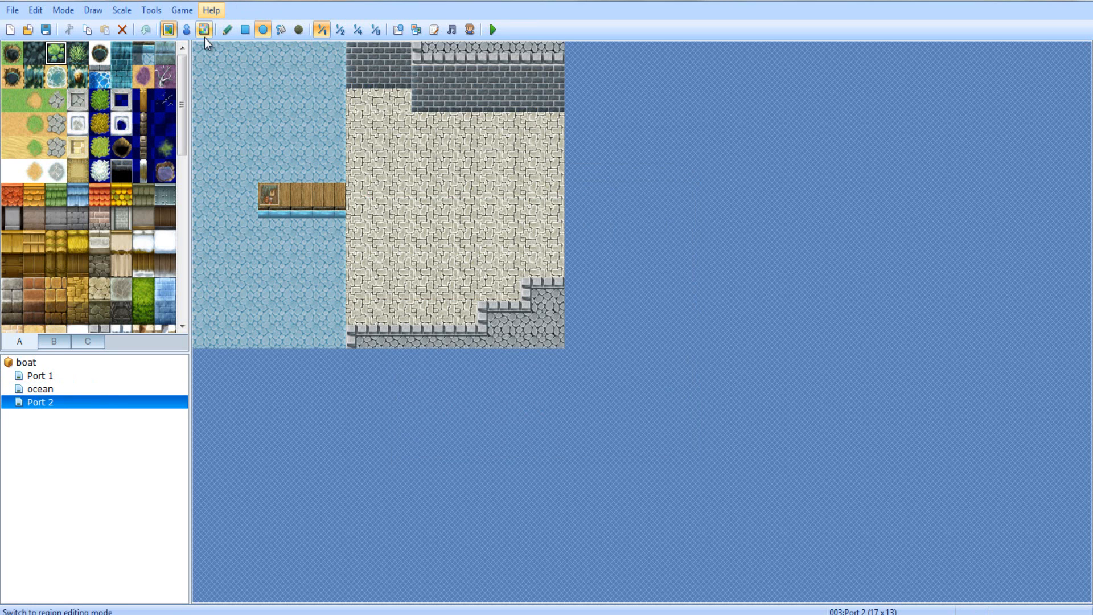
pyautogui.click(204, 30)
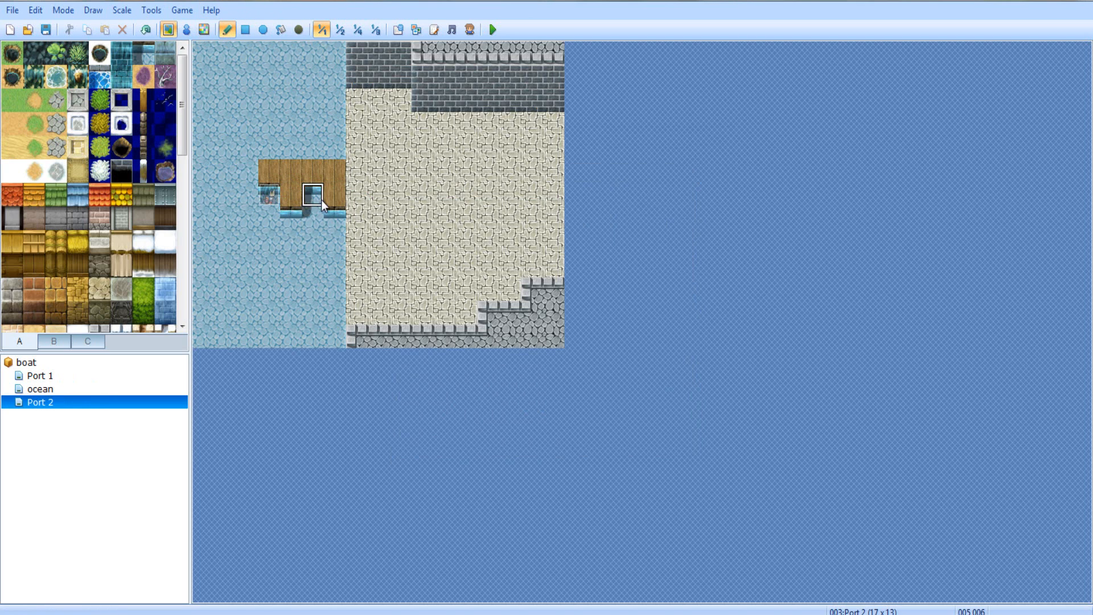
pyautogui.click(185, 30)
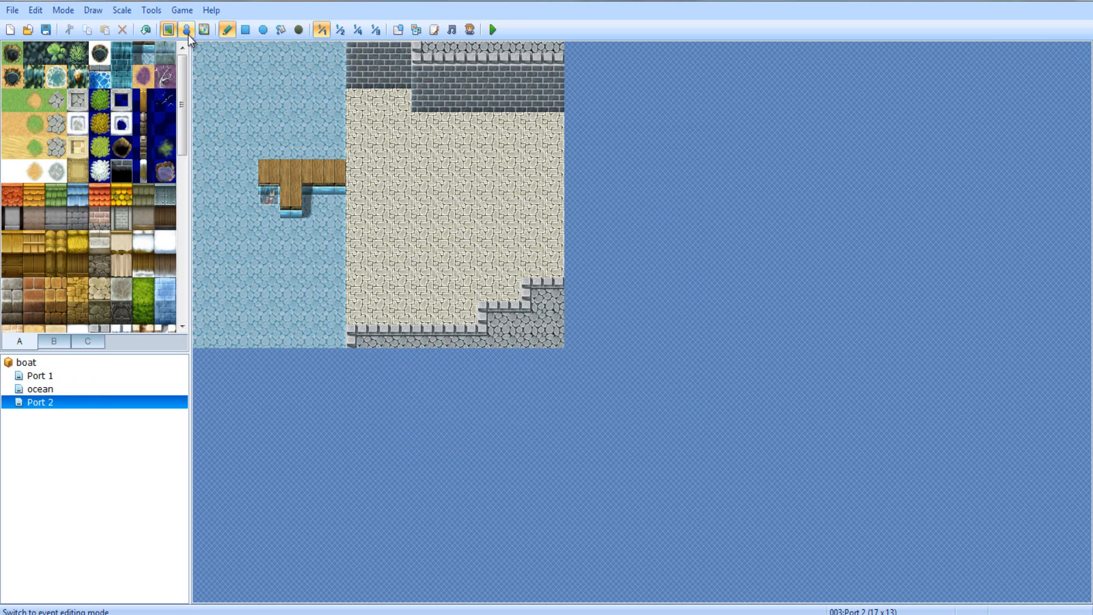
pyautogui.click(186, 30)
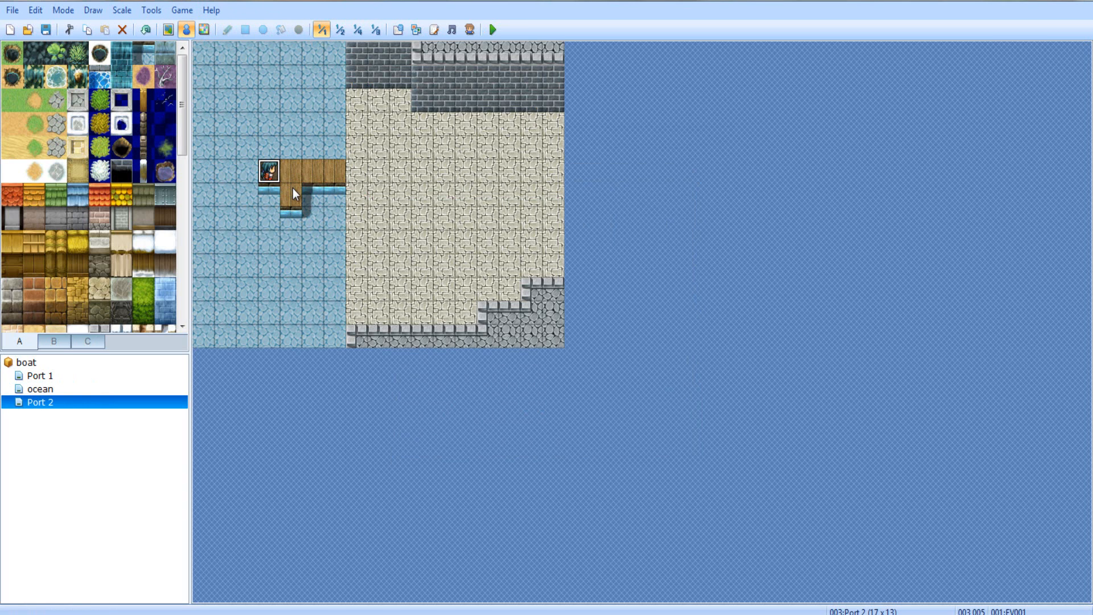
# Briefly create a new event on the Port 2 dock, then go back to the ocean map
pyautogui.doubleClick(293, 194)
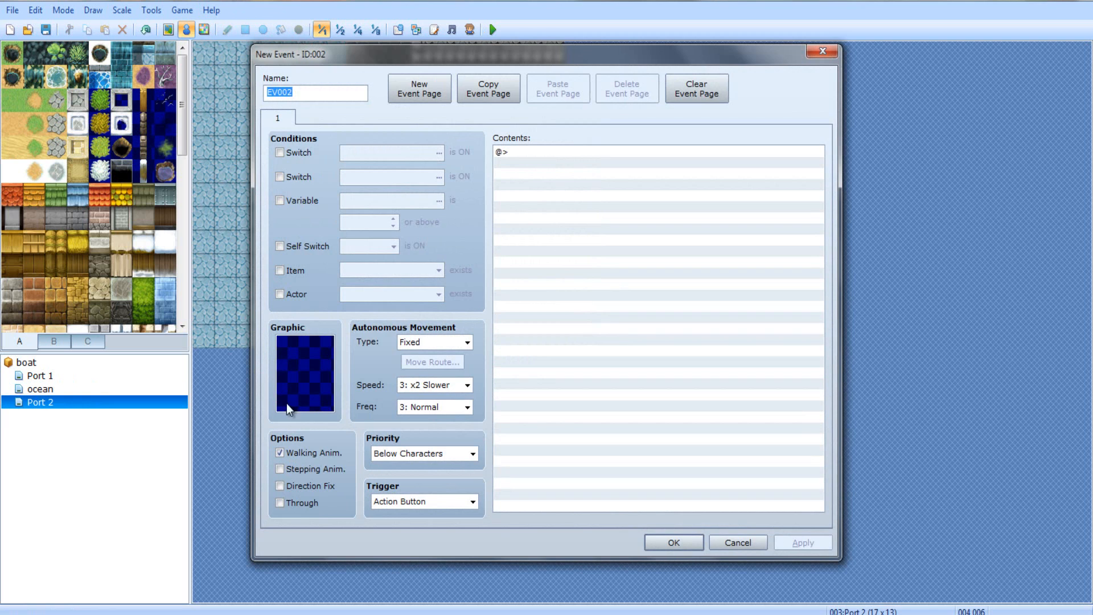
pyautogui.click(737, 543)
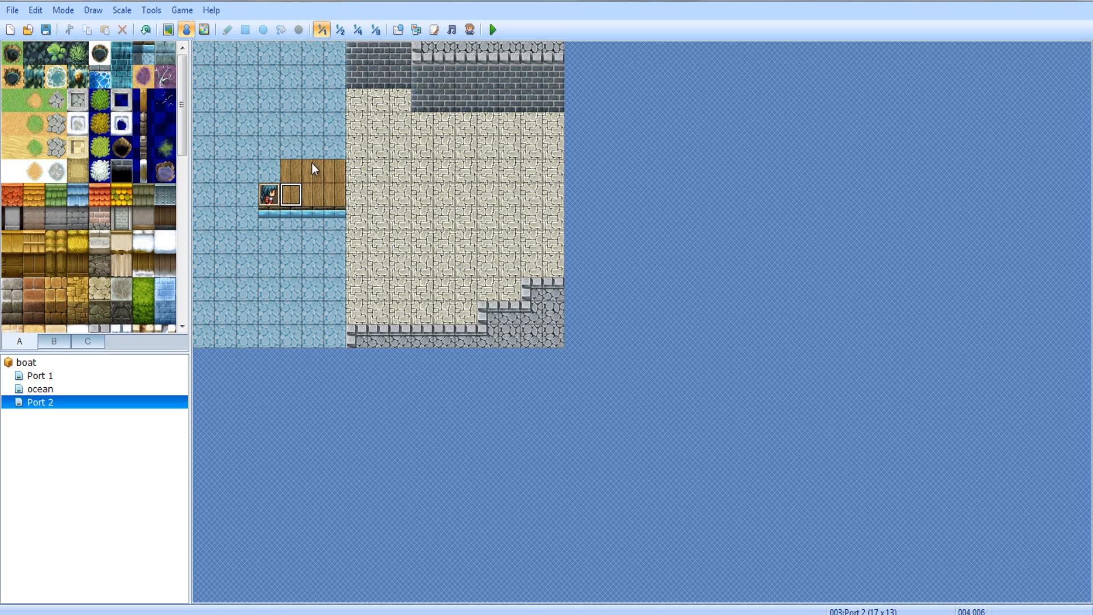
pyautogui.click(289, 195)
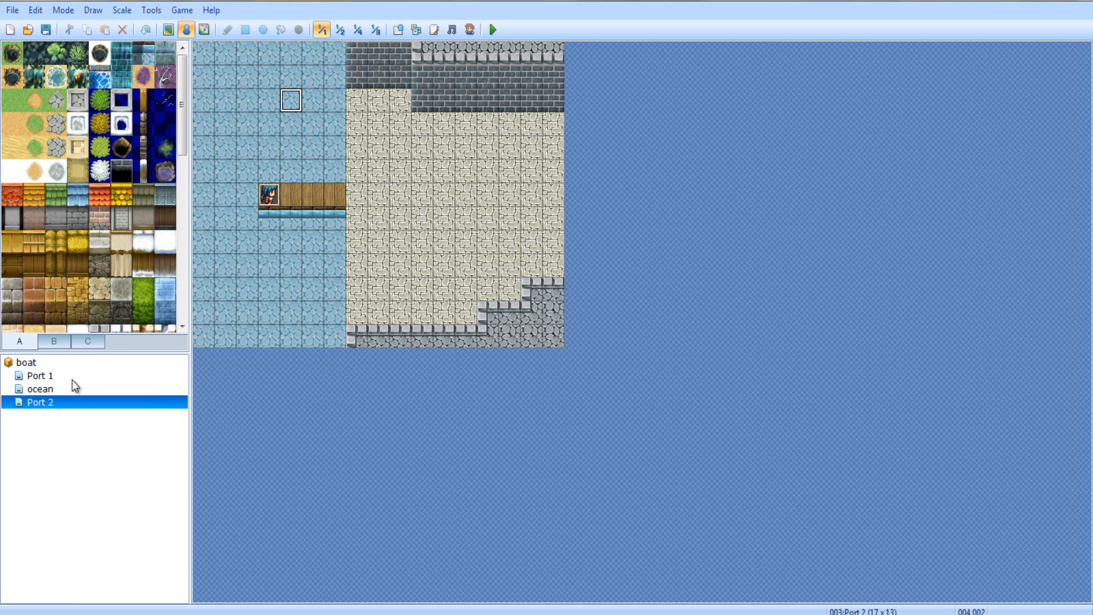
pyautogui.click(36, 375)
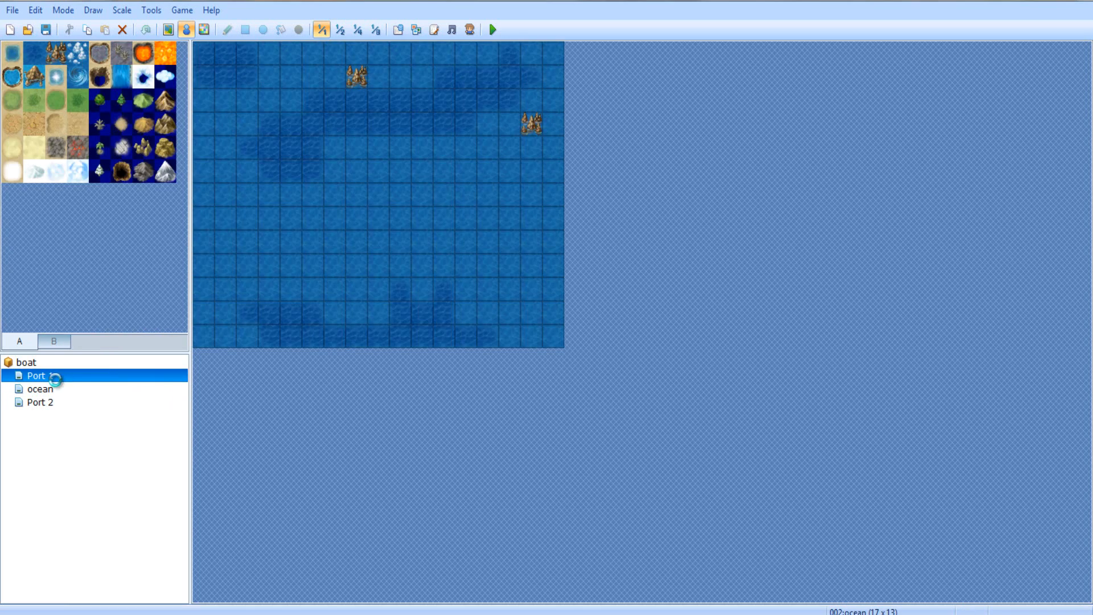
# Give the Port 2 boat event a Show Text "Would you like to go to port 1?" with Yes/No choices
pyautogui.click(41, 402)
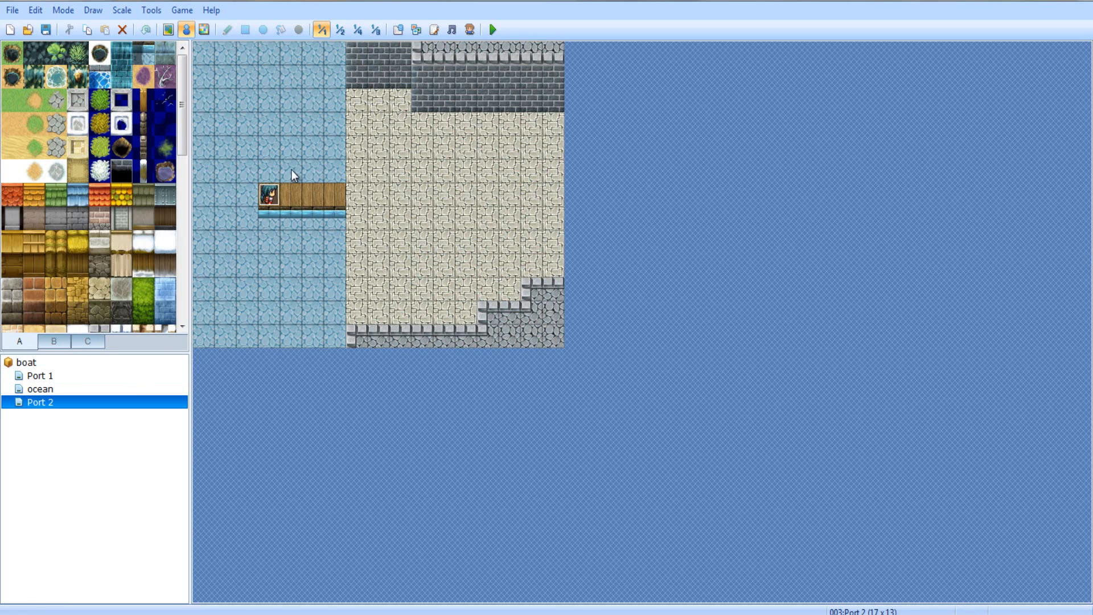
pyautogui.doubleClick(269, 197)
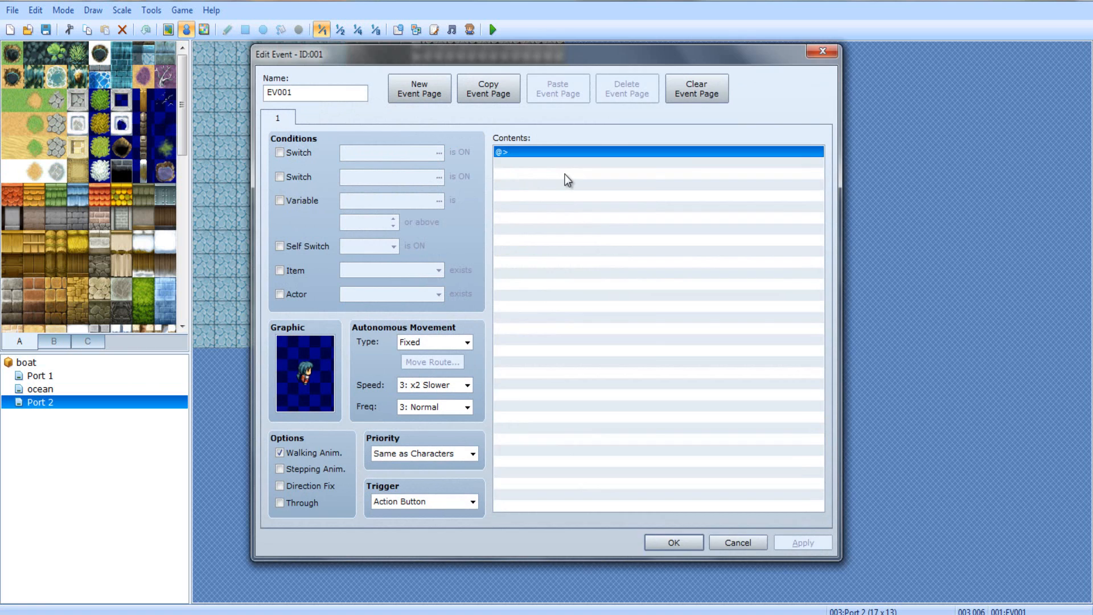
pyautogui.doubleClick(656, 151)
pyautogui.write('Would yo')
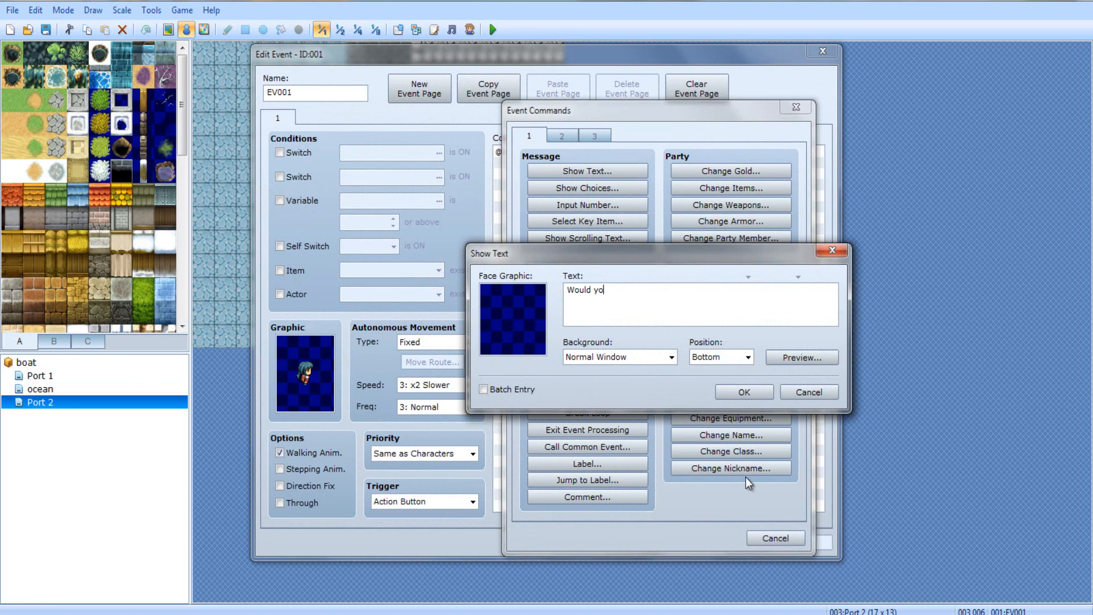
pyautogui.write('u like to go to port')
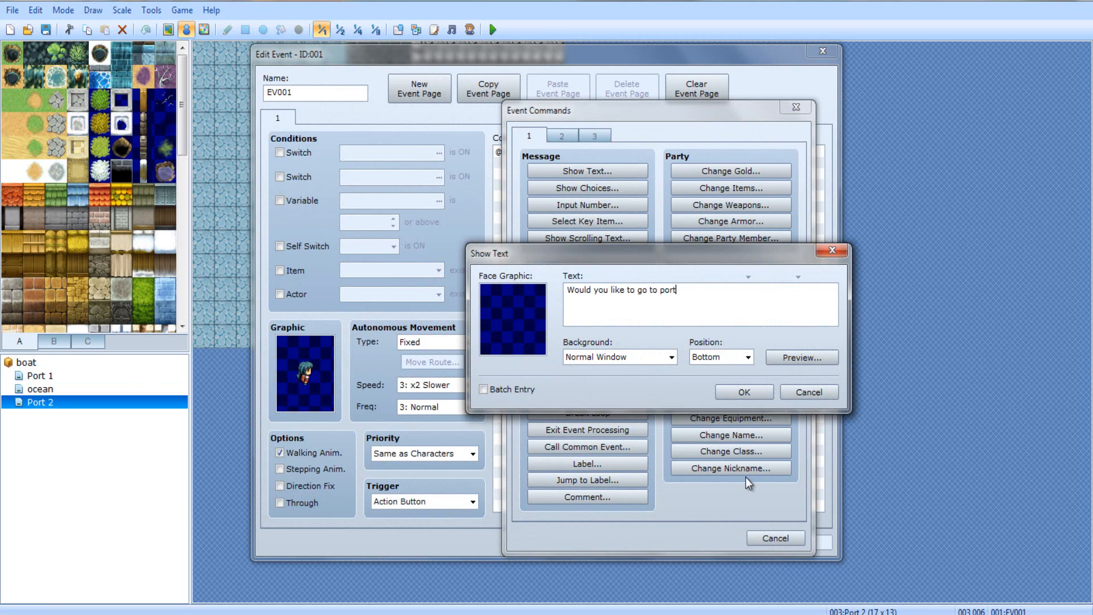
pyautogui.click(742, 391)
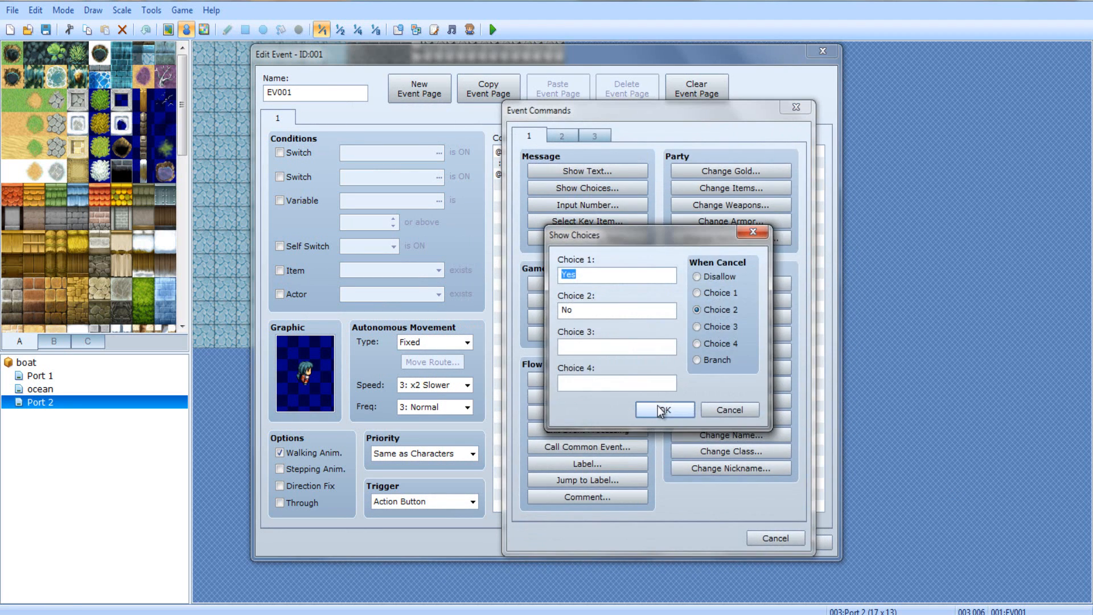
pyautogui.click(663, 409)
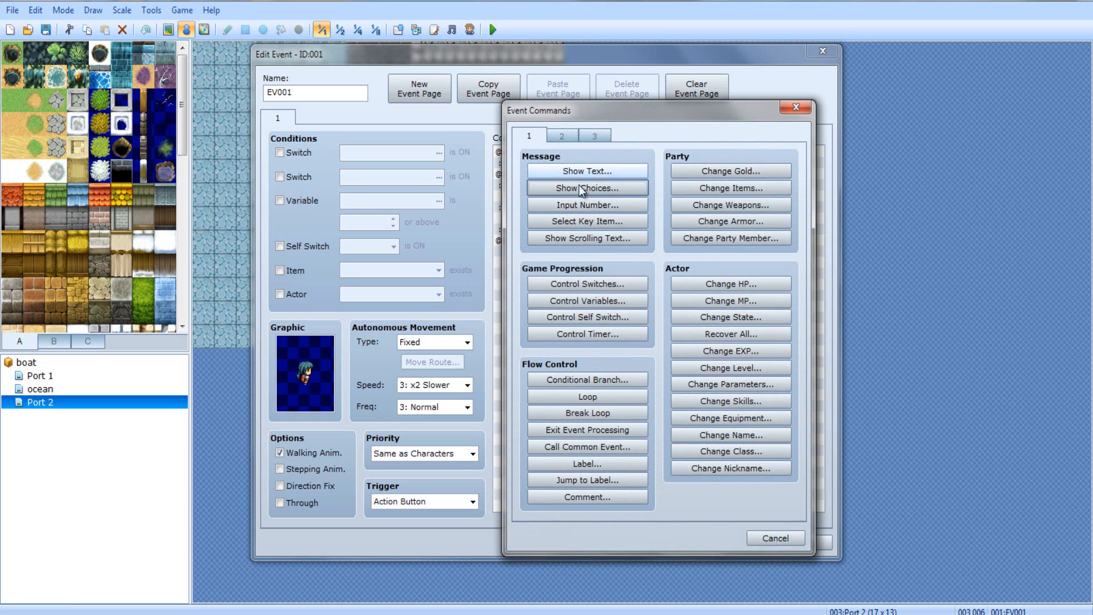
pyautogui.click(562, 135)
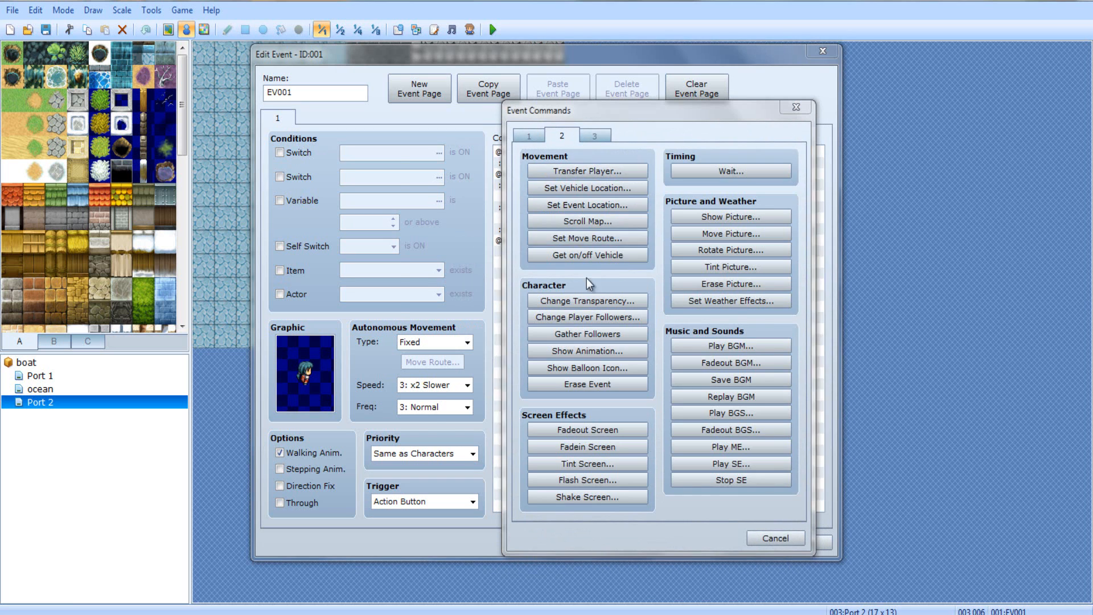
# Under Yes add a Player route with Turn Down, then start and abandon a transfer to water west of the dock
pyautogui.click(587, 238)
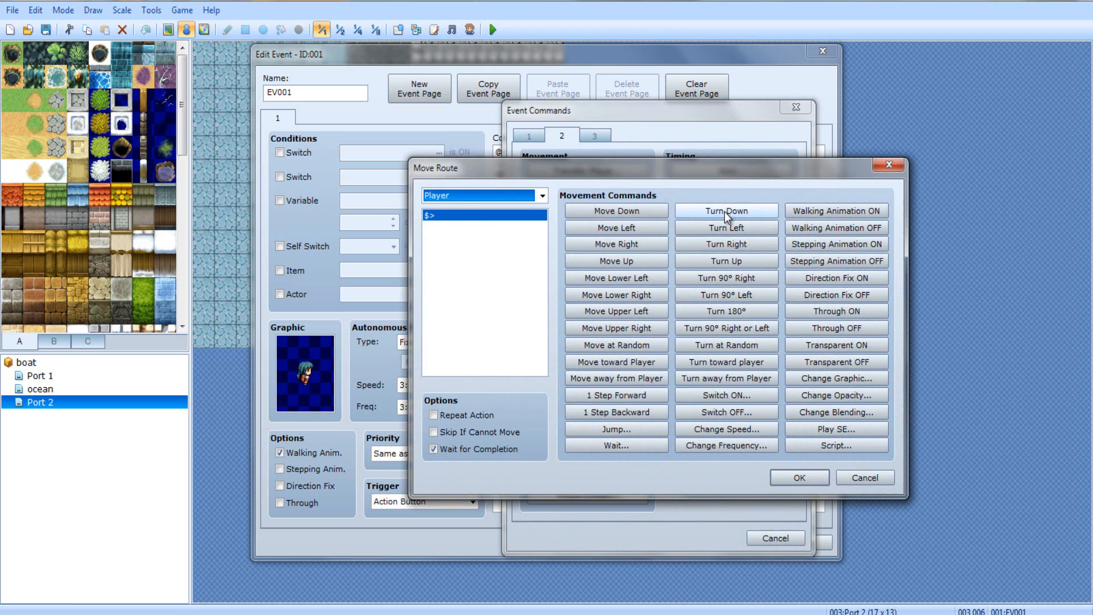
pyautogui.click(798, 477)
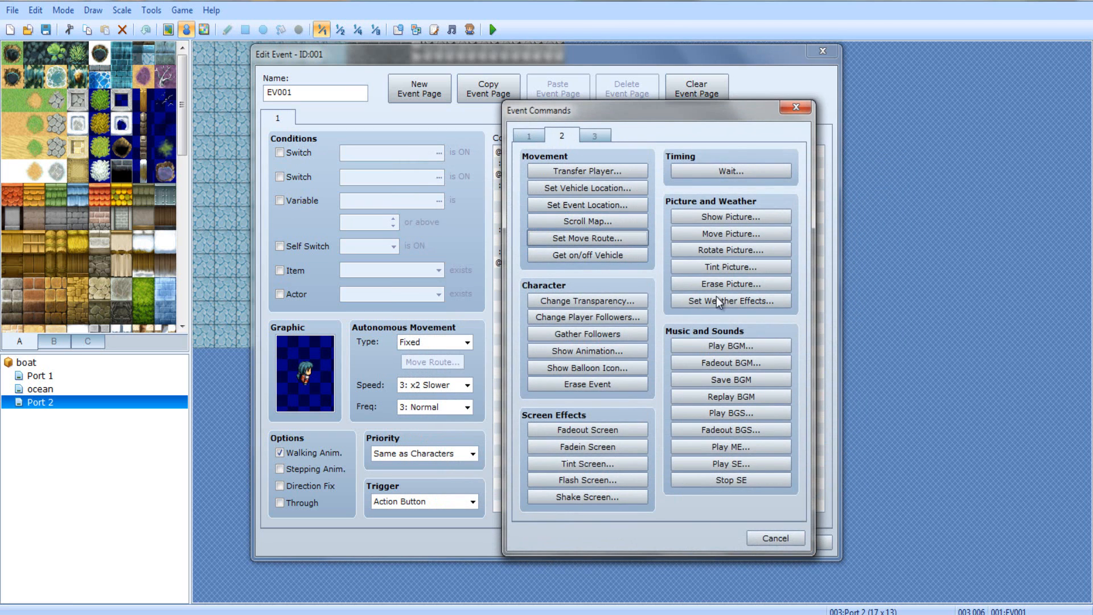
pyautogui.moveTo(587, 188)
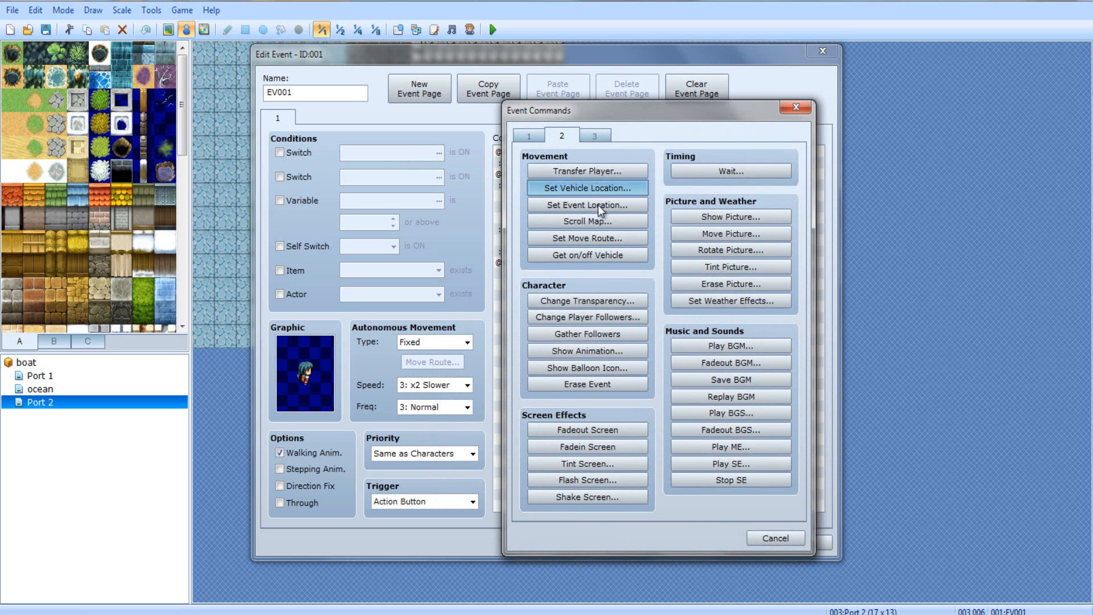
pyautogui.click(586, 170)
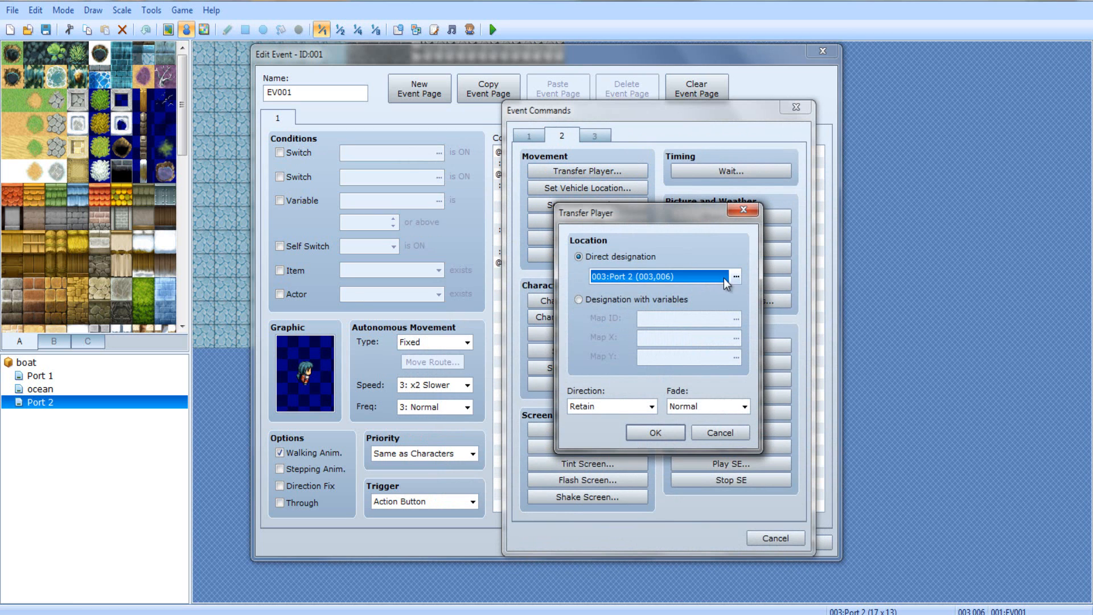
pyautogui.click(732, 277)
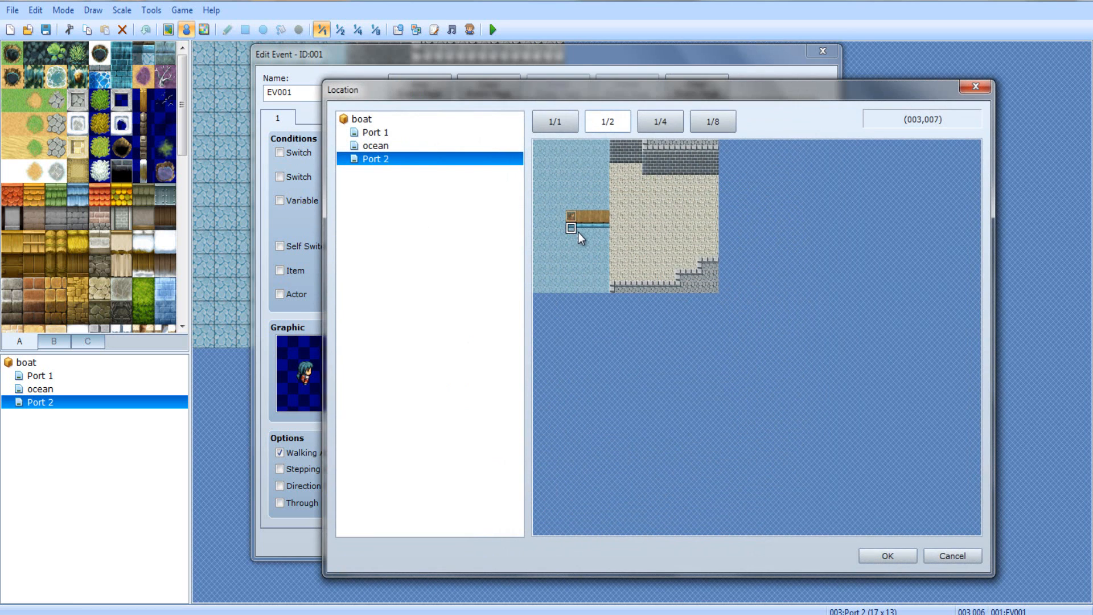
pyautogui.click(539, 228)
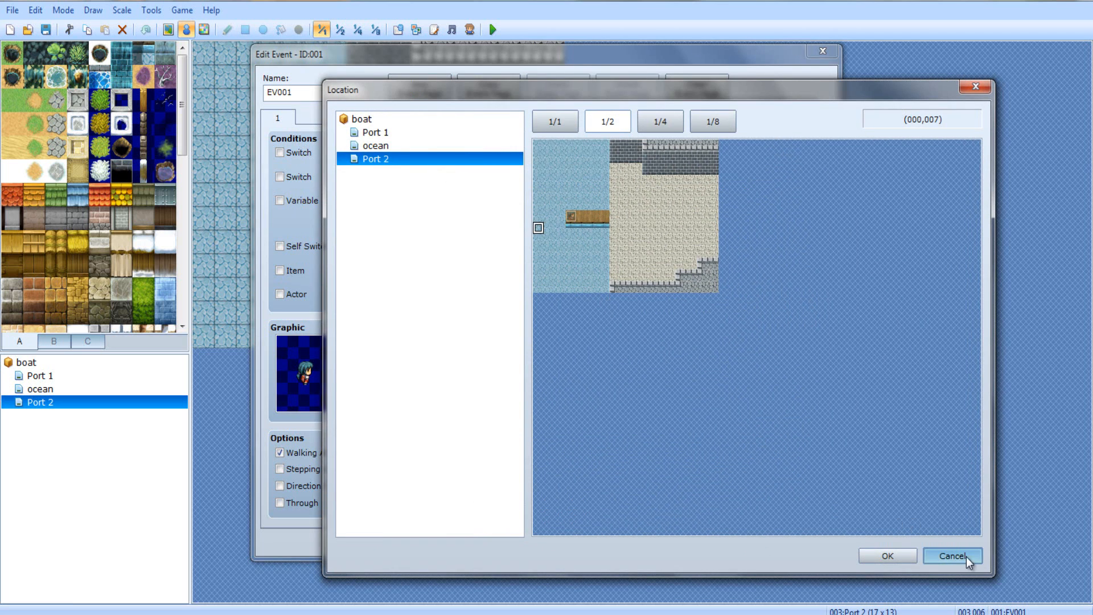
pyautogui.click(952, 556)
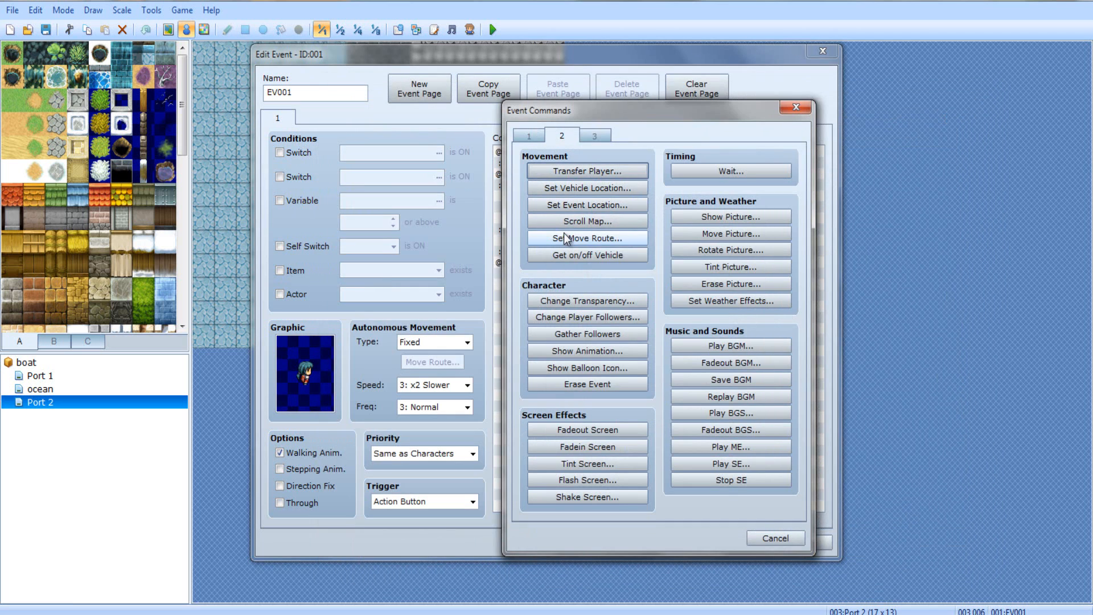
# Abandon another move route and add Get on/off Vehicle so the player boards
pyautogui.click(588, 238)
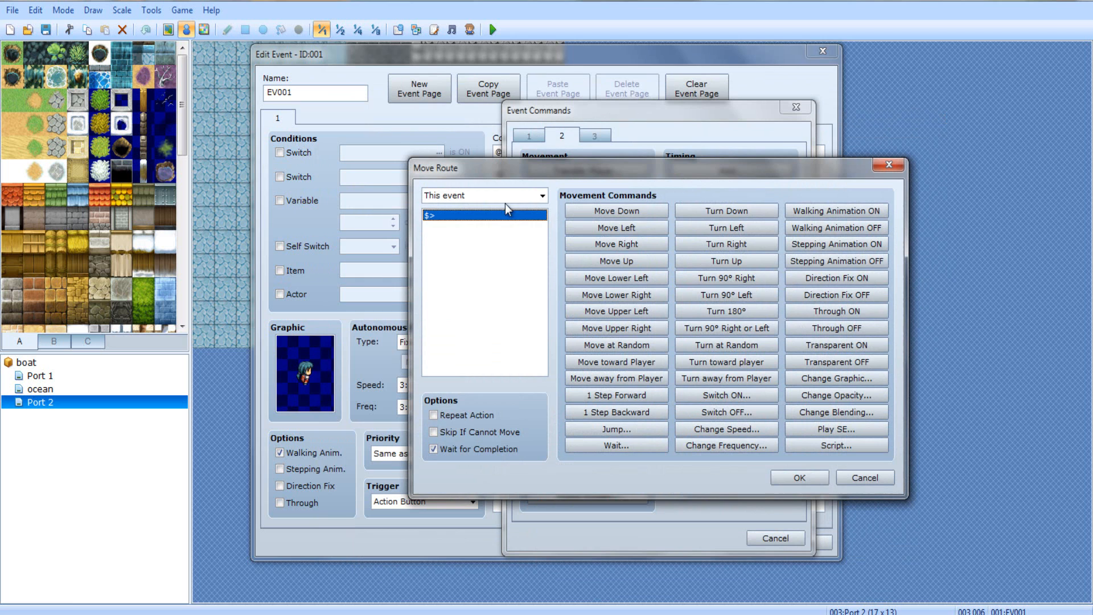
pyautogui.click(864, 477)
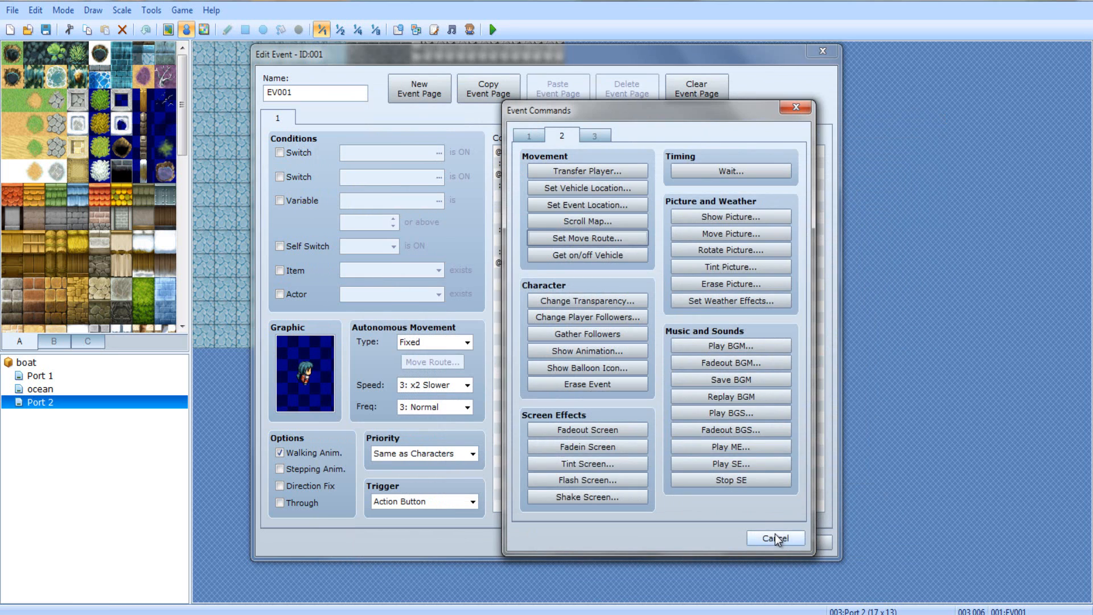
pyautogui.moveTo(555, 161)
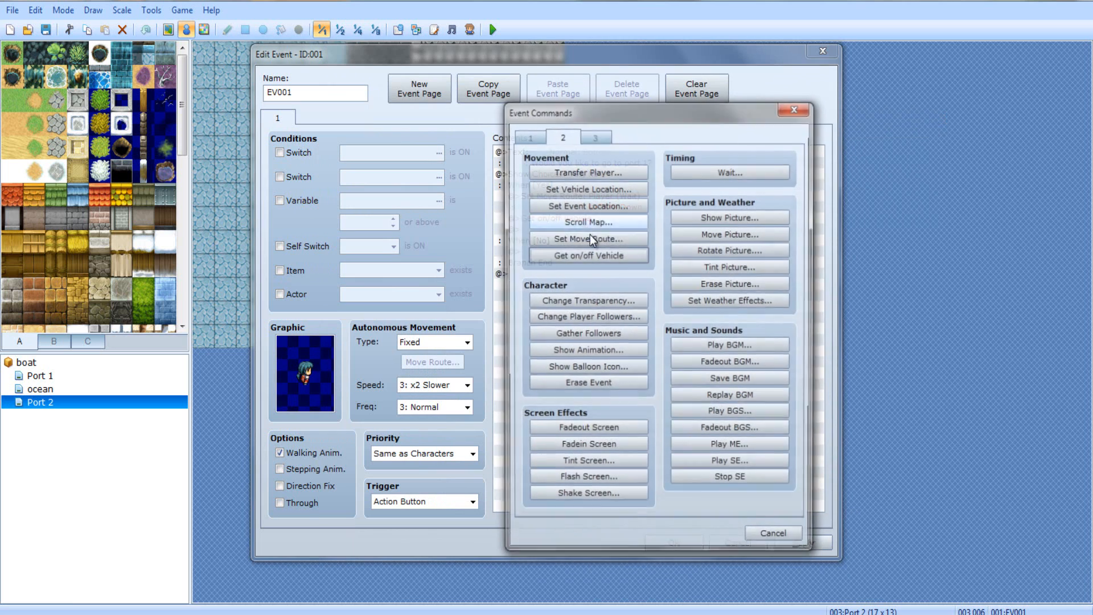
pyautogui.click(588, 255)
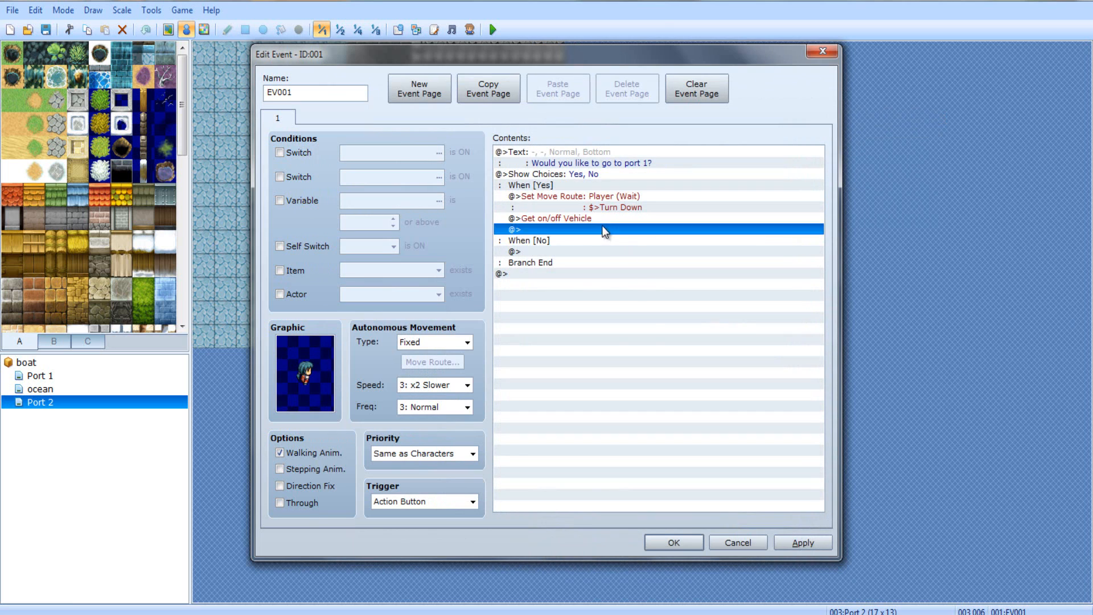
# After boarding add a Player move route of Move Left x4
pyautogui.doubleClick(604, 230)
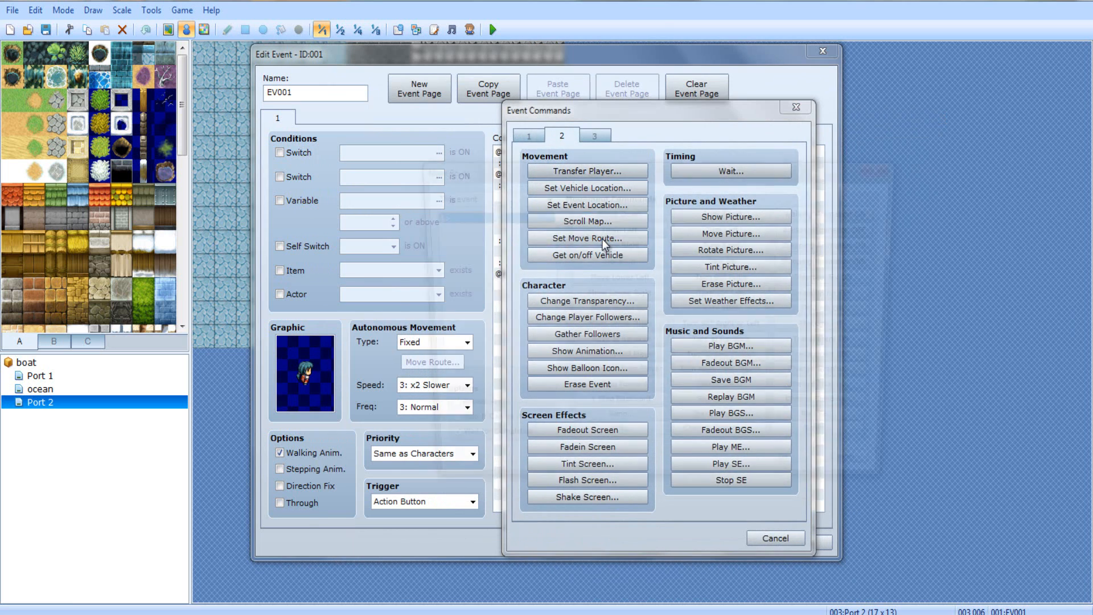
pyautogui.click(588, 238)
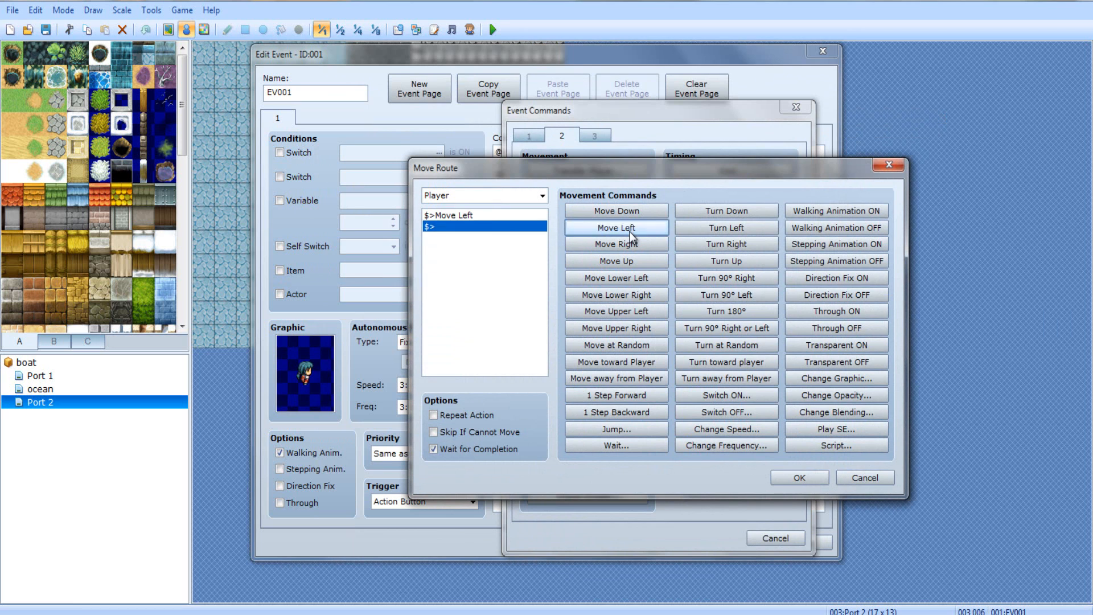
pyautogui.click(798, 477)
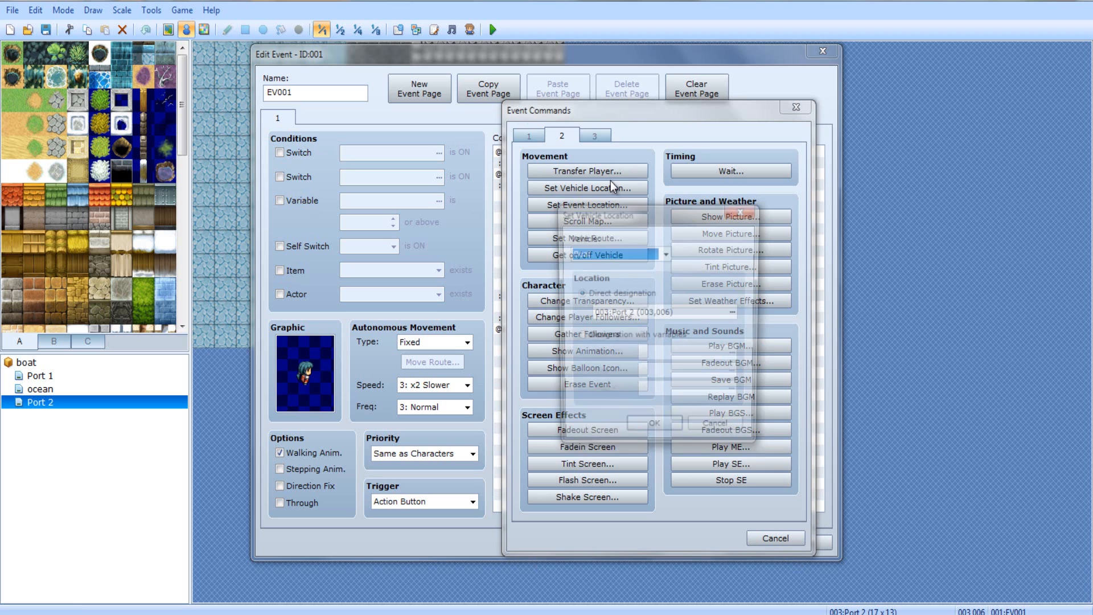
# Transfer the player to 002:ocean at (016,006) and close the command list
pyautogui.click(586, 171)
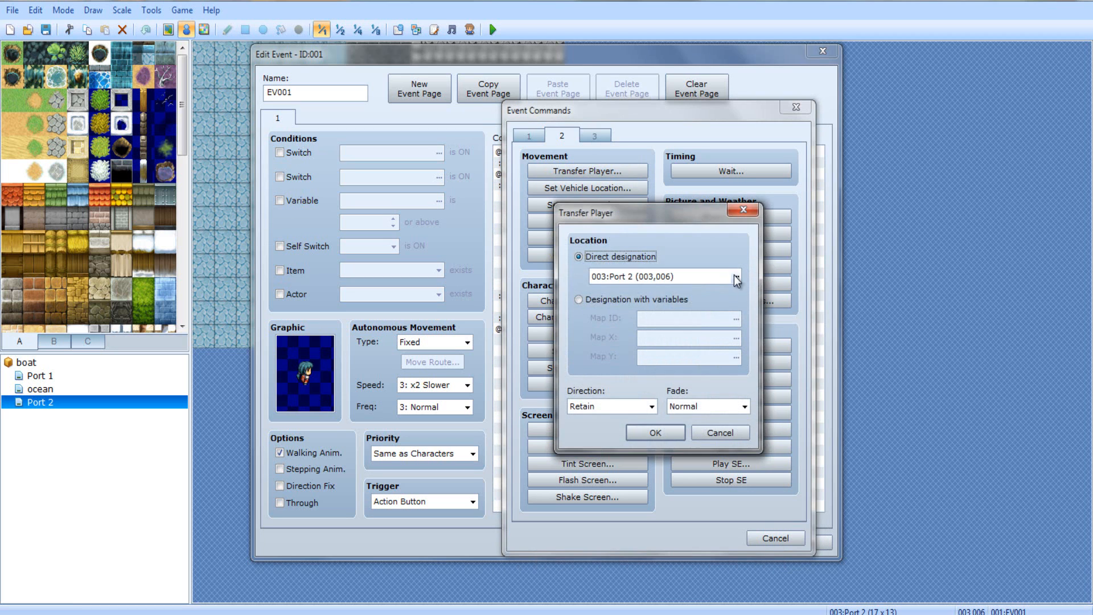
pyautogui.click(736, 277)
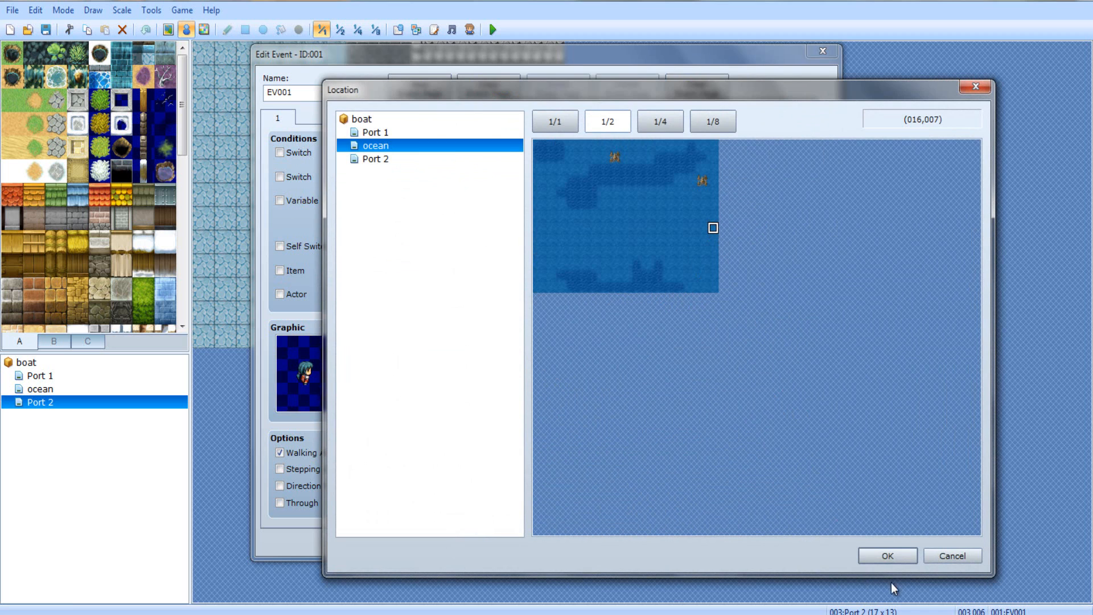
pyautogui.click(887, 556)
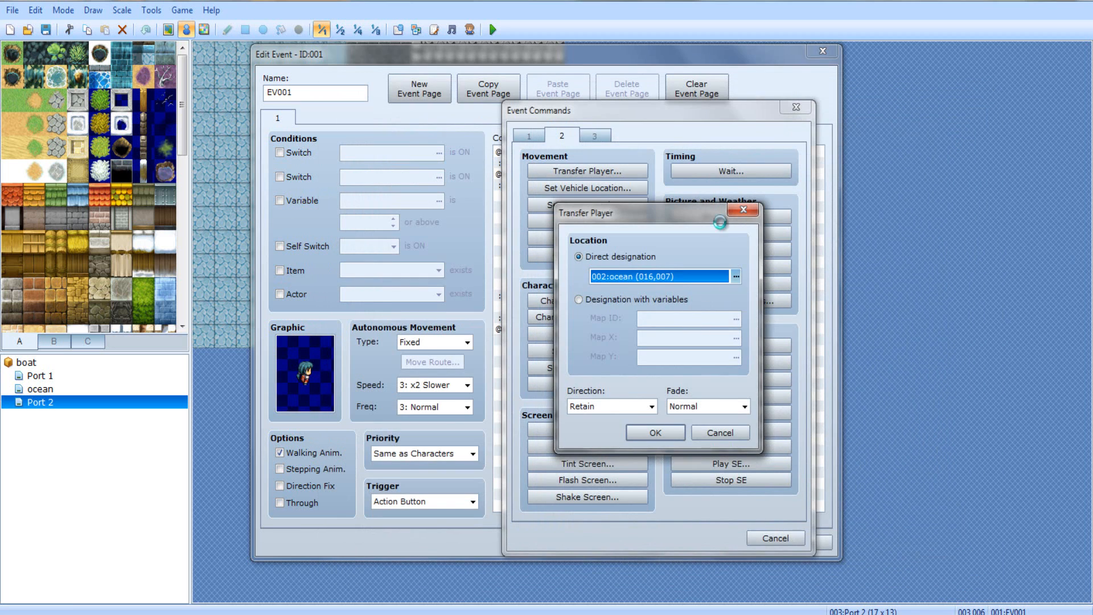
pyautogui.click(735, 276)
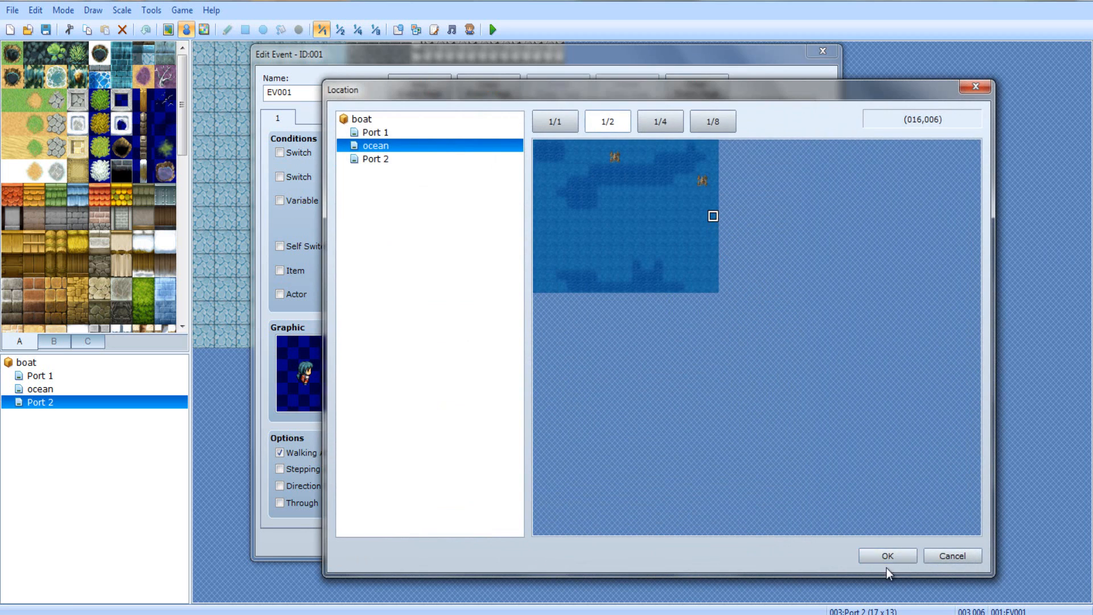
pyautogui.click(887, 556)
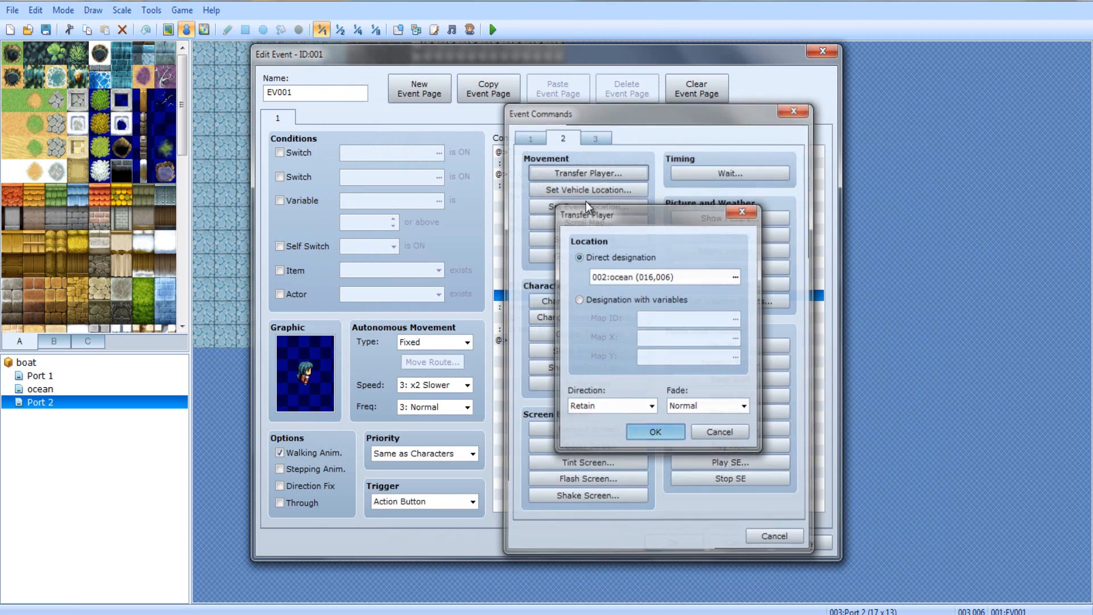
pyautogui.click(720, 432)
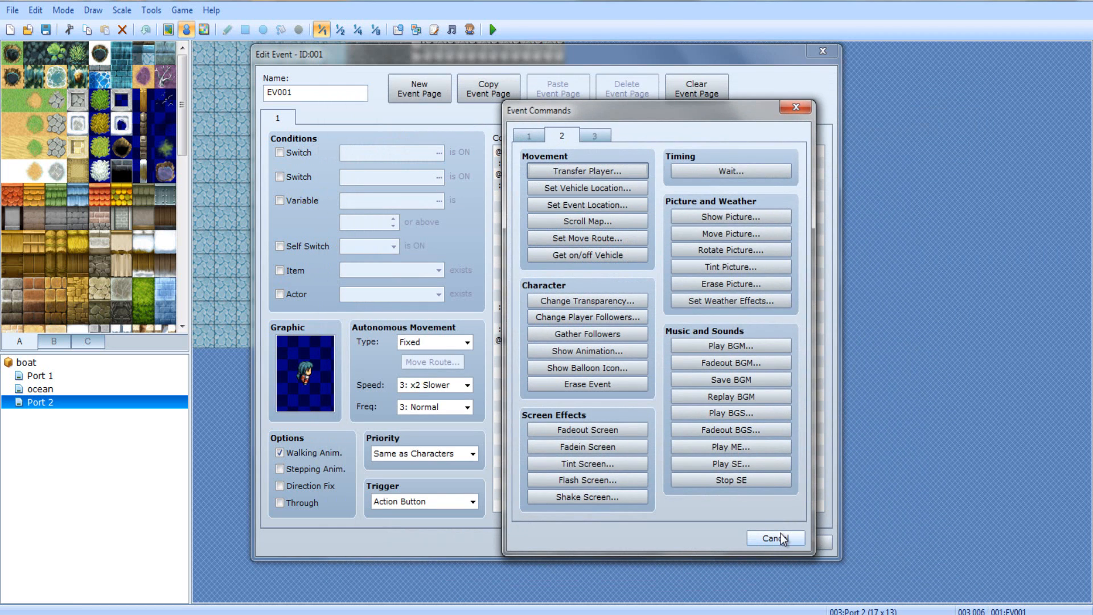
pyautogui.moveTo(775, 539)
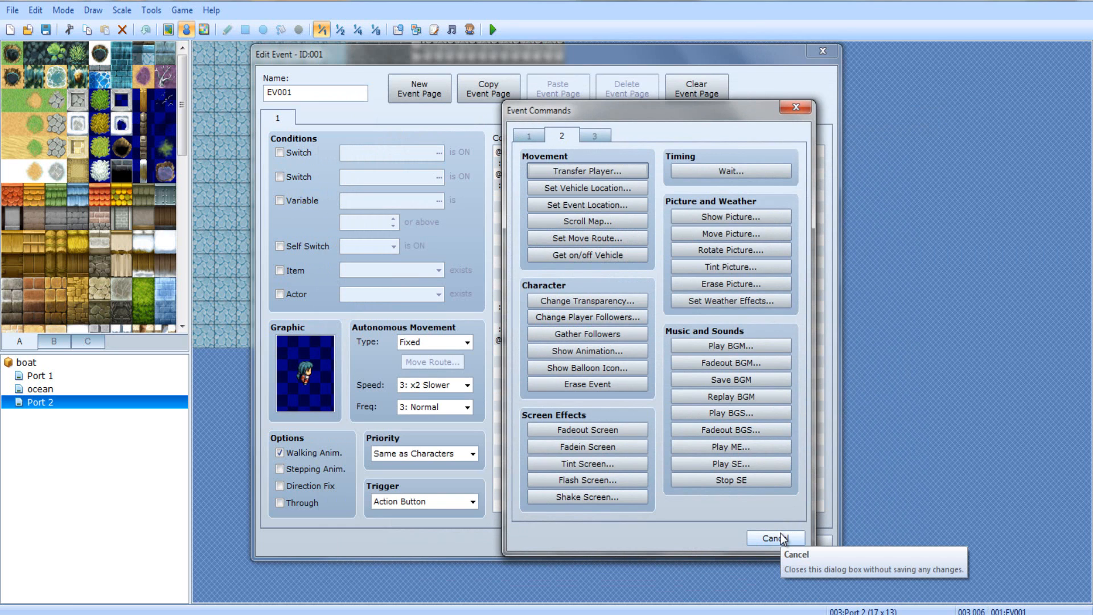
pyautogui.click(776, 539)
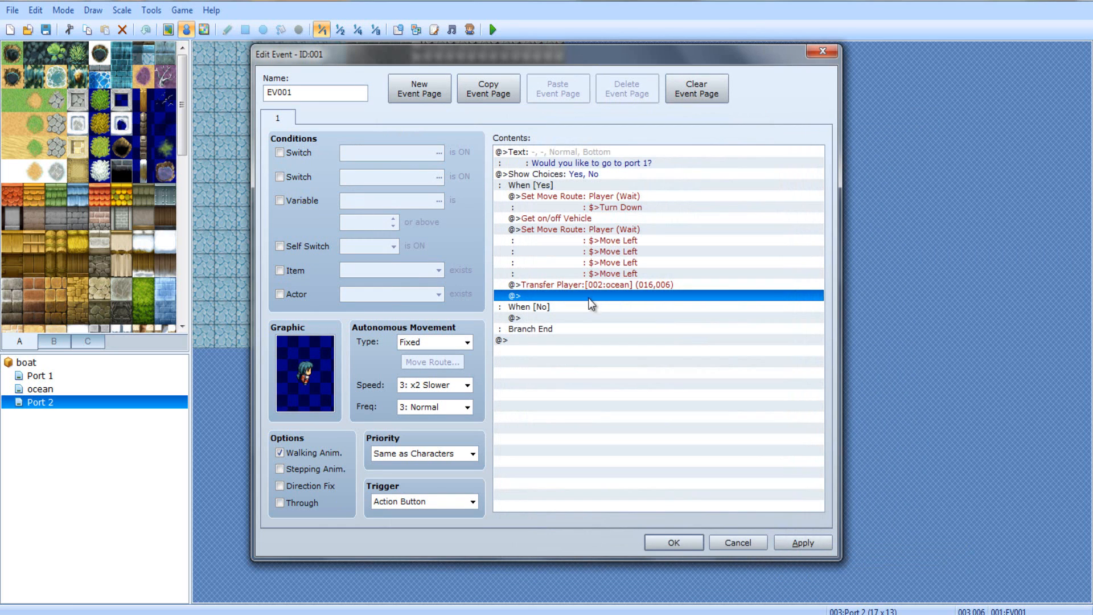
pyautogui.moveTo(585, 299)
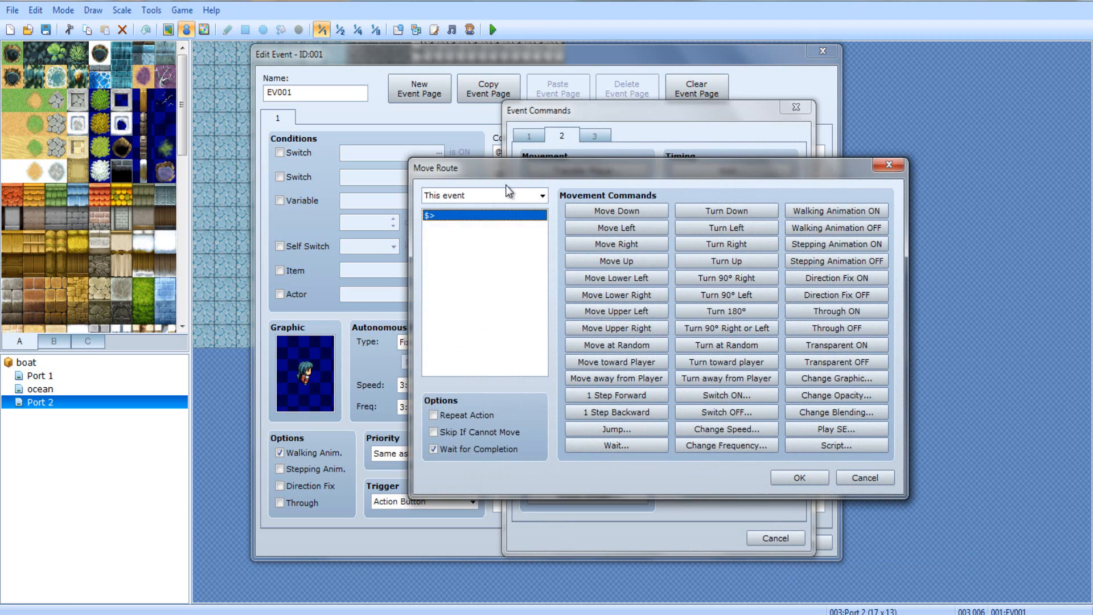
# Build a long Player route of repeated Move Left steps to sail back across the ocean
pyautogui.click(483, 194)
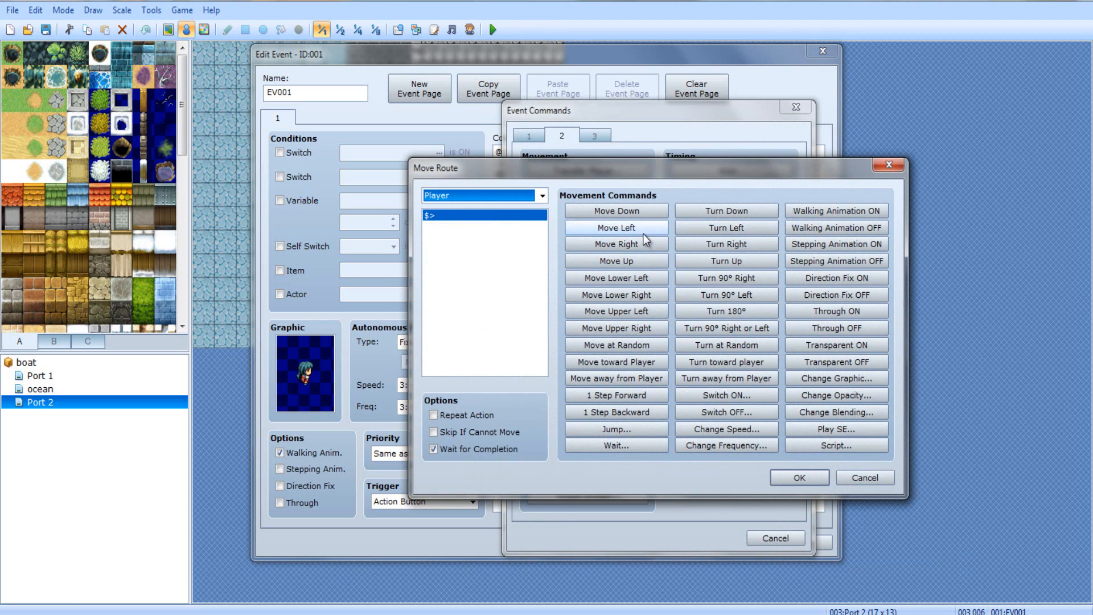
pyautogui.click(615, 227)
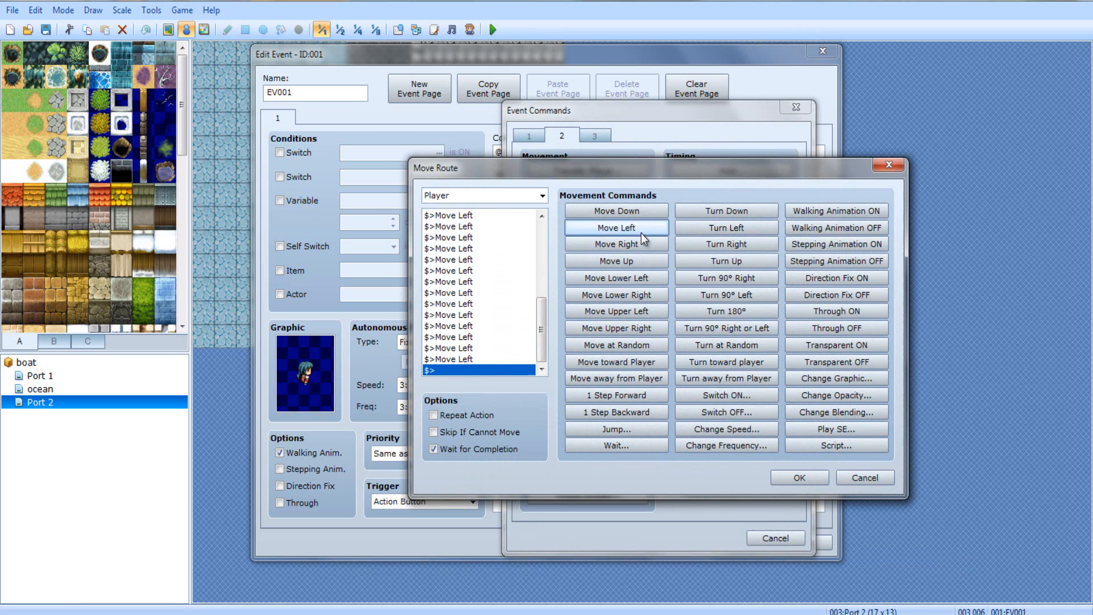
pyautogui.moveTo(807, 477)
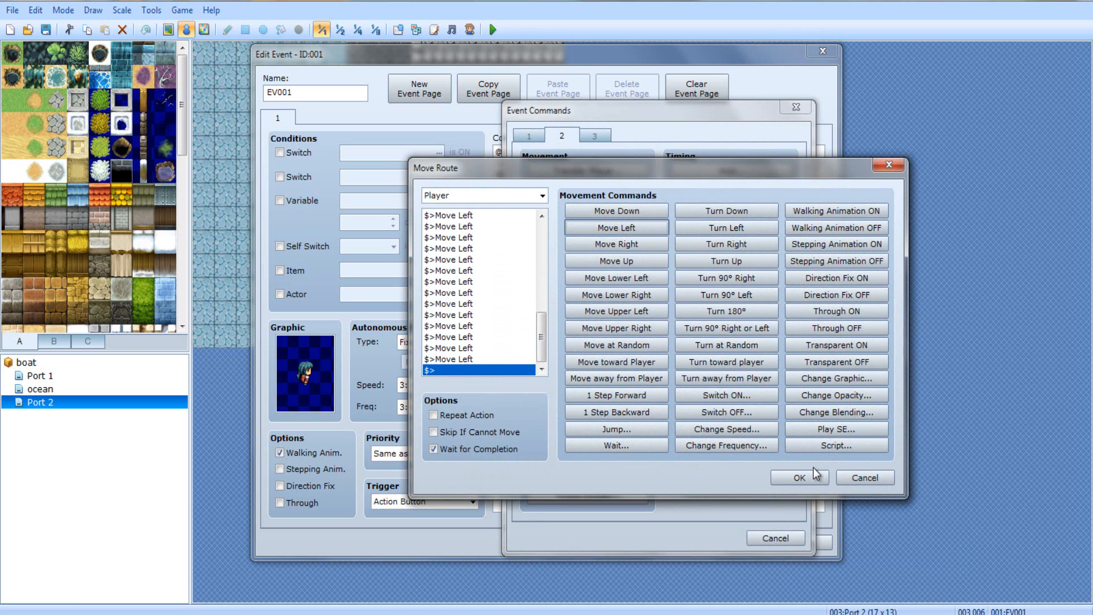
pyautogui.click(798, 477)
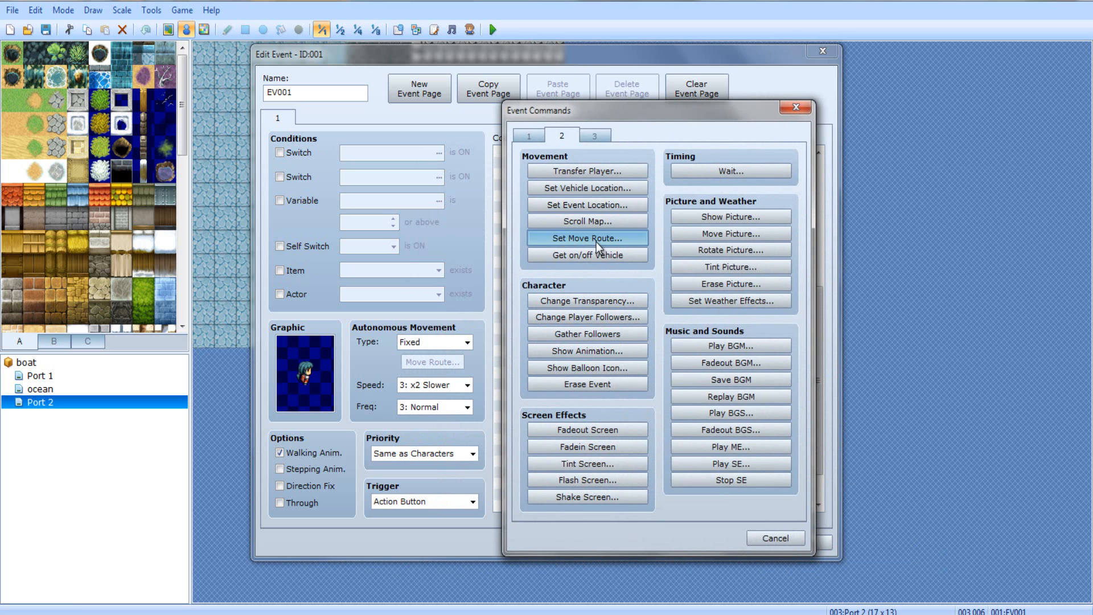
# Transfer the player to the Port 1 dock tile at (016,007)
pyautogui.click(586, 171)
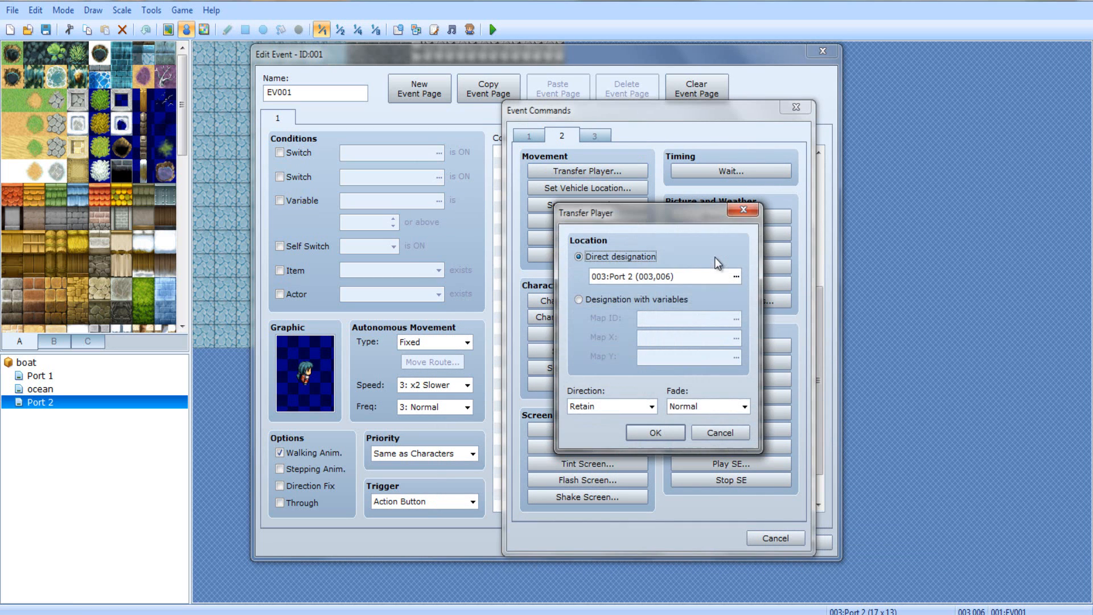
pyautogui.click(735, 275)
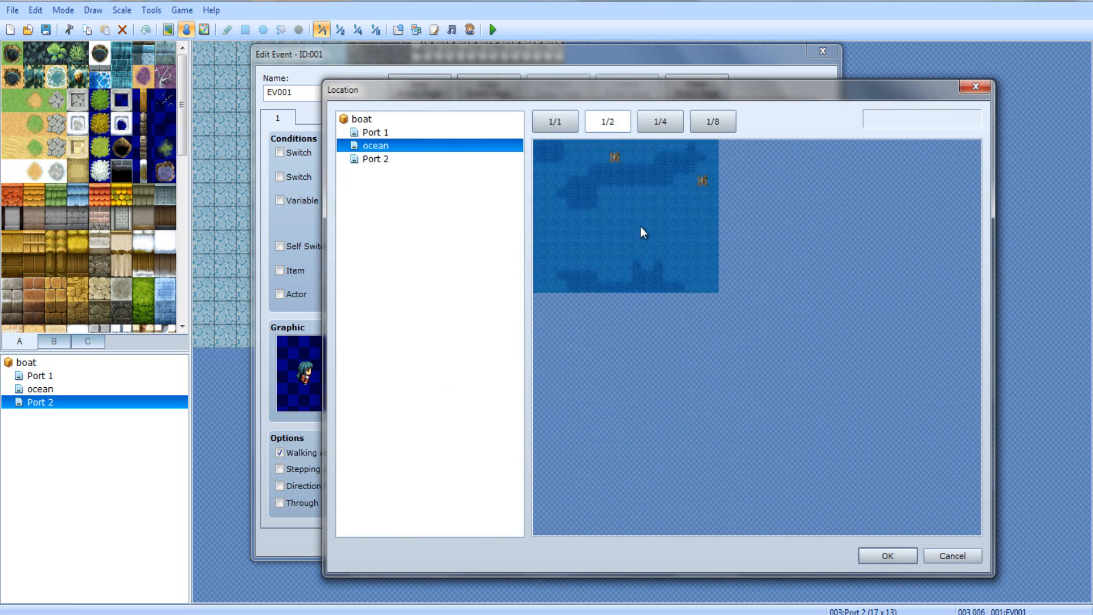
pyautogui.click(375, 132)
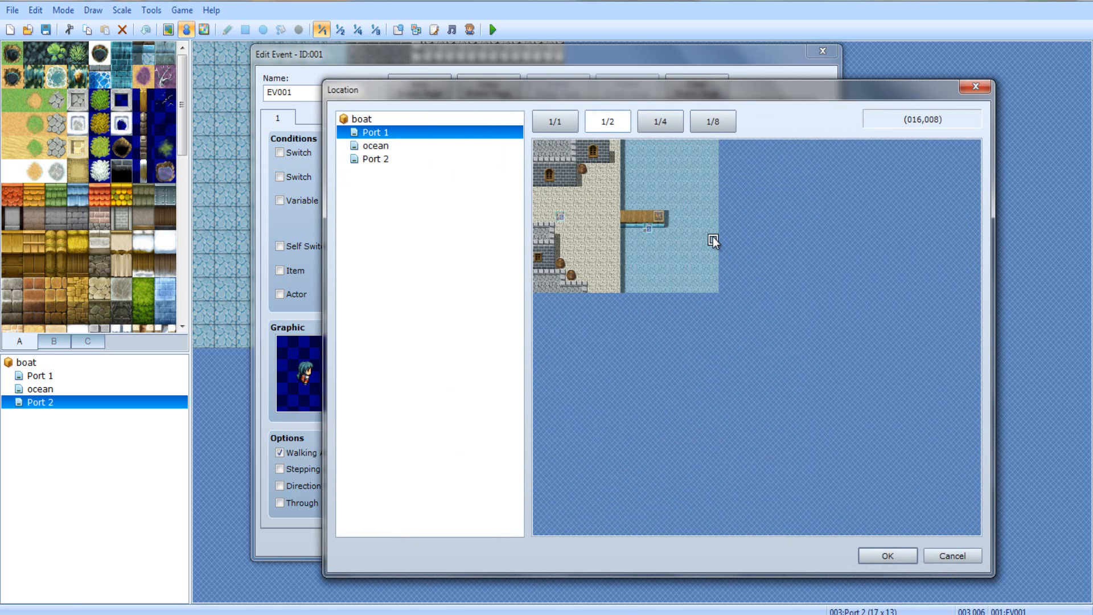
pyautogui.moveTo(720, 286)
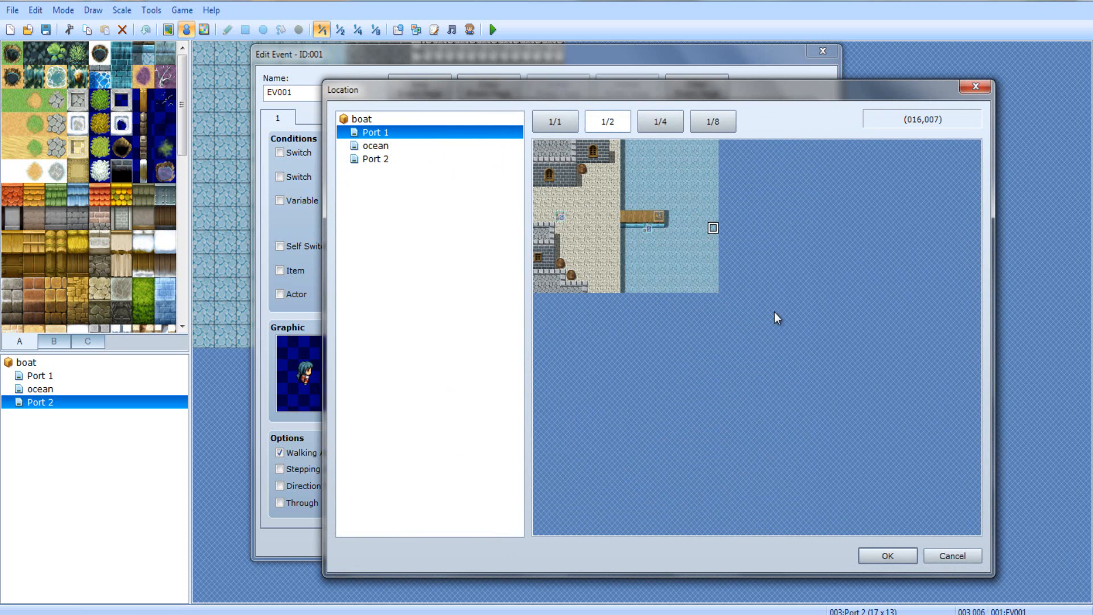
pyautogui.click(886, 556)
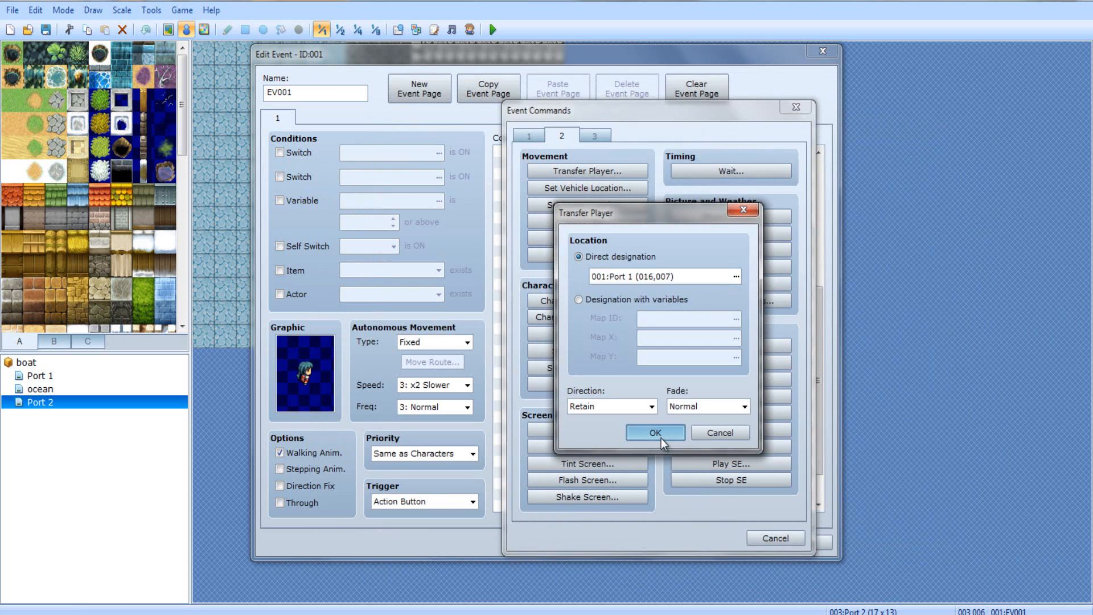
pyautogui.click(653, 433)
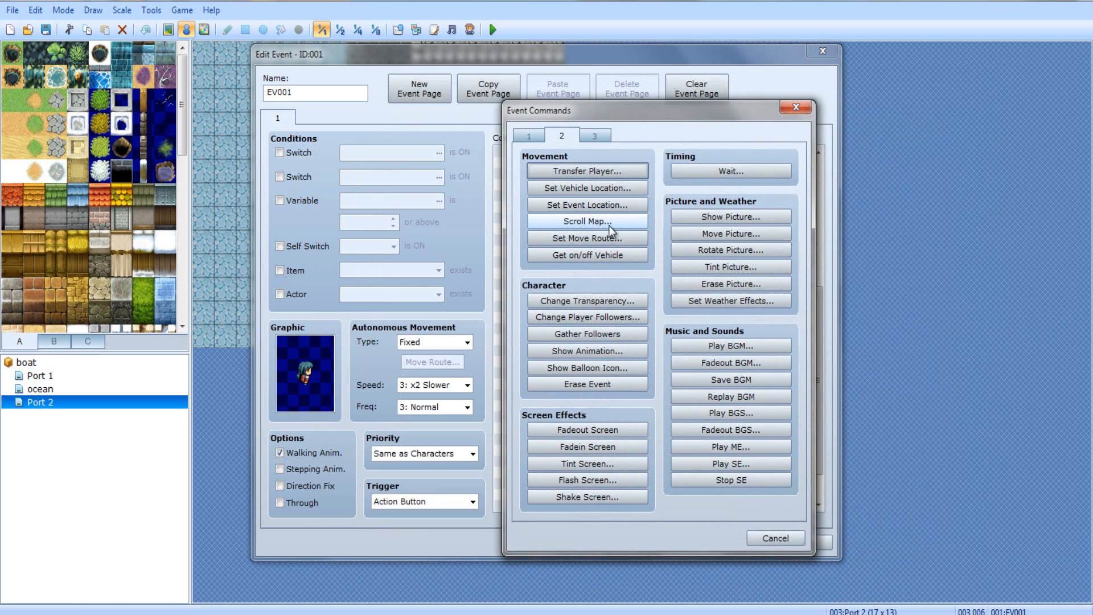
# Add a Player route of Move Left steps and Turn Up, save the event and start a playtest
pyautogui.click(588, 238)
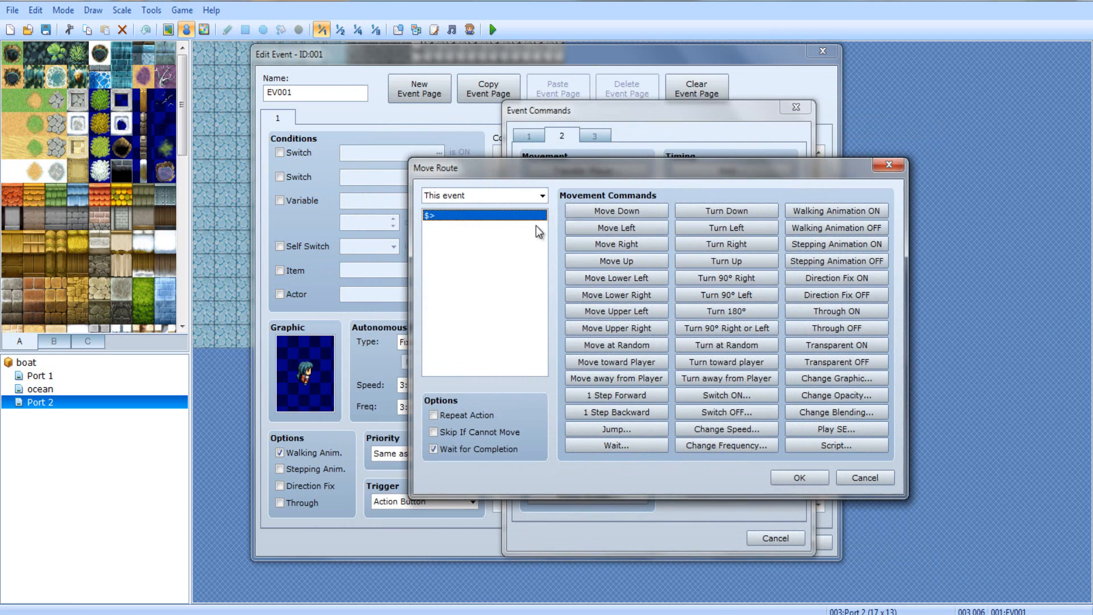
pyautogui.click(615, 228)
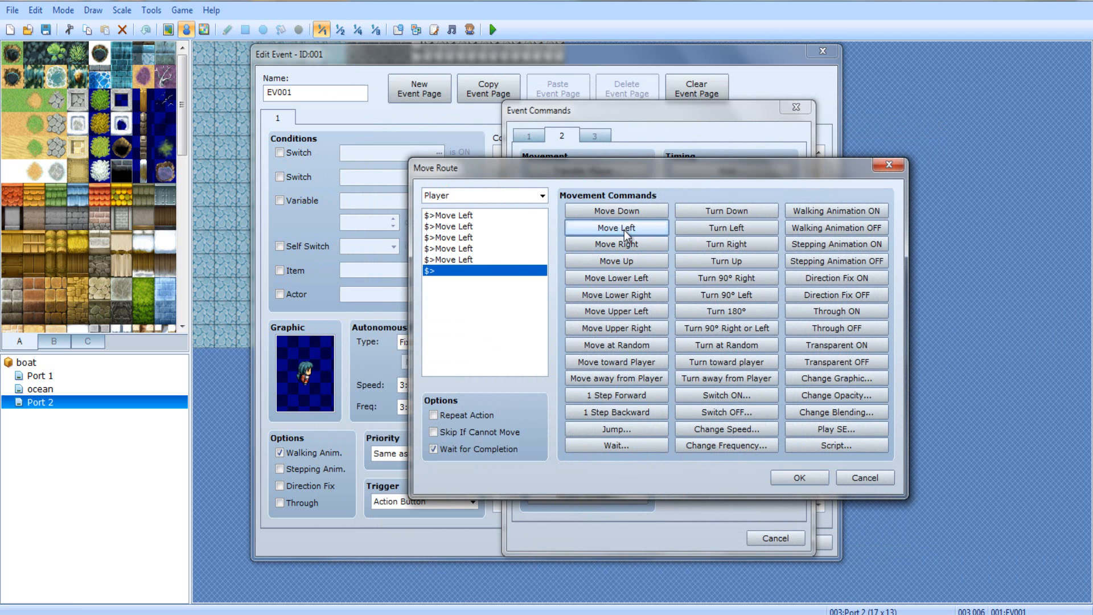
pyautogui.click(799, 477)
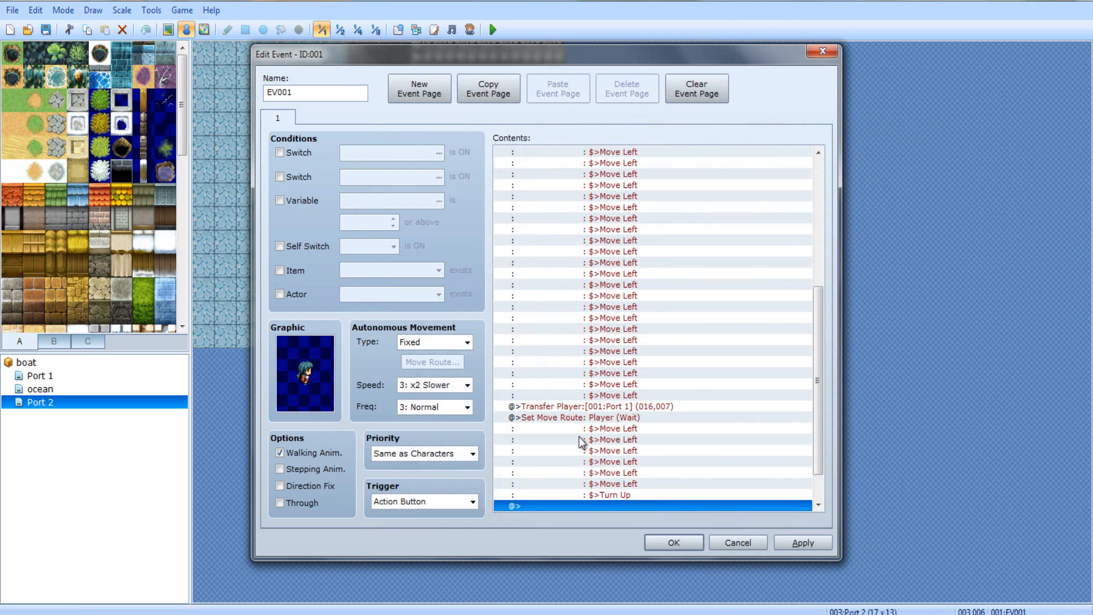
pyautogui.doubleClick(656, 504)
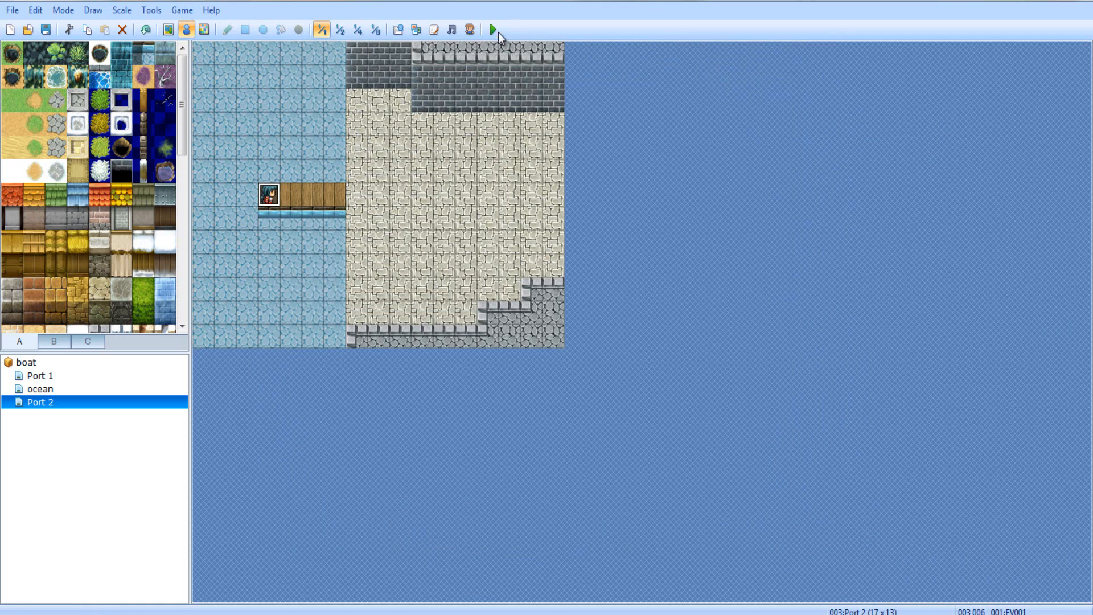
pyautogui.click(492, 30)
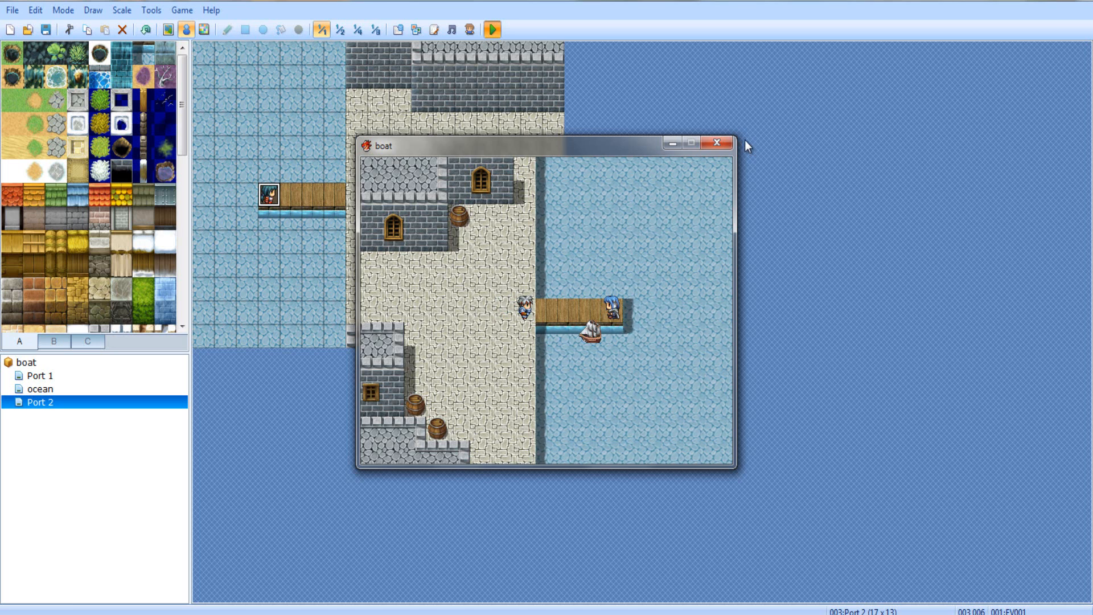
pyautogui.click(720, 143)
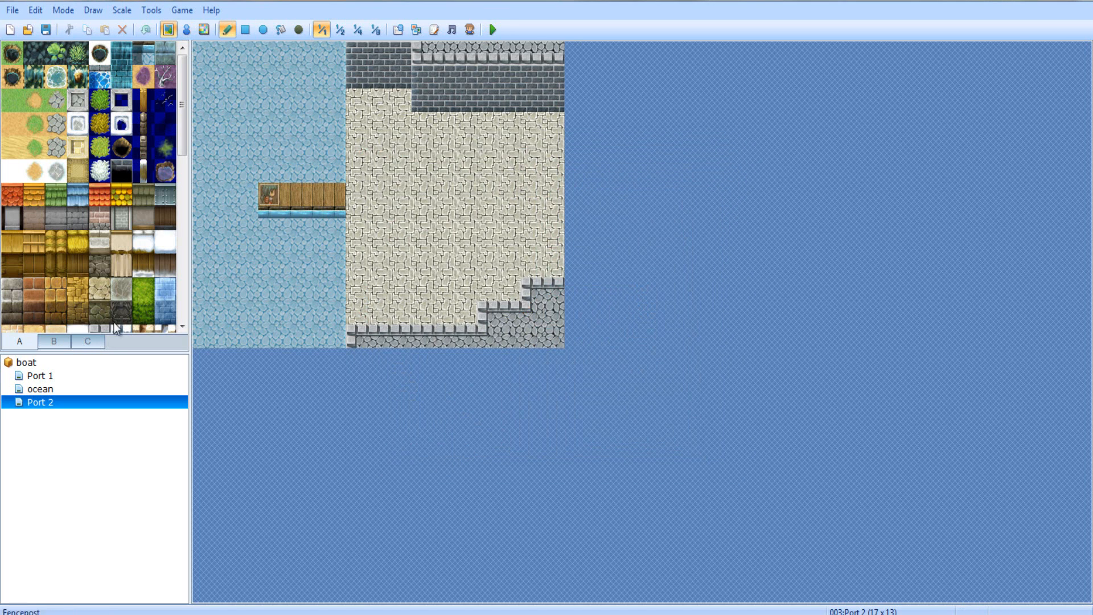
# Open the Port 1 boat event and delete all its command lines, leaving the contents empty
pyautogui.click(40, 375)
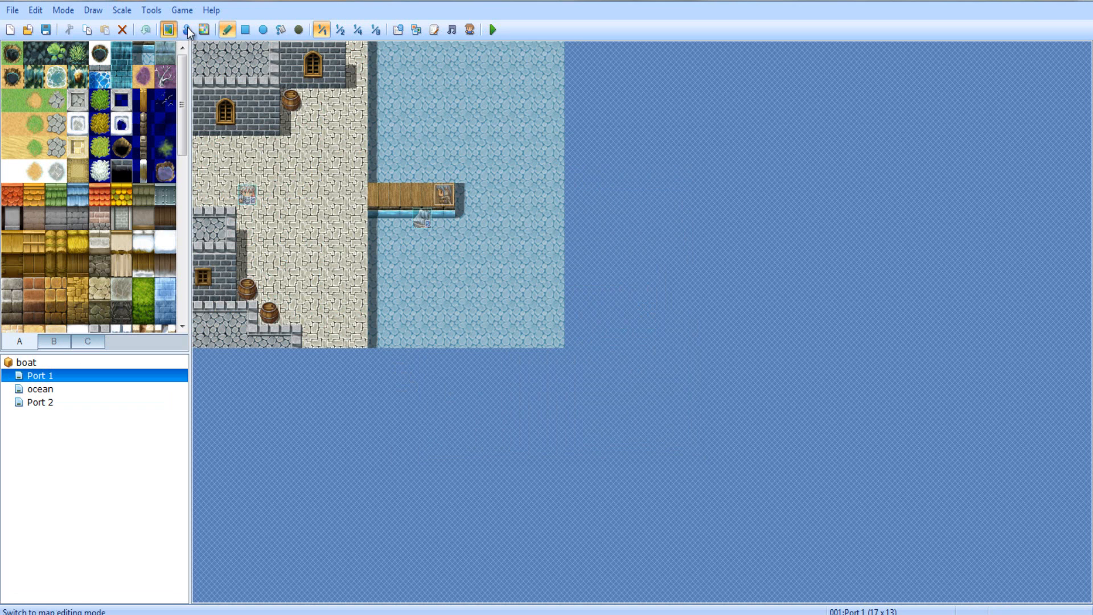
pyautogui.click(184, 29)
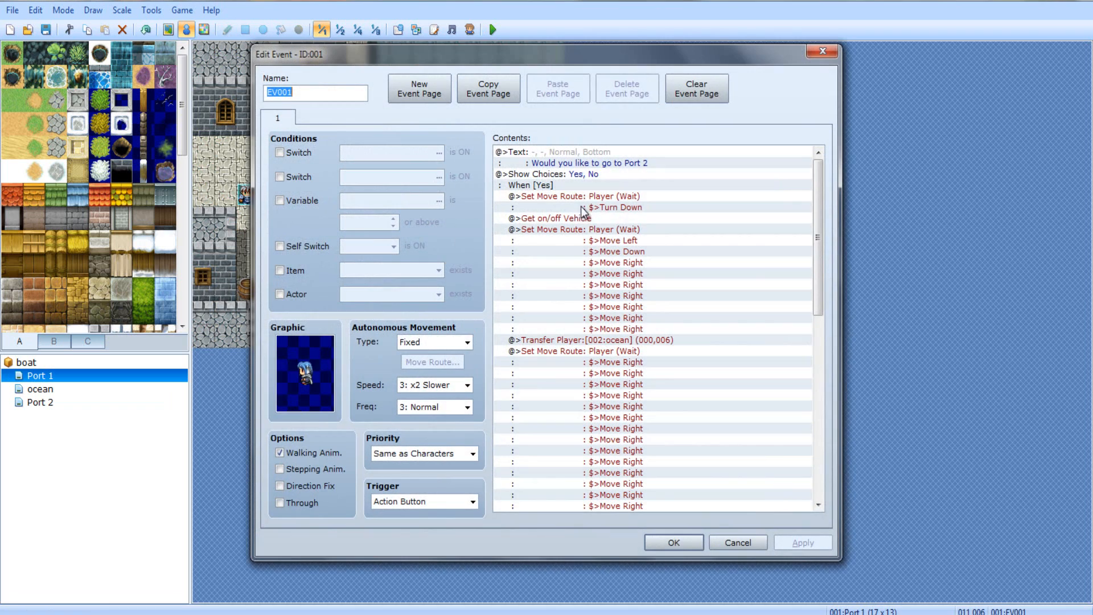
pyautogui.click(592, 175)
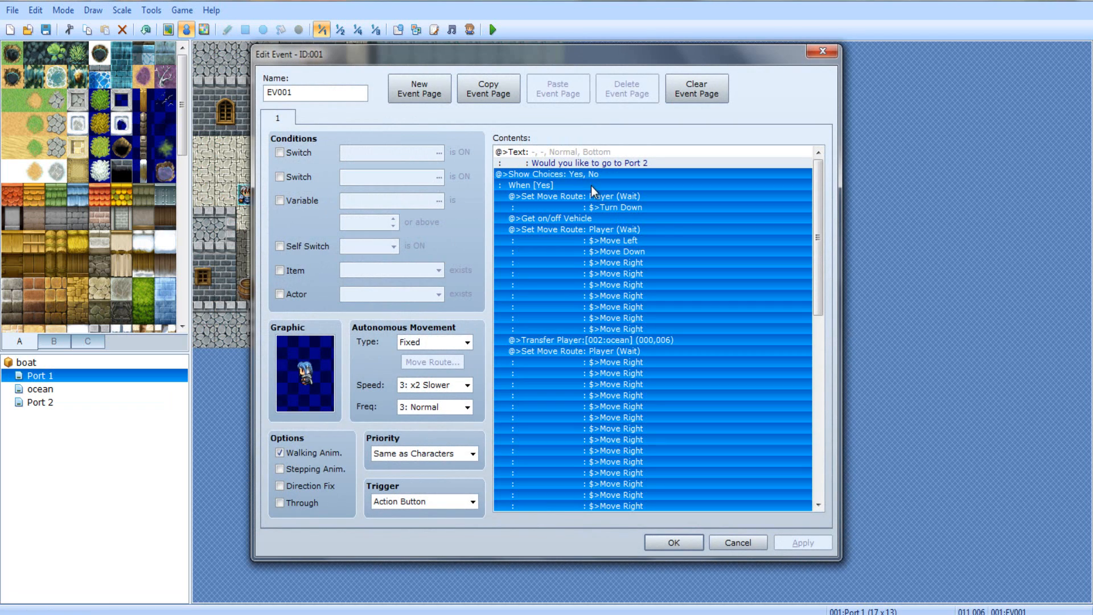
pyautogui.click(578, 202)
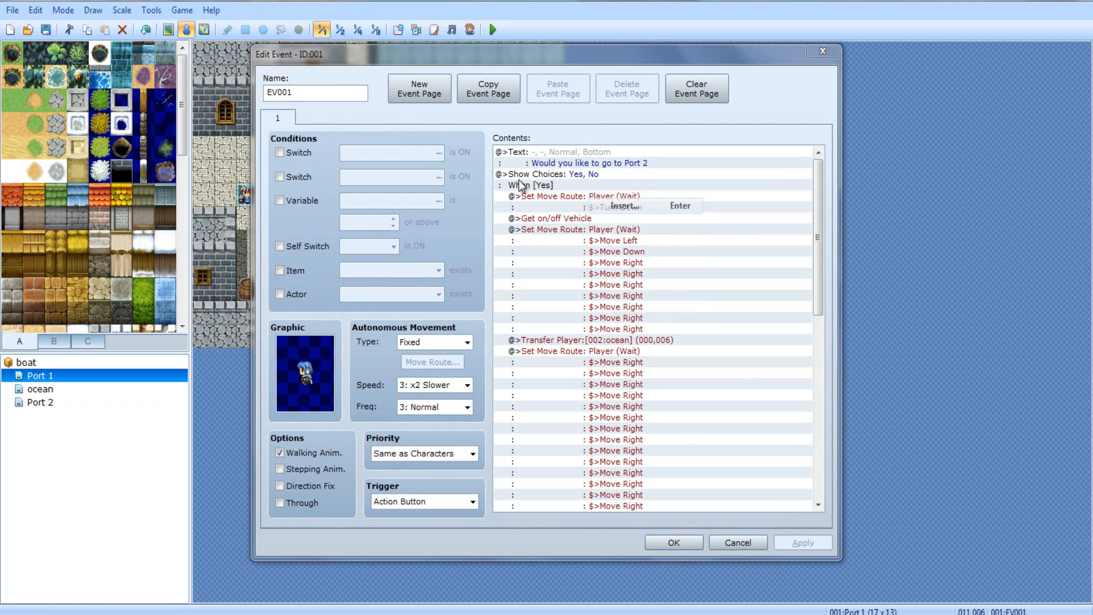
pyautogui.click(696, 89)
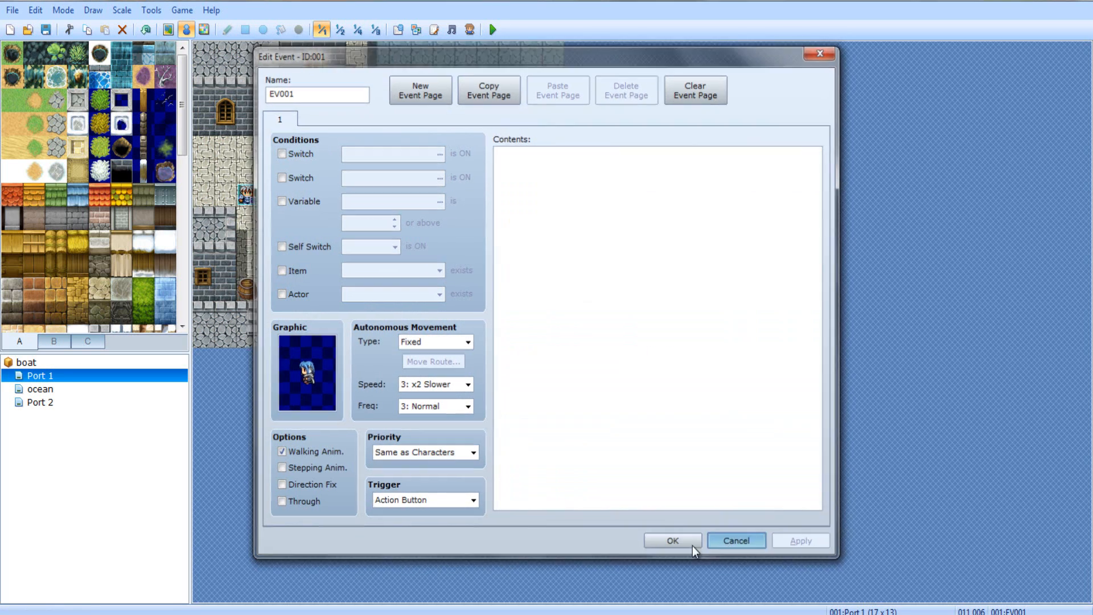
# Discard the edit and give a new water-tile event the sailing ship graphic from the Vehicle sheet
pyautogui.click(671, 540)
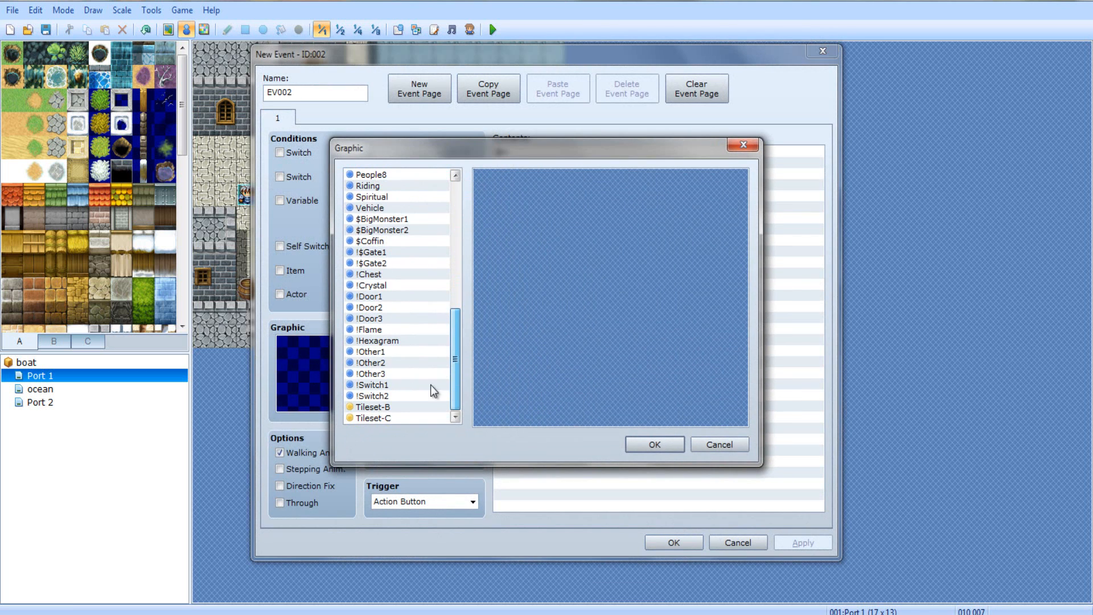
pyautogui.click(382, 219)
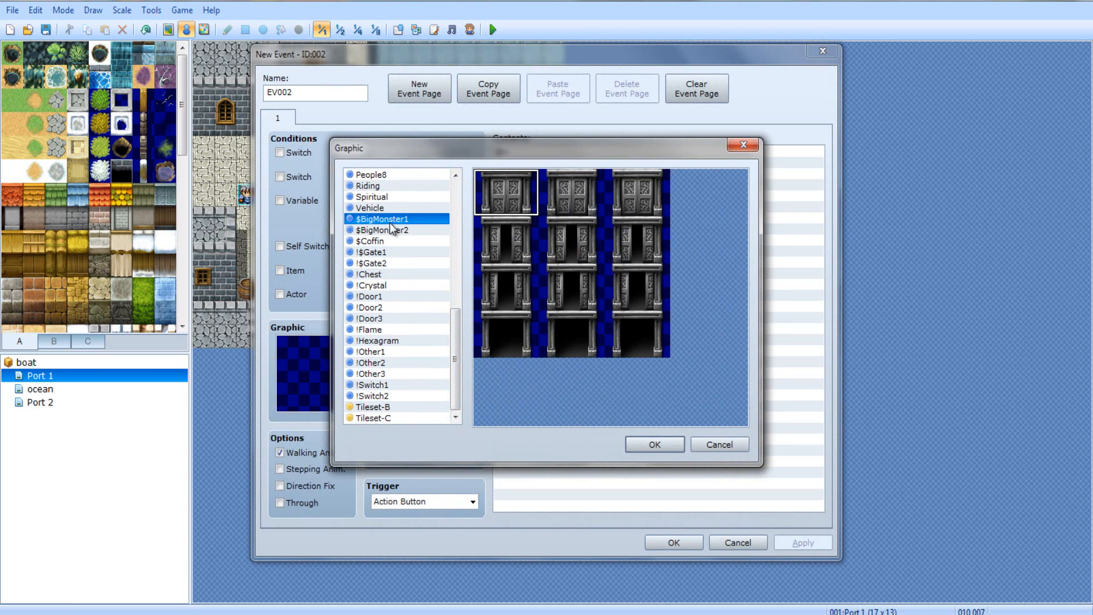
pyautogui.click(374, 395)
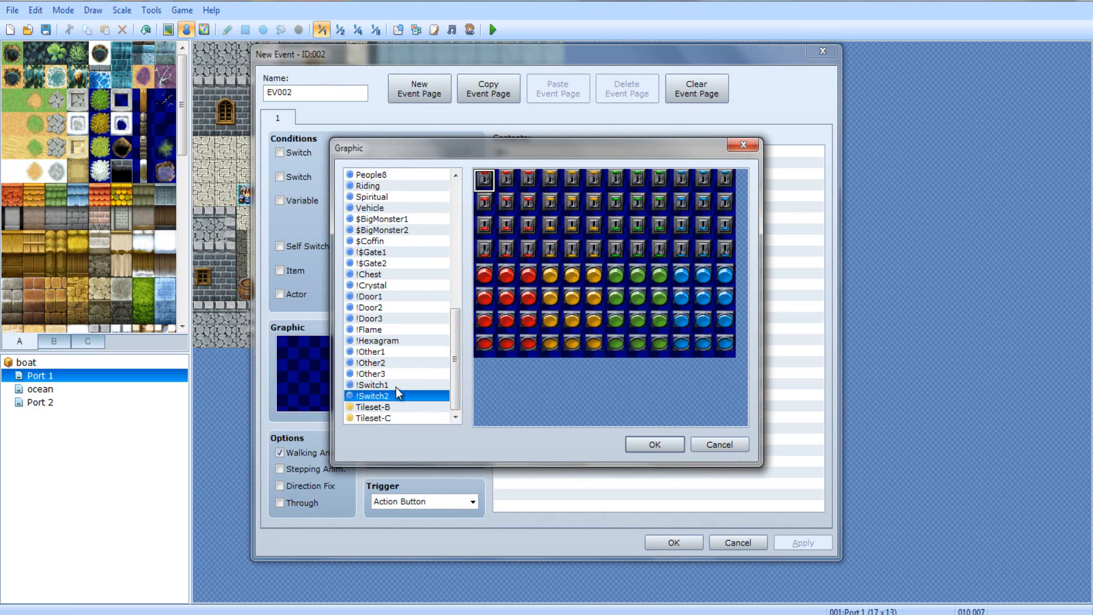
pyautogui.click(373, 385)
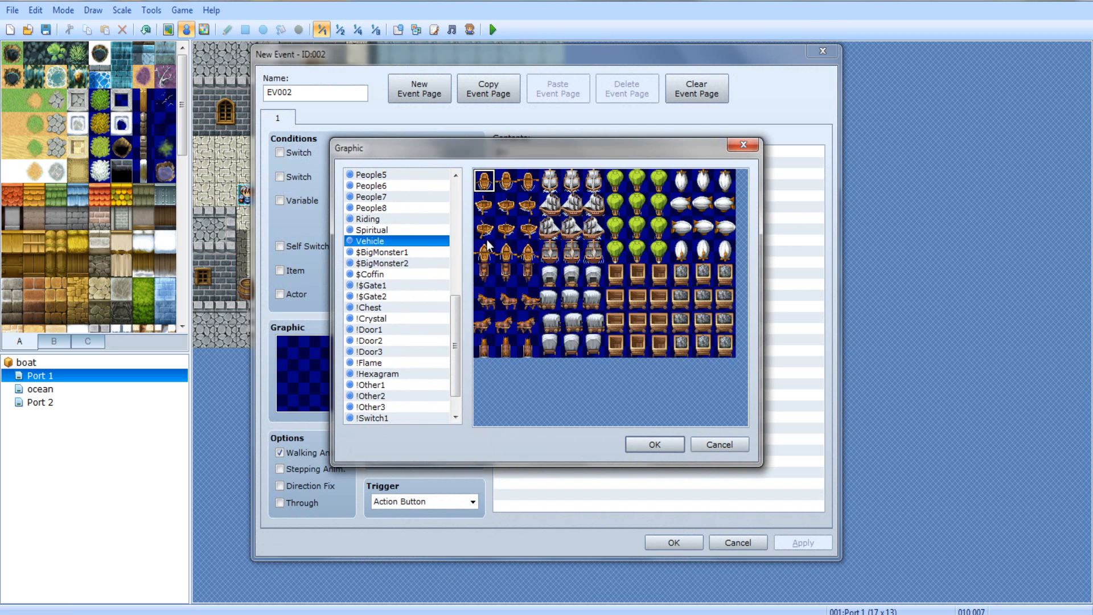
pyautogui.click(654, 445)
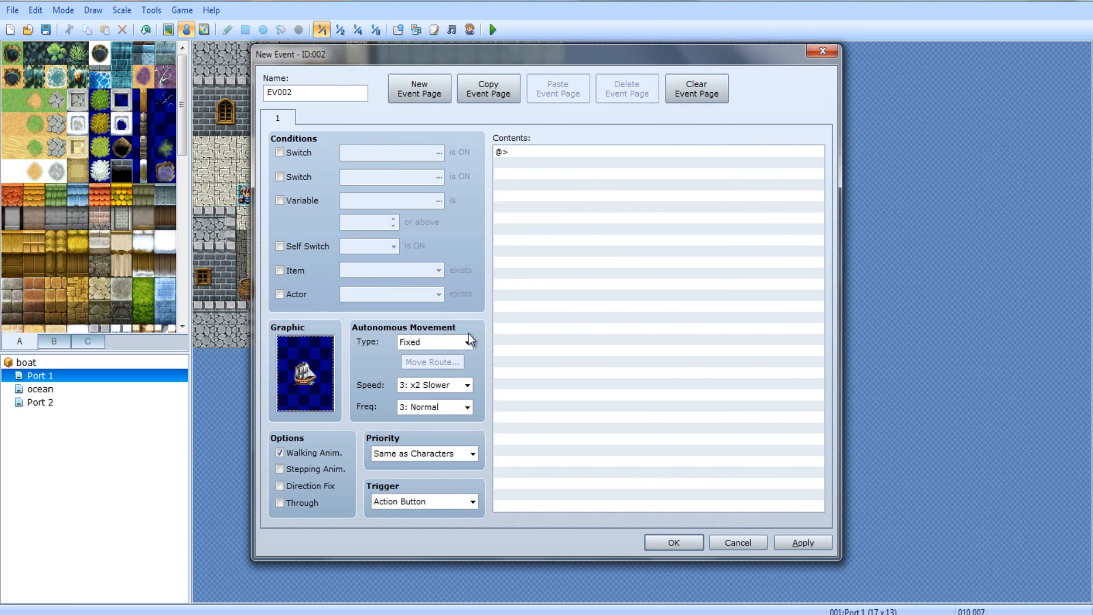
pyautogui.moveTo(549, 411)
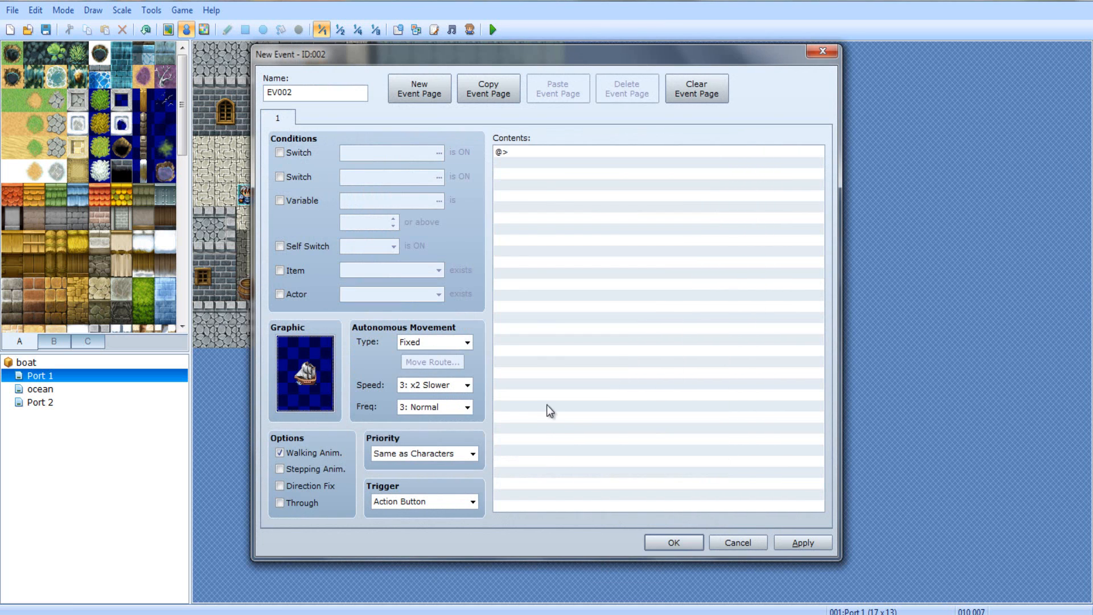
pyautogui.moveTo(397, 413)
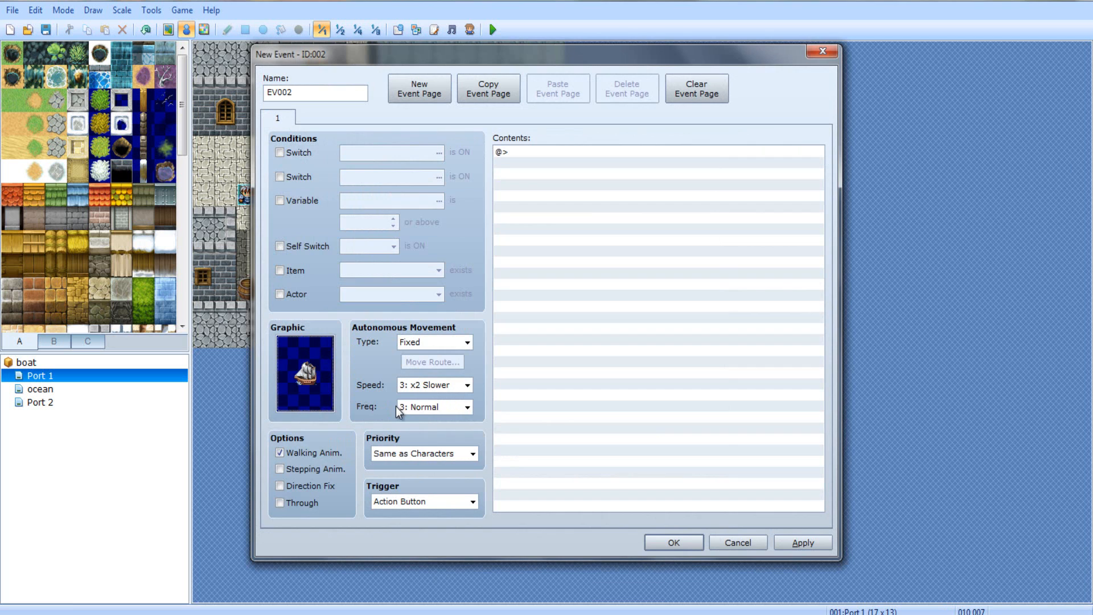
pyautogui.moveTo(623, 528)
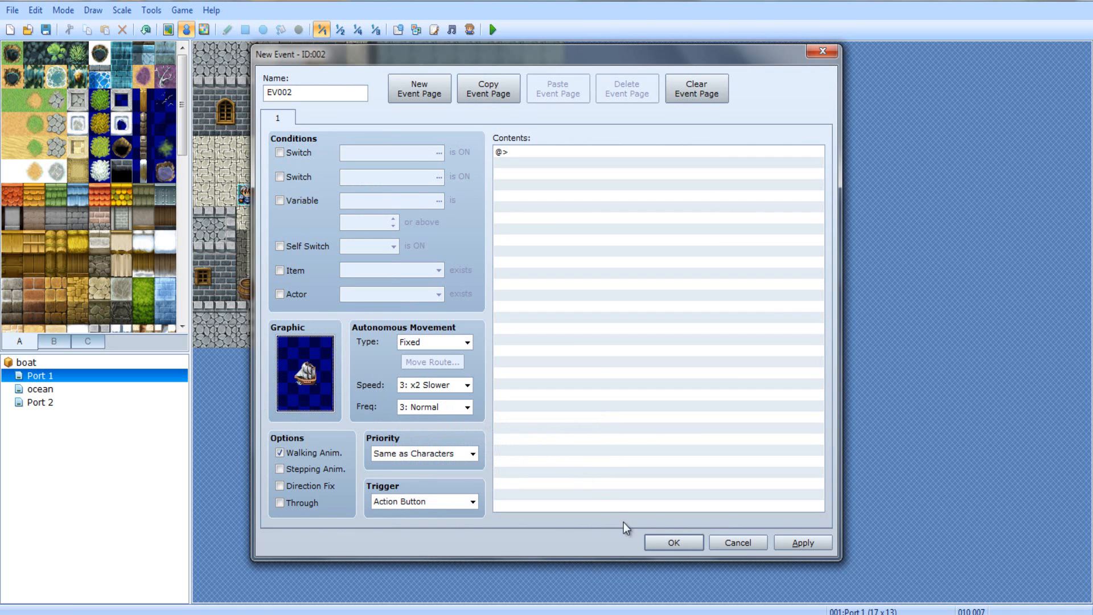
pyautogui.moveTo(548, 175)
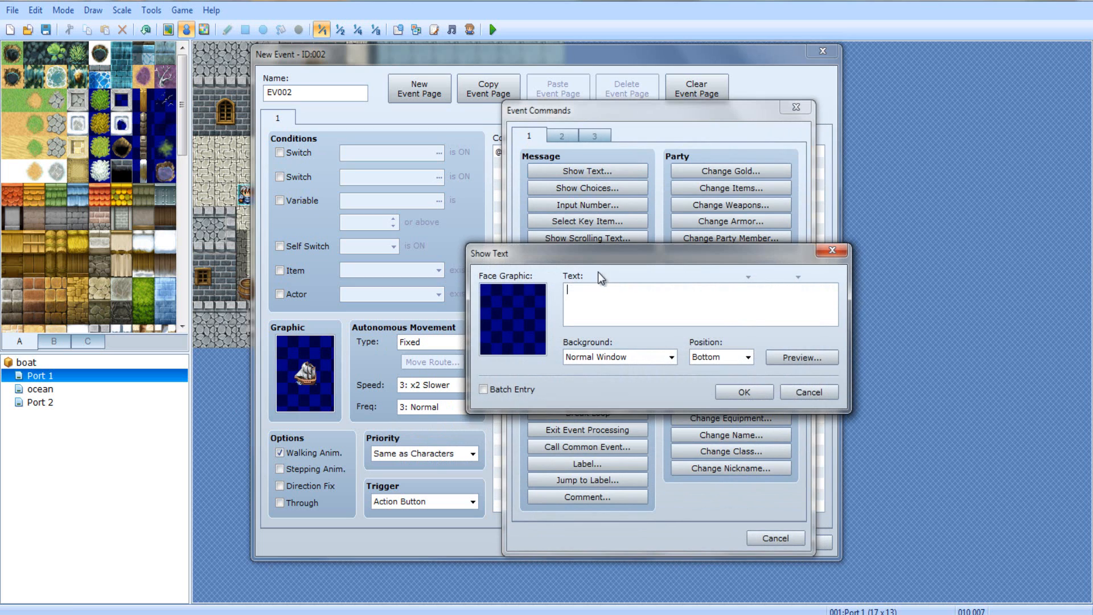
# Add a Show Text message starting "I can't just g..." to the new ship event
pyautogui.write("I can't just g")
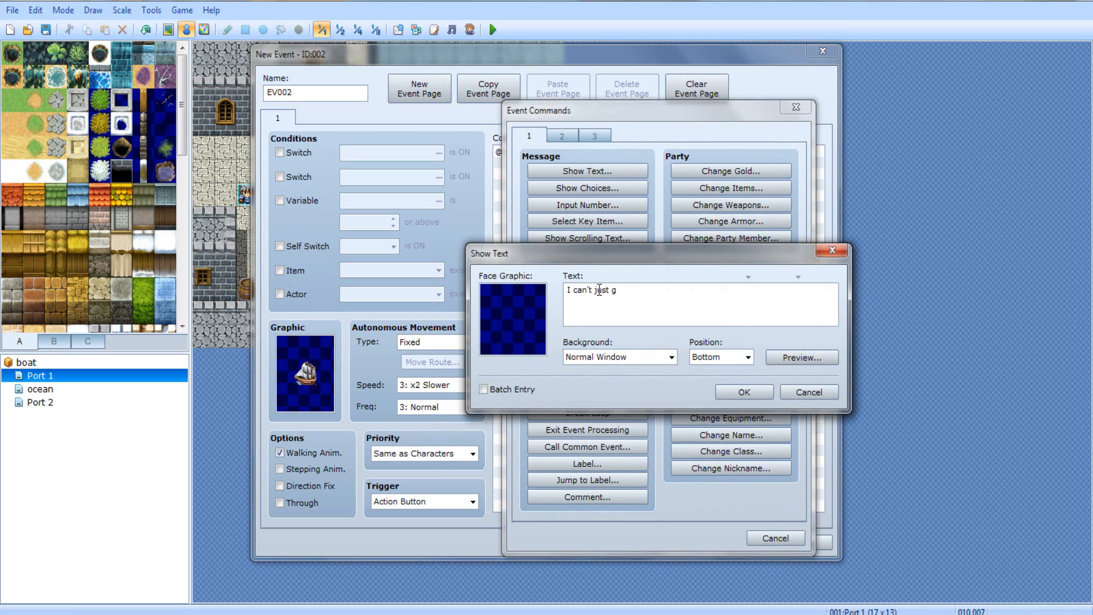
pyautogui.click(741, 391)
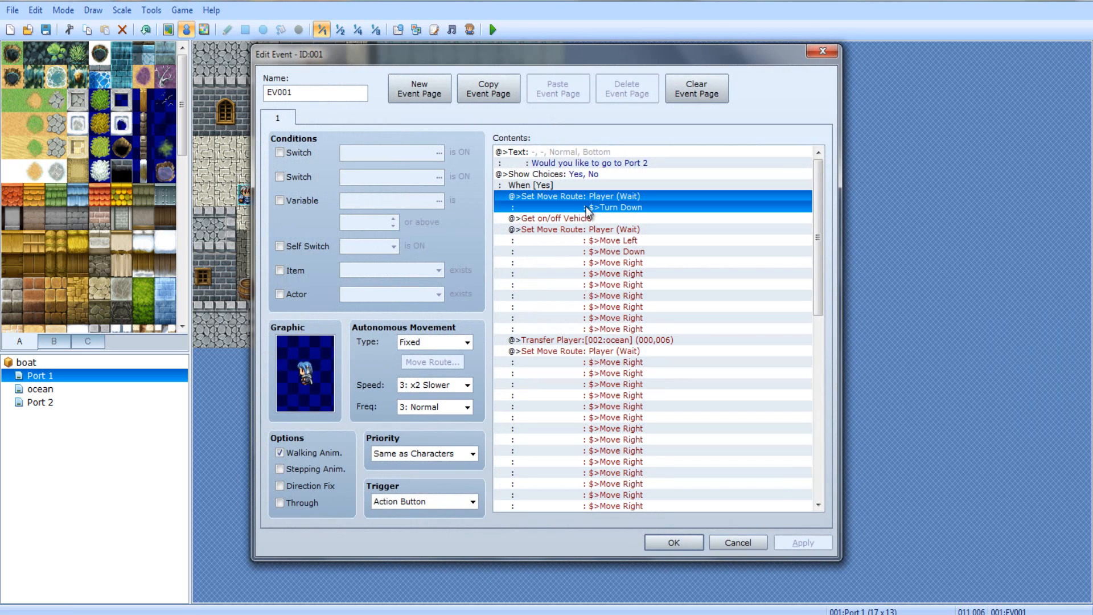
# Create a switch named 'onBoat' from the ship event and confirm the event unchanged
pyautogui.click(672, 542)
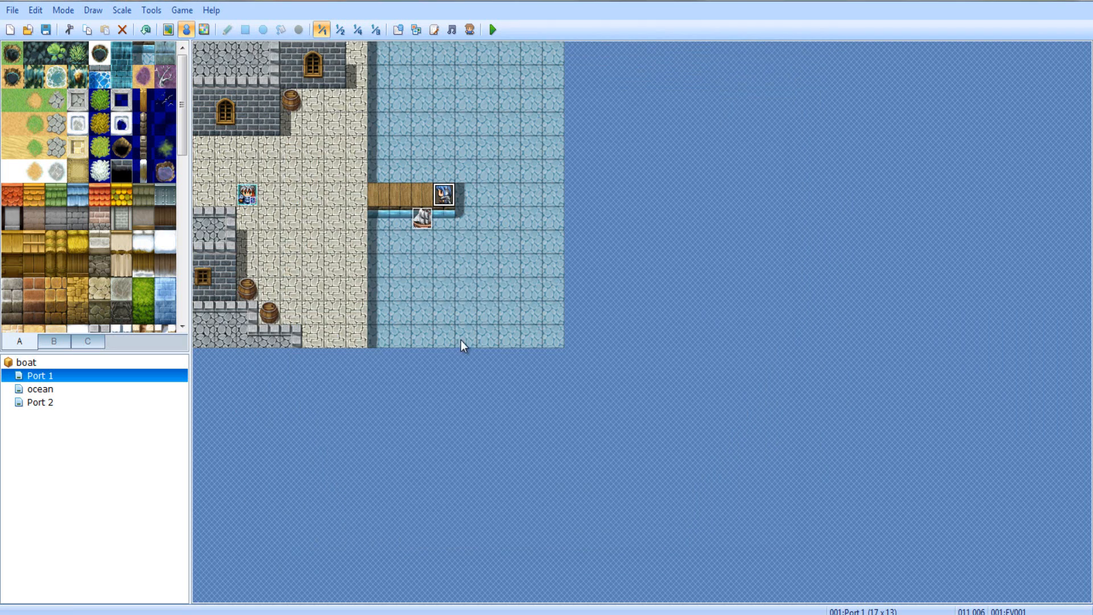
pyautogui.doubleClick(442, 196)
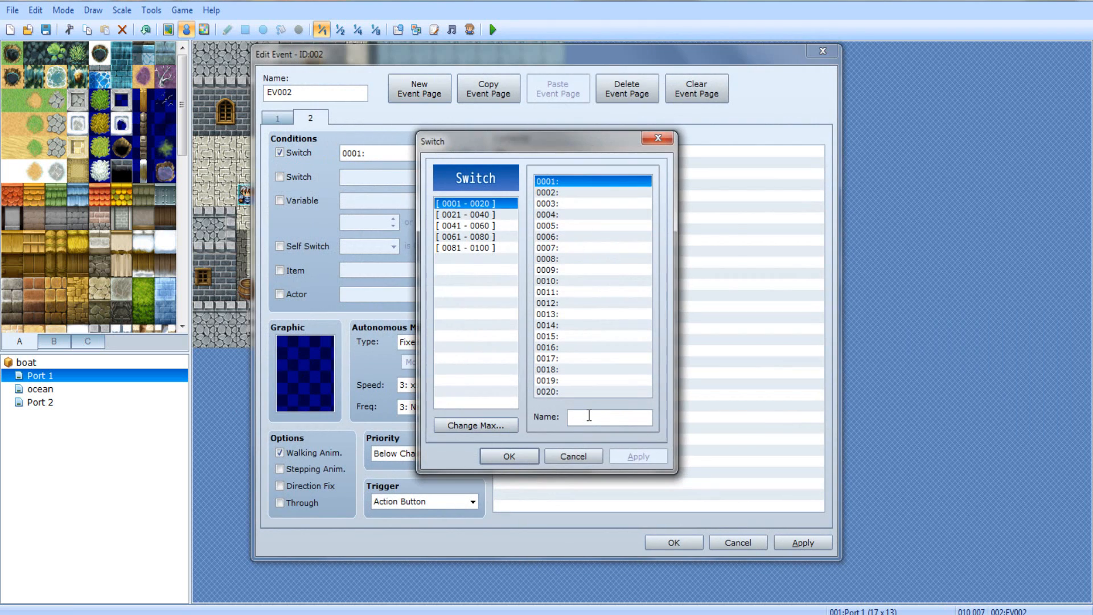
pyautogui.write('onBoat')
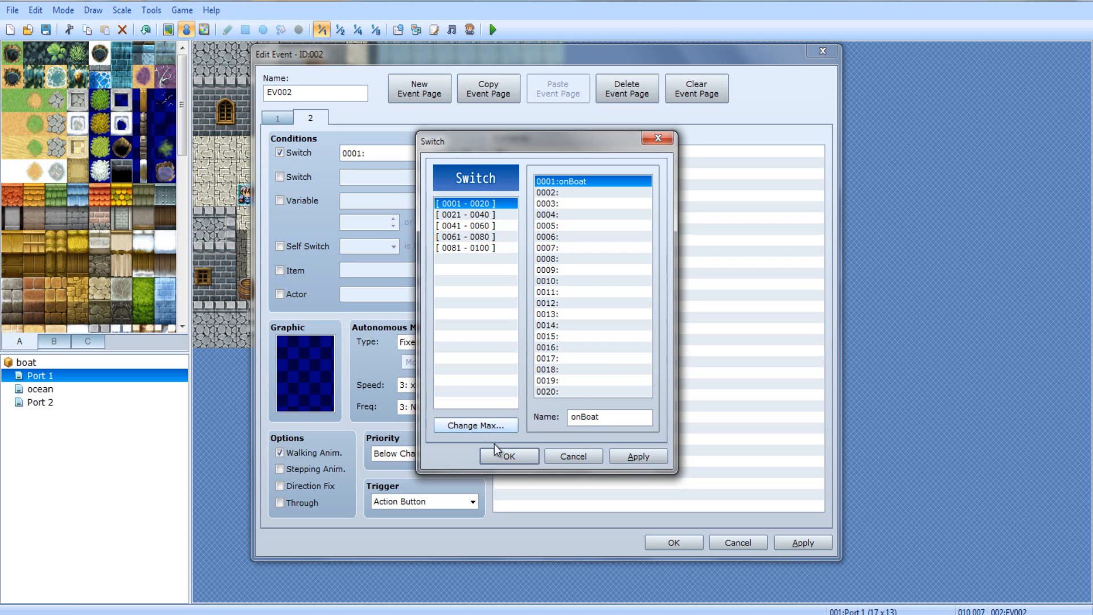
pyautogui.click(508, 455)
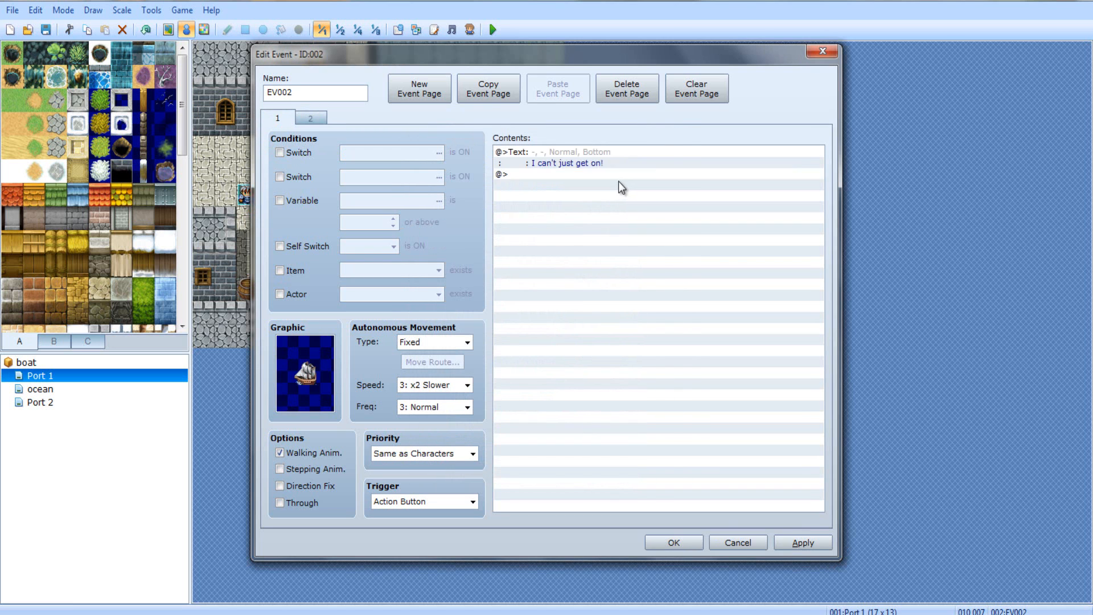
pyautogui.click(660, 173)
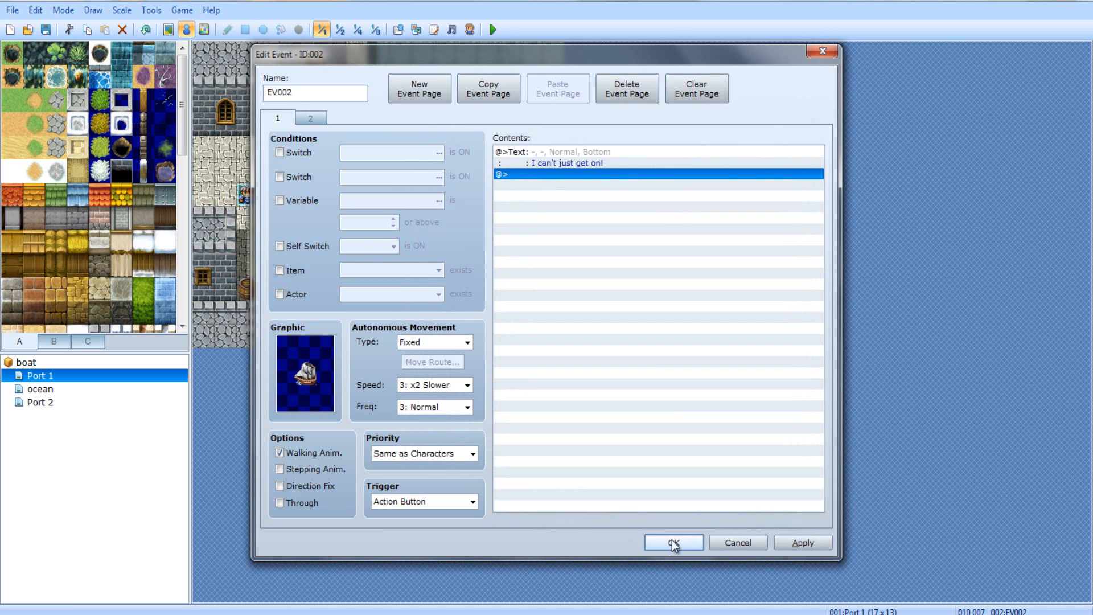
# Insert Control Switches 0001:onBoat = ON under the Yes branch of the Port 1 event
pyautogui.click(672, 542)
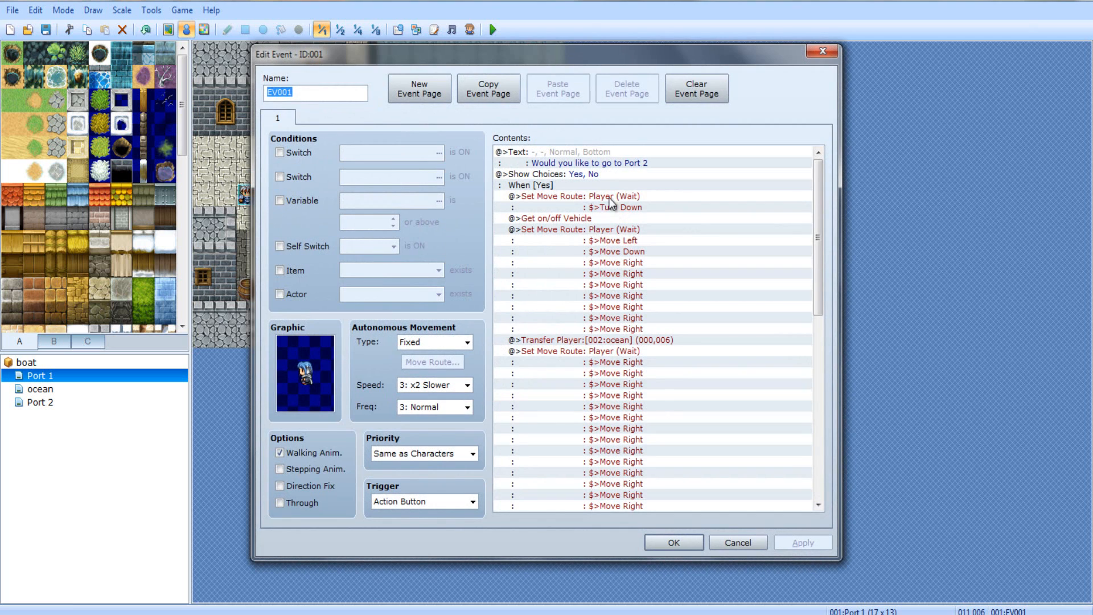
pyautogui.moveTo(596, 176)
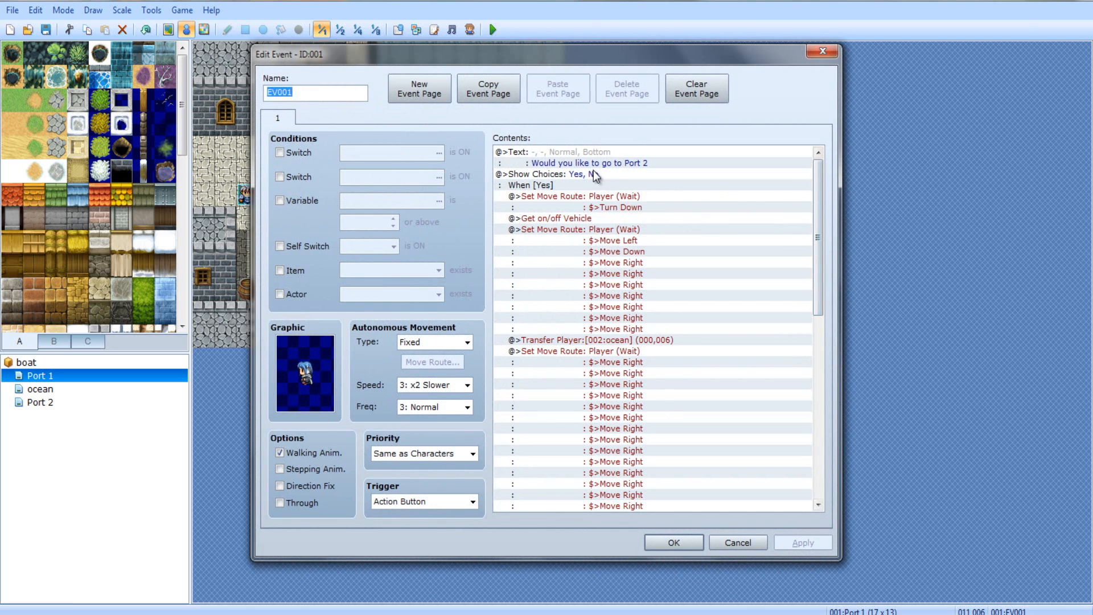
pyautogui.rightClick(579, 196)
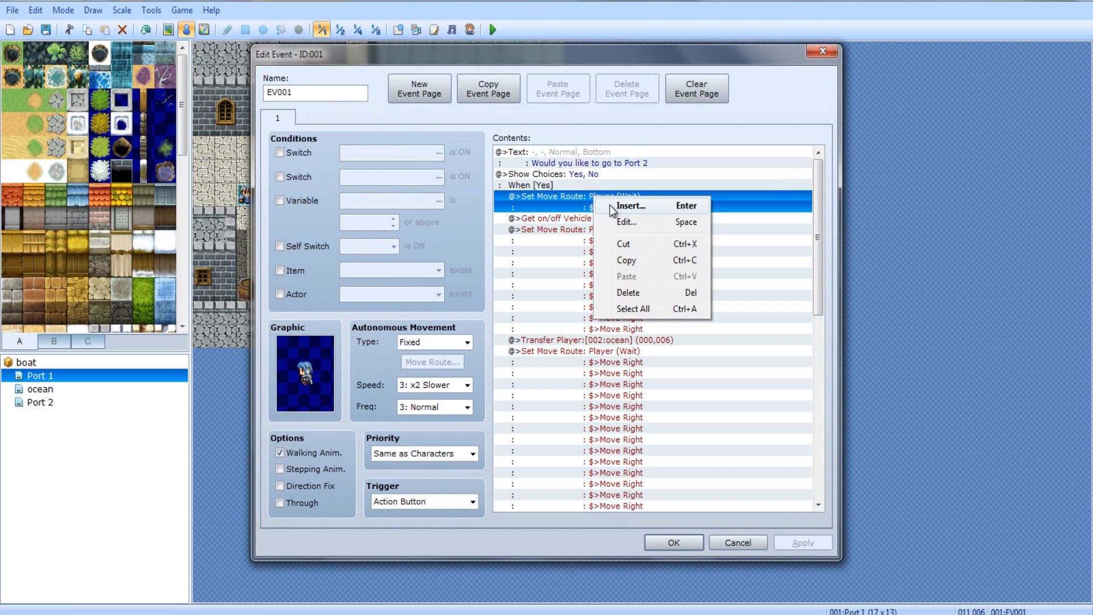
pyautogui.click(630, 205)
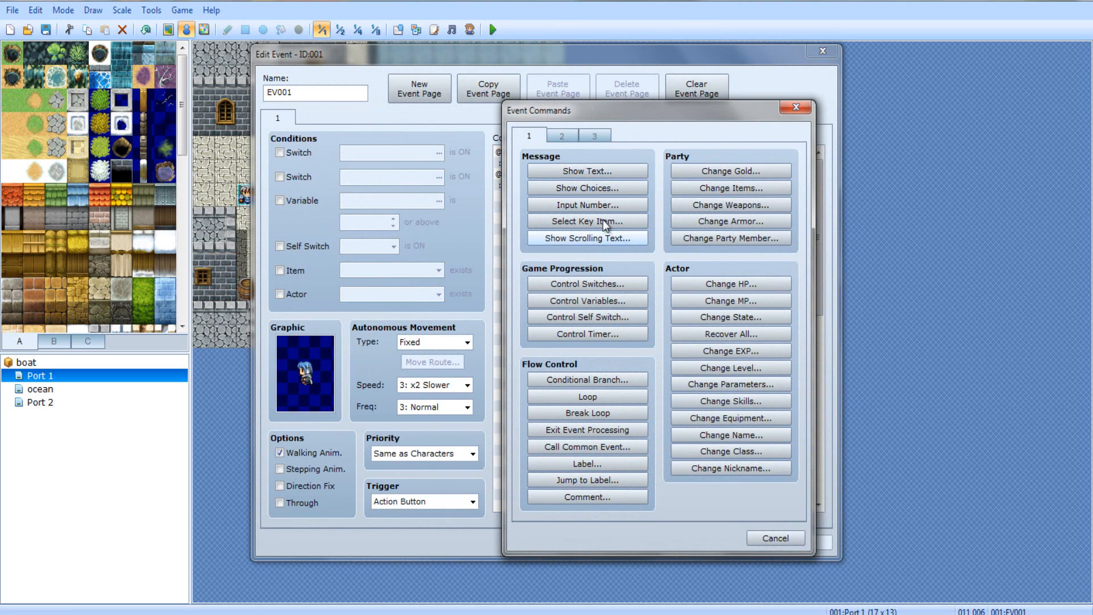
pyautogui.moveTo(605, 305)
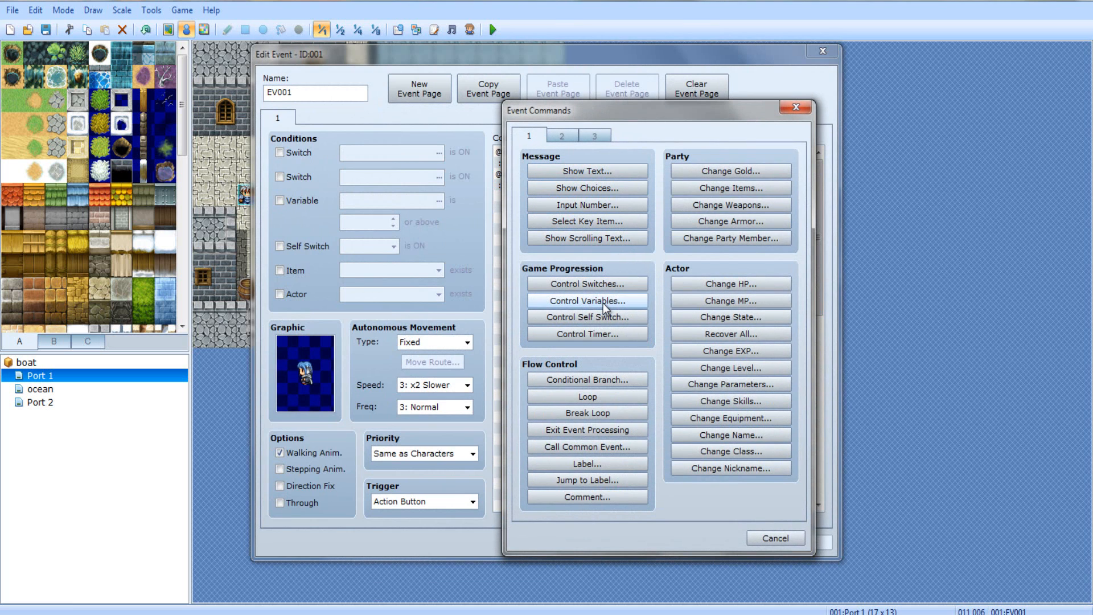
pyautogui.click(586, 284)
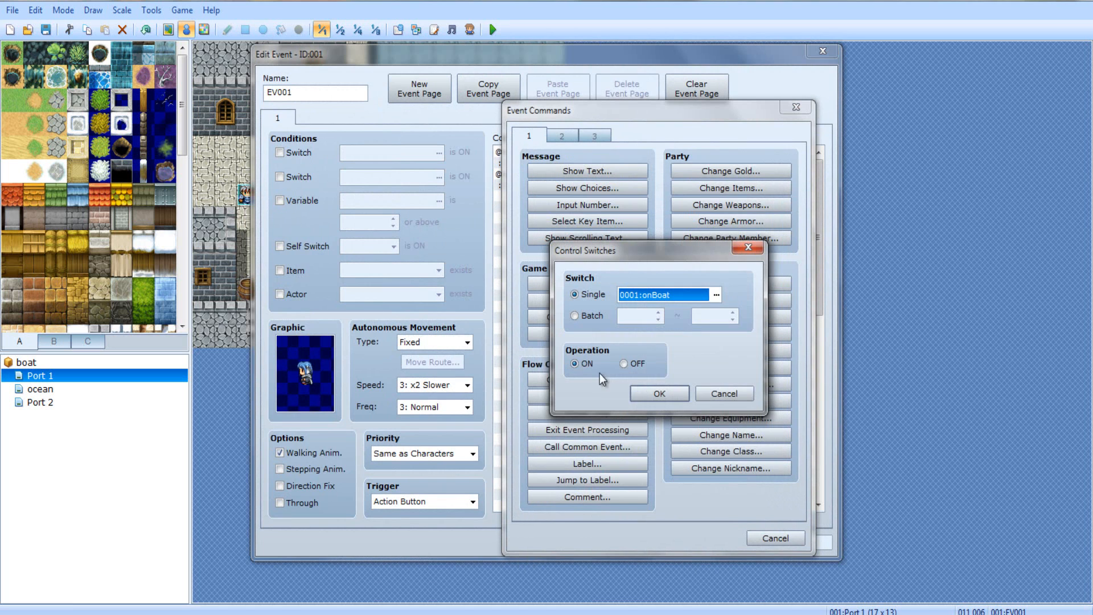
pyautogui.click(658, 393)
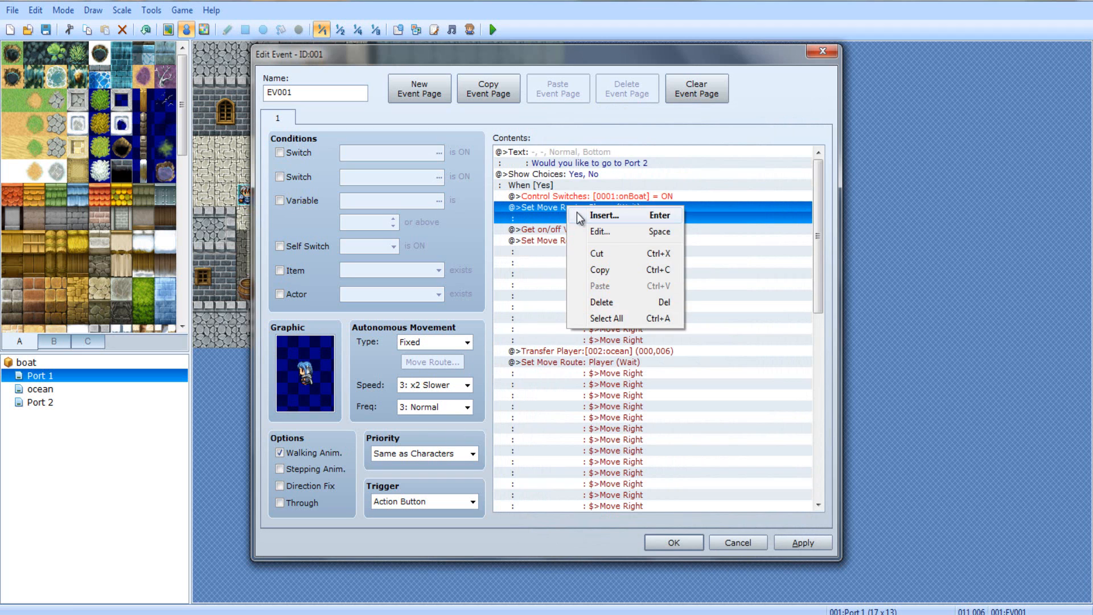
# Insert Set Vehicle Location placing the Boat at Port 1 (010,007) below the switch
pyautogui.click(607, 215)
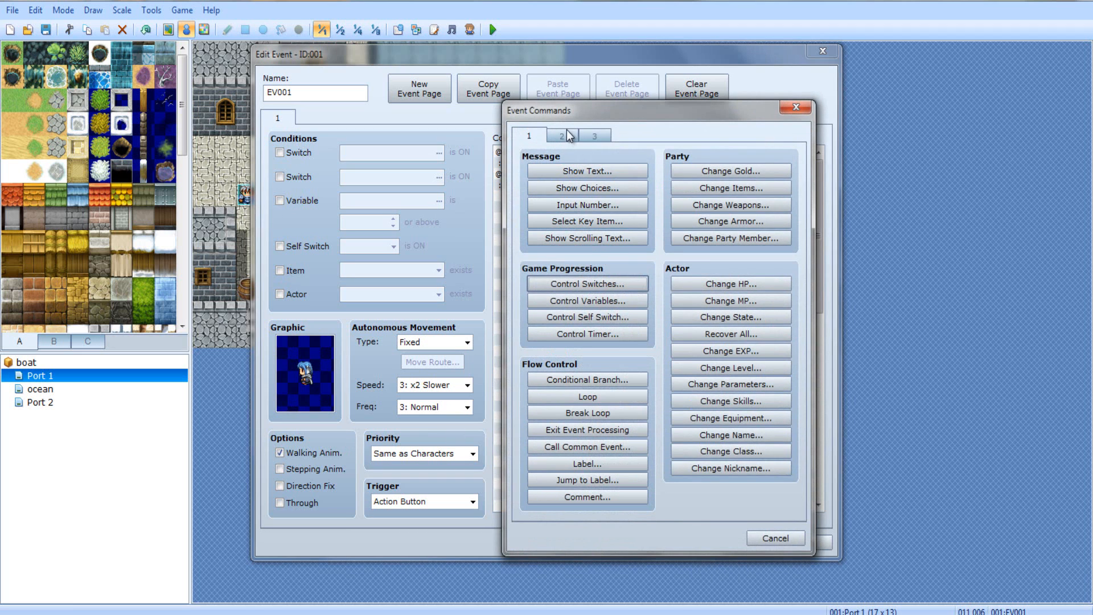
pyautogui.click(562, 136)
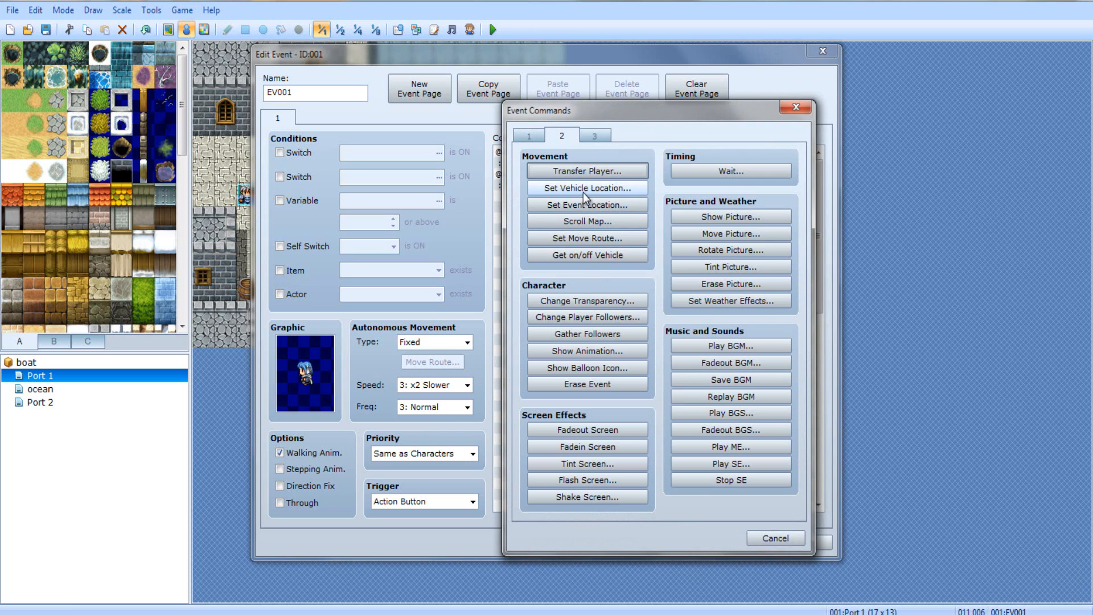
pyautogui.click(586, 188)
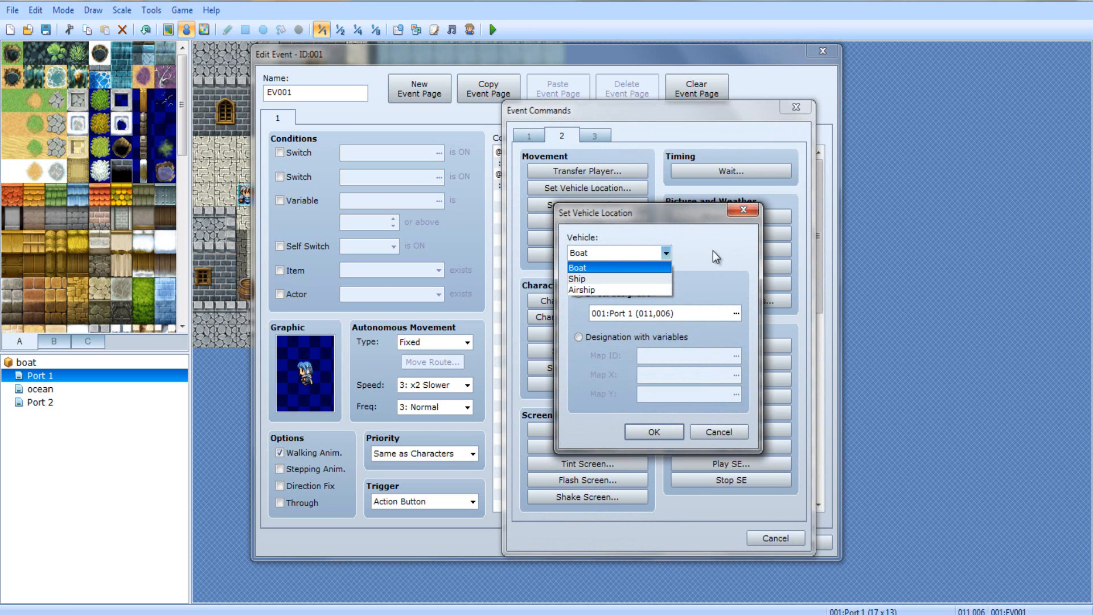
pyautogui.click(735, 312)
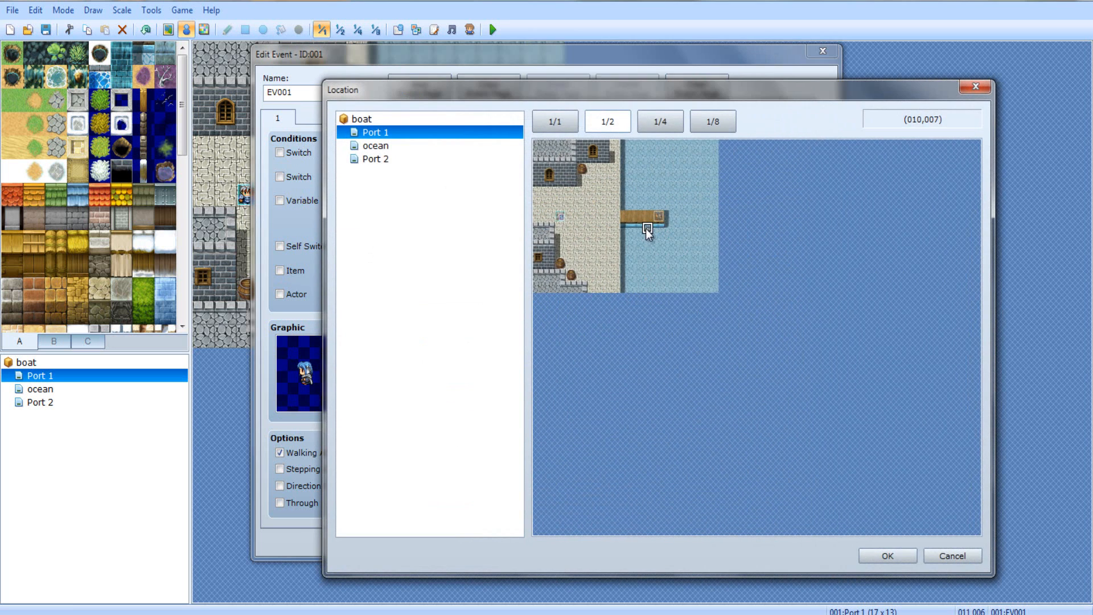
pyautogui.click(886, 556)
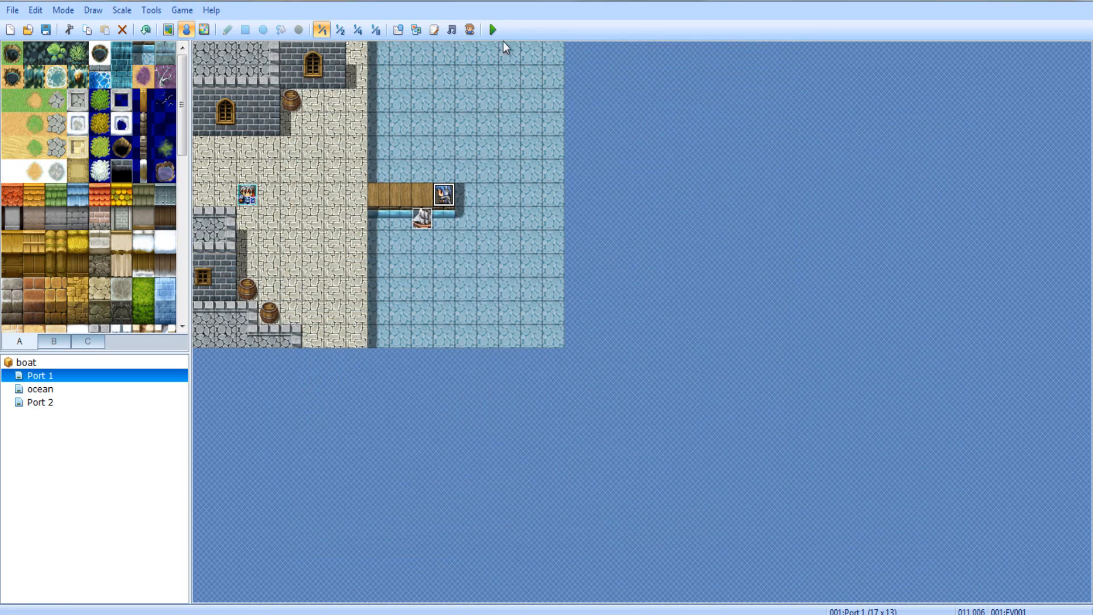
pyautogui.click(492, 29)
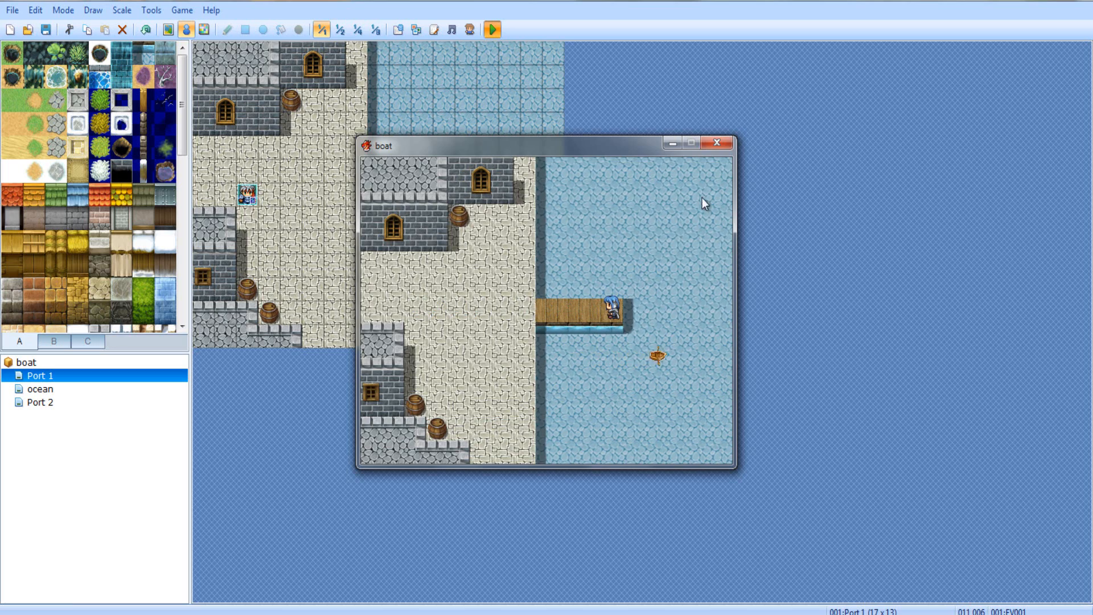
pyautogui.click(728, 142)
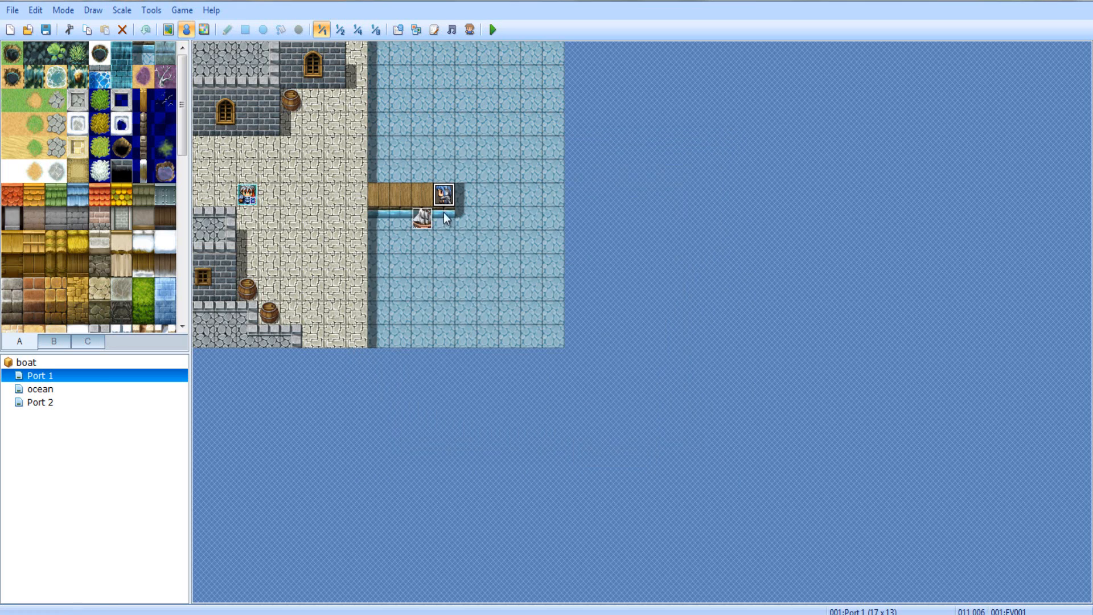
# Tick Direction Fix on the ship event; review the Port 2 return event and leave it unchanged
pyautogui.doubleClick(443, 195)
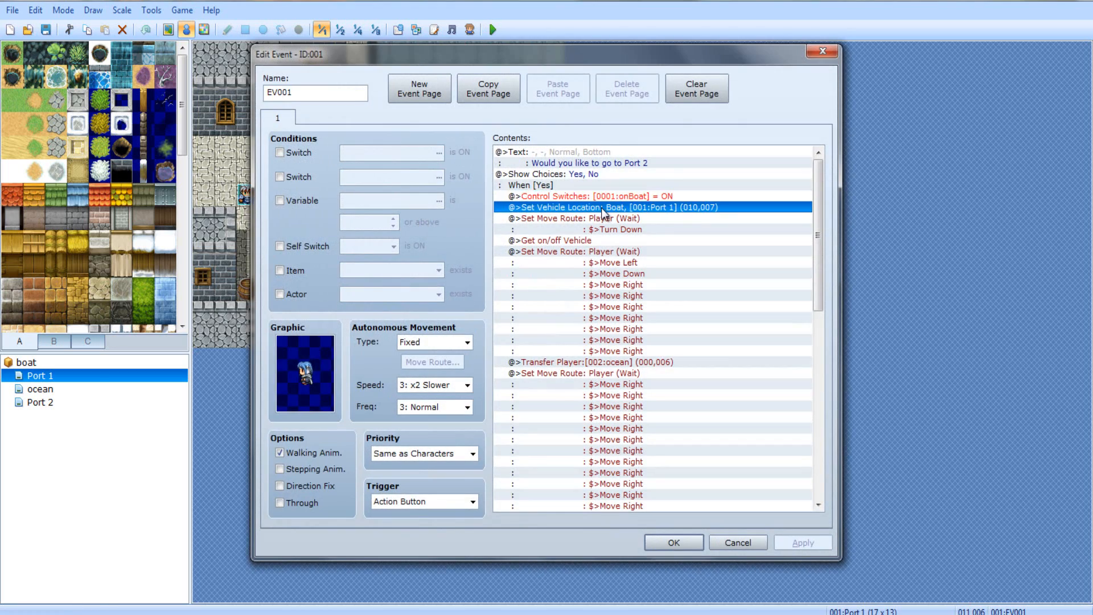
pyautogui.doubleClick(614, 208)
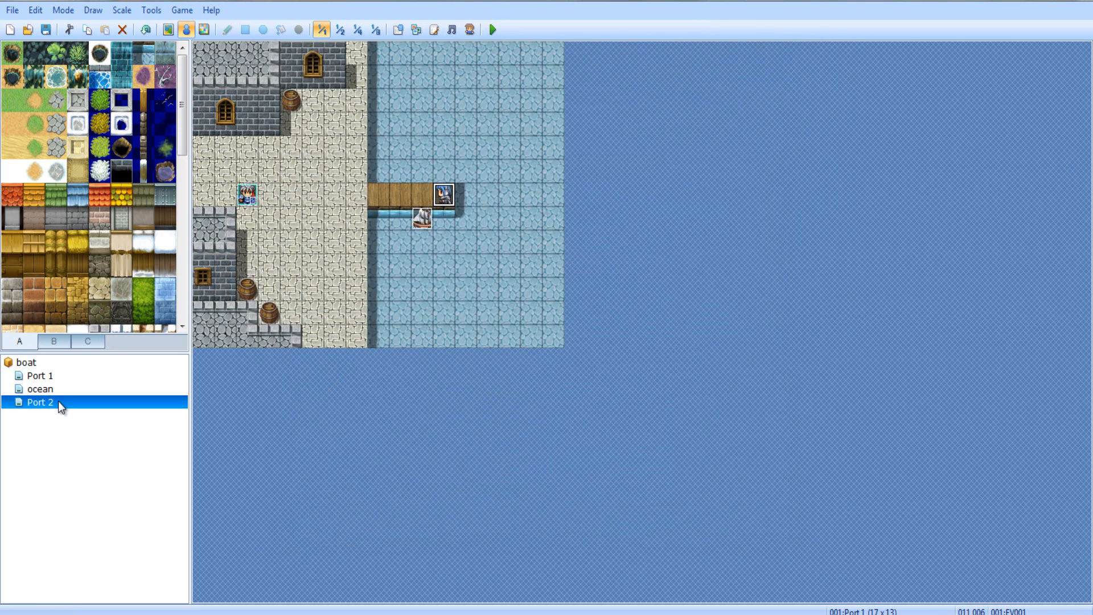
pyautogui.click(40, 375)
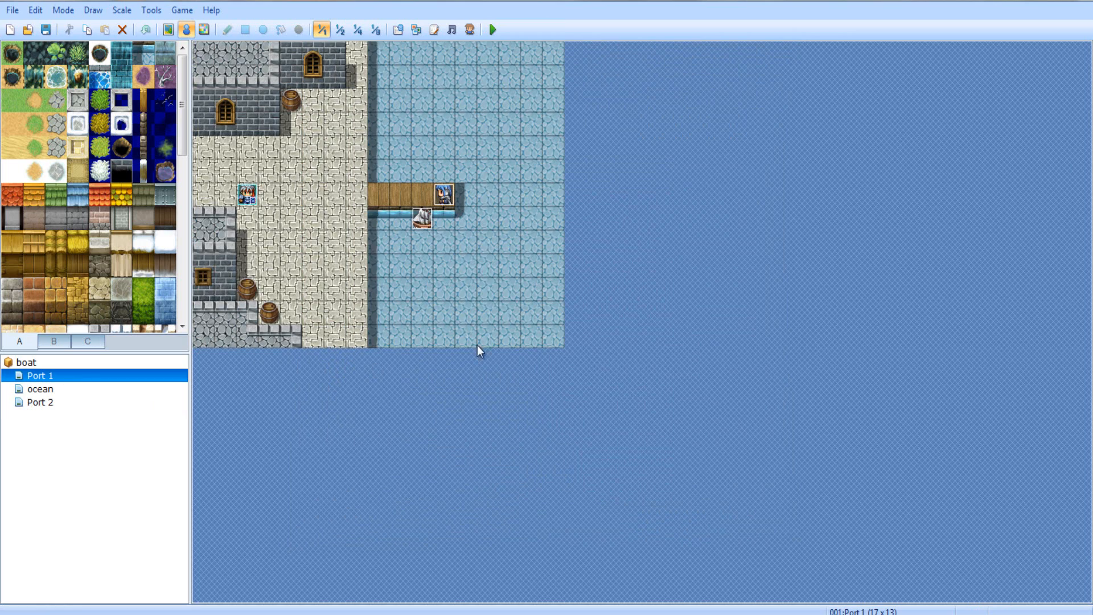
pyautogui.click(41, 402)
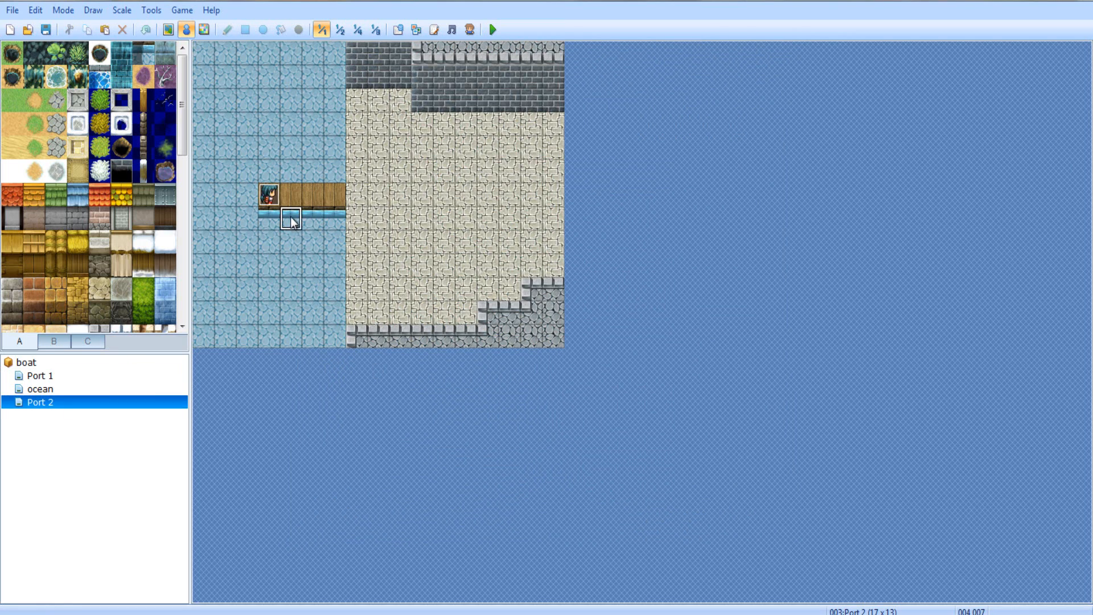
pyautogui.click(40, 374)
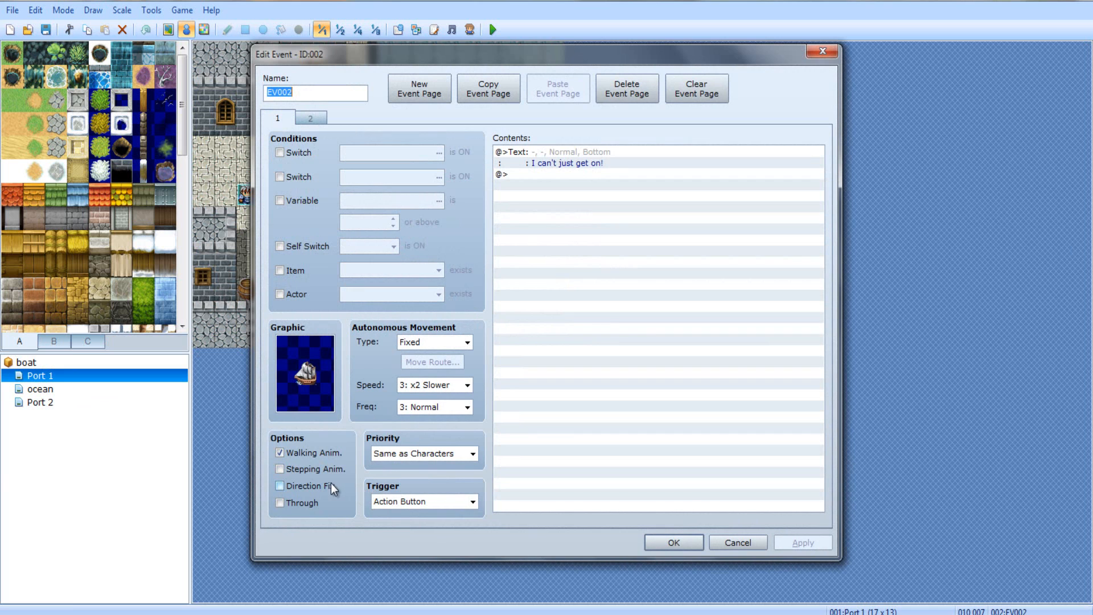
pyautogui.click(280, 486)
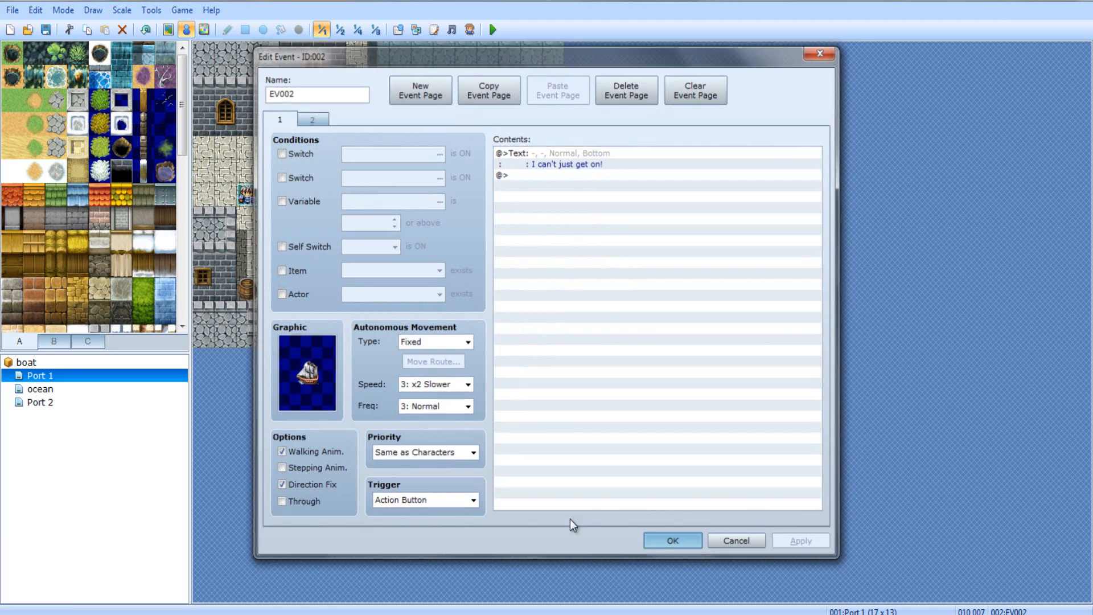
pyautogui.click(41, 402)
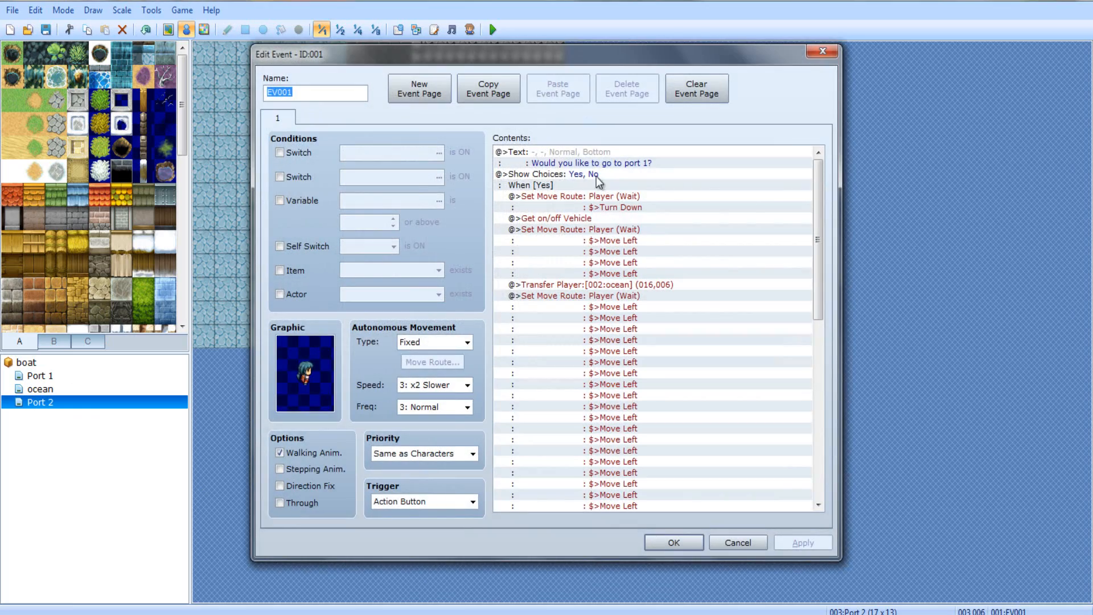
pyautogui.click(672, 542)
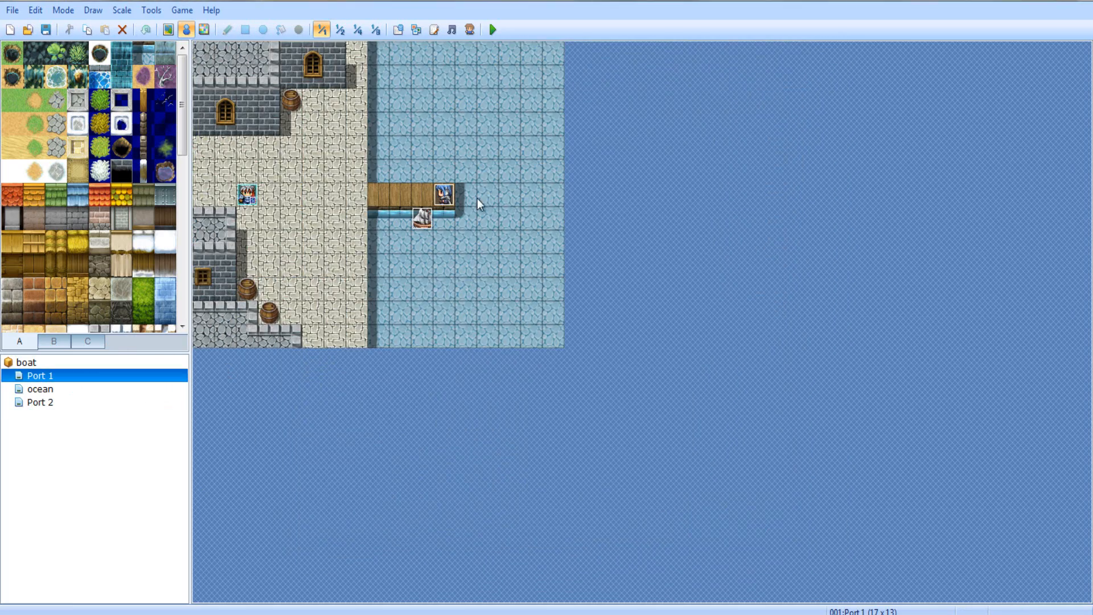
pyautogui.doubleClick(443, 193)
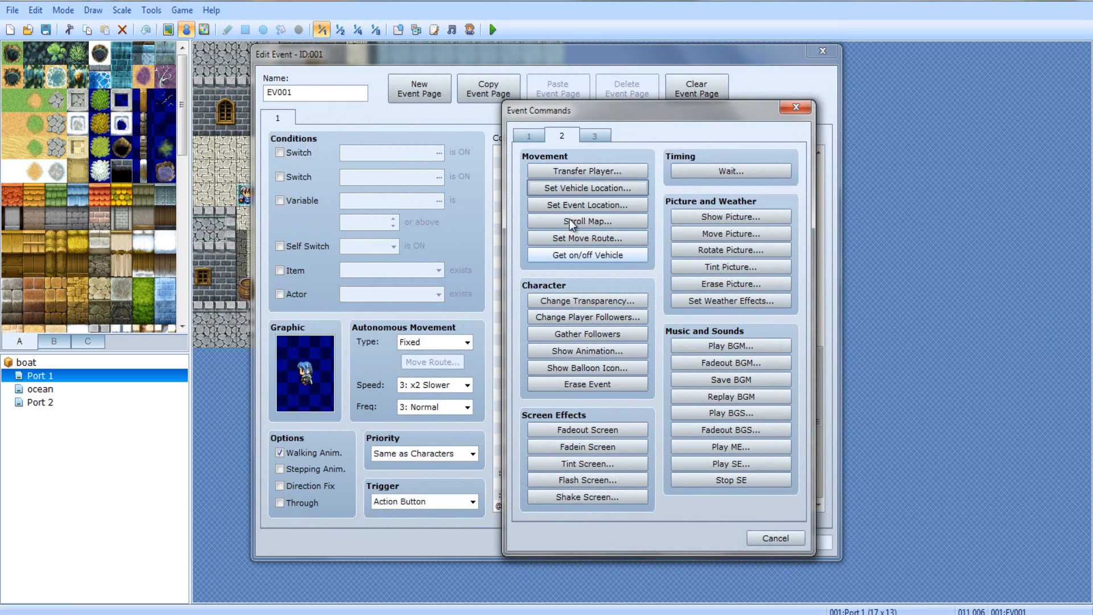
pyautogui.click(527, 135)
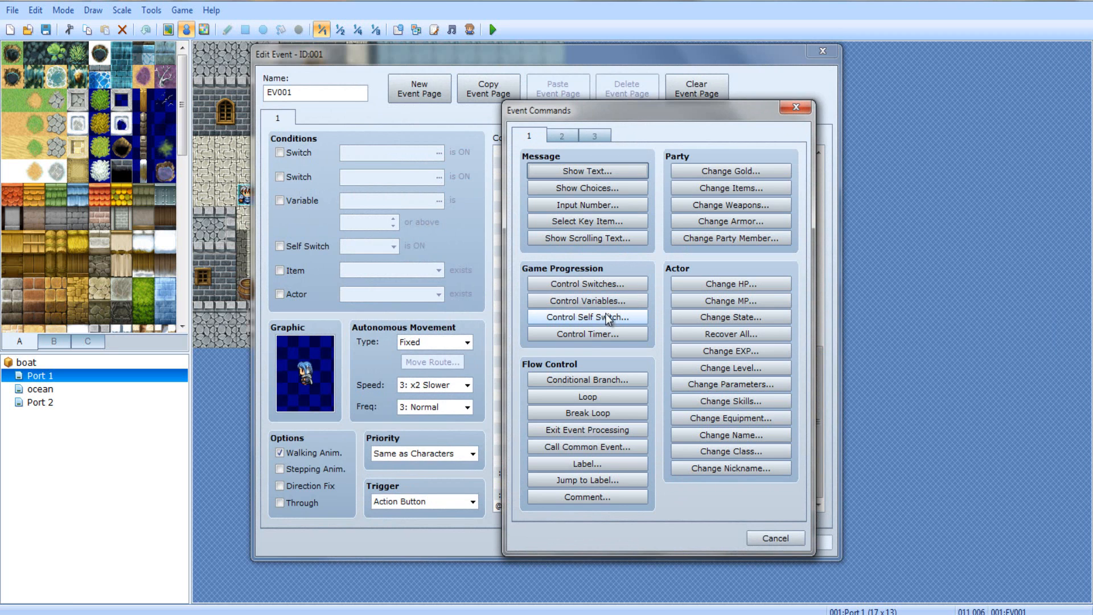
pyautogui.click(587, 284)
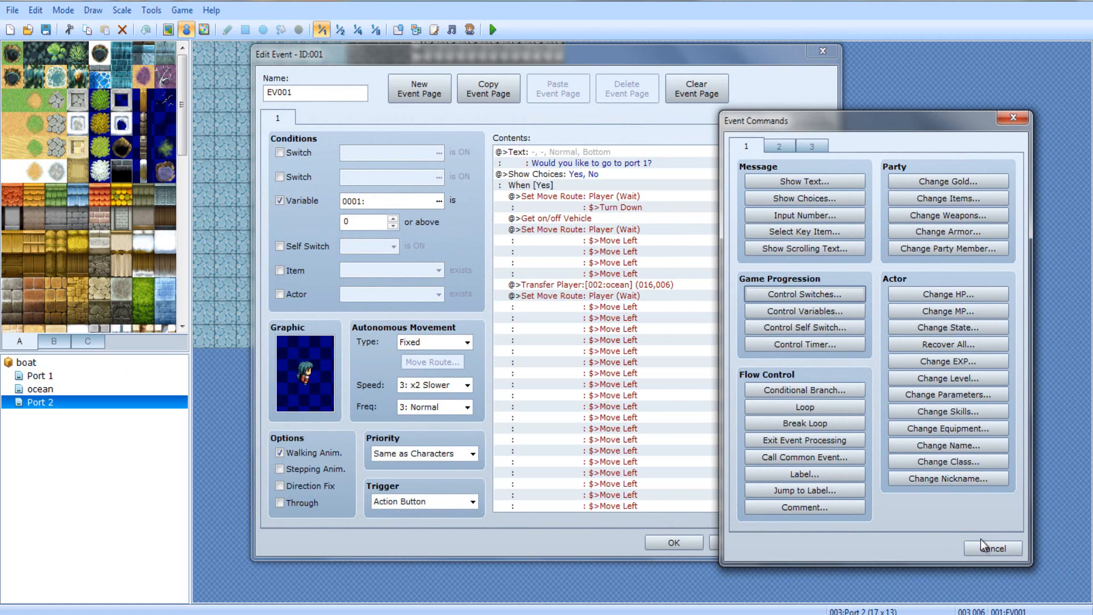
pyautogui.click(778, 146)
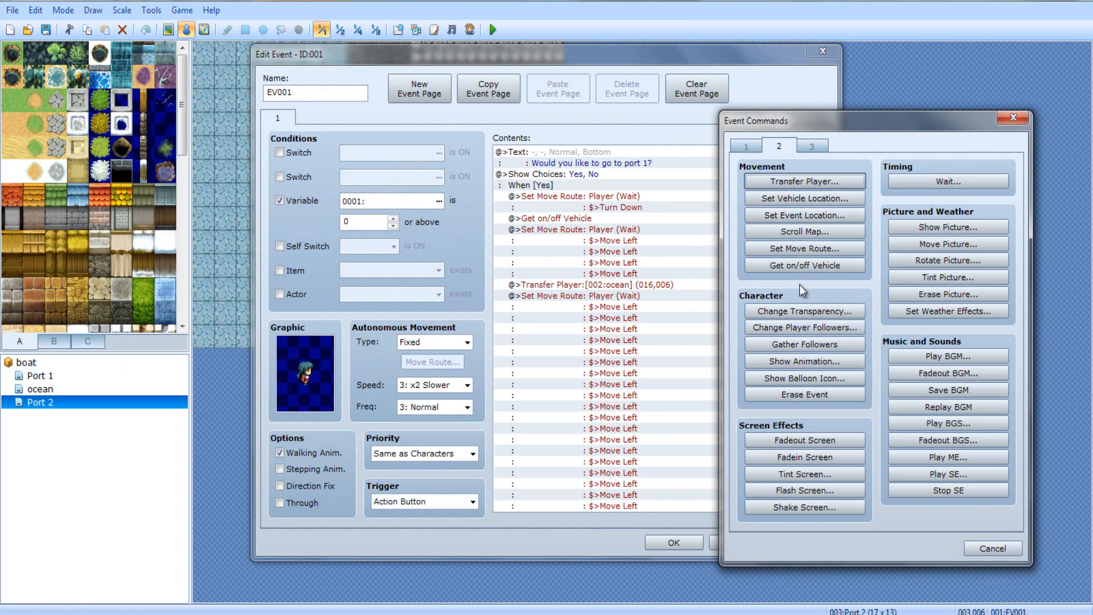
pyautogui.moveTo(772, 158)
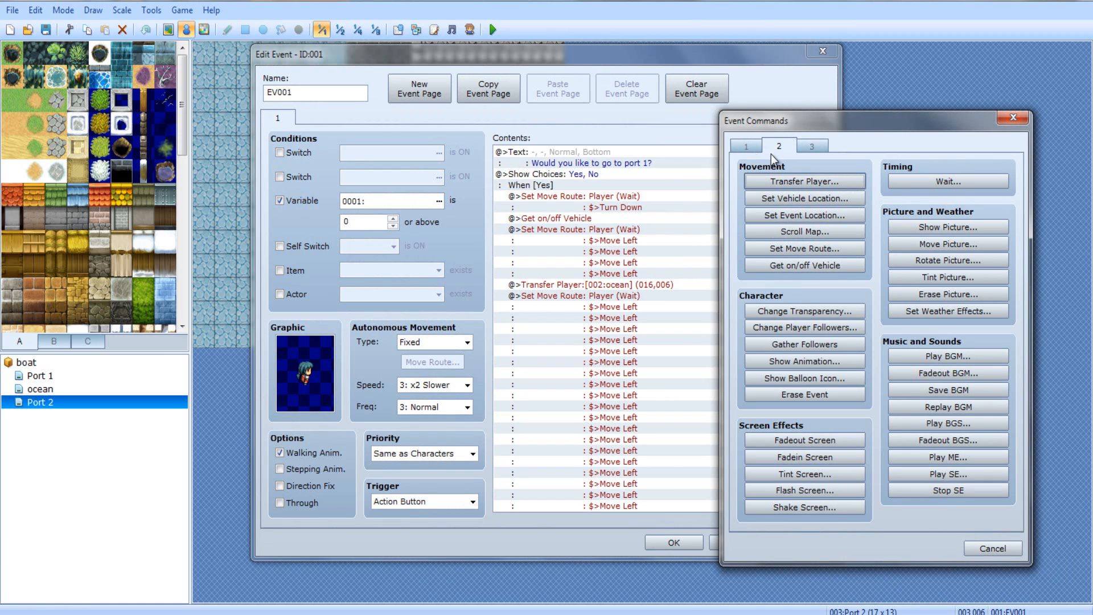
pyautogui.click(992, 547)
pyautogui.write('HIDDEN_VEHICLE')
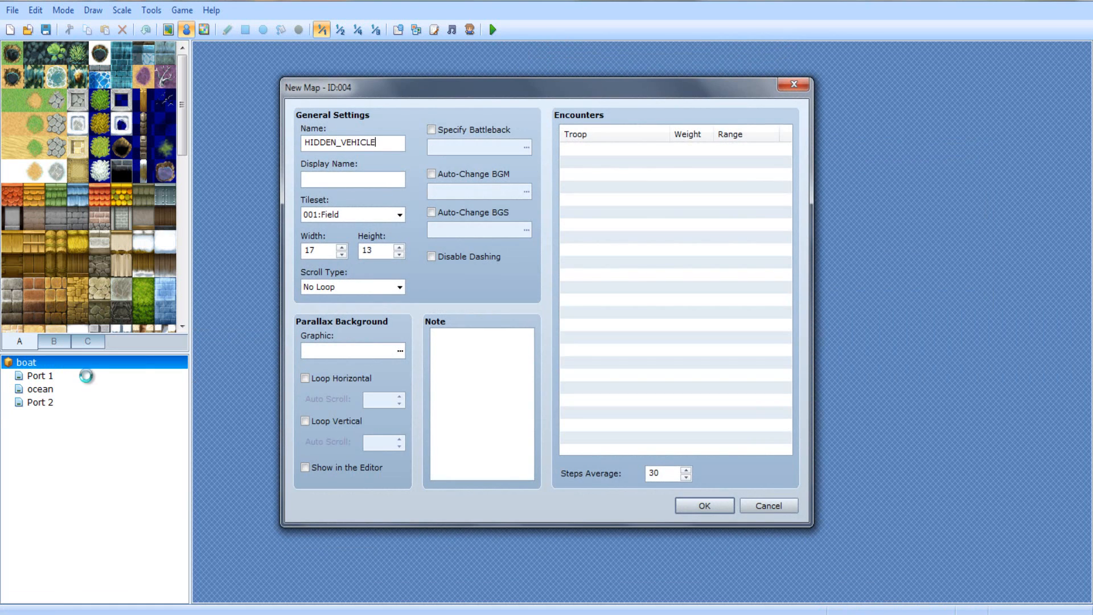
# Create the HIDDEN_VEHICLE map and start a Set Vehicle Location command in the Port 1 event
pyautogui.click(703, 505)
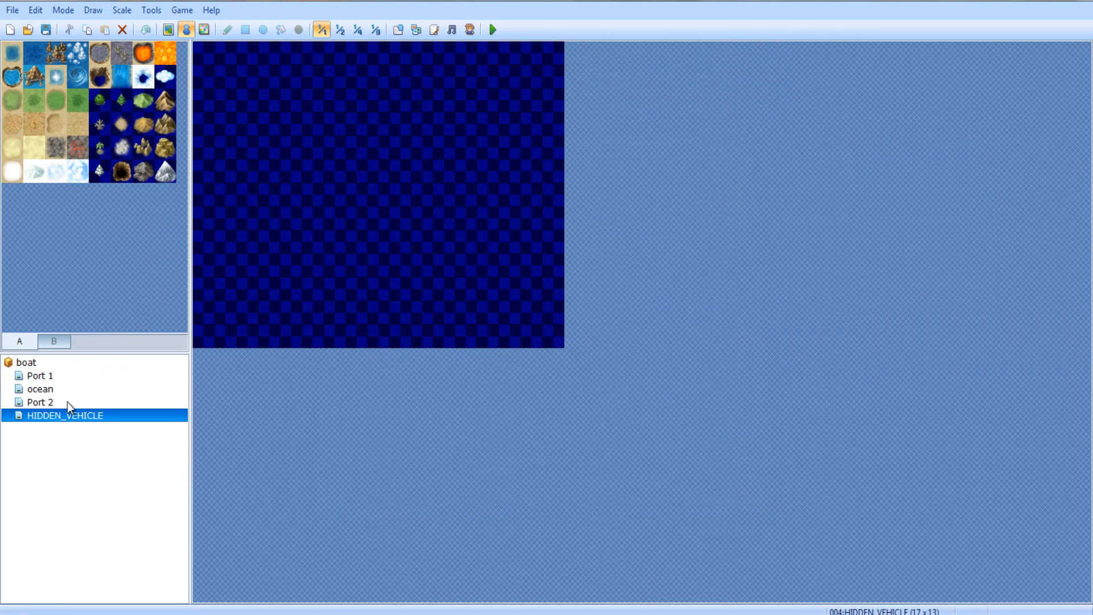
pyautogui.moveTo(70, 380)
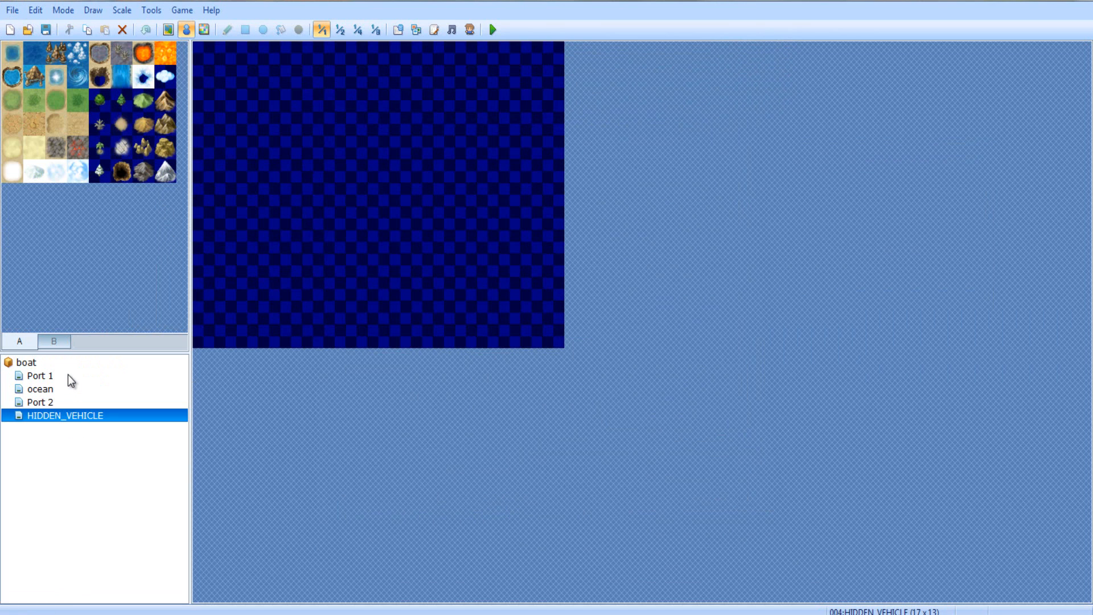
pyautogui.click(41, 375)
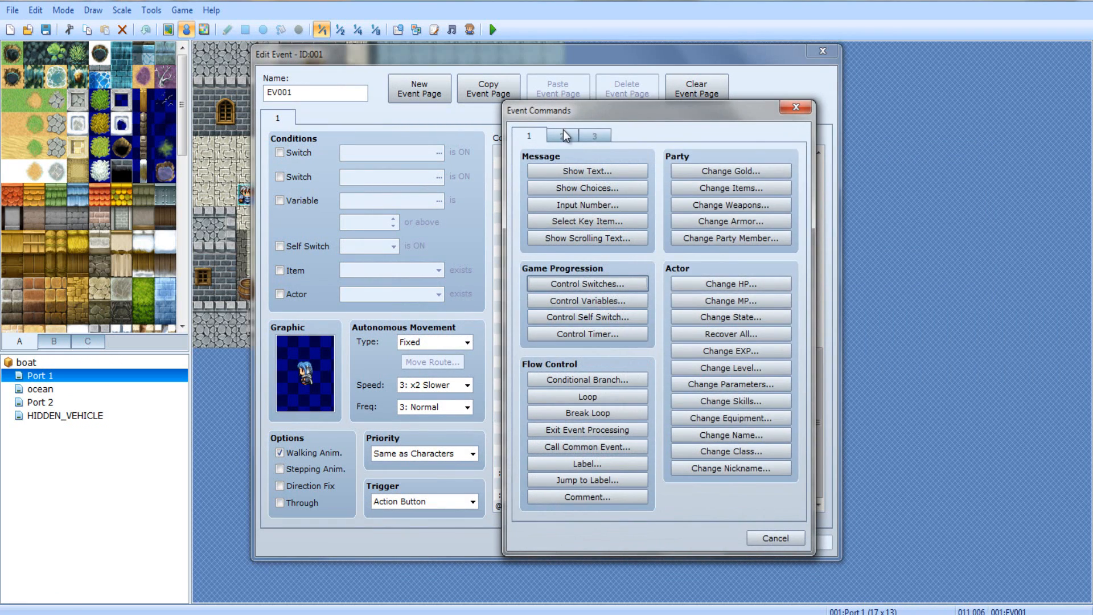
pyautogui.click(561, 136)
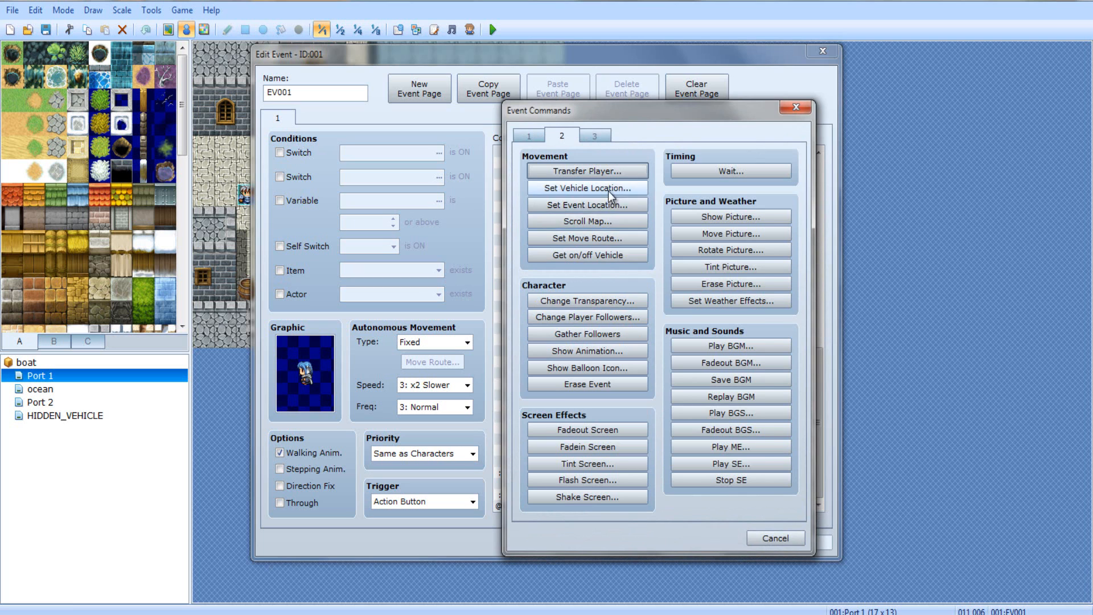
pyautogui.click(586, 188)
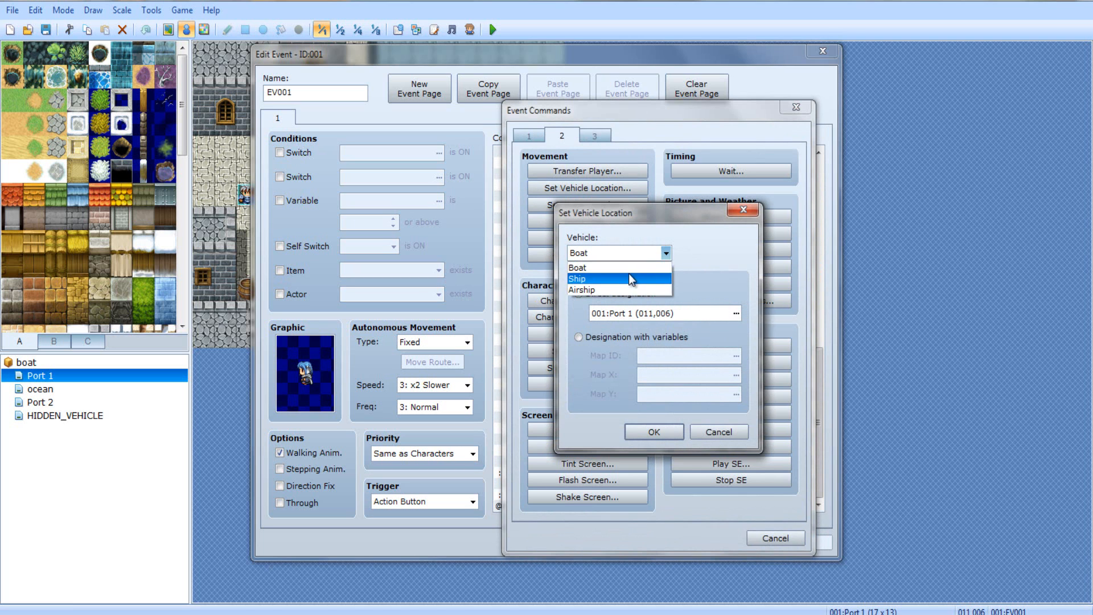
# Park the Ship on HIDDEN_VEHICLE at (008,003) and finish the Port 1 boat event
pyautogui.click(737, 312)
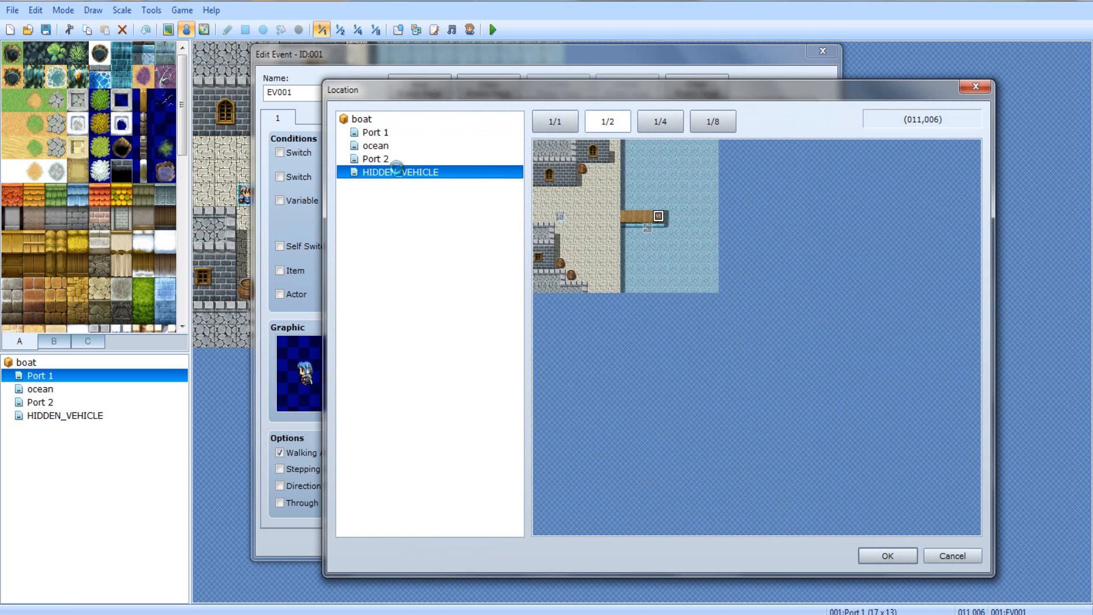
pyautogui.click(400, 172)
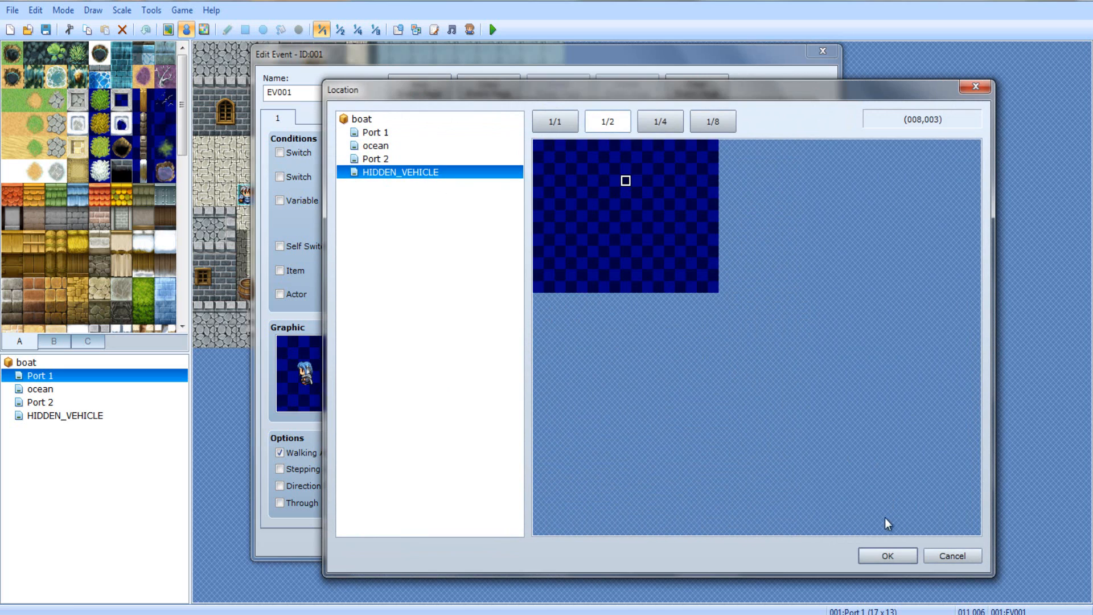
pyautogui.click(887, 556)
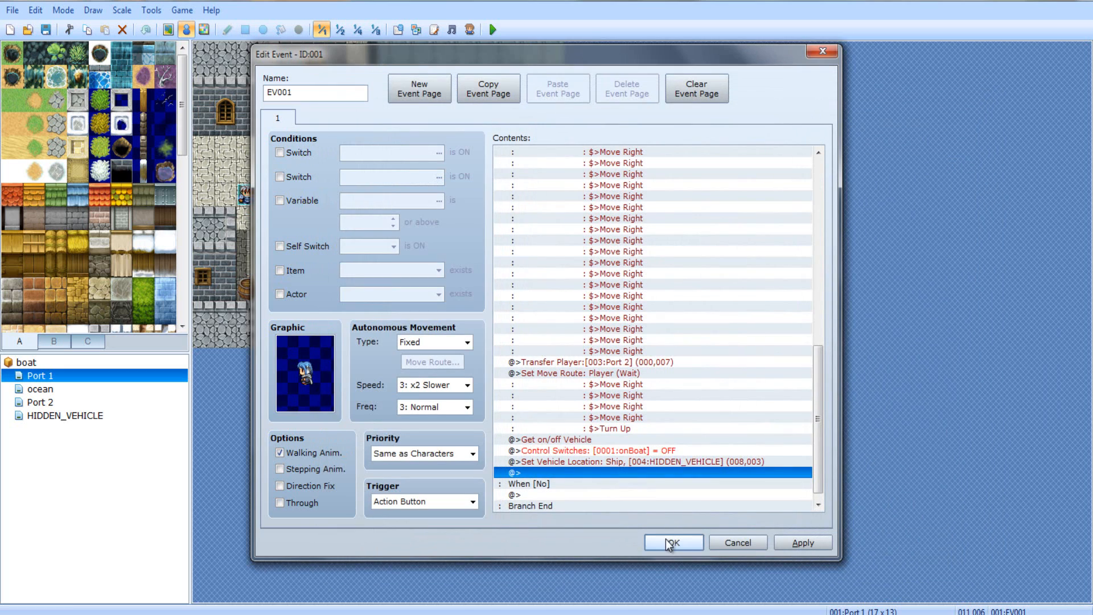
pyautogui.click(669, 542)
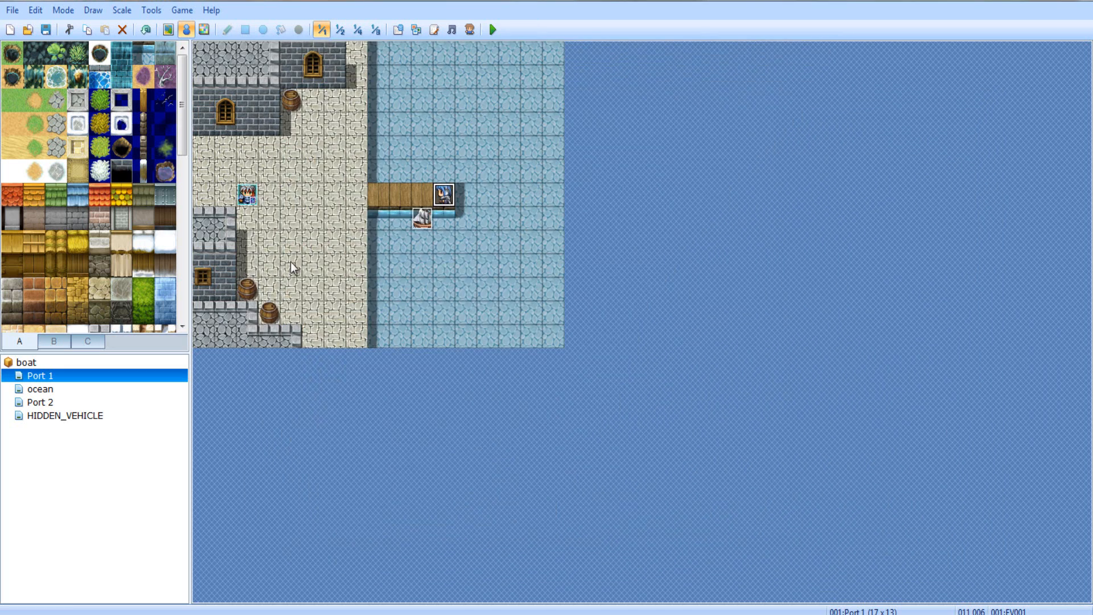
# Add Set Vehicle Location placing the Ship at Port 2 (004,007) in the Port 2 event
pyautogui.click(41, 402)
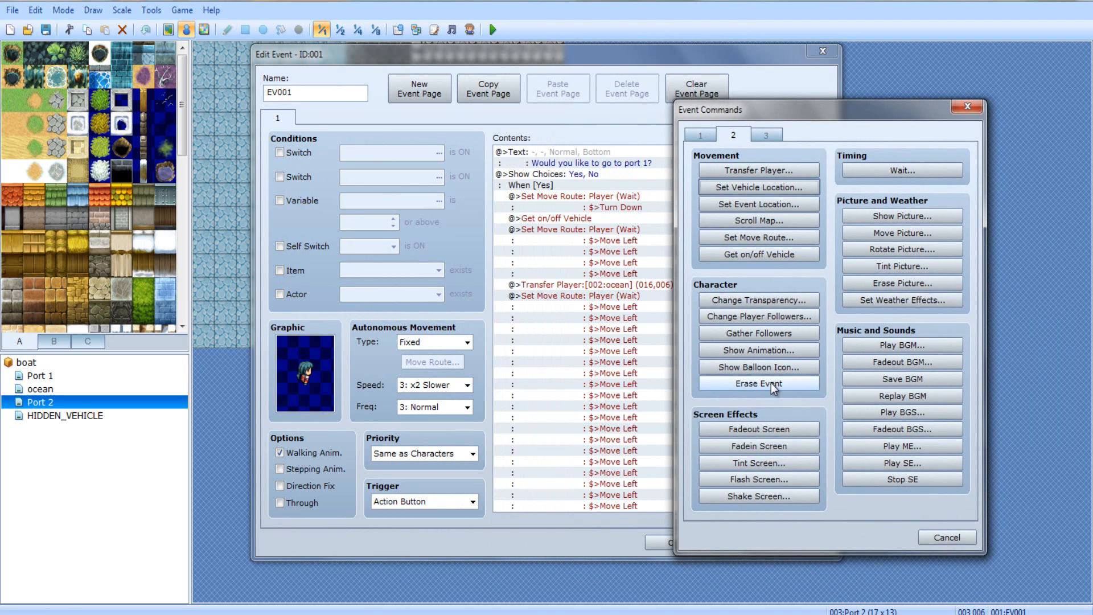
pyautogui.moveTo(758, 220)
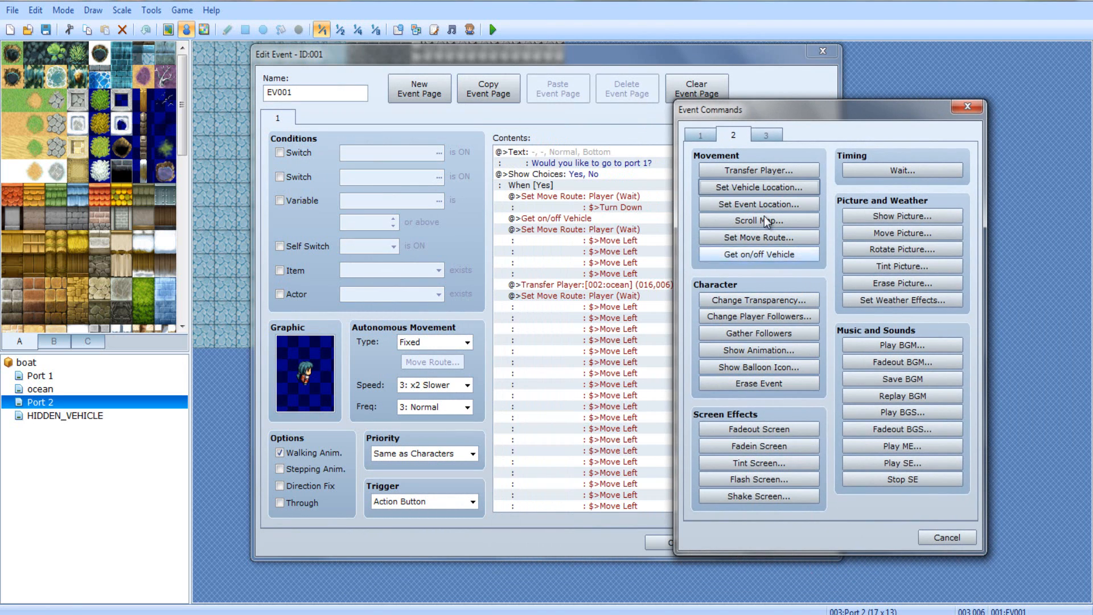
pyautogui.moveTo(732, 250)
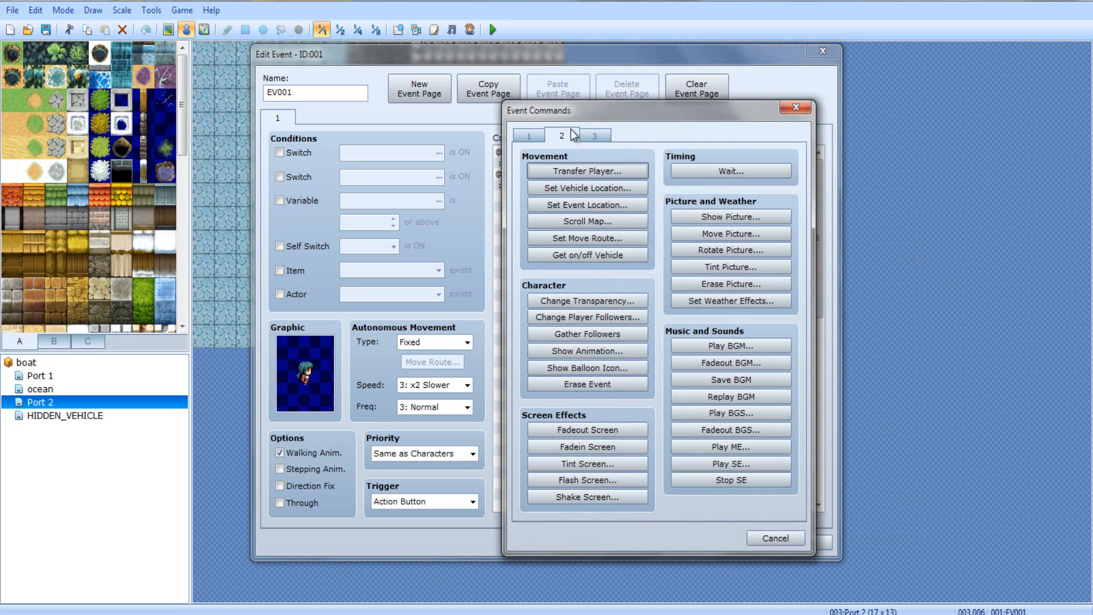
pyautogui.click(588, 187)
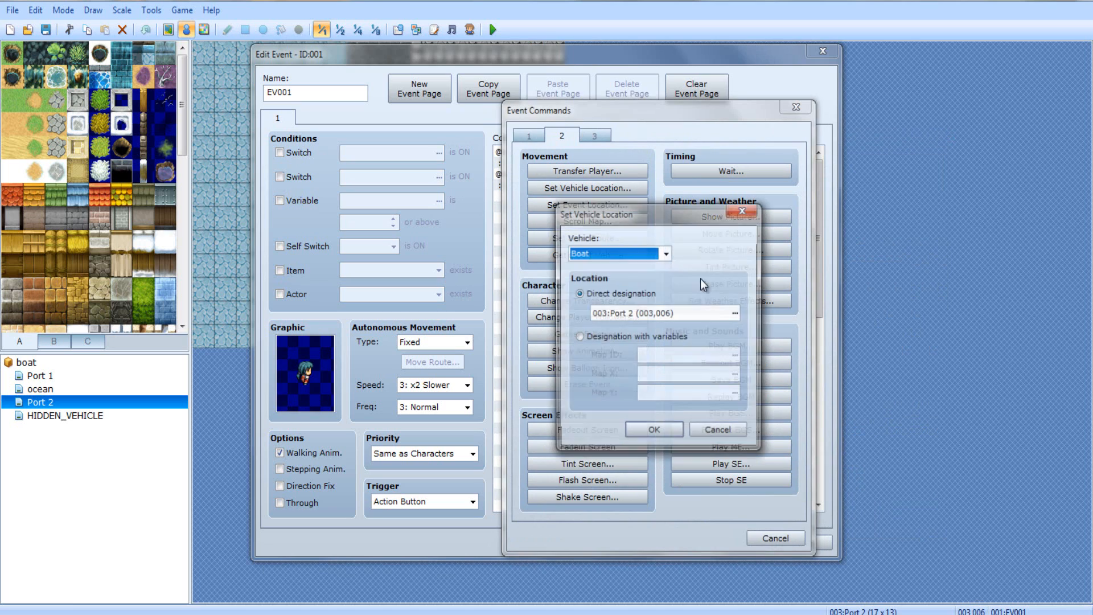
pyautogui.click(732, 313)
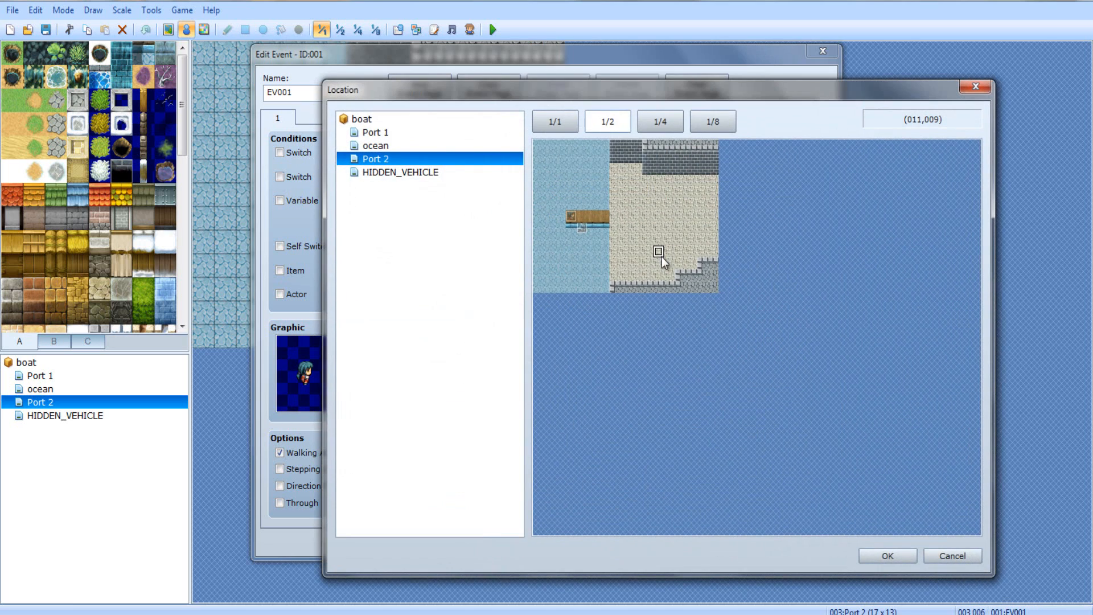
pyautogui.click(886, 556)
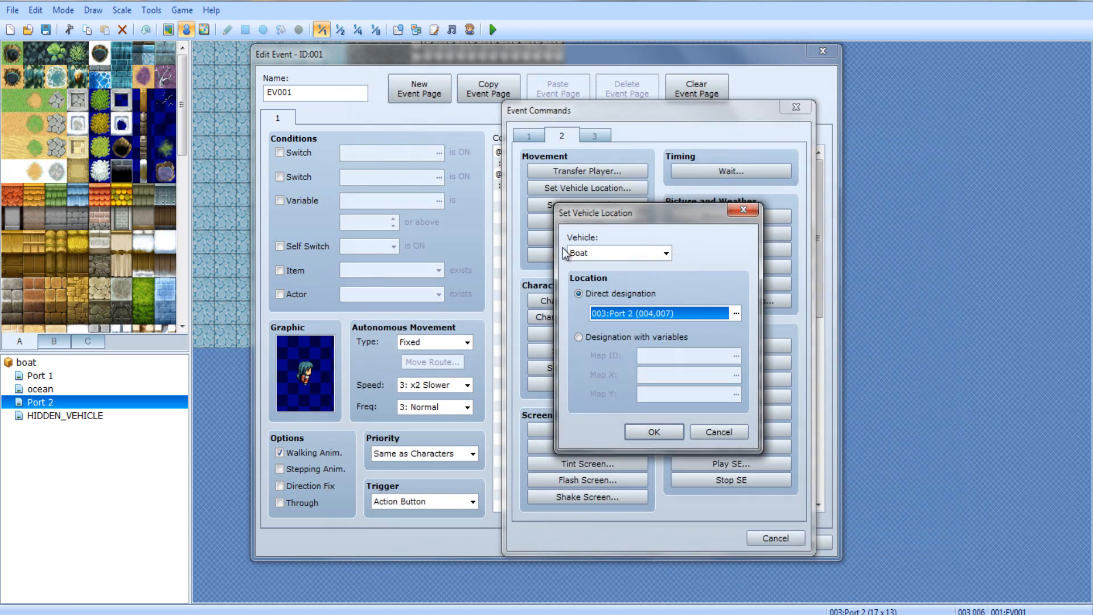
pyautogui.click(617, 253)
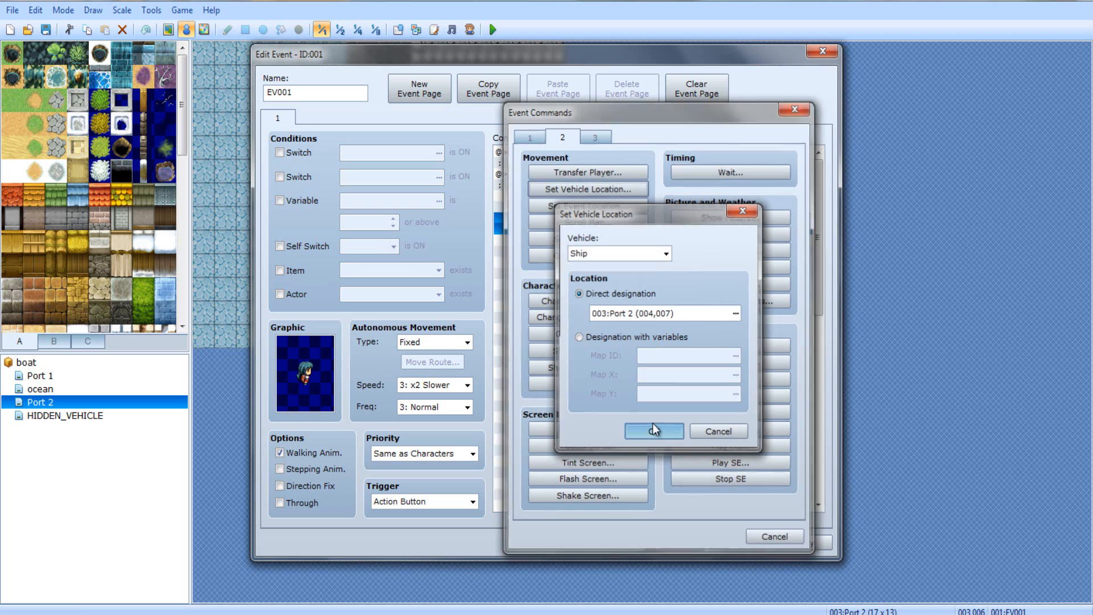
pyautogui.click(654, 431)
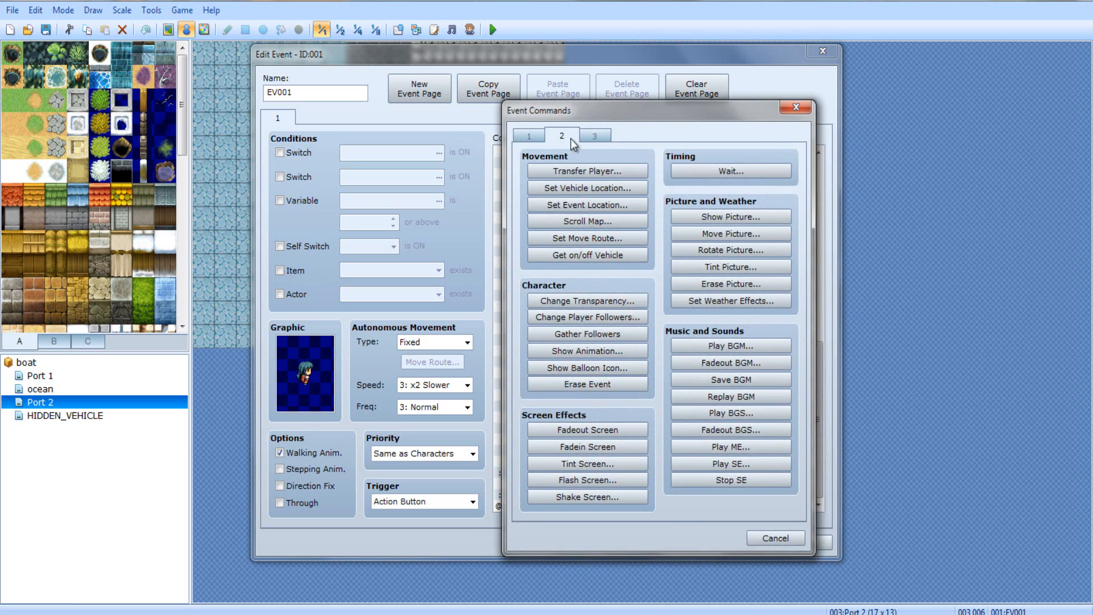
# Add Control Switches onBoat = OFF
pyautogui.click(588, 188)
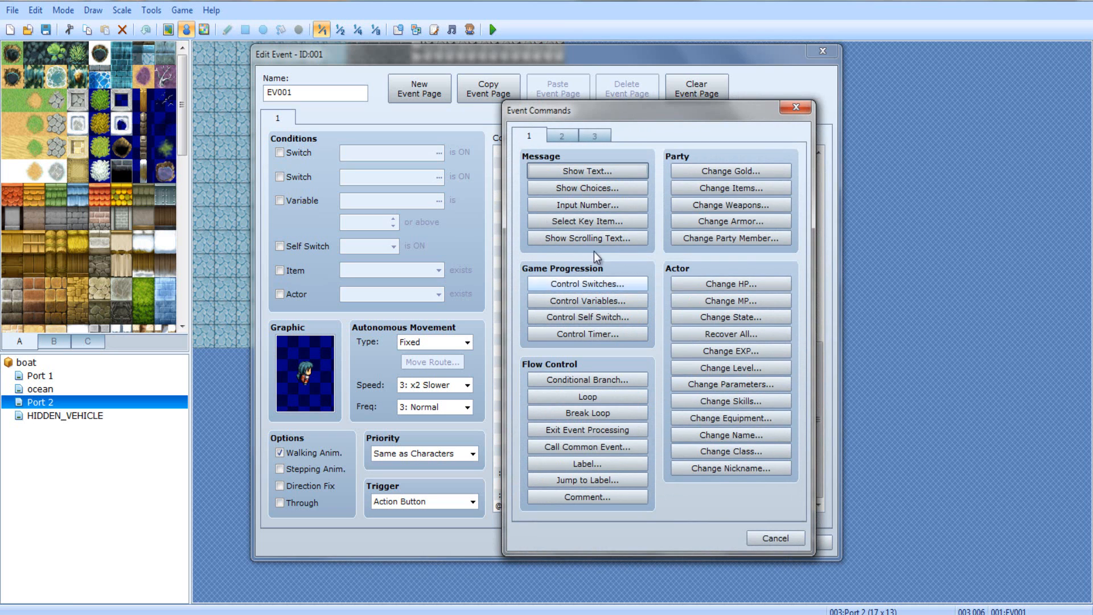
pyautogui.click(587, 284)
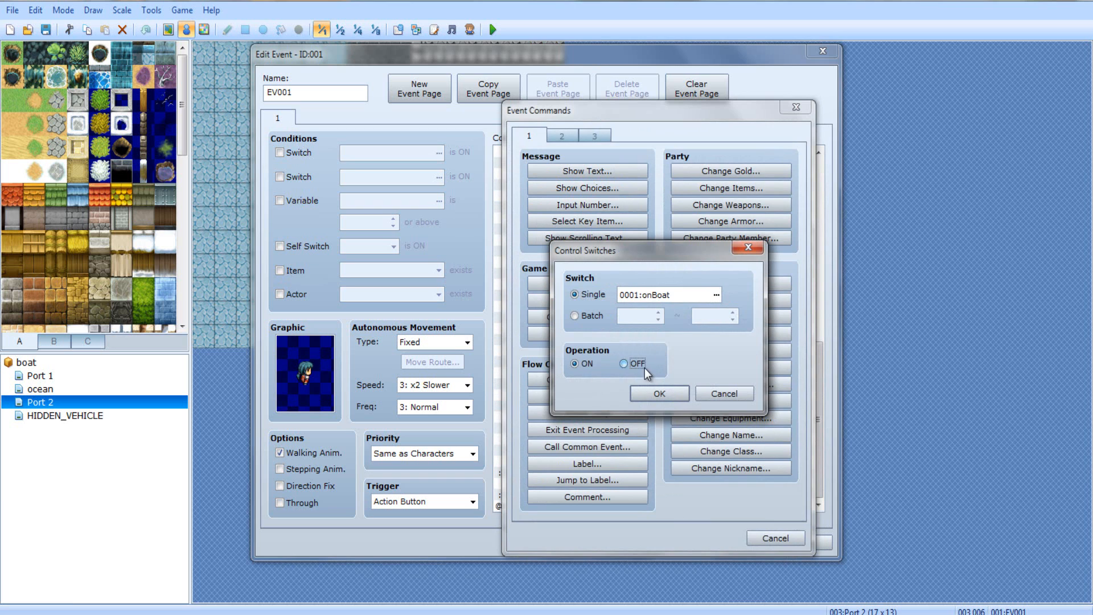
pyautogui.click(657, 393)
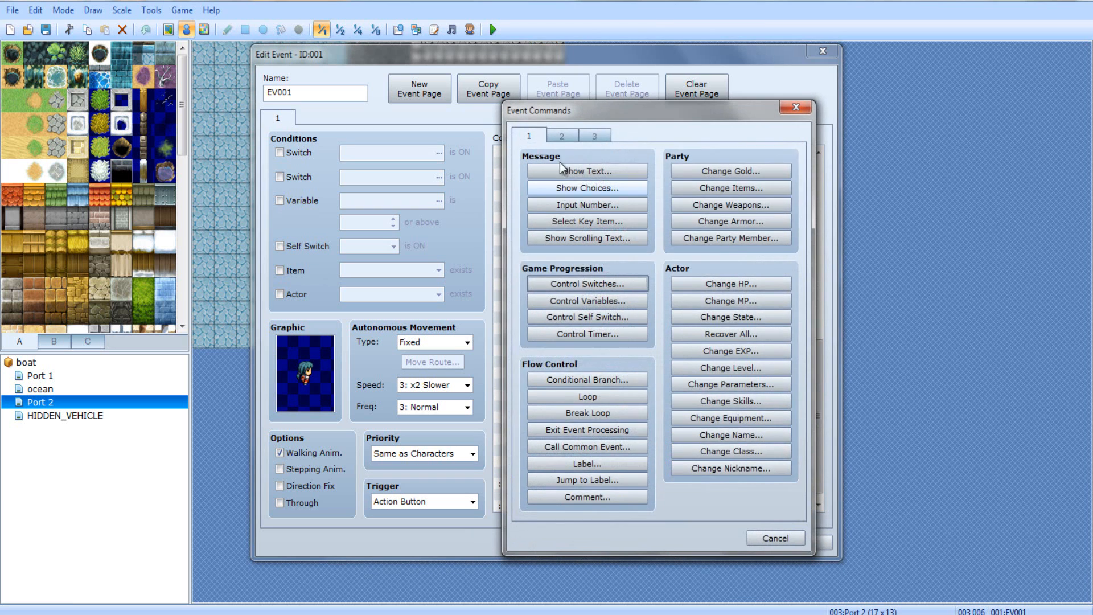
# Add Set Vehicle Location parking the Ship on HIDDEN_VEHICLE at (009,004)
pyautogui.click(562, 136)
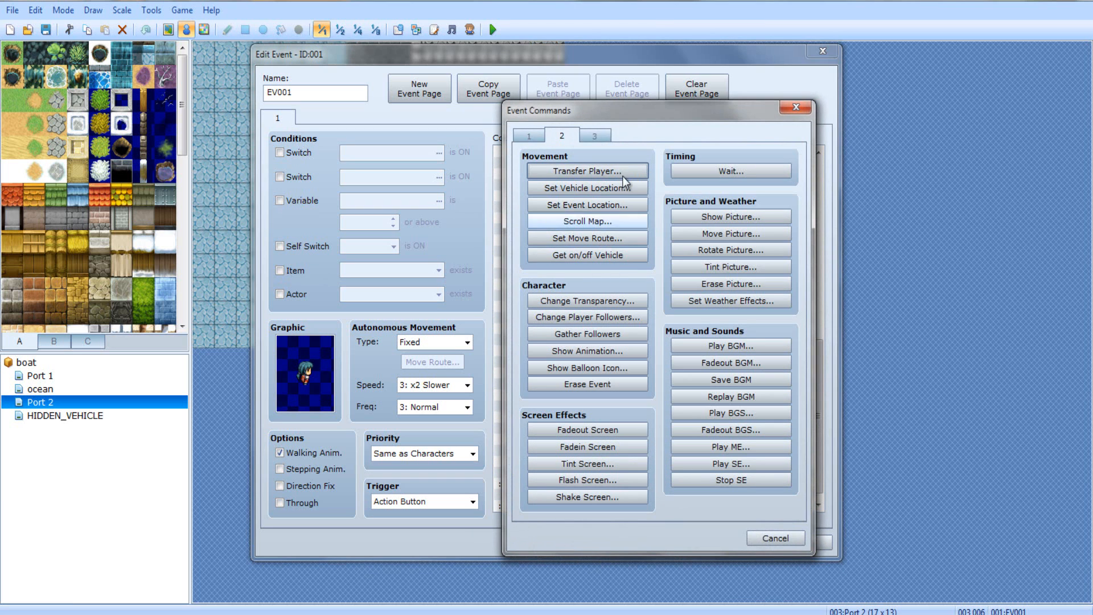
pyautogui.click(587, 188)
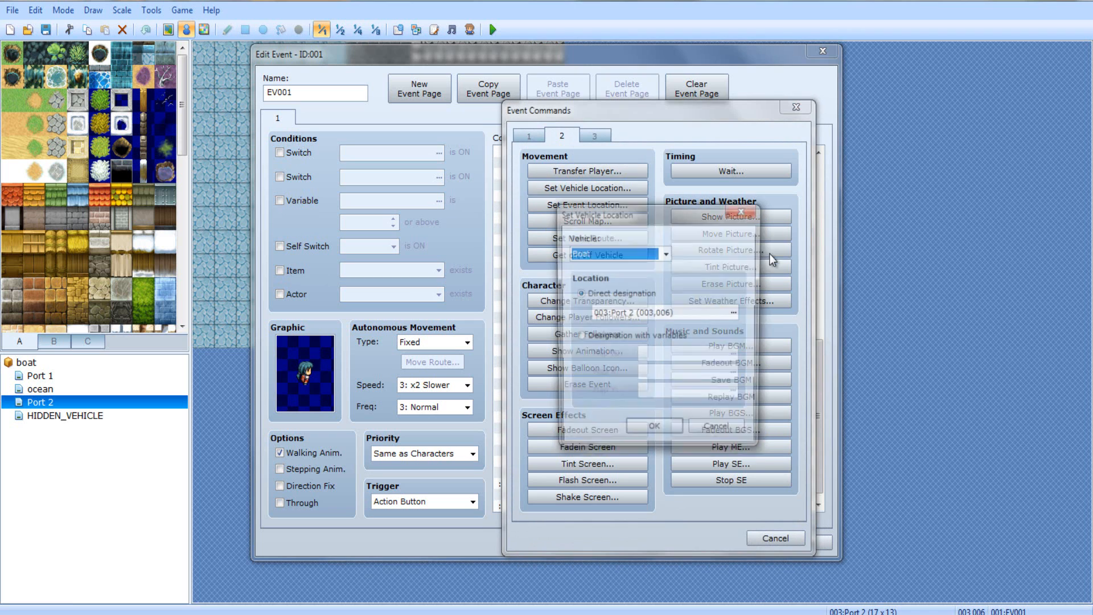
pyautogui.click(663, 253)
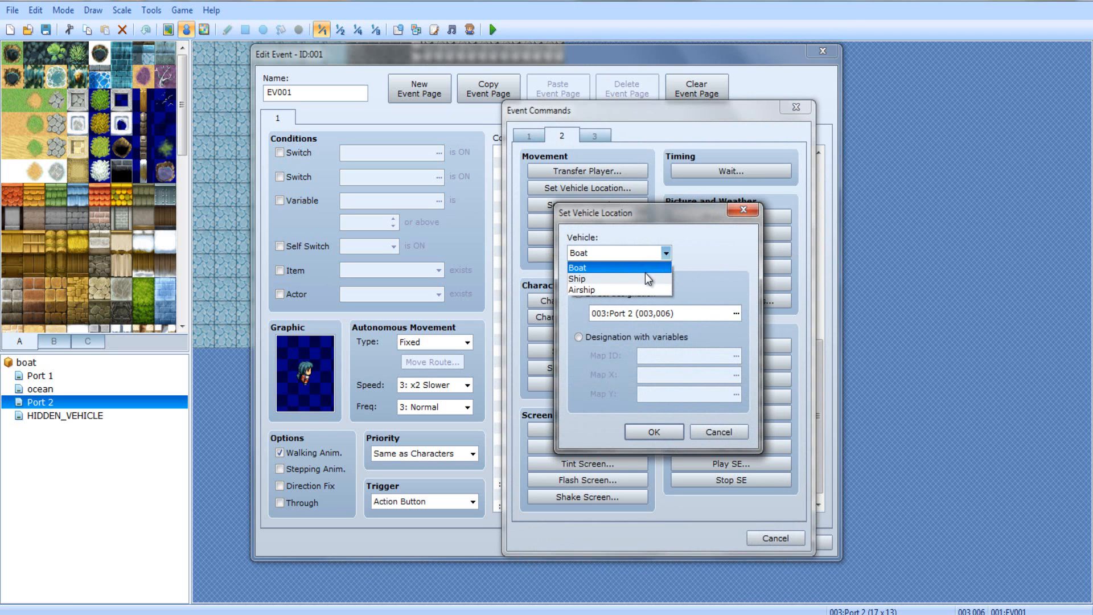
pyautogui.click(576, 278)
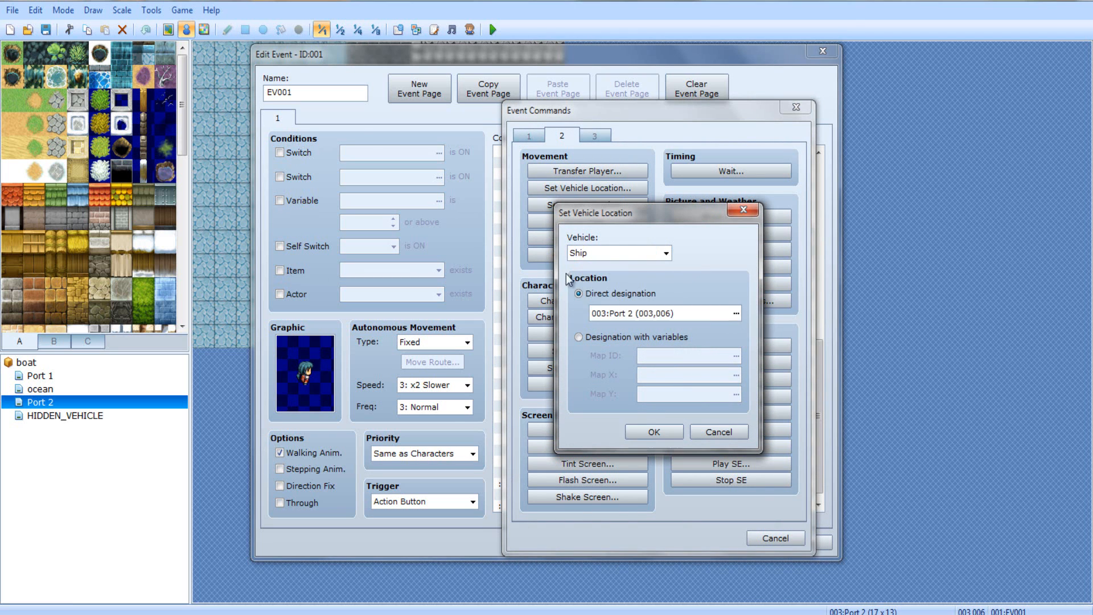
pyautogui.click(734, 313)
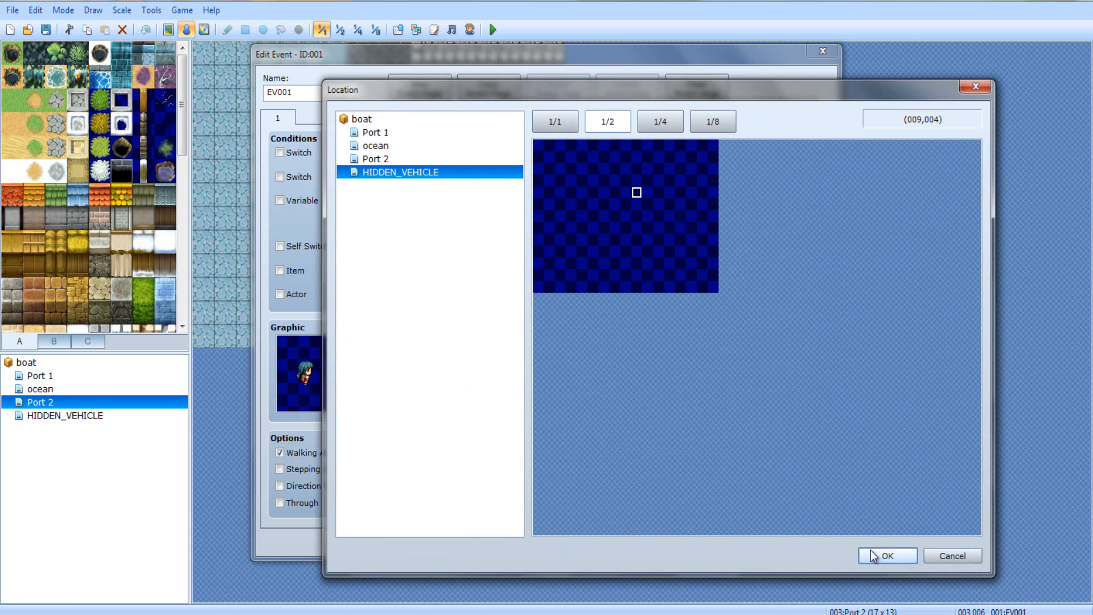
pyautogui.click(887, 555)
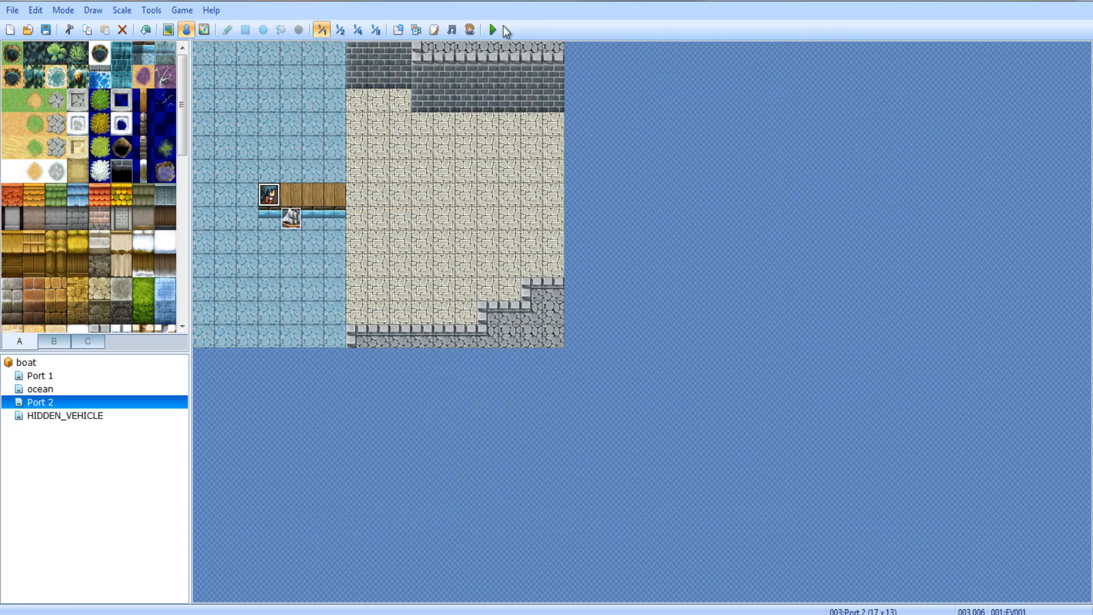
# Launch a playtest showing the player and ship at Port 1's dock
pyautogui.click(492, 29)
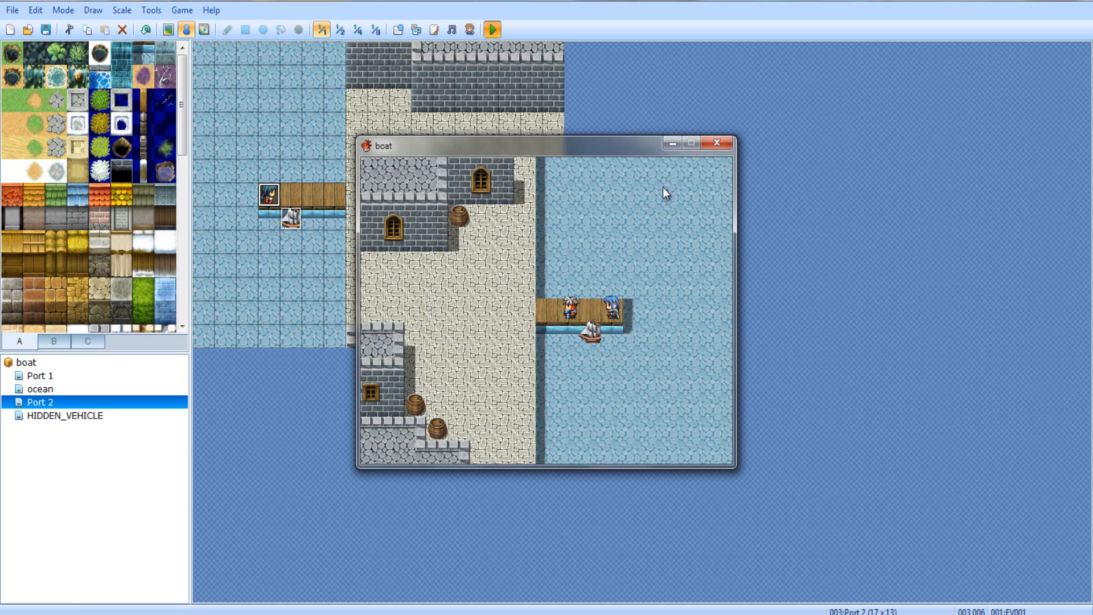
pyautogui.moveTo(800, 301)
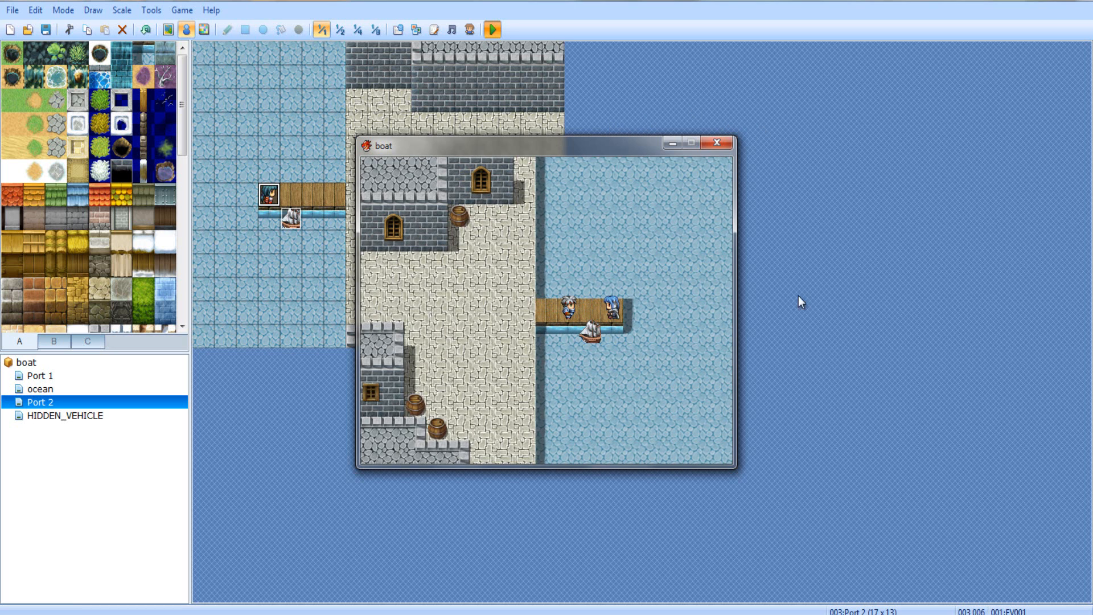
pyautogui.moveTo(787, 521)
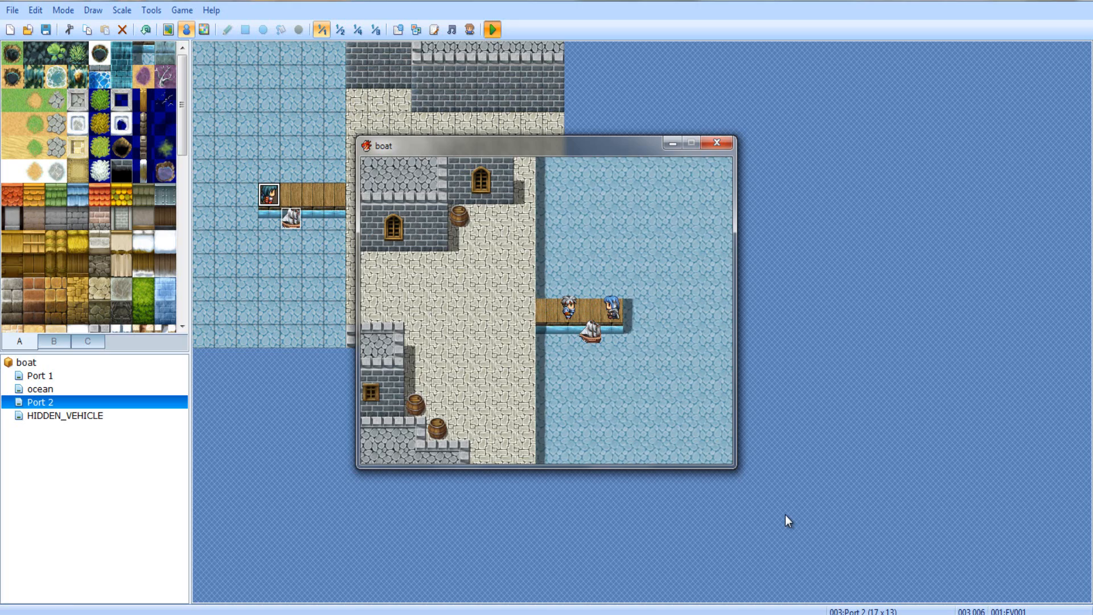